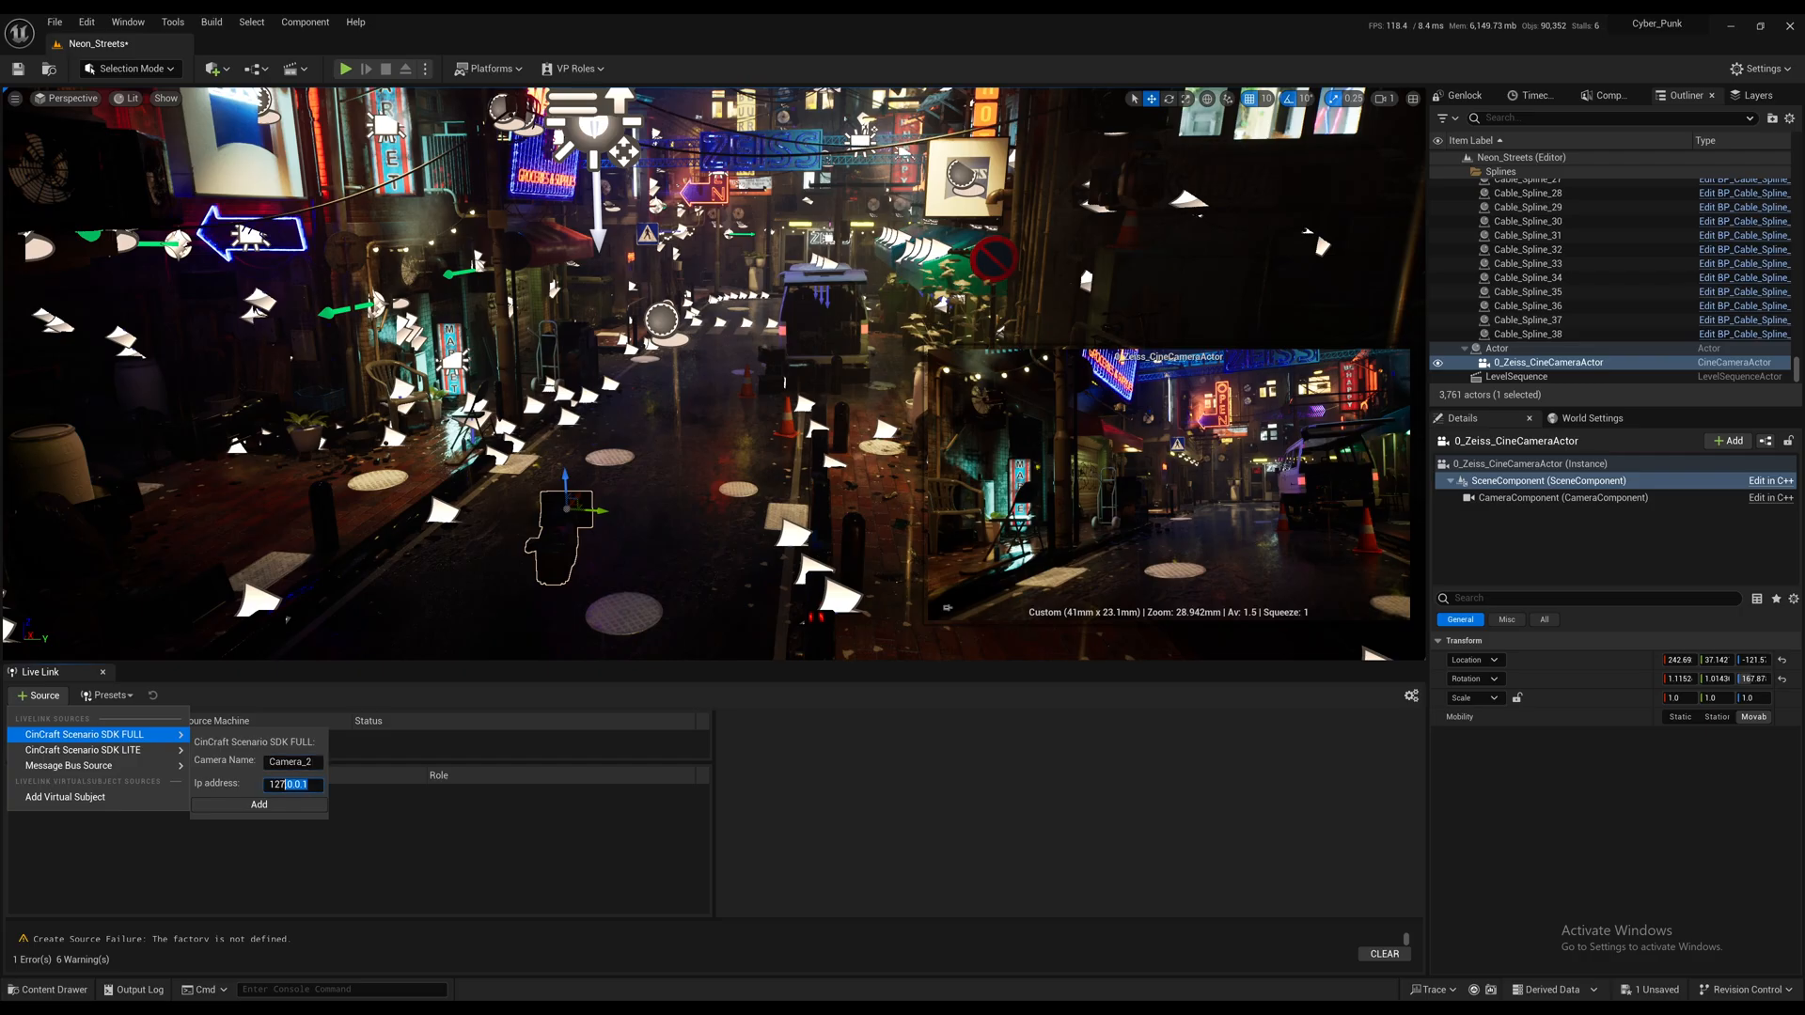
- Enter the IP address (192.1…) for the Camera_2 CinCraft Scenario SDK FULL source
text(192.1)
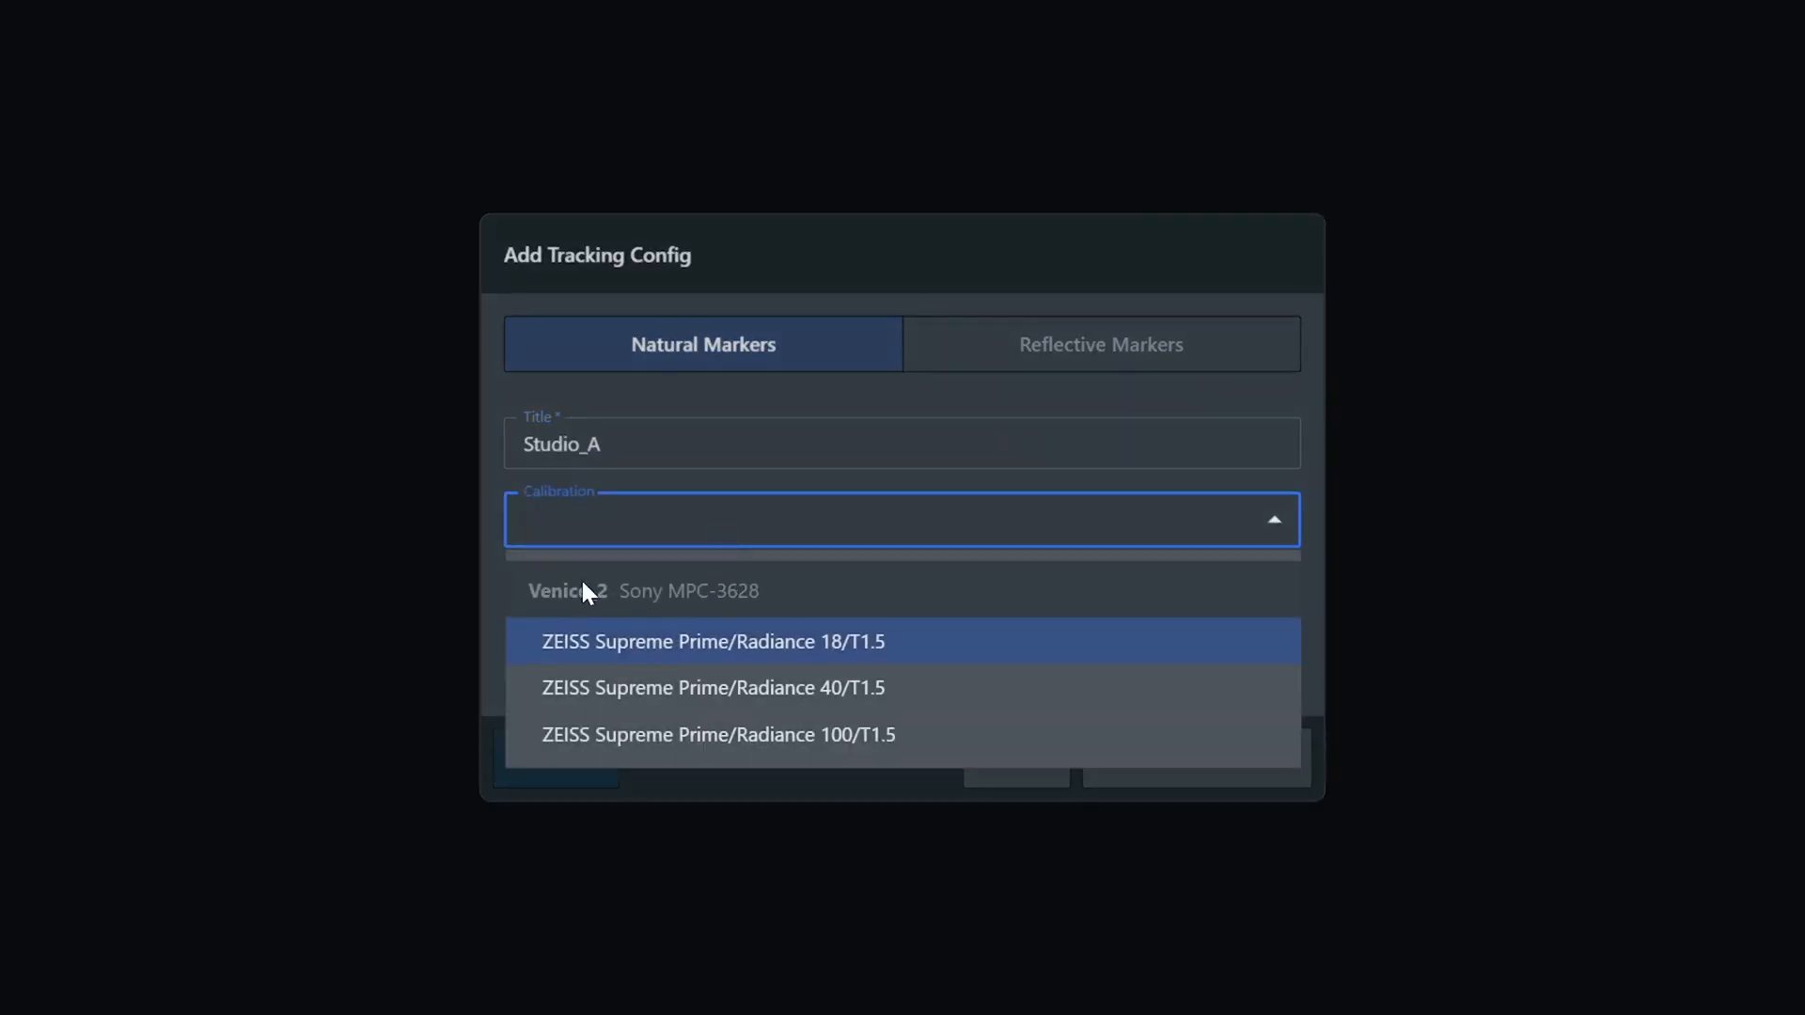
- Give Studio_A the Venice_2 Supreme Prime 18/T1.5 calibration, save it, and start adding a lens
click(712, 641)
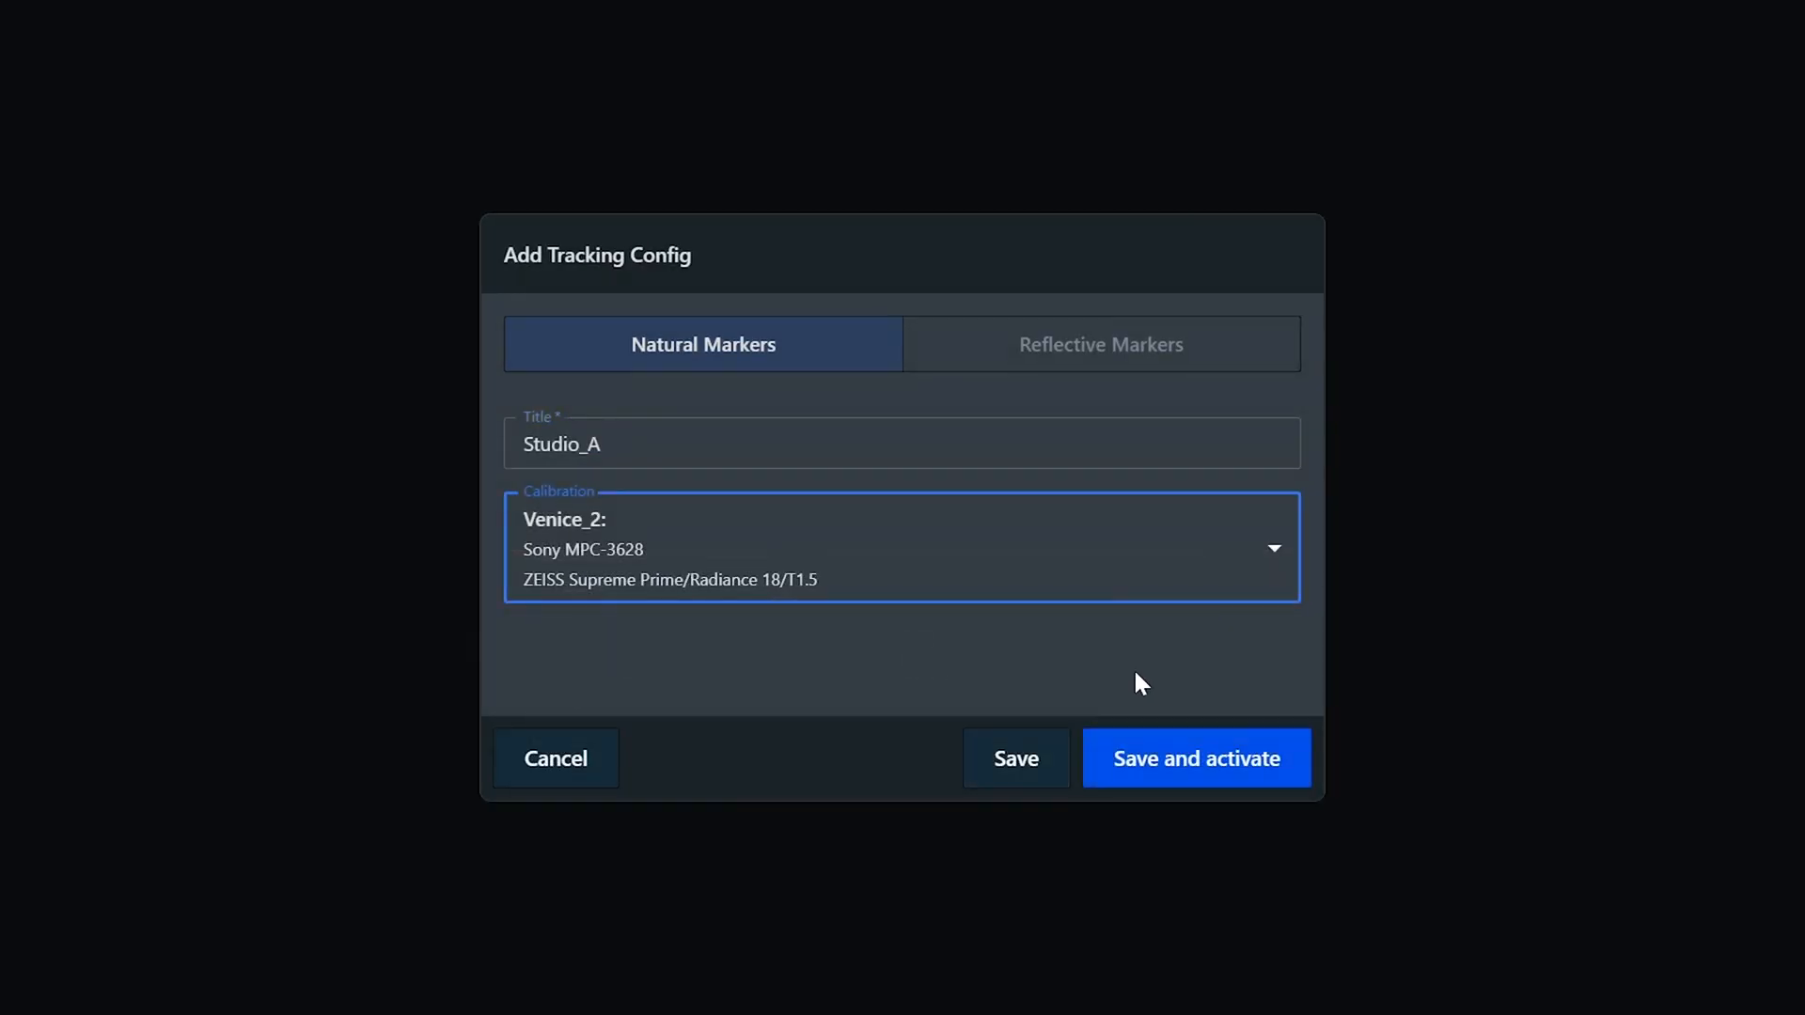
click(1195, 757)
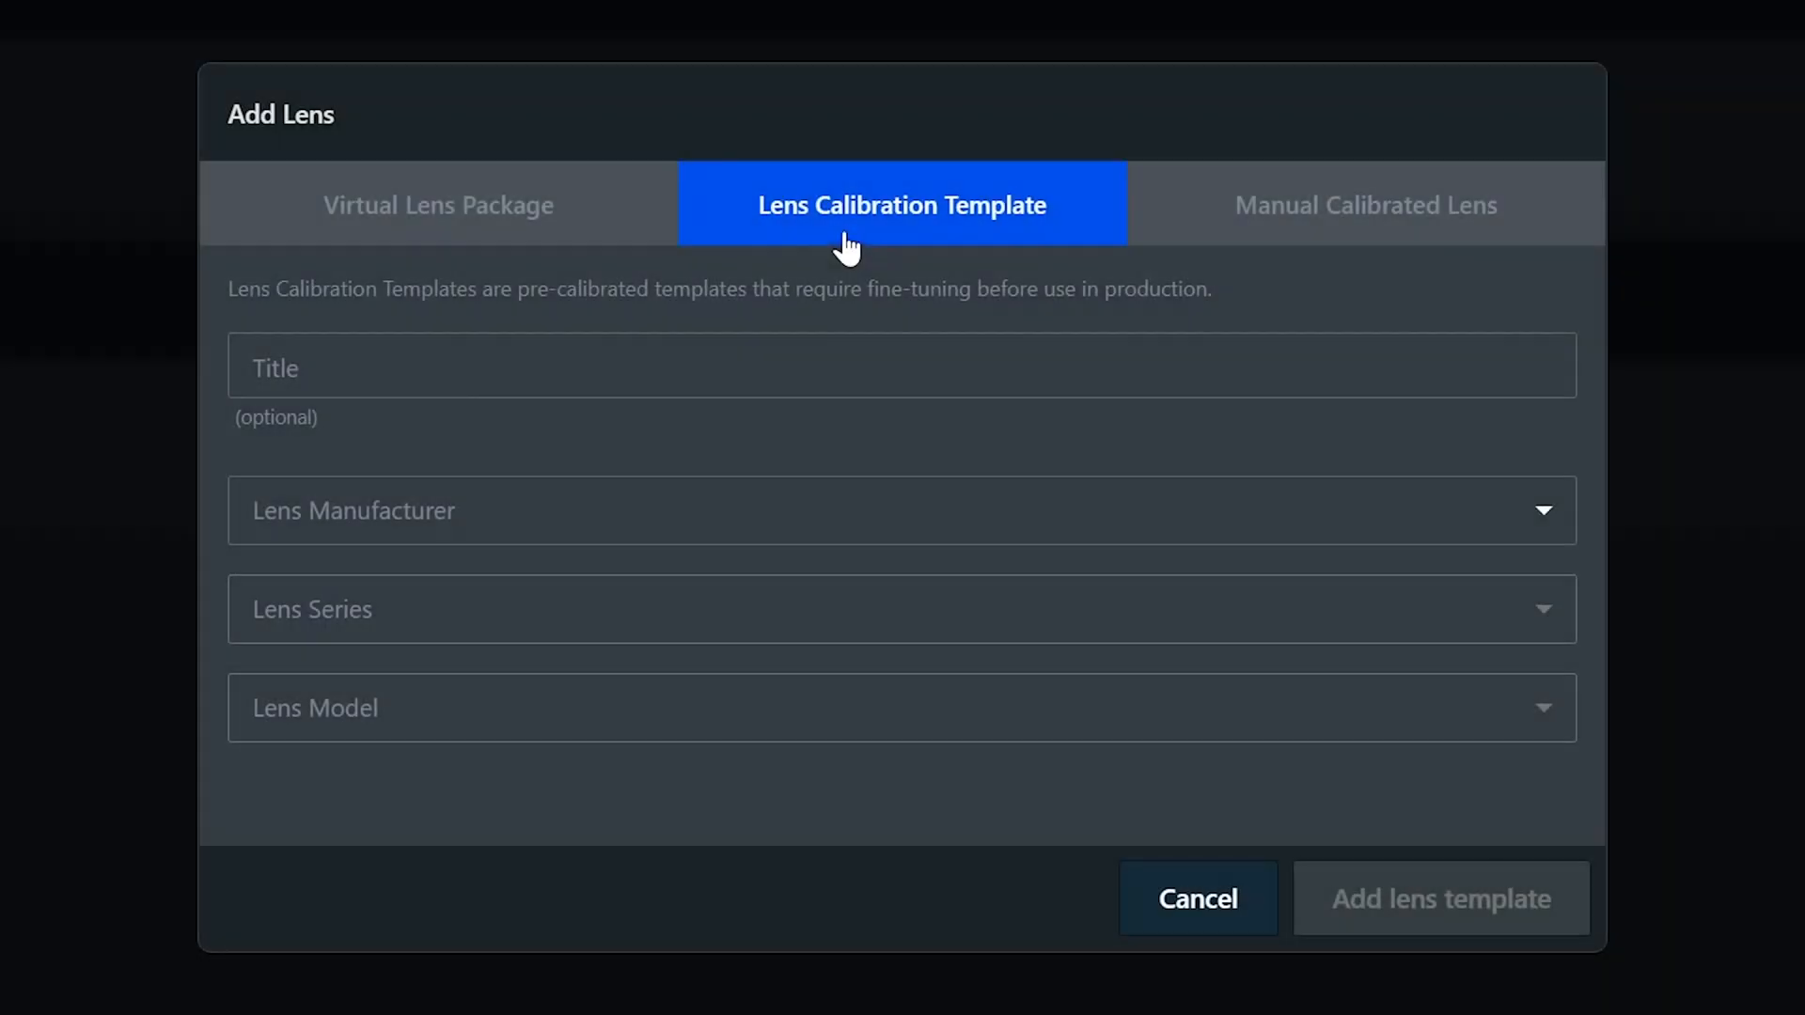
mouse_move(1382, 196)
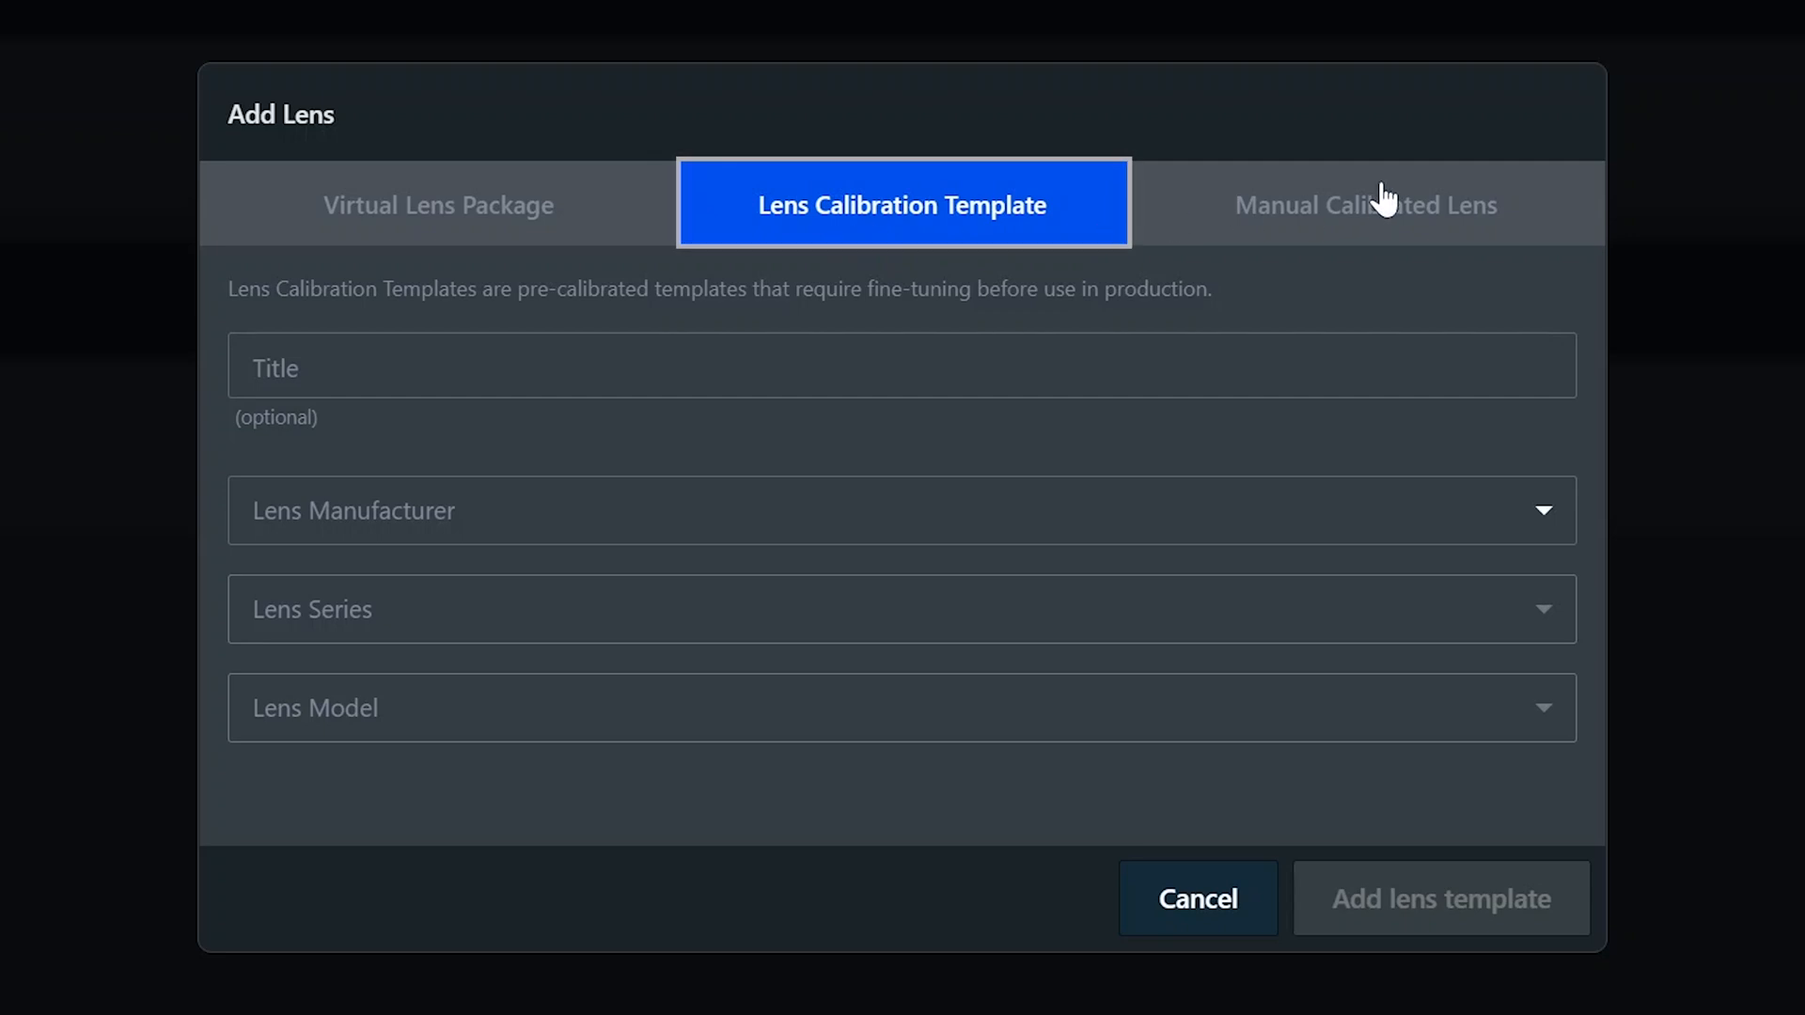
click(1366, 205)
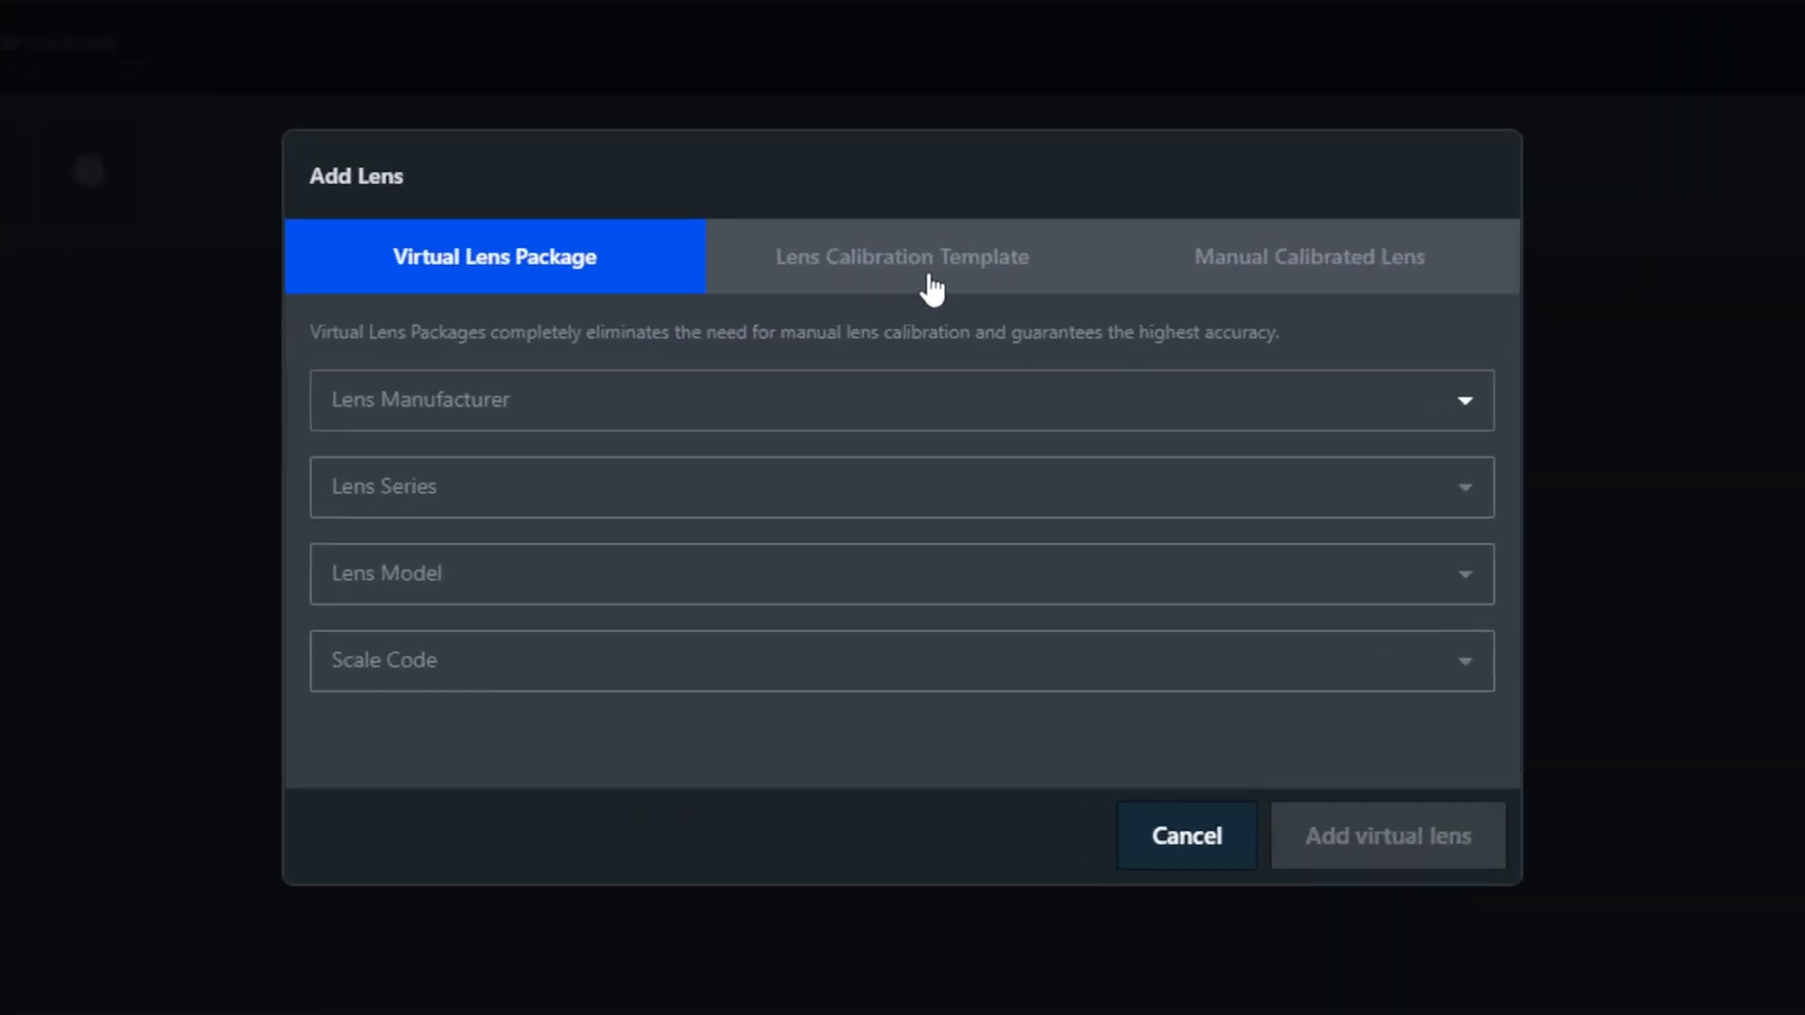
- Add template lens 'Lens_01' as Cooke S7/i 27mm/T1.8, then move to manual calibration
click(902, 256)
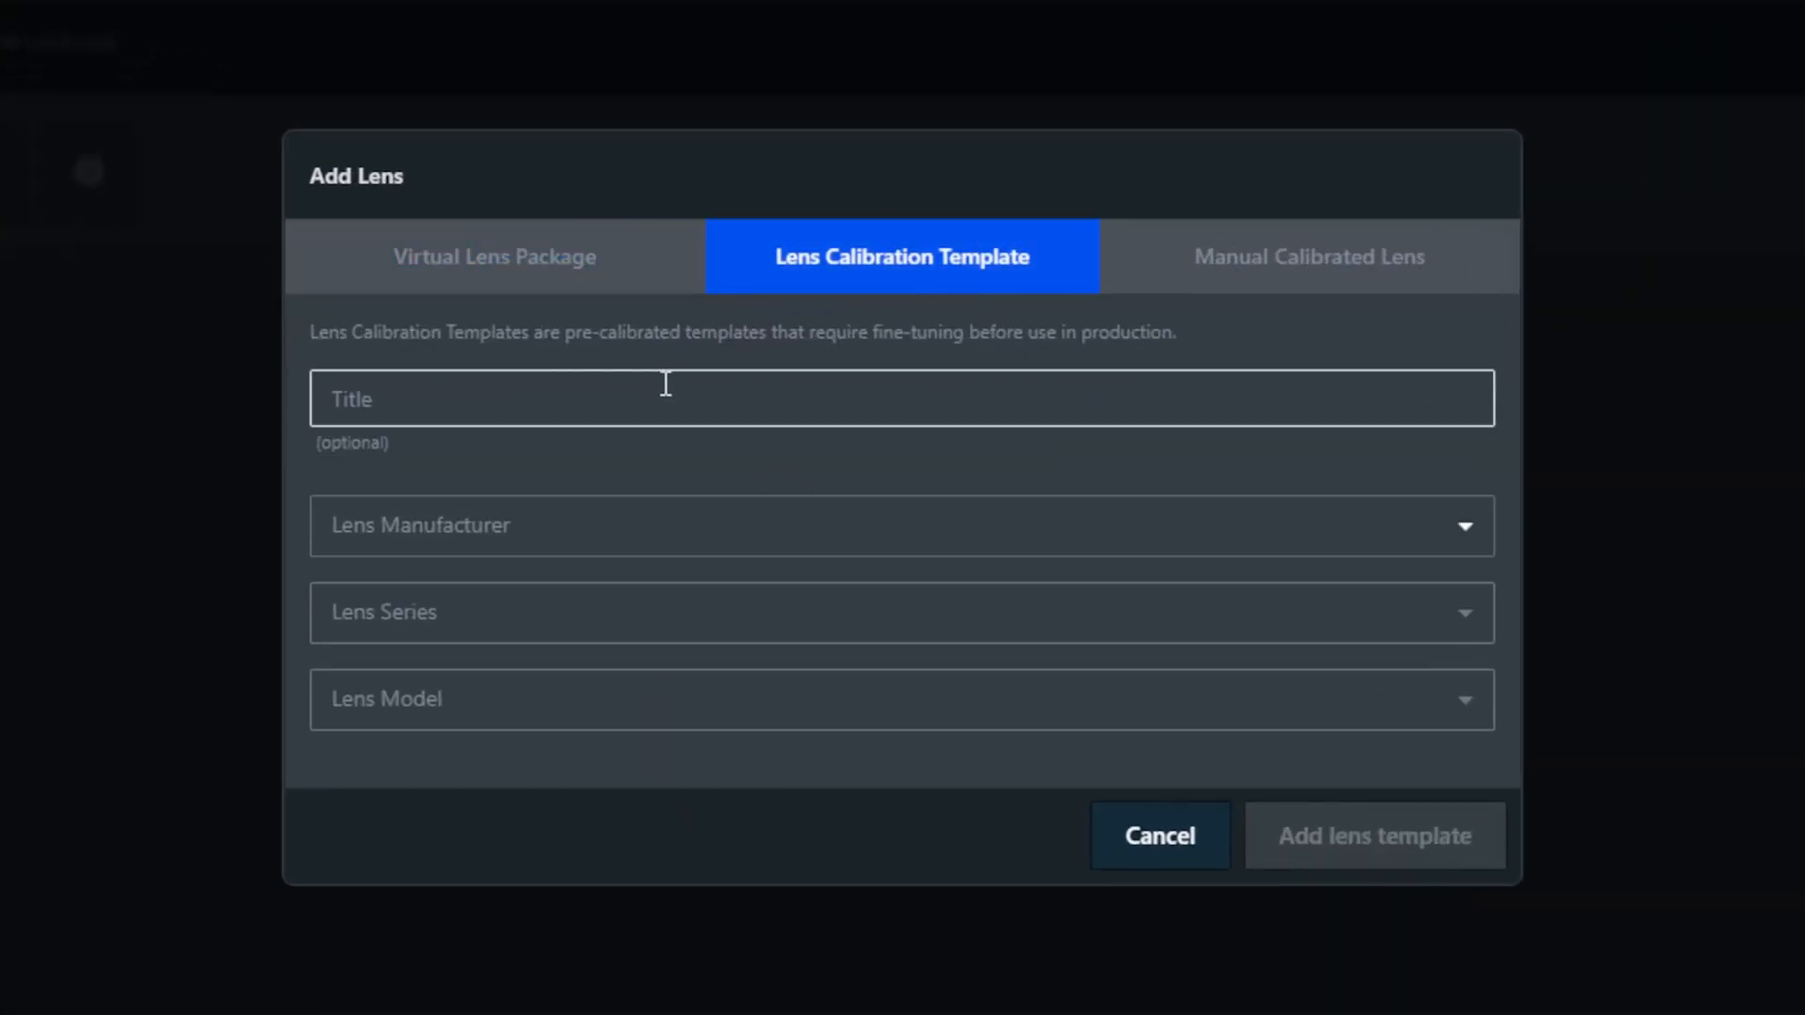
text(Lens)
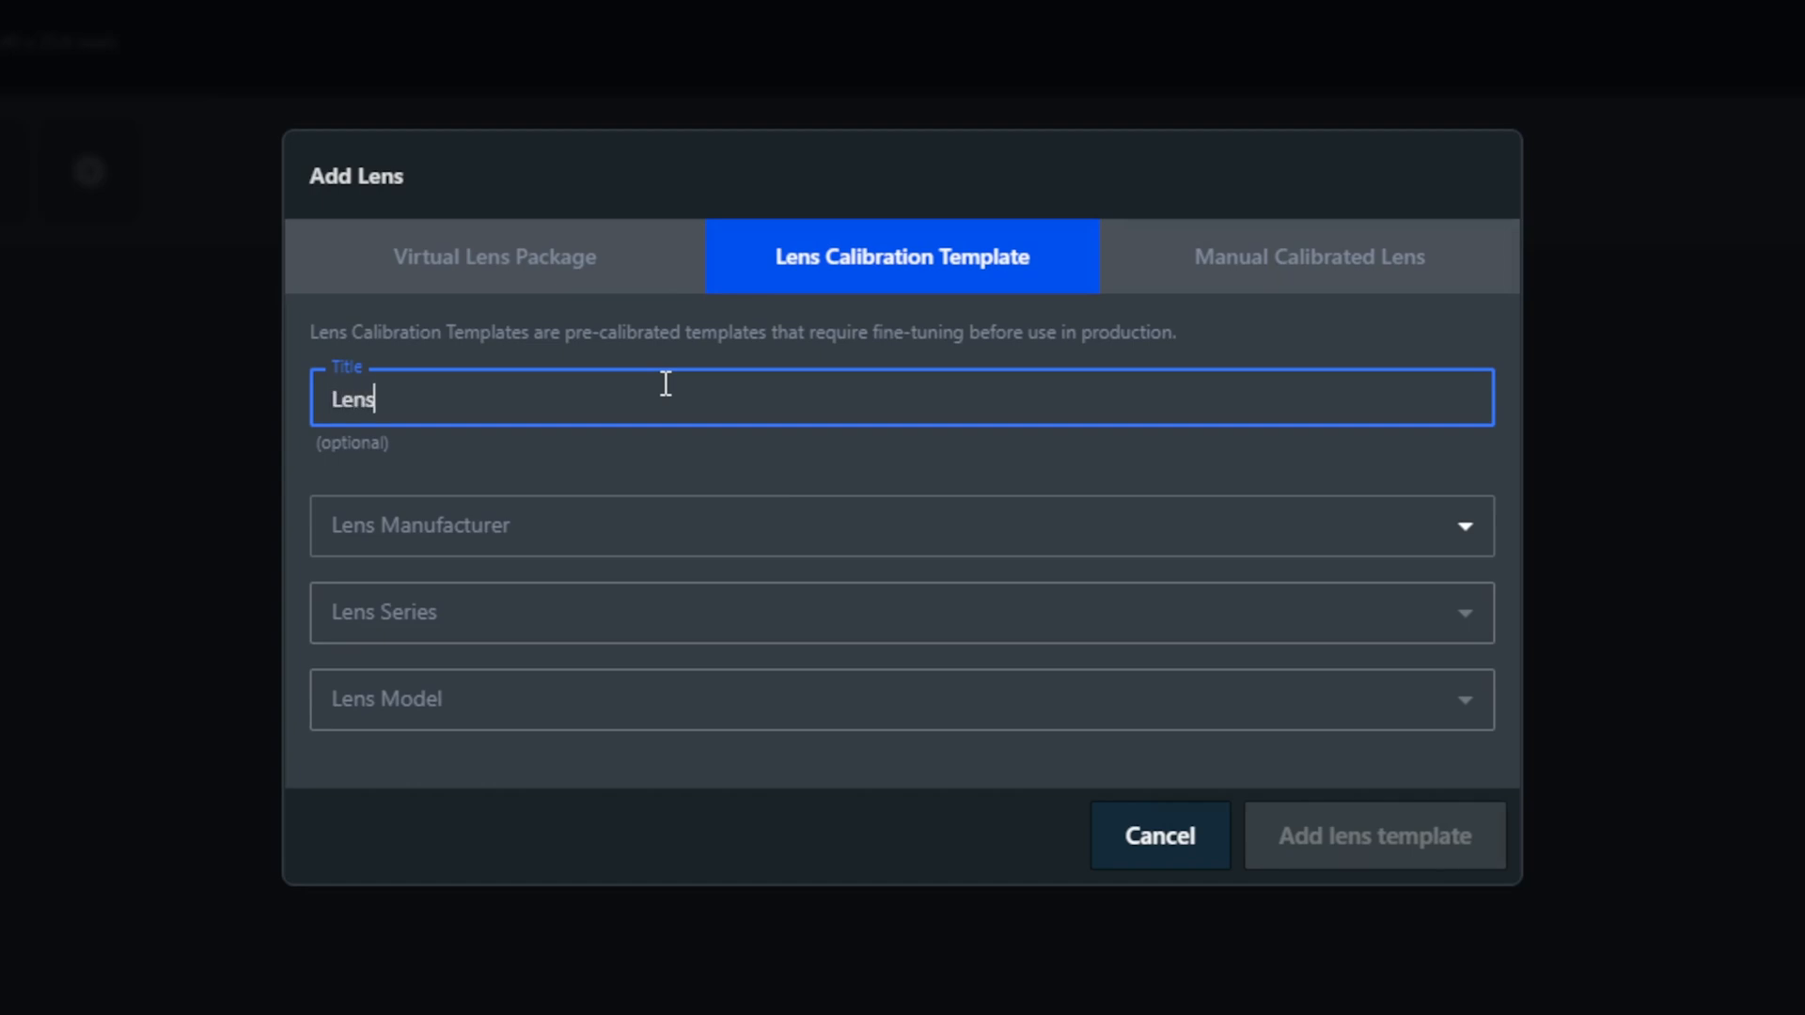
text(_01)
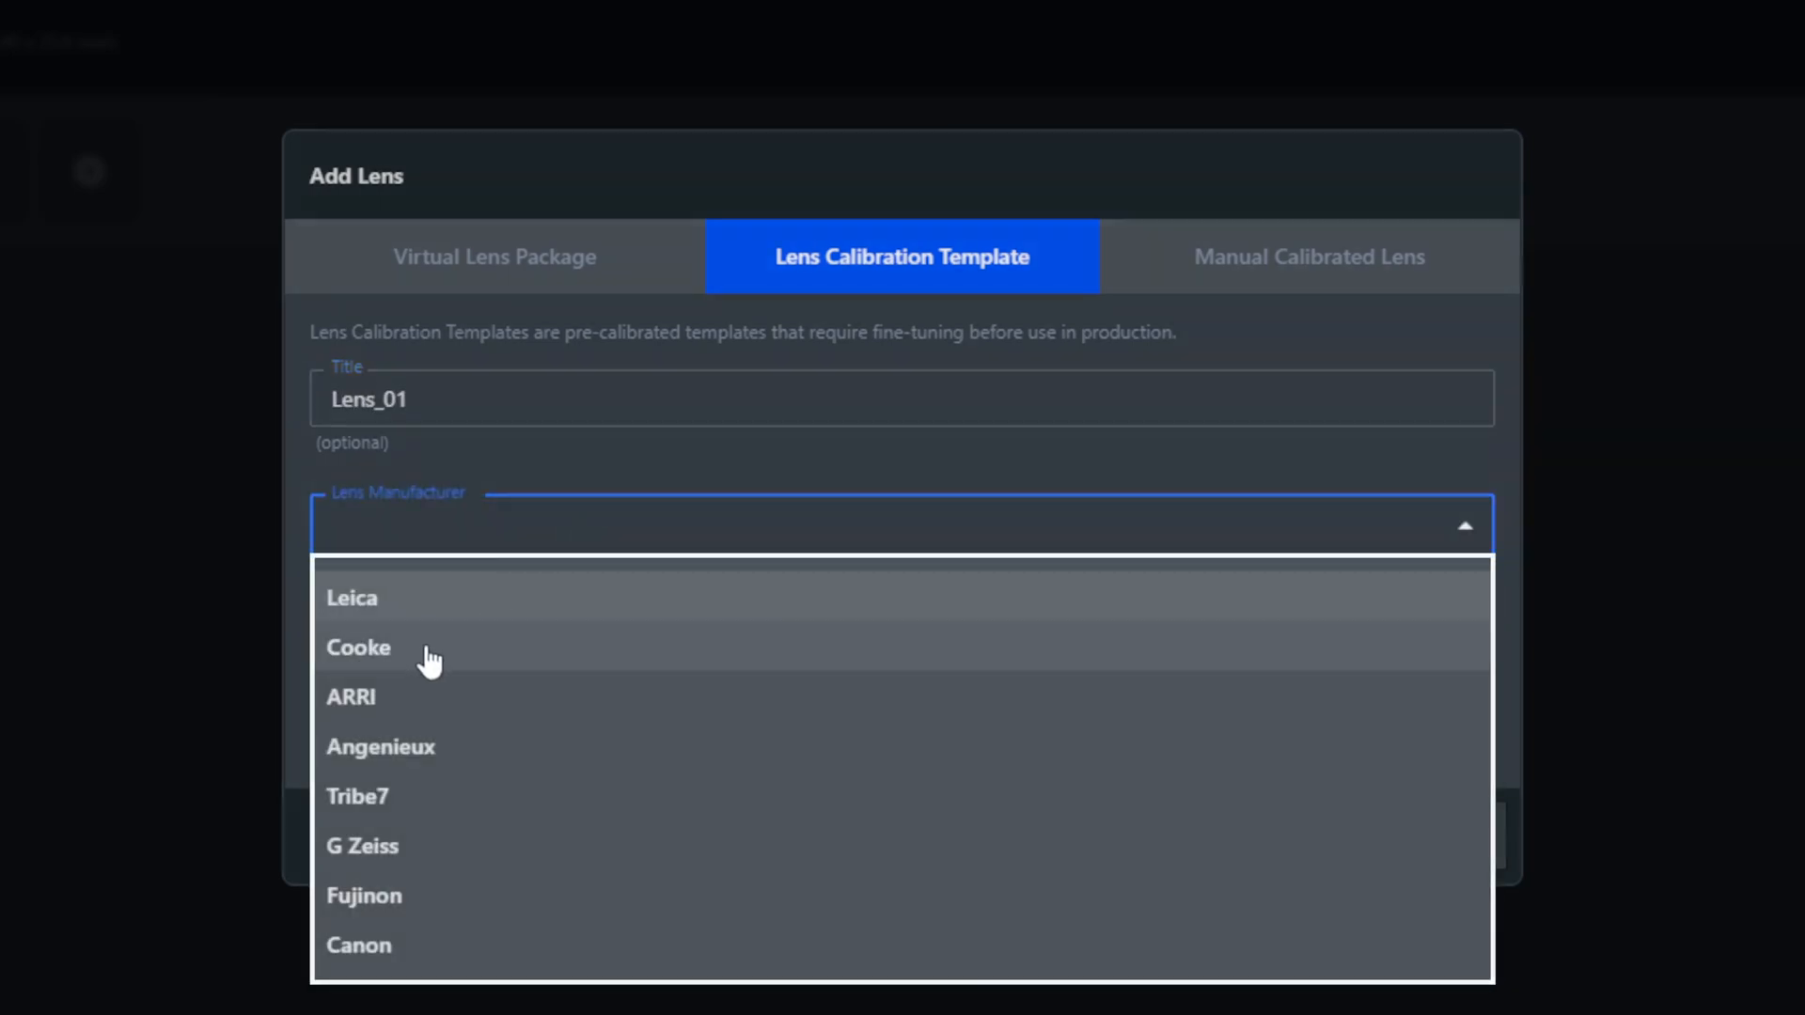
click(358, 647)
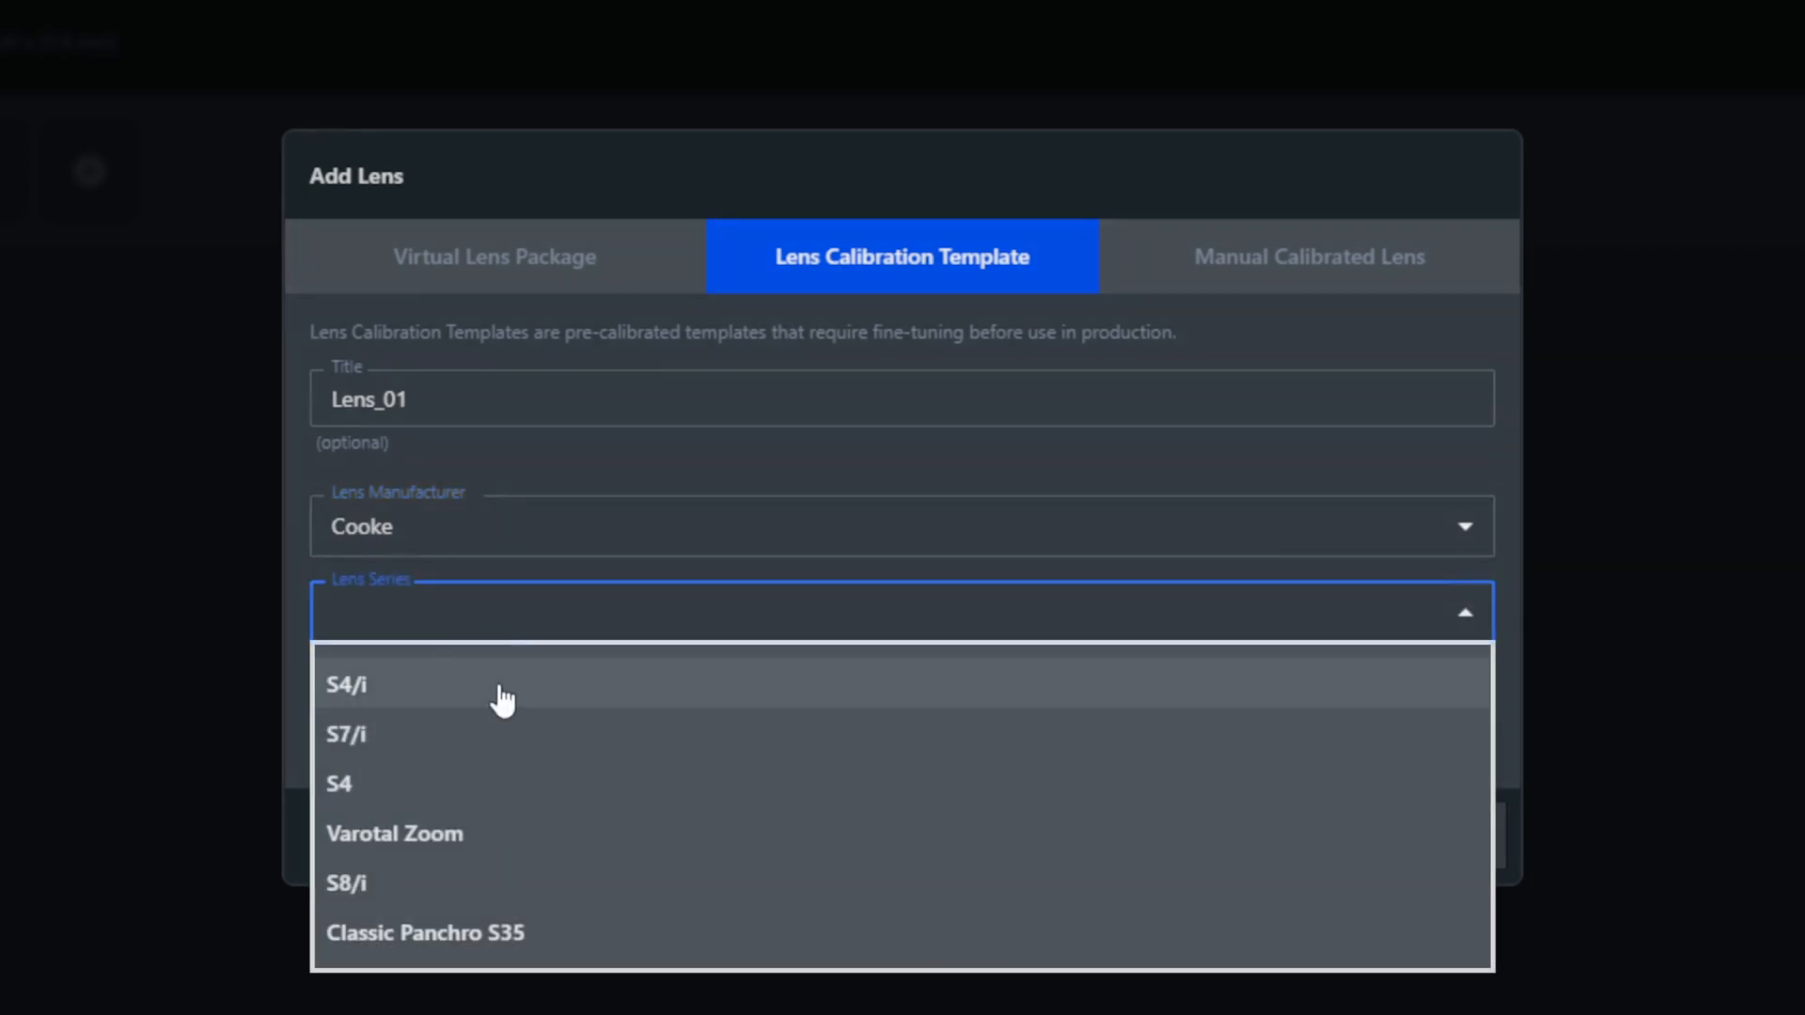
click(347, 734)
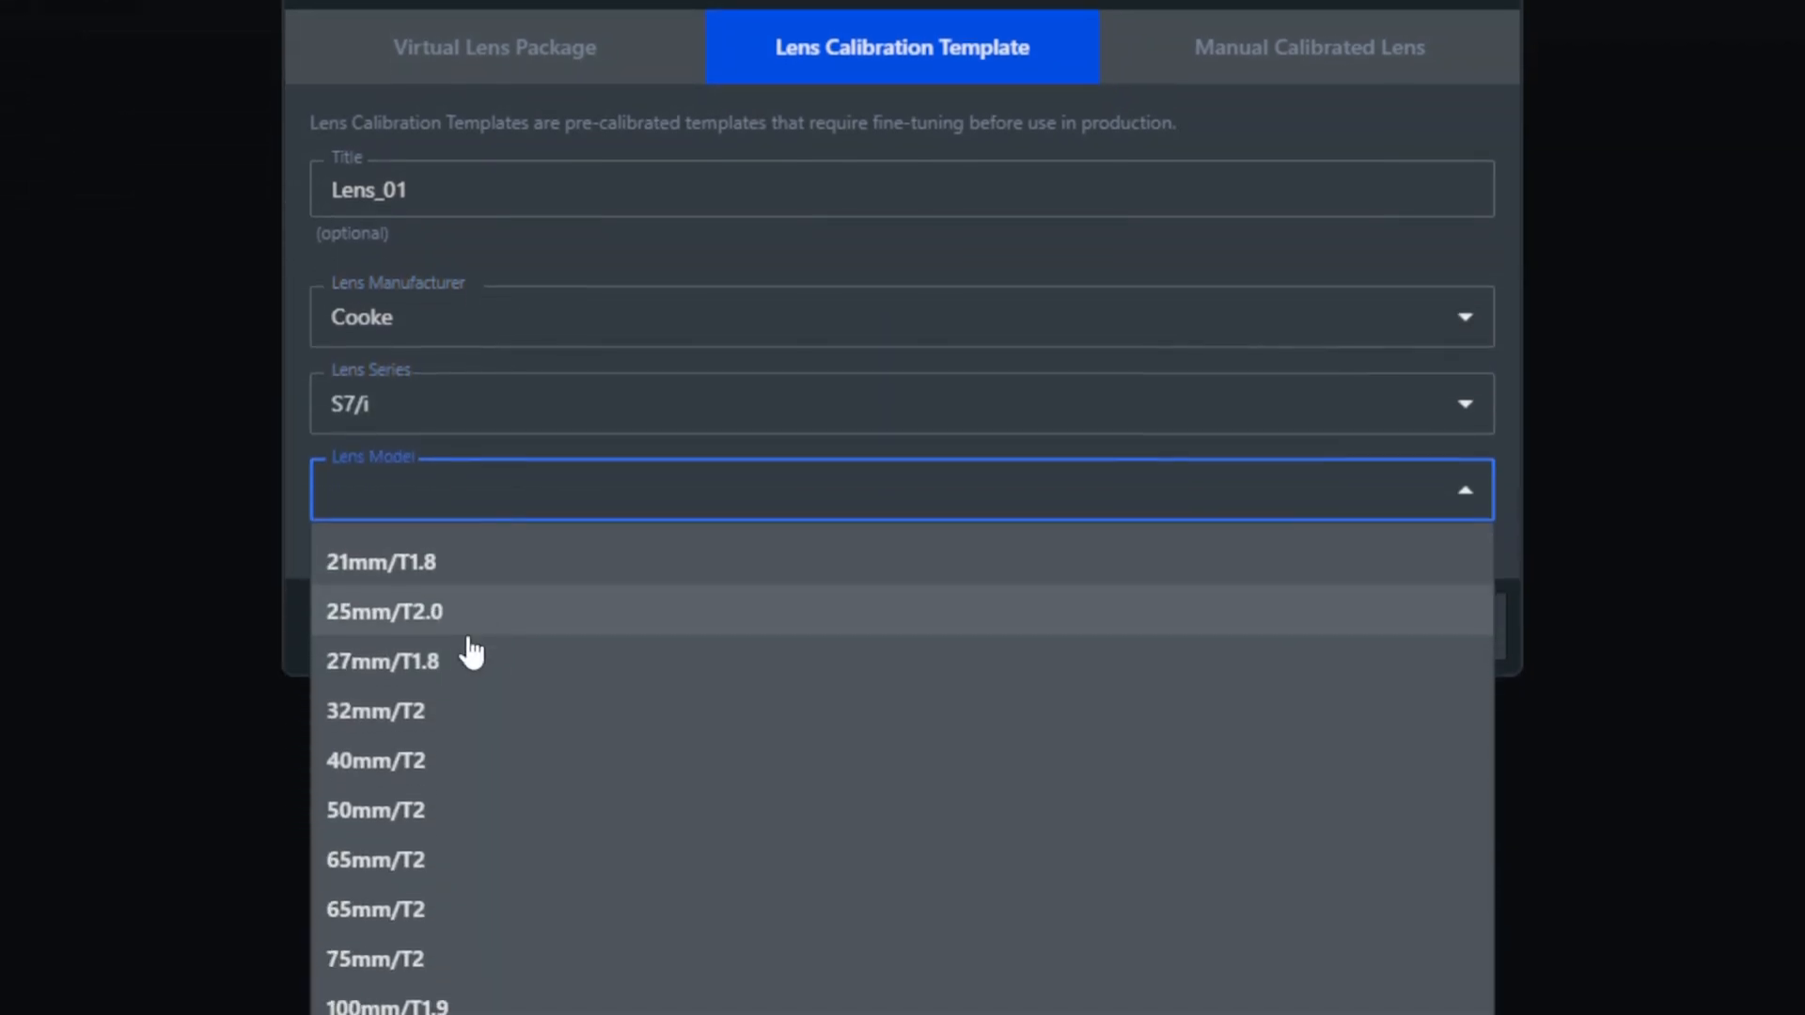
scroll(down, 3)
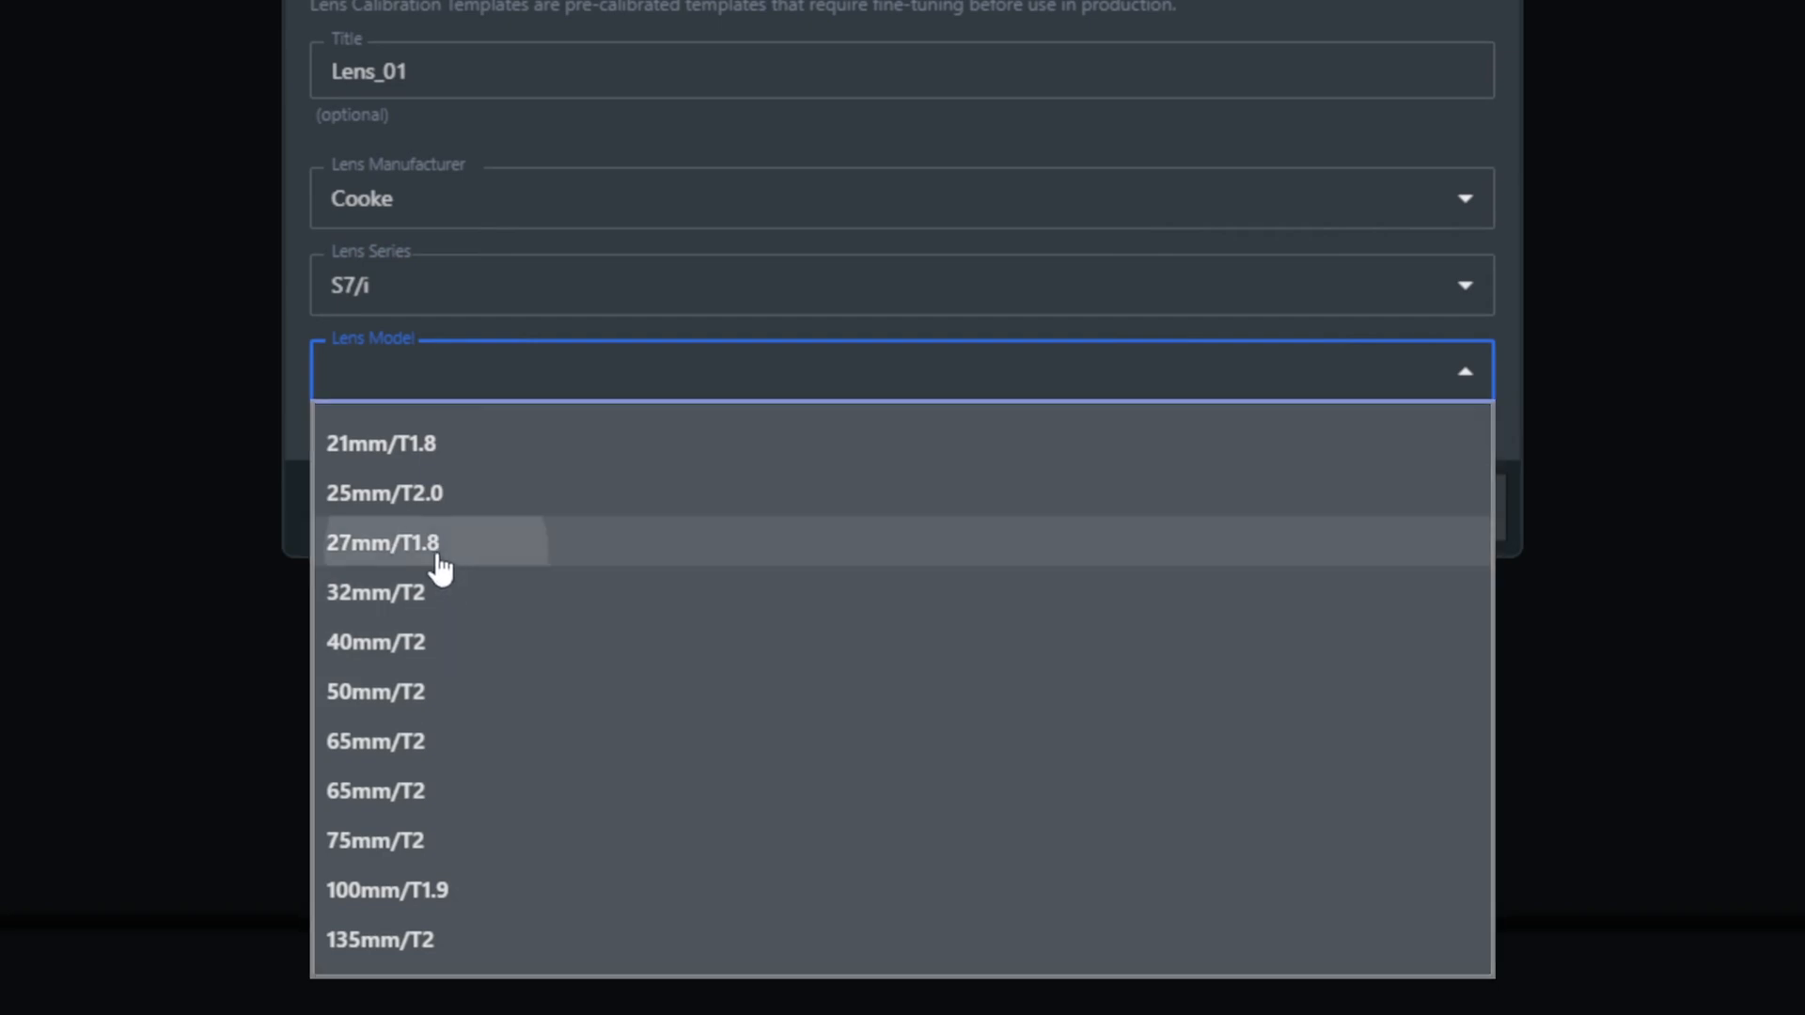
click(386, 543)
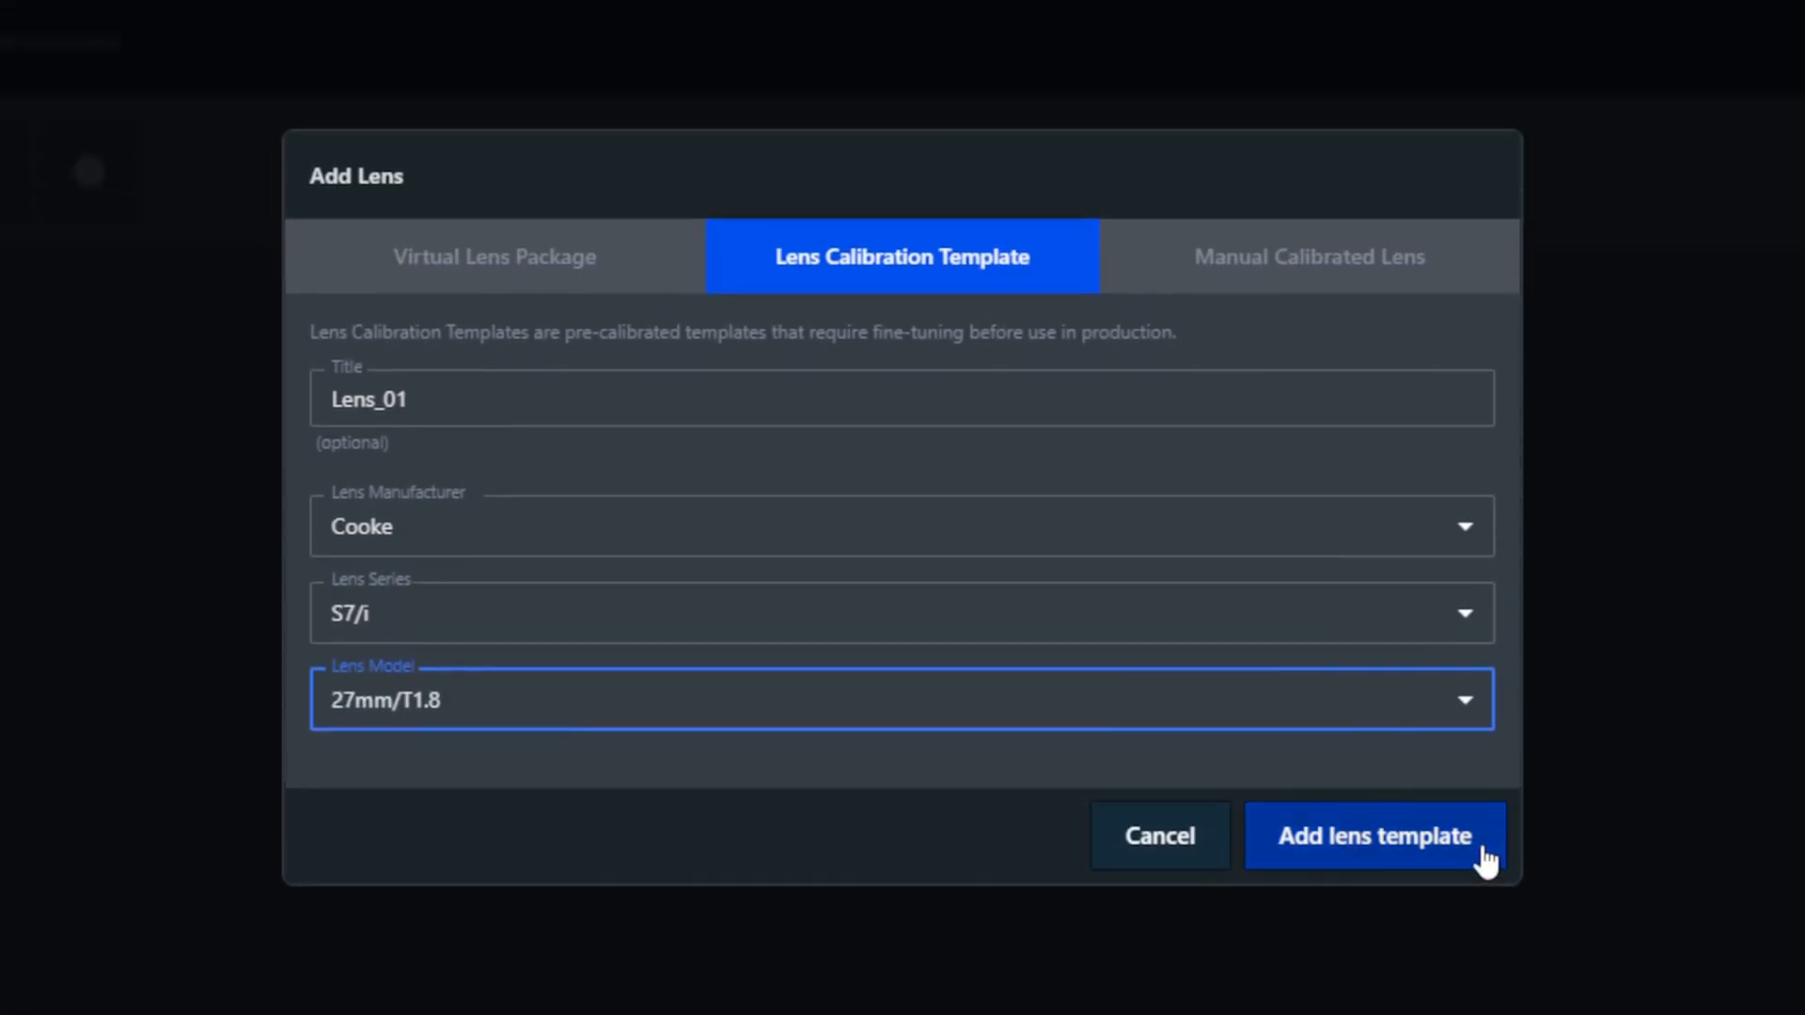
click(1373, 836)
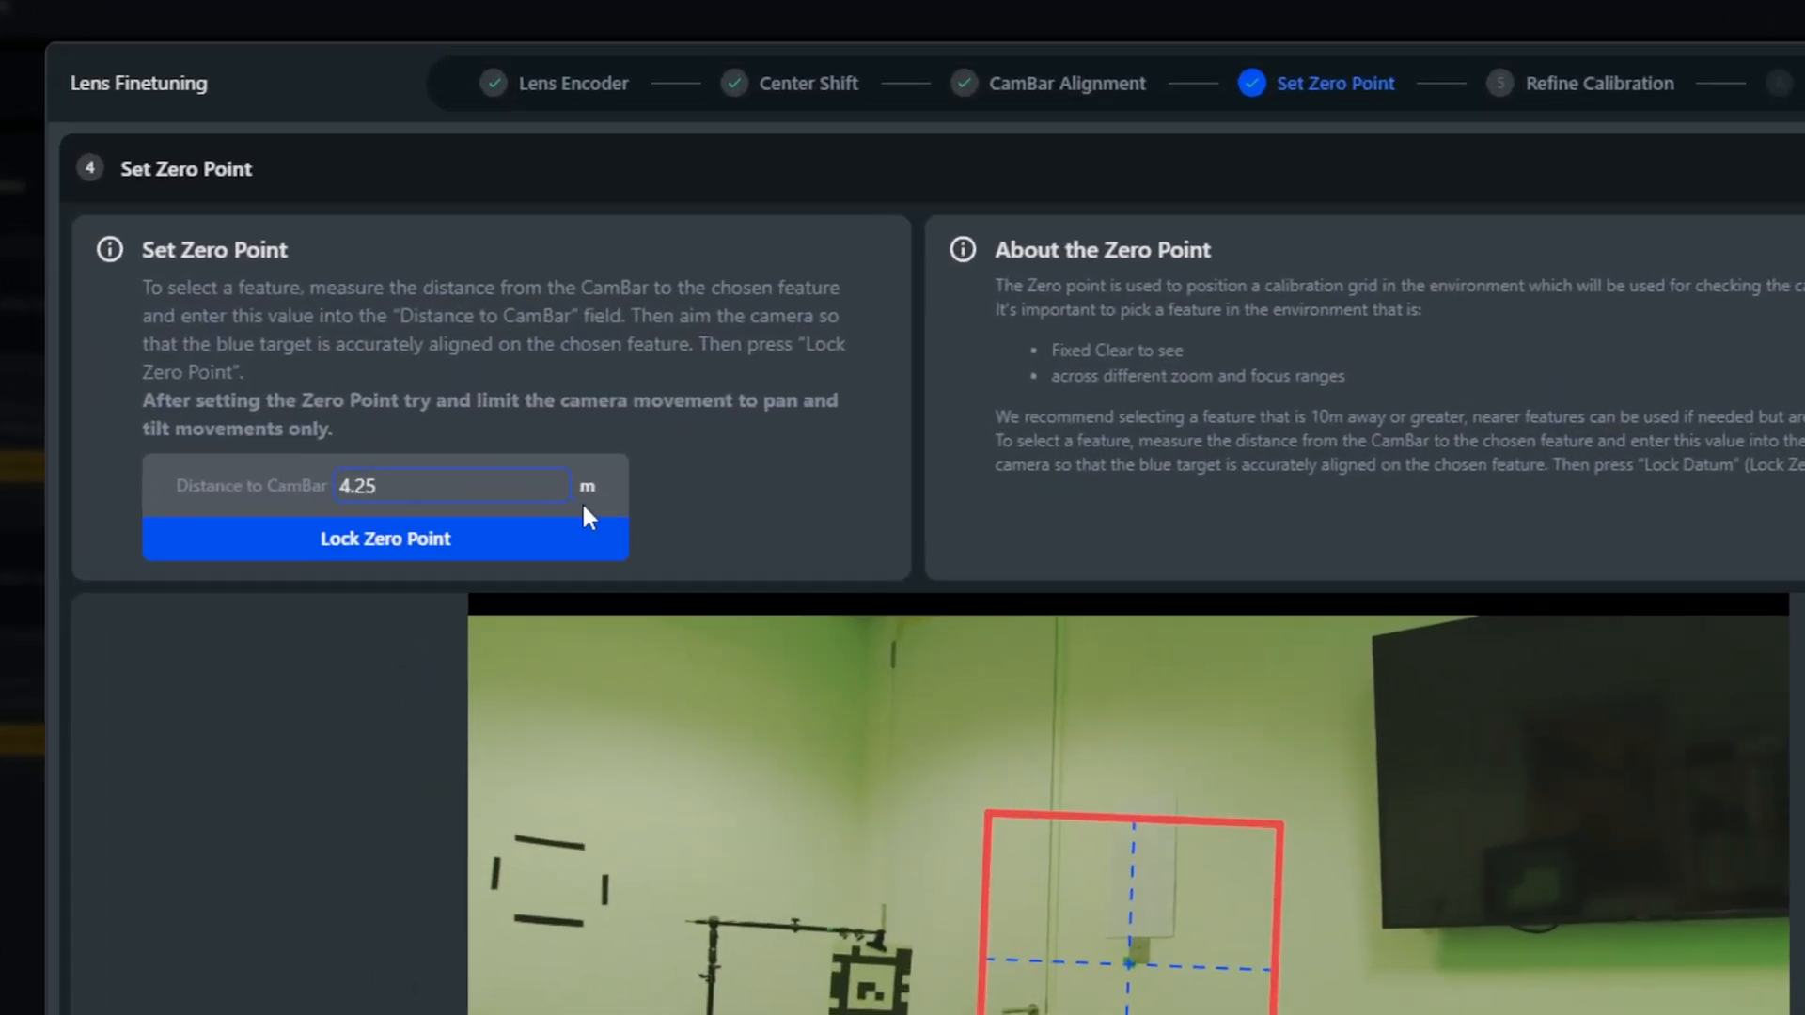
click(385, 537)
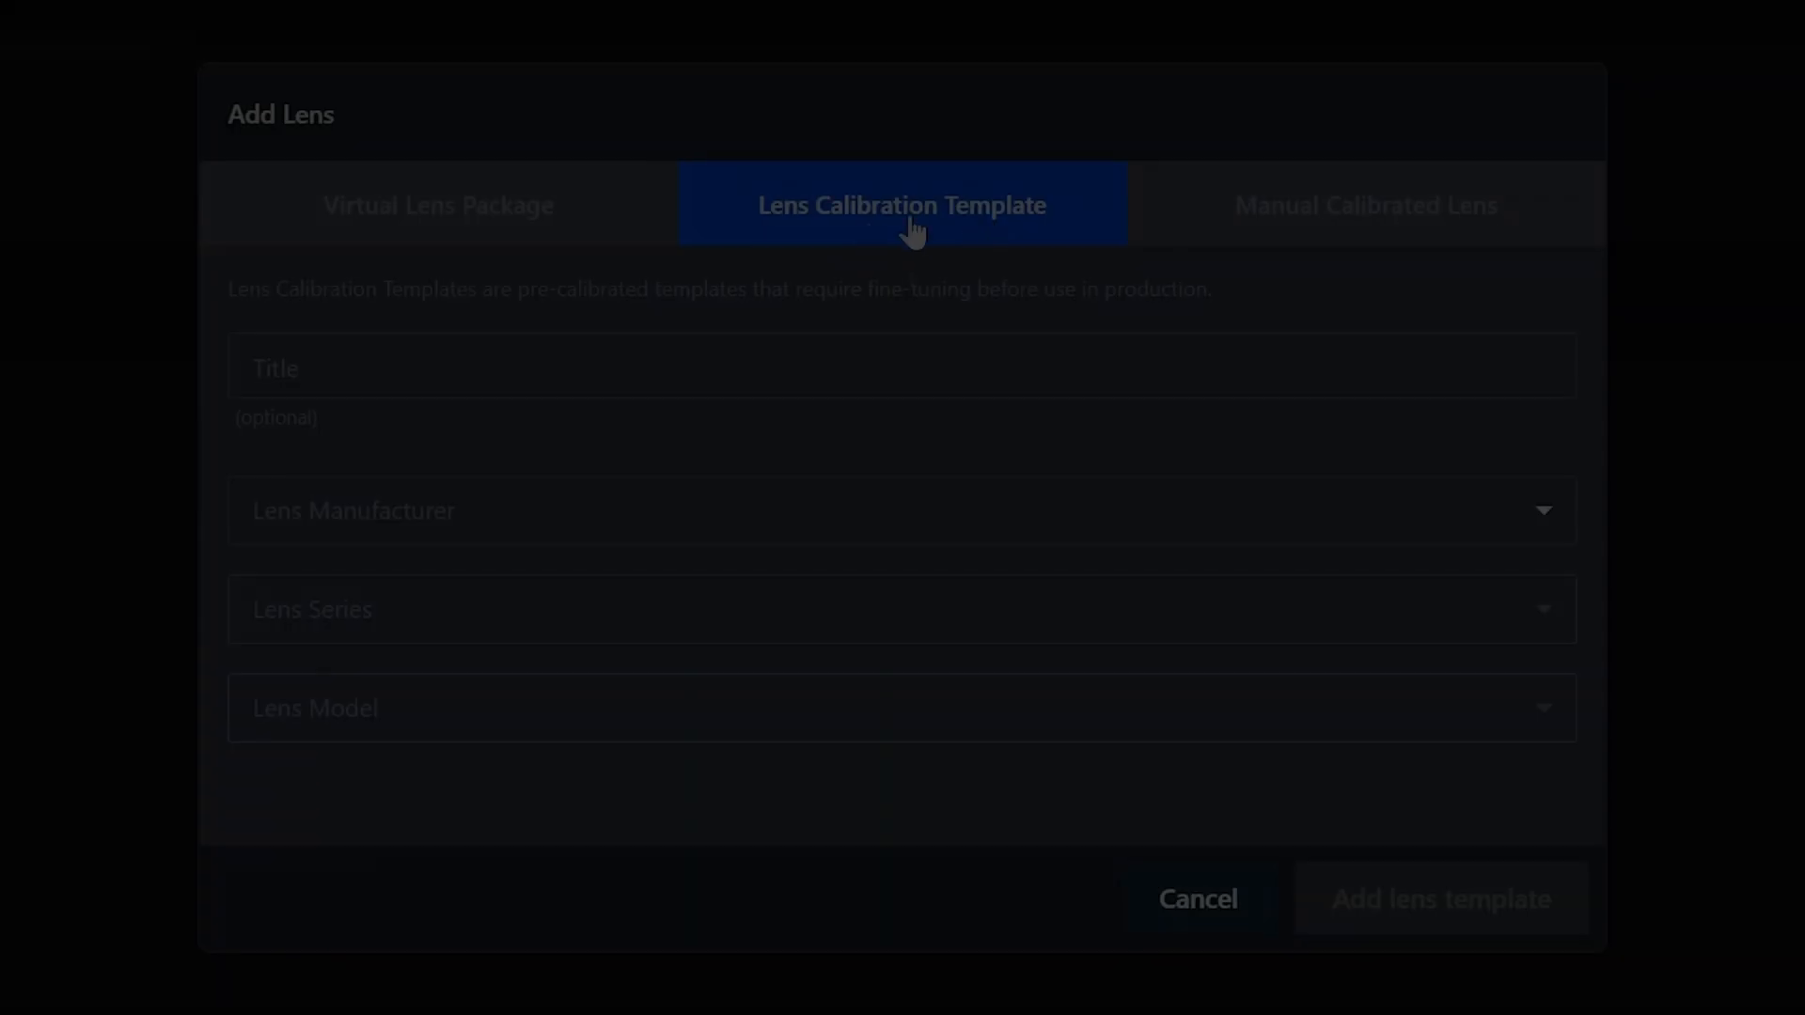
click(1365, 205)
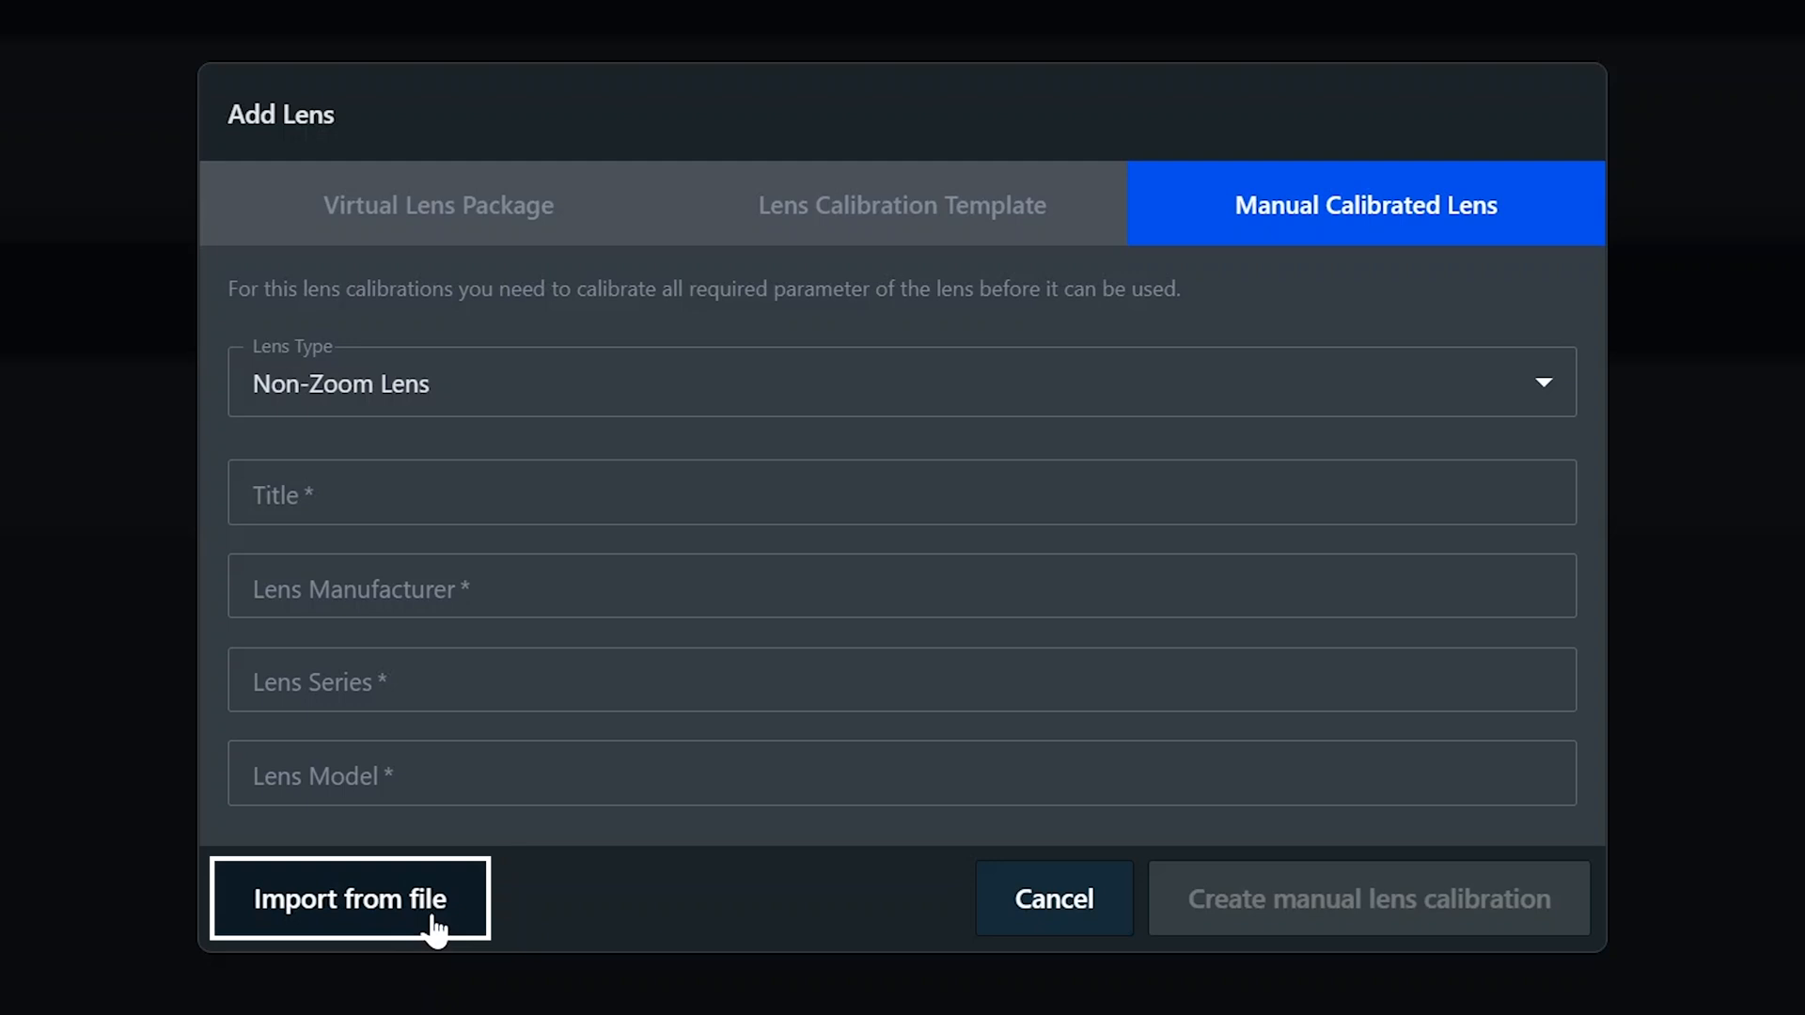
mouse_move(755, 886)
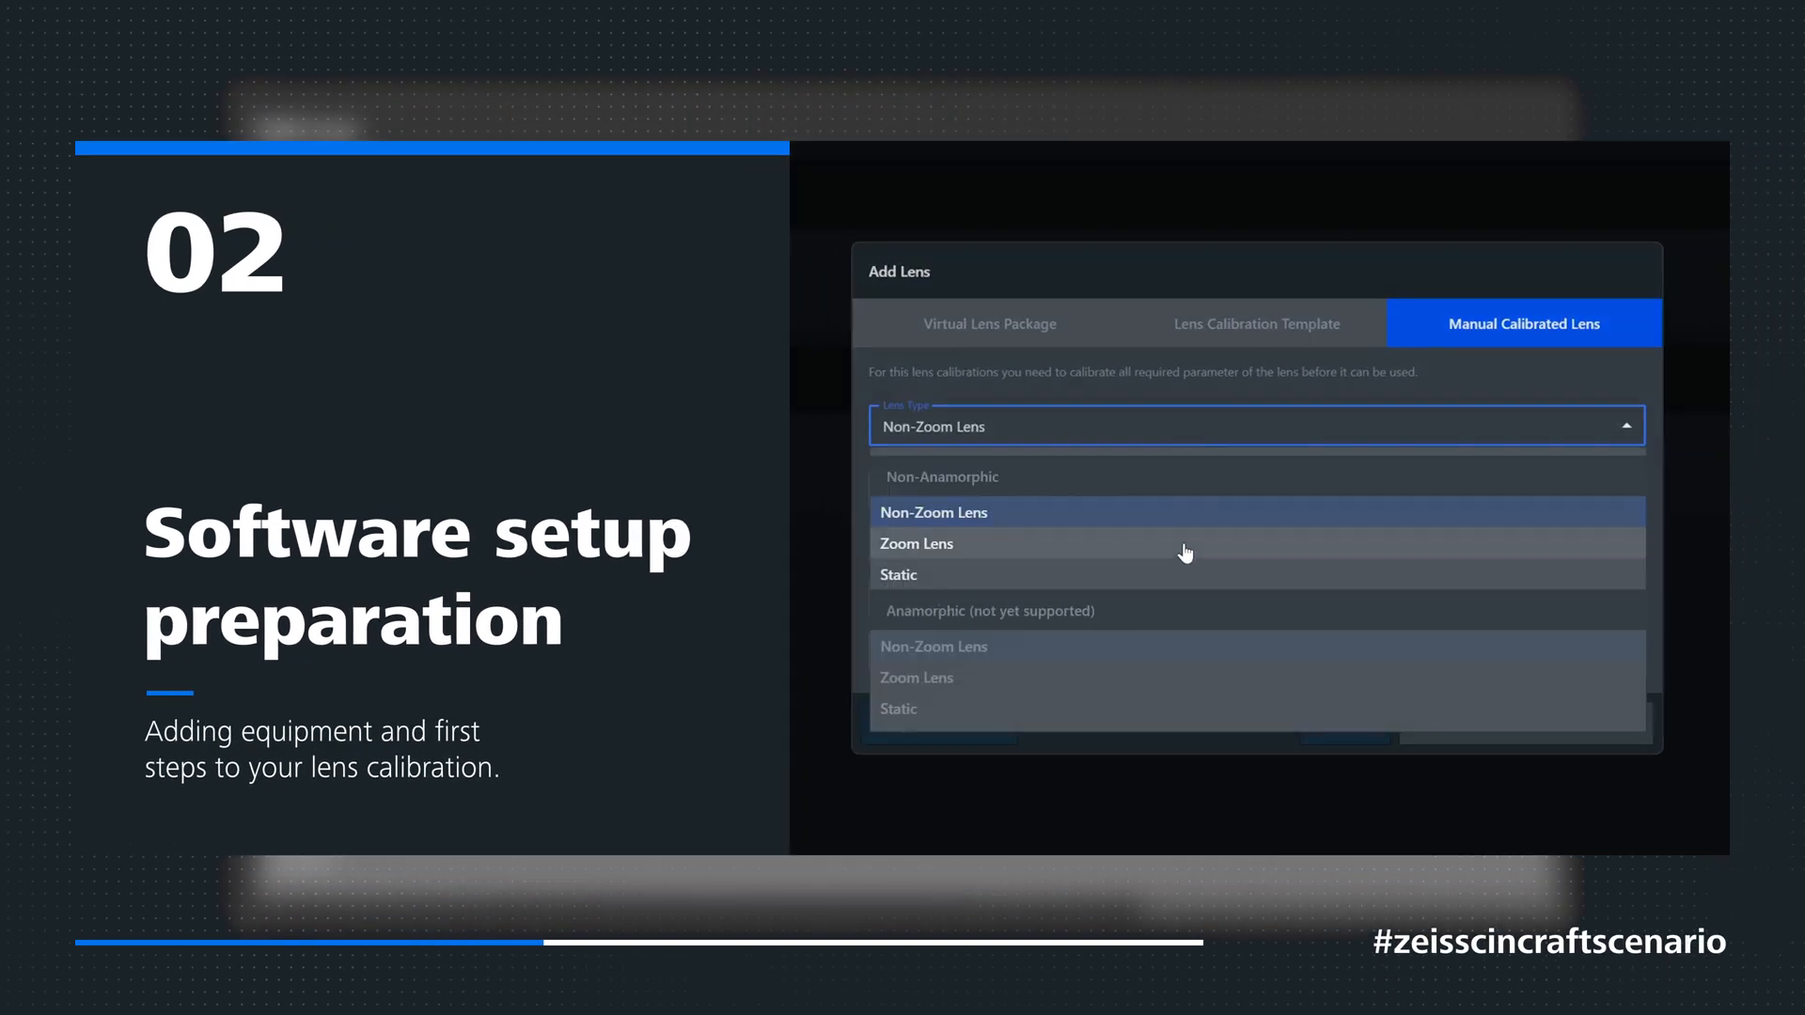
- Show the equipment list with the 8K FF, 8kHD and Ursa Clean cameras
click(918, 544)
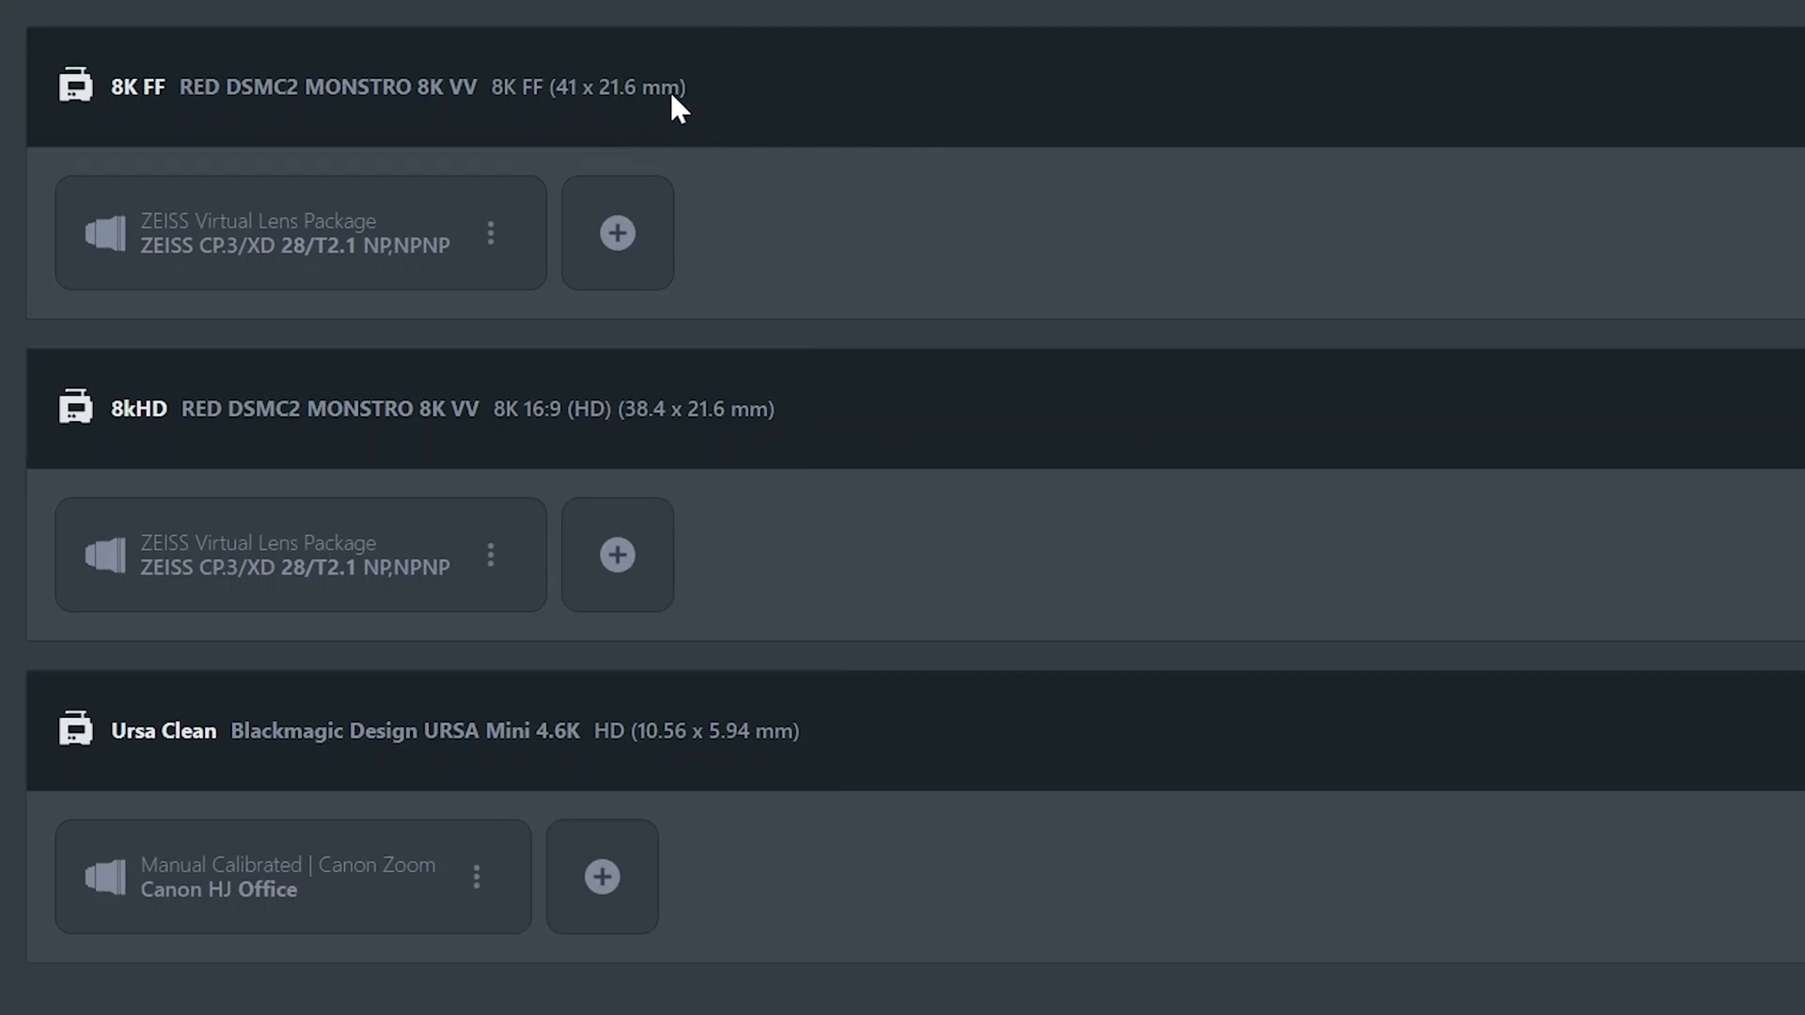
mouse_move(618, 232)
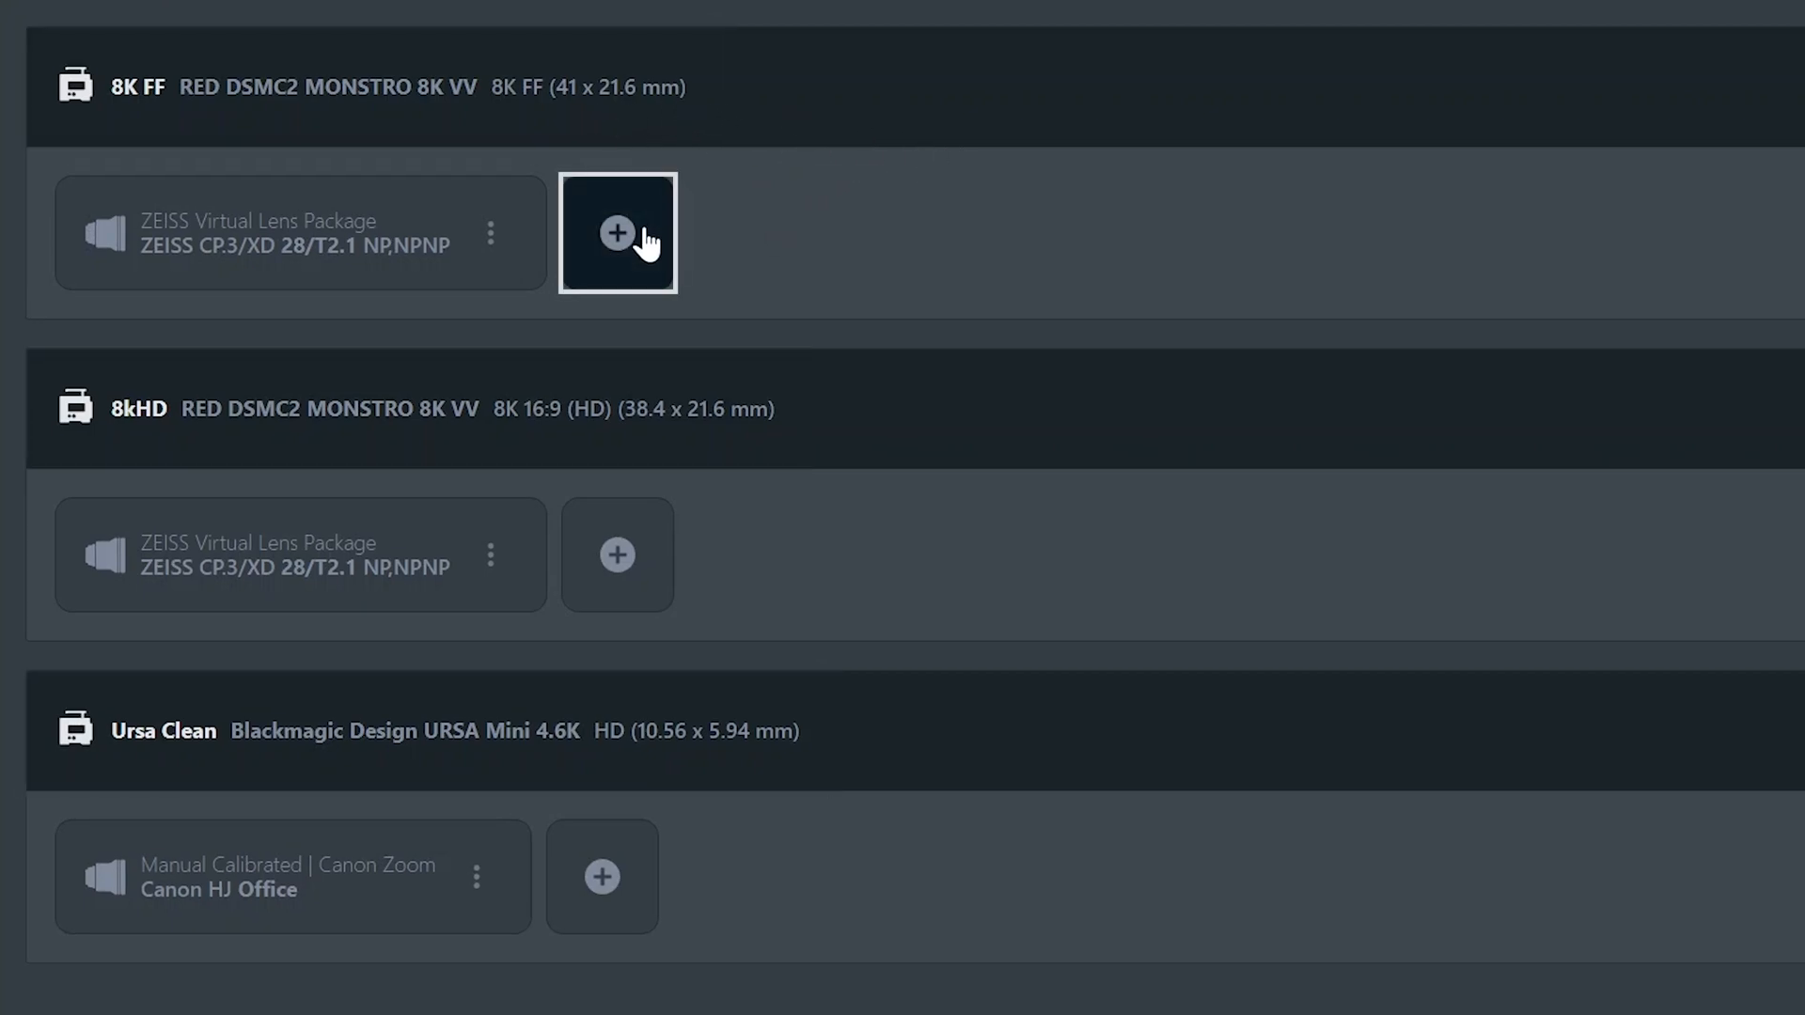
- Start a new lens on the 8K FF camera using the Manual Calibrated Lens option
click(617, 232)
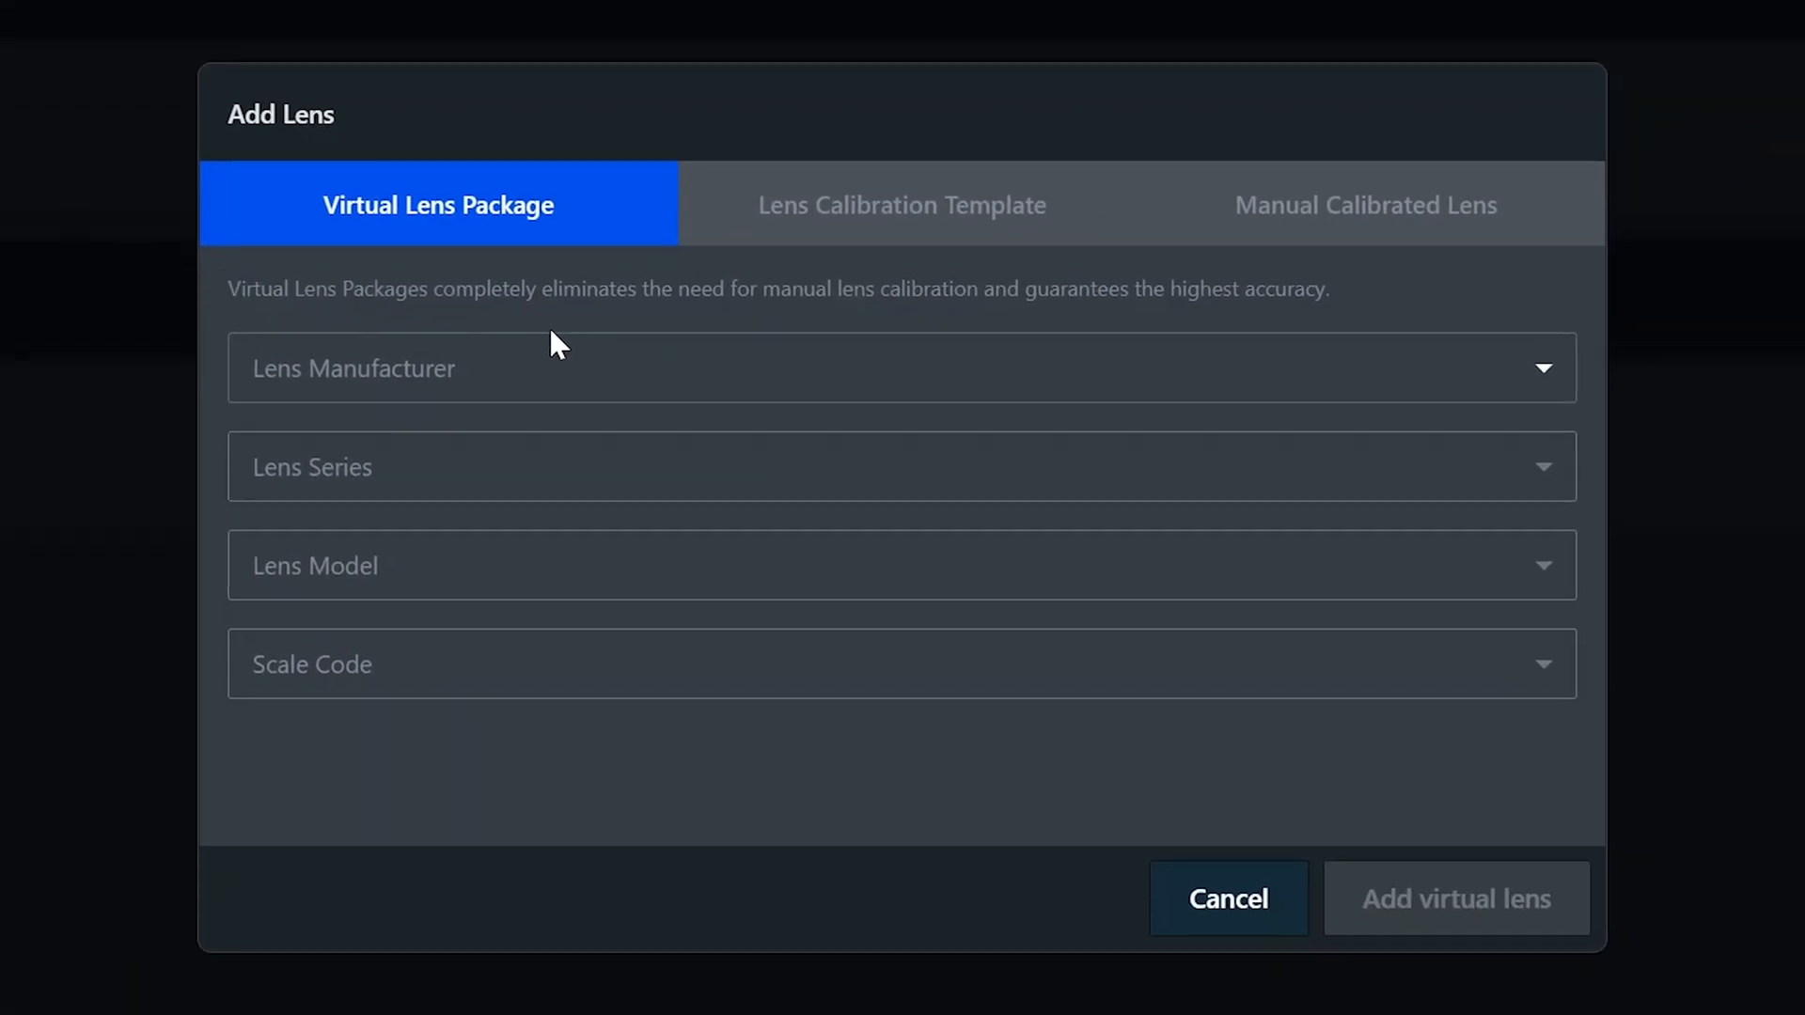
mouse_move(799, 253)
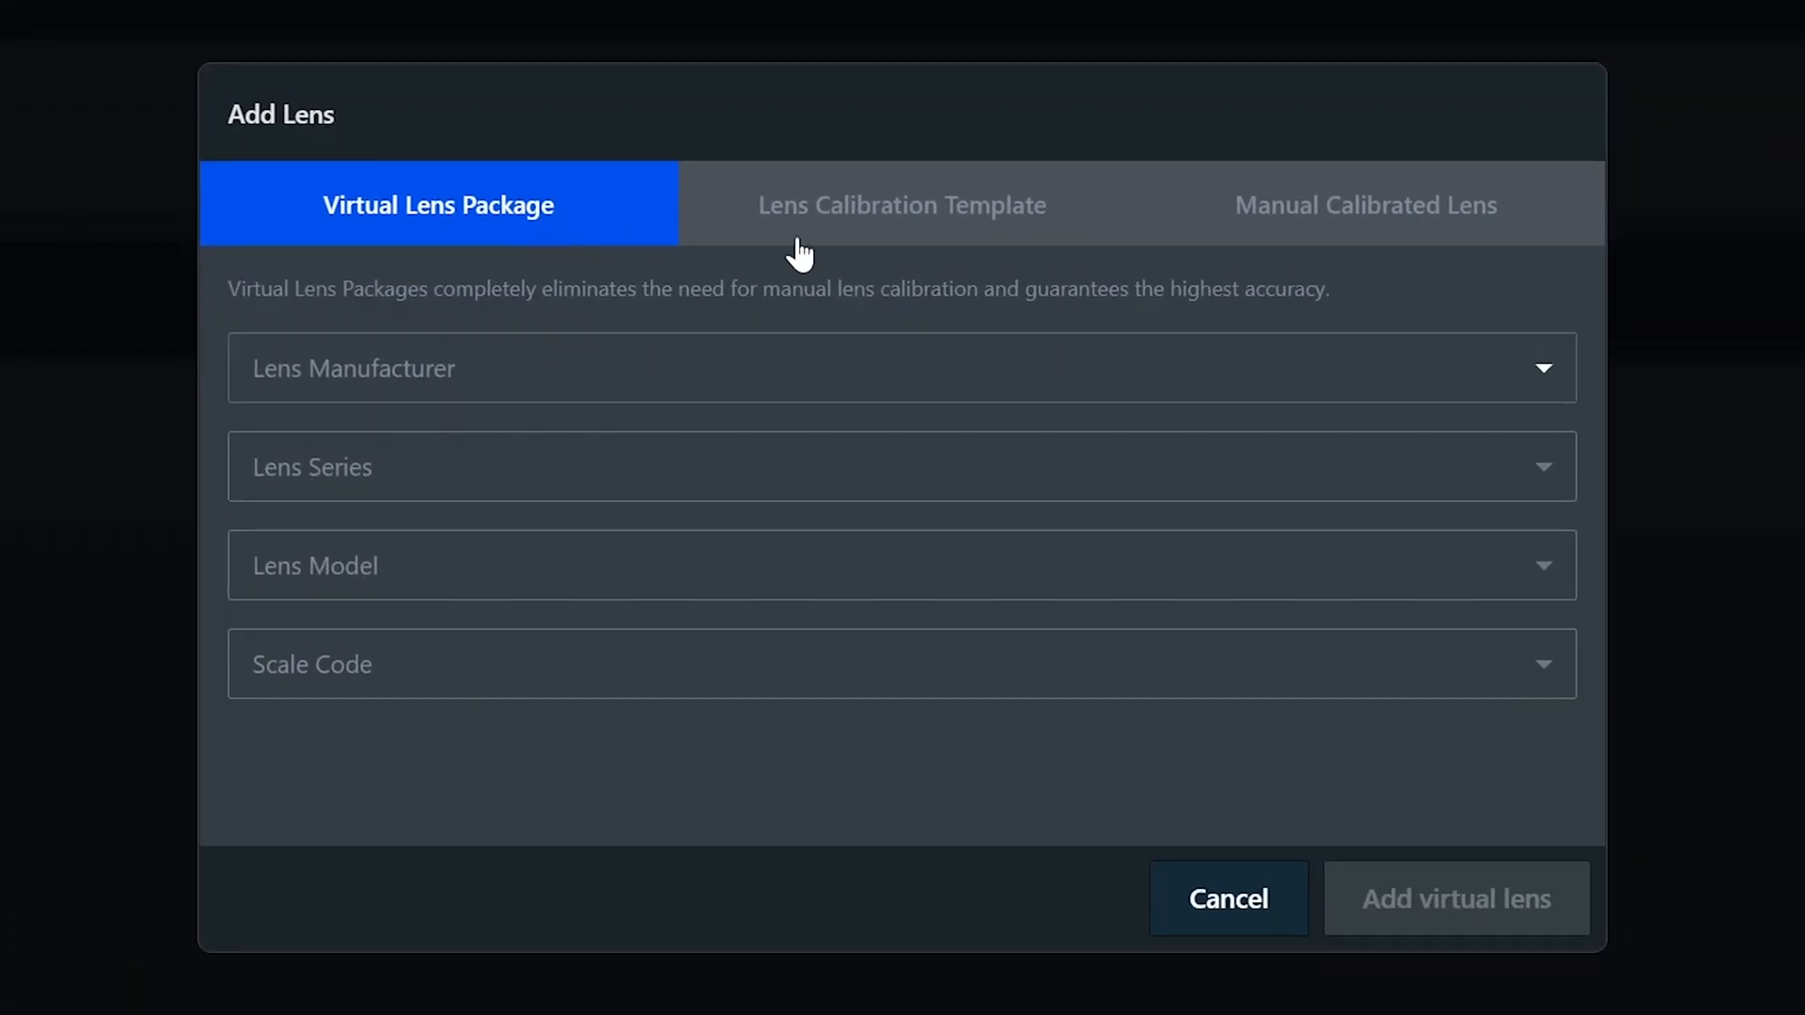
click(901, 205)
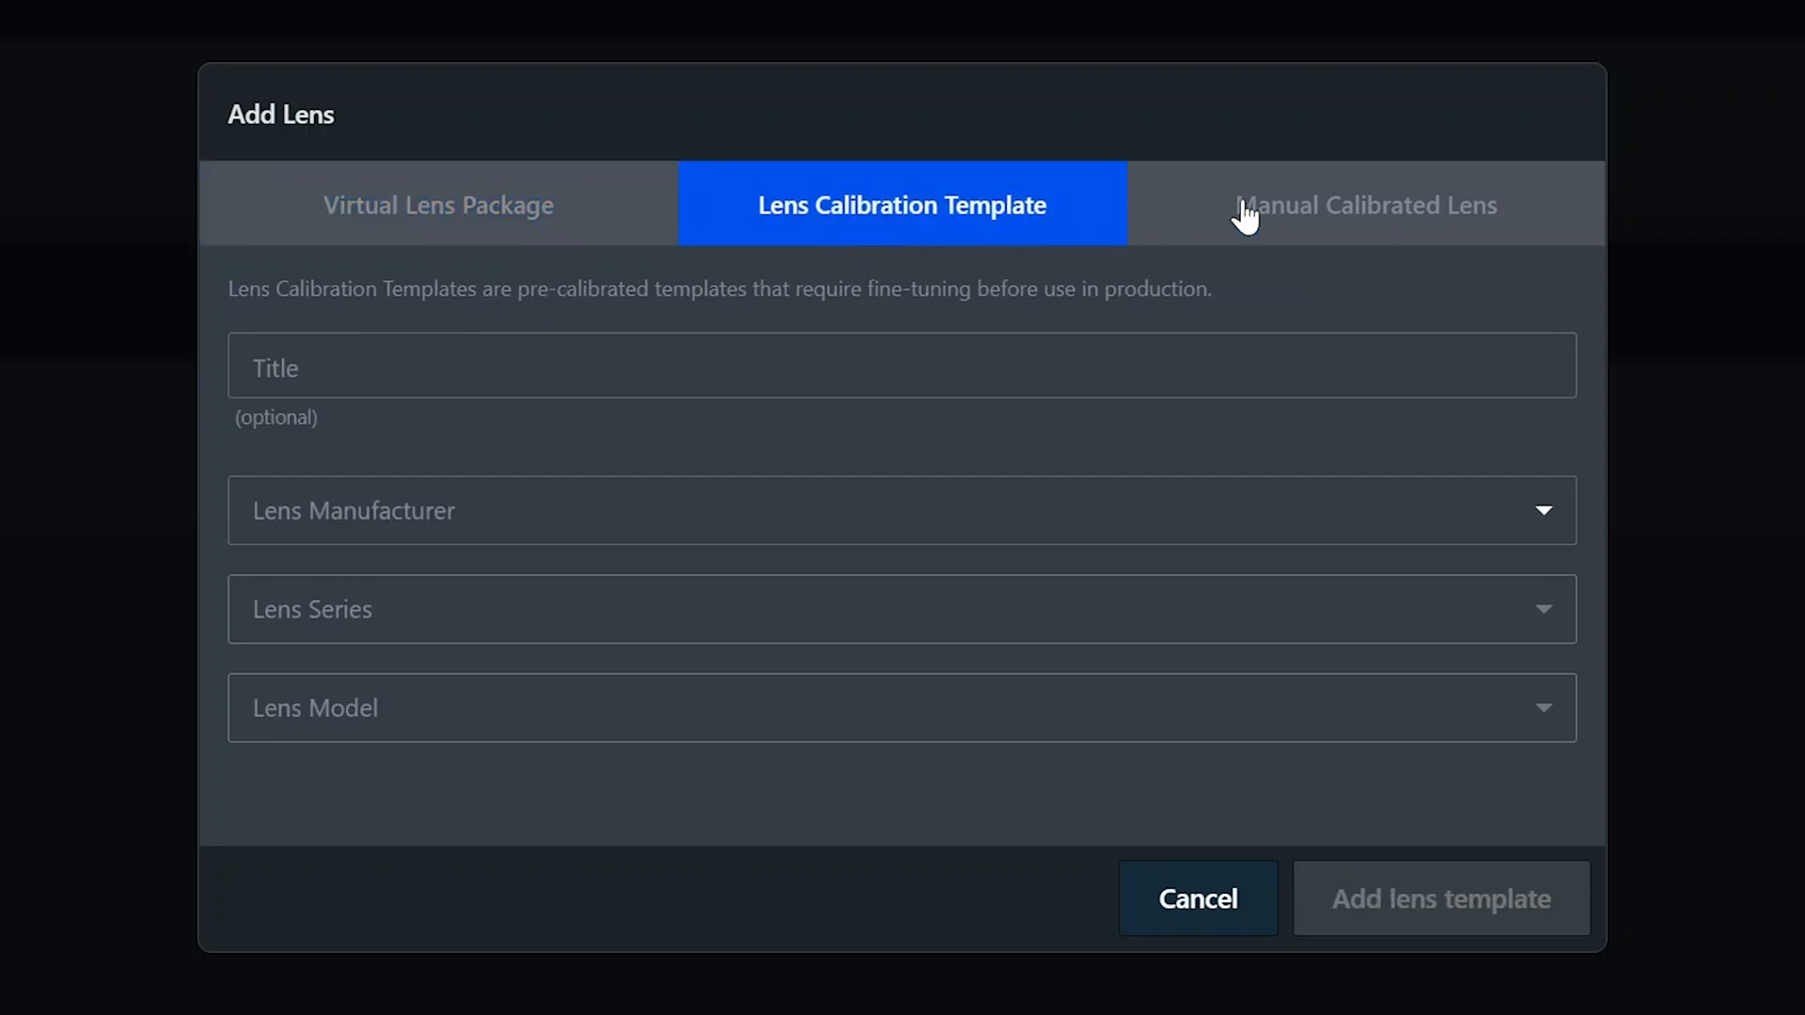
click(1365, 205)
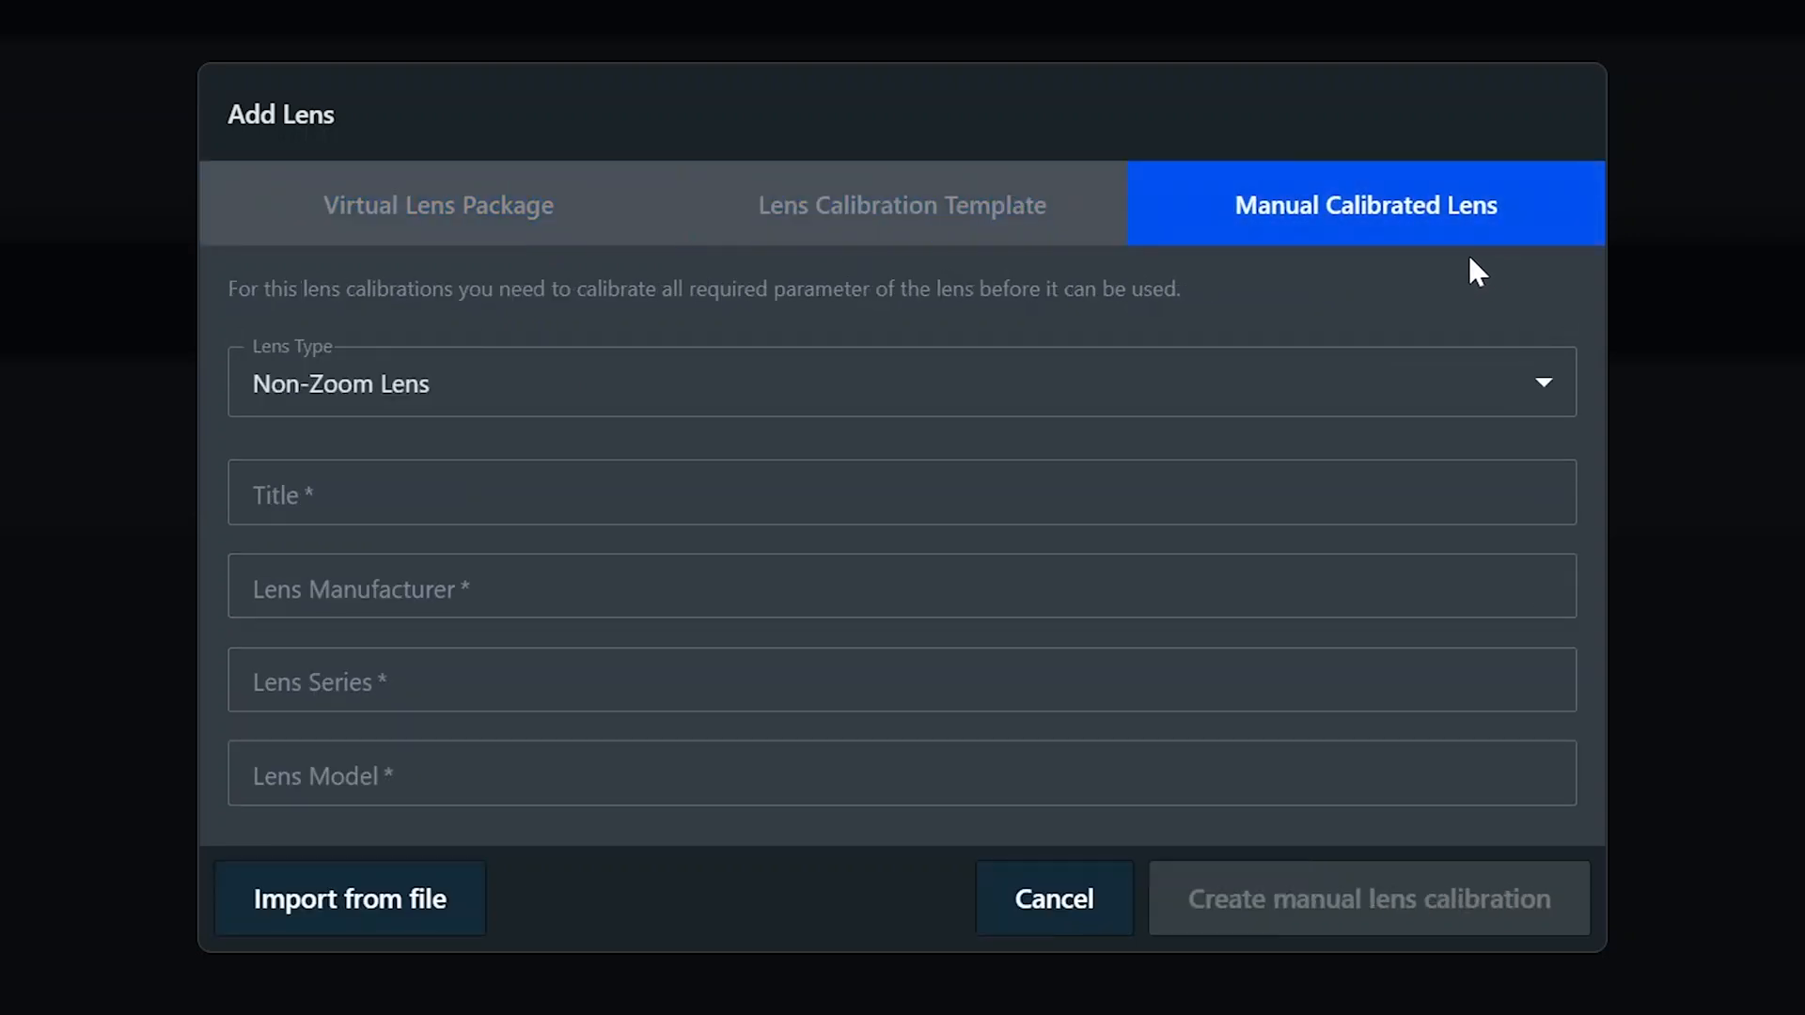
mouse_move(1025, 417)
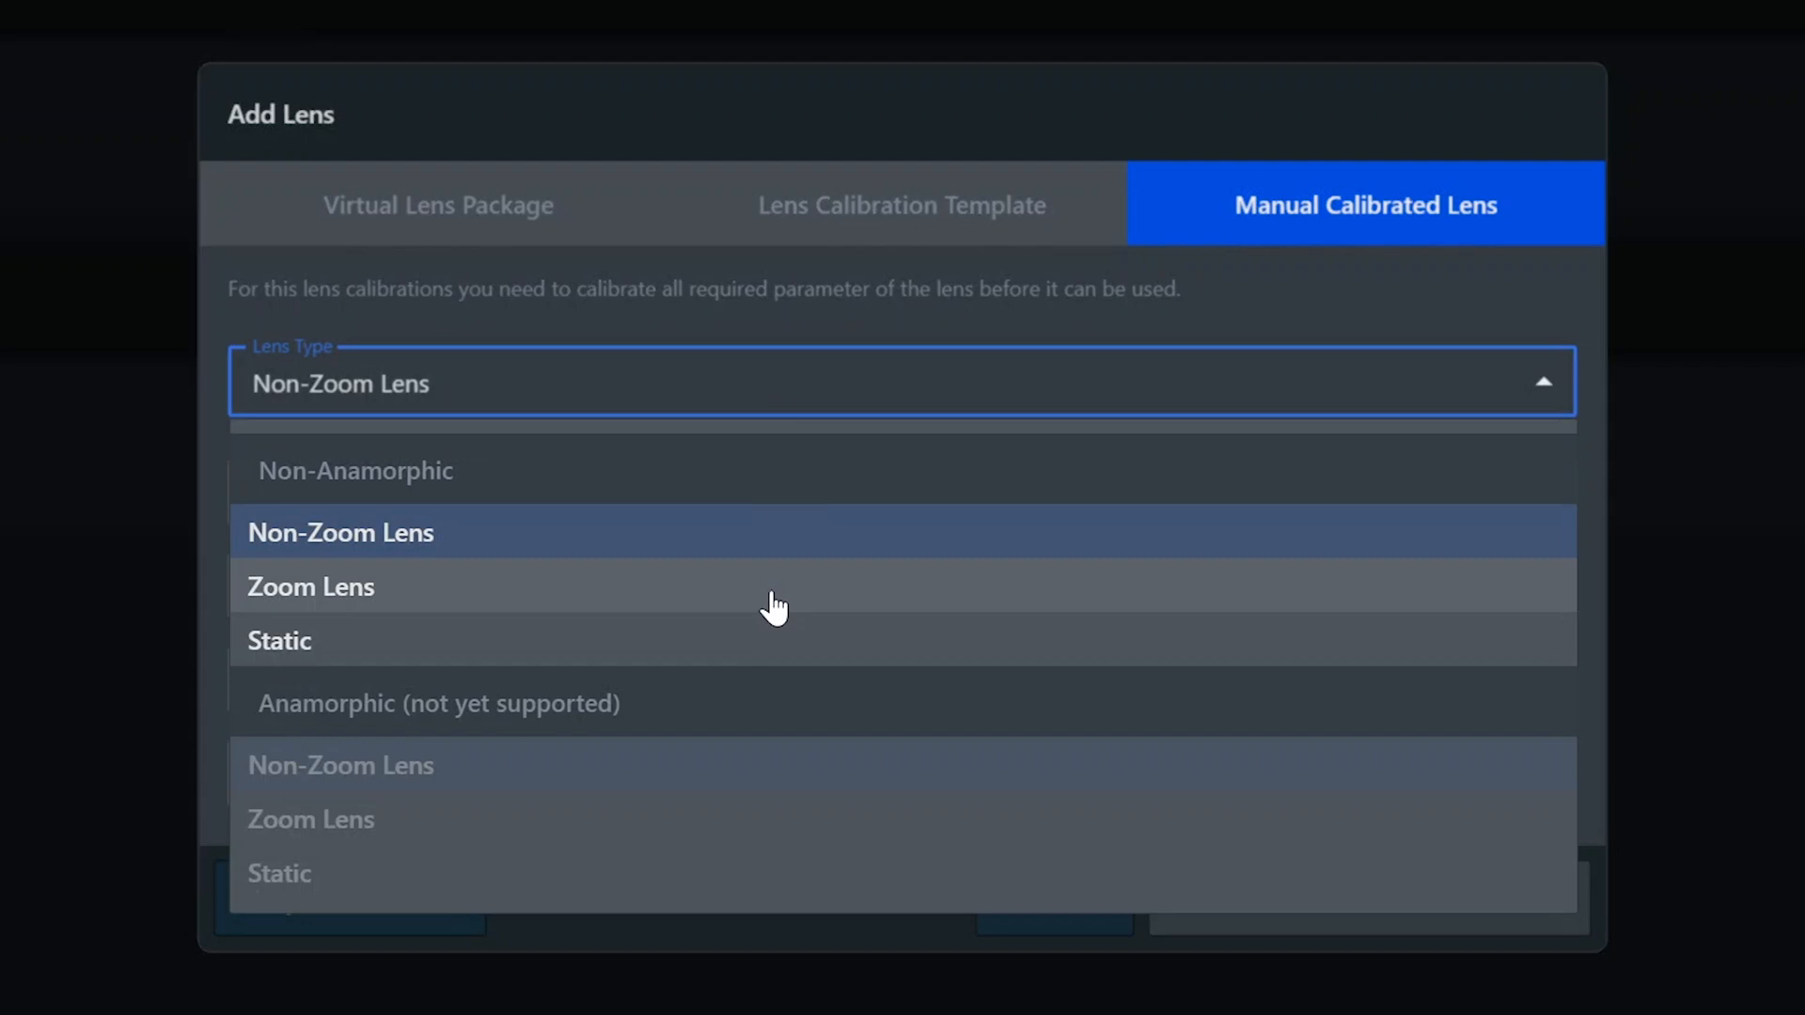
- Create a zoom lens titled 'Example', manufacturer and series 'Example', model 01
click(311, 586)
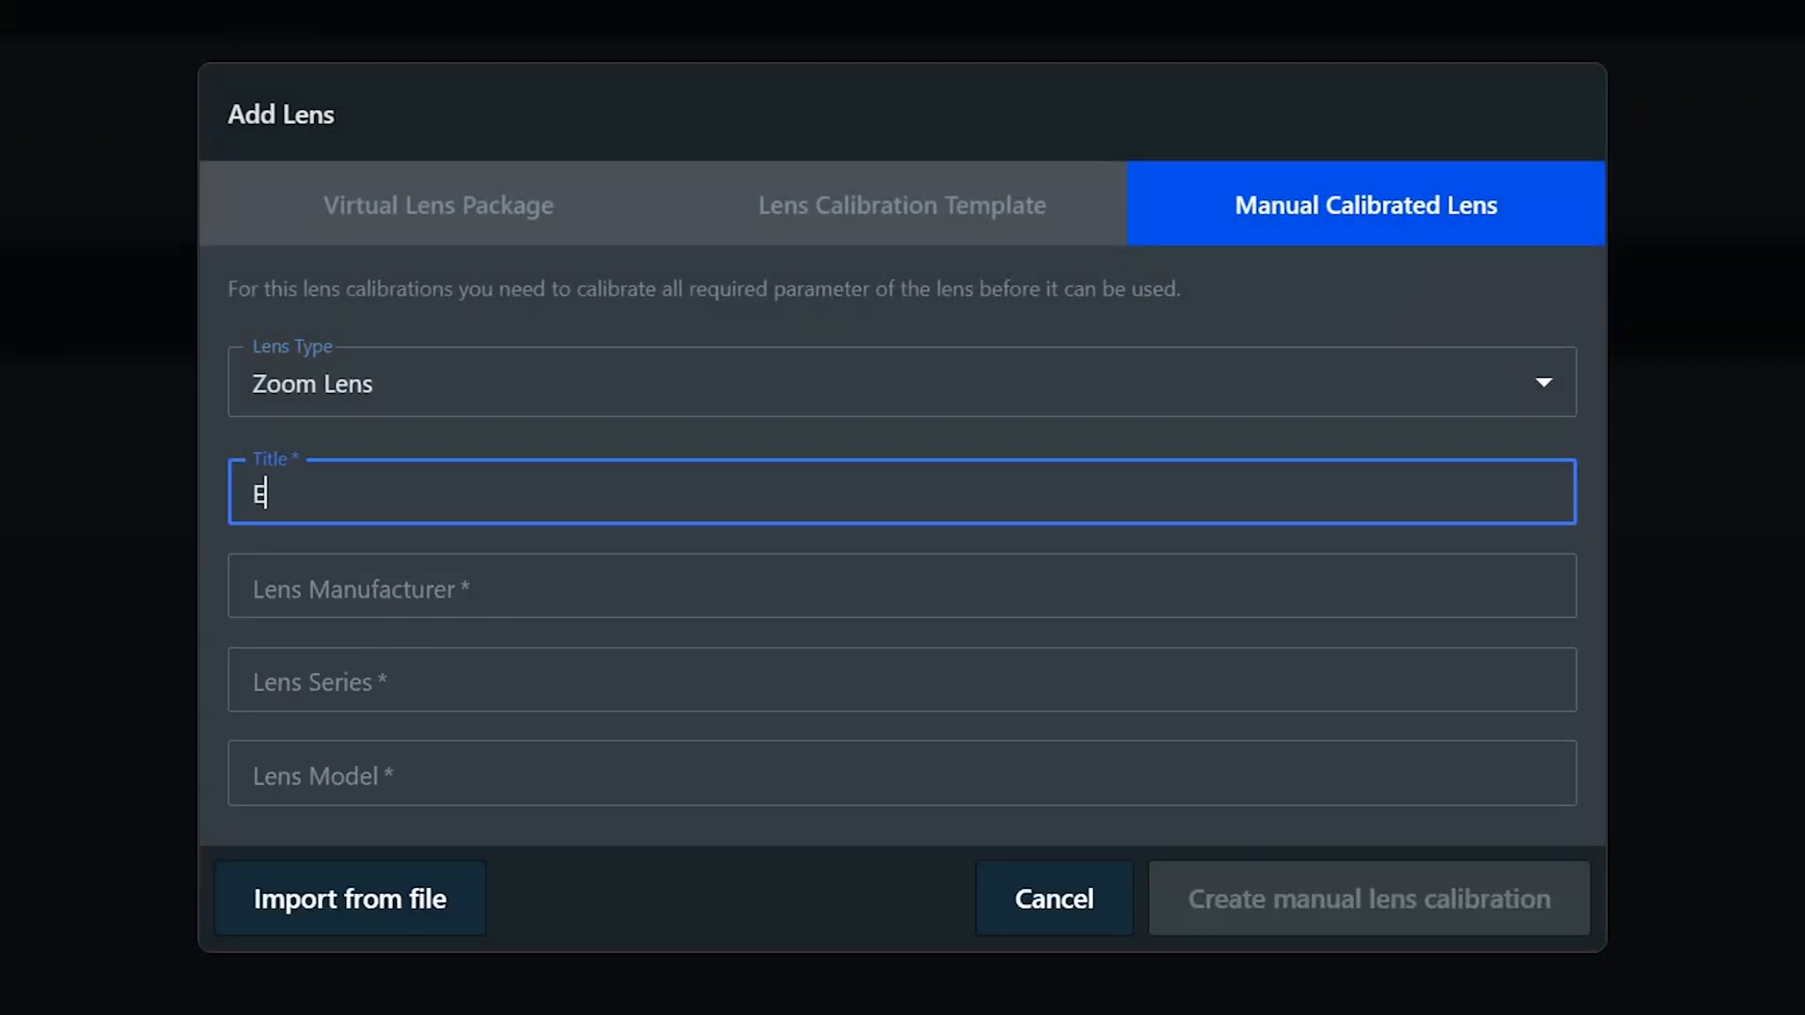
text(Example)
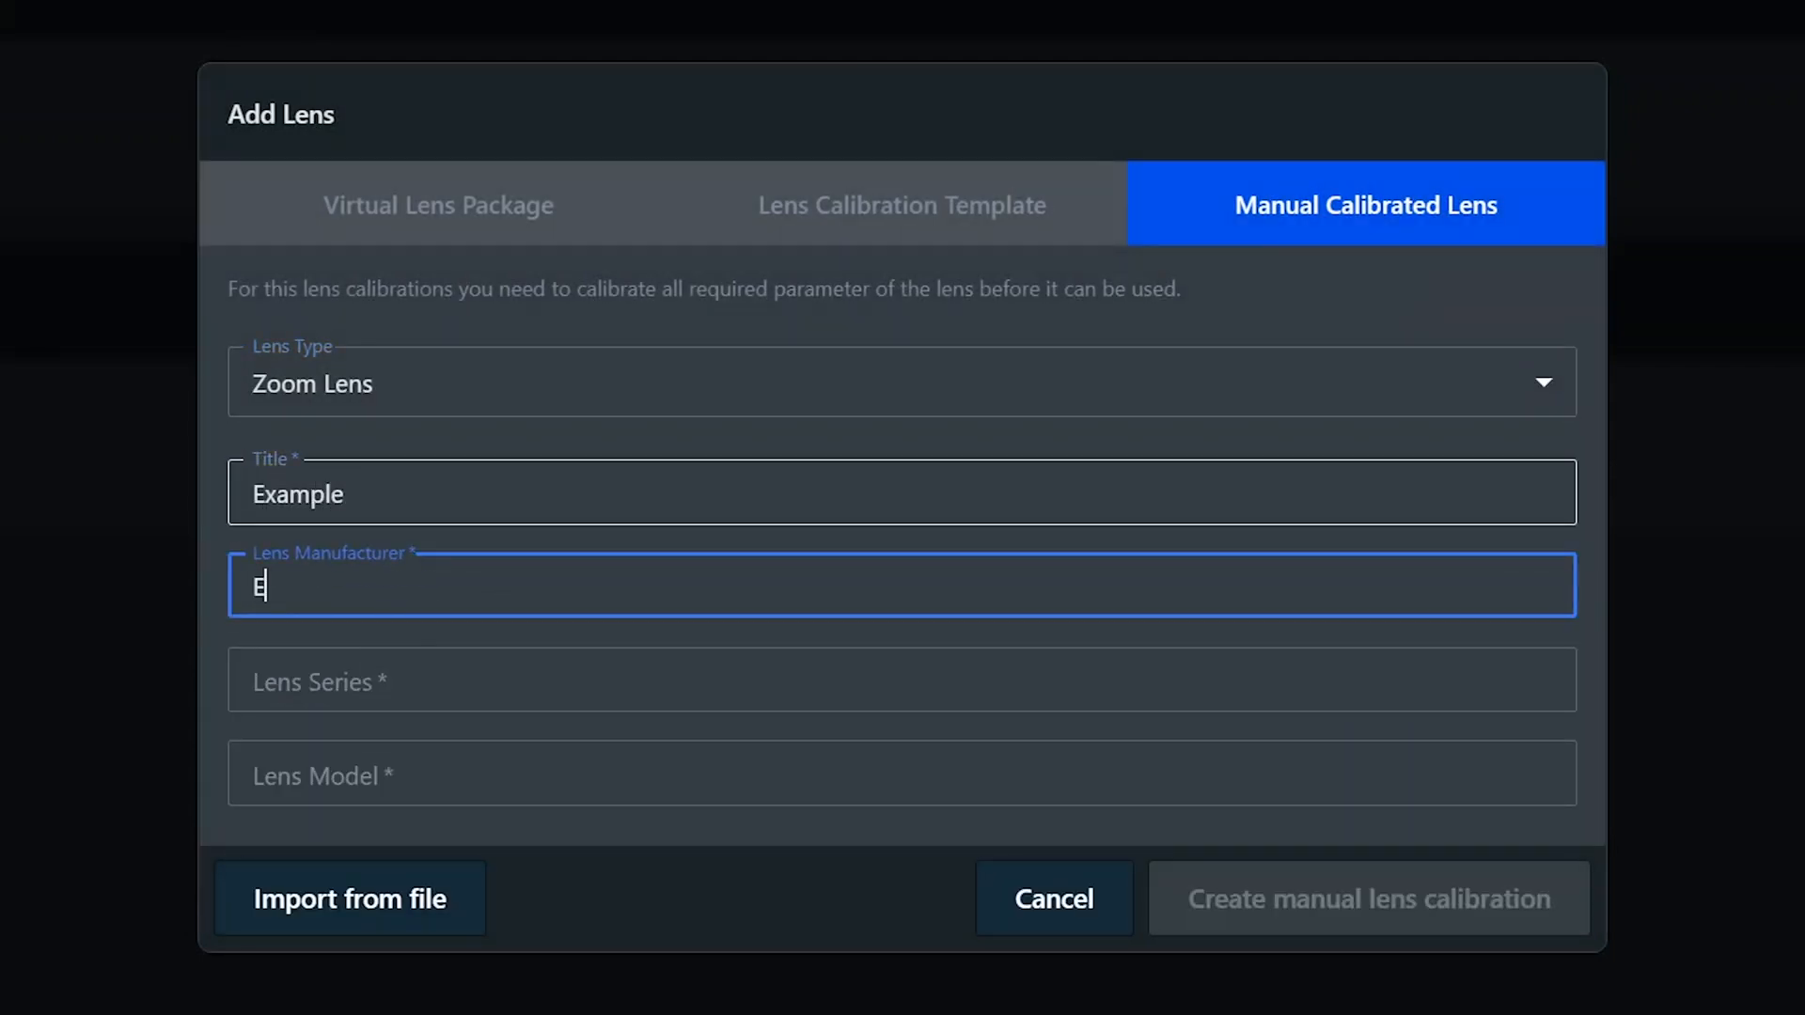
text(Example)
click(903, 773)
text(0)
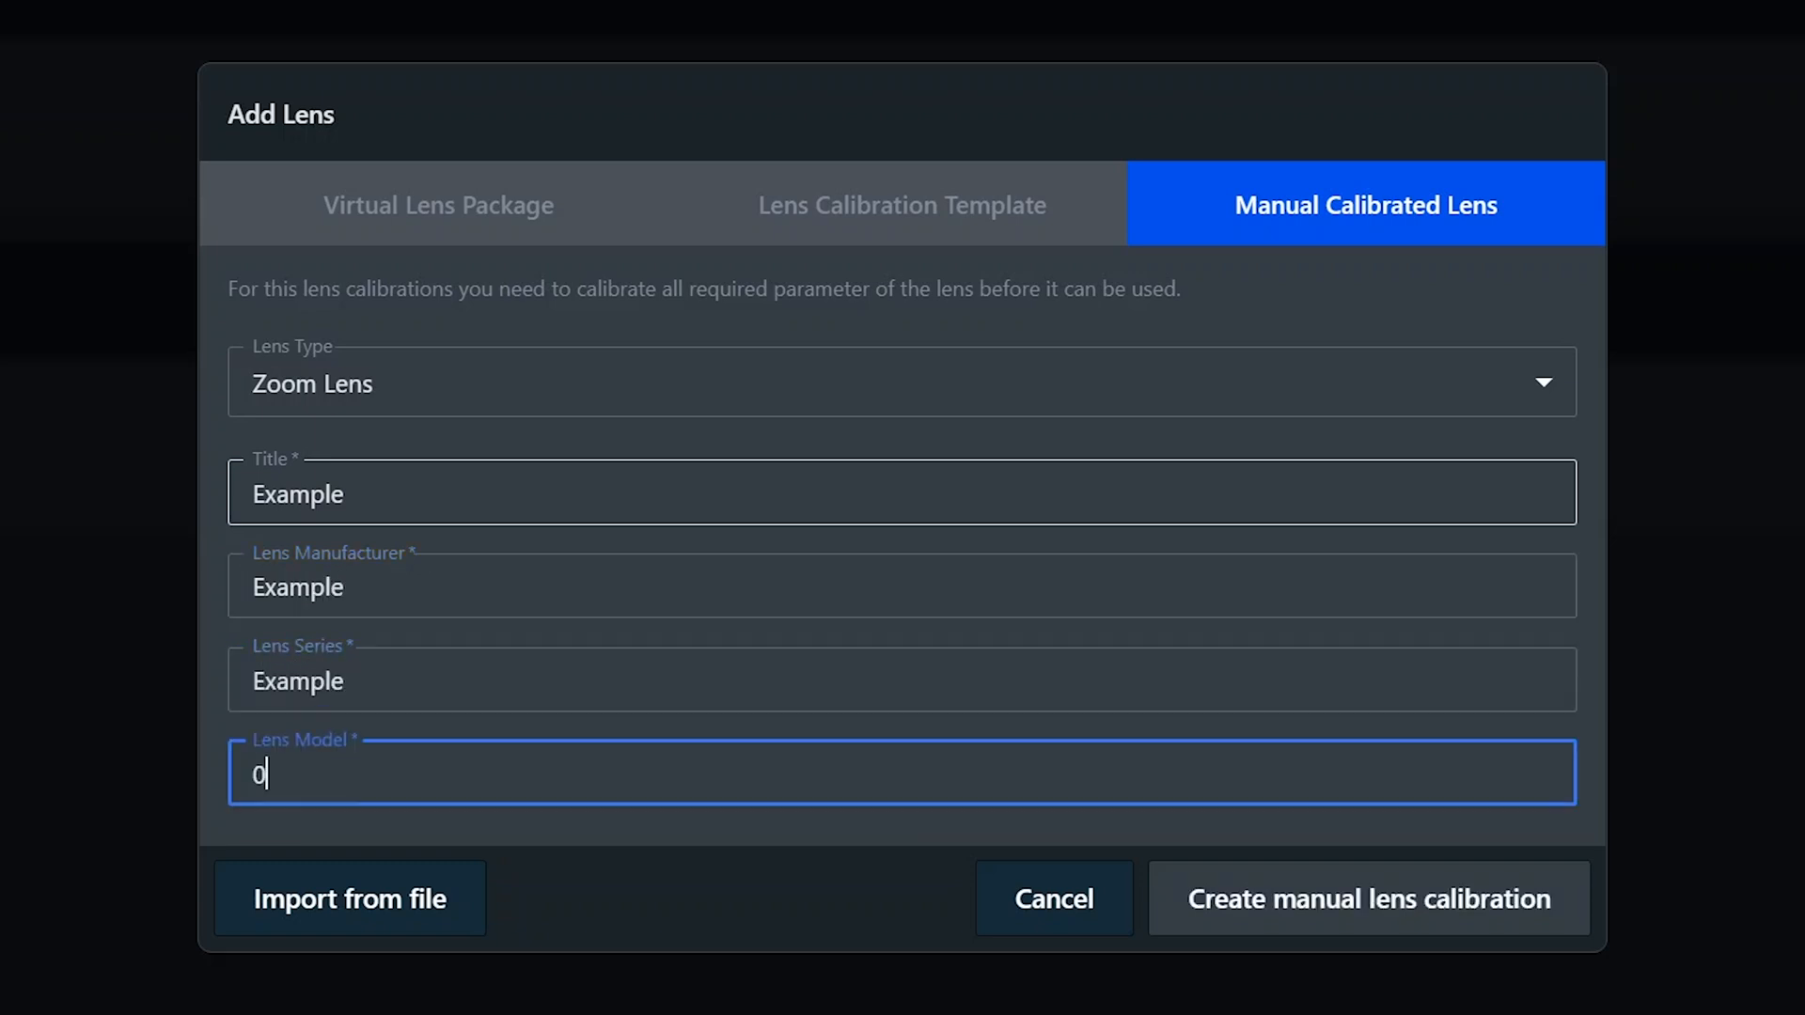
text(1)
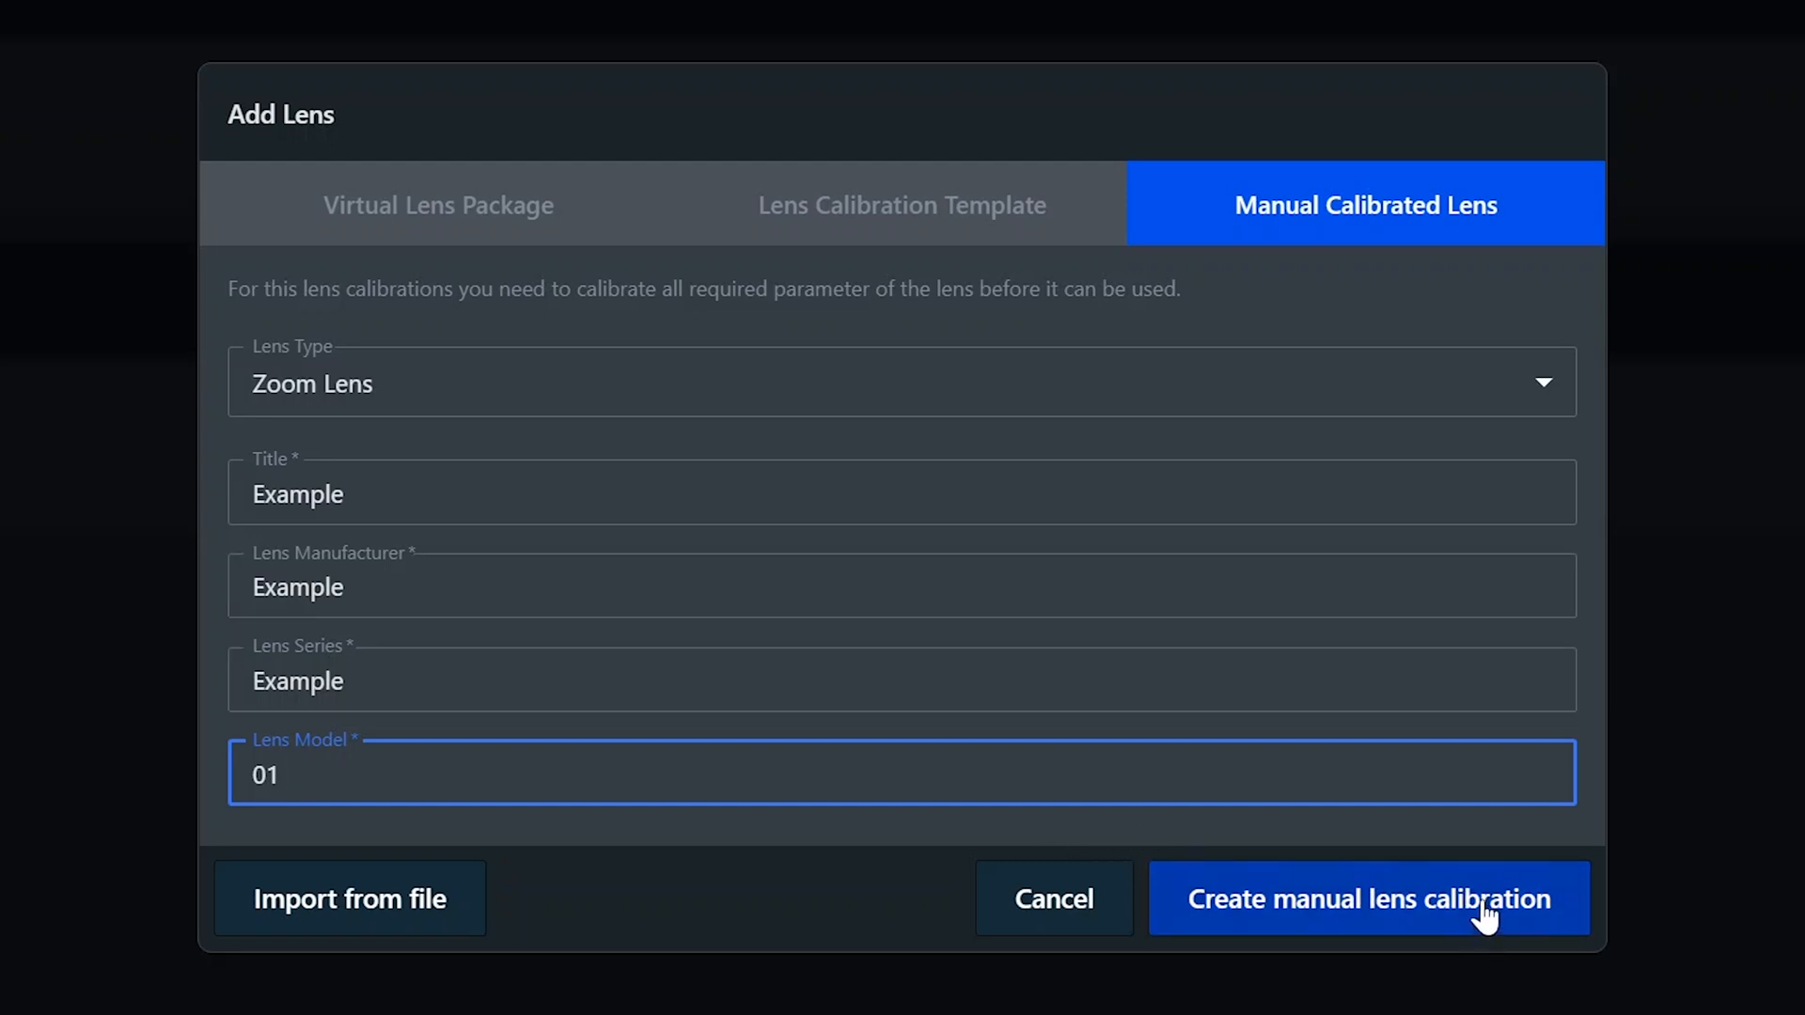
click(1367, 899)
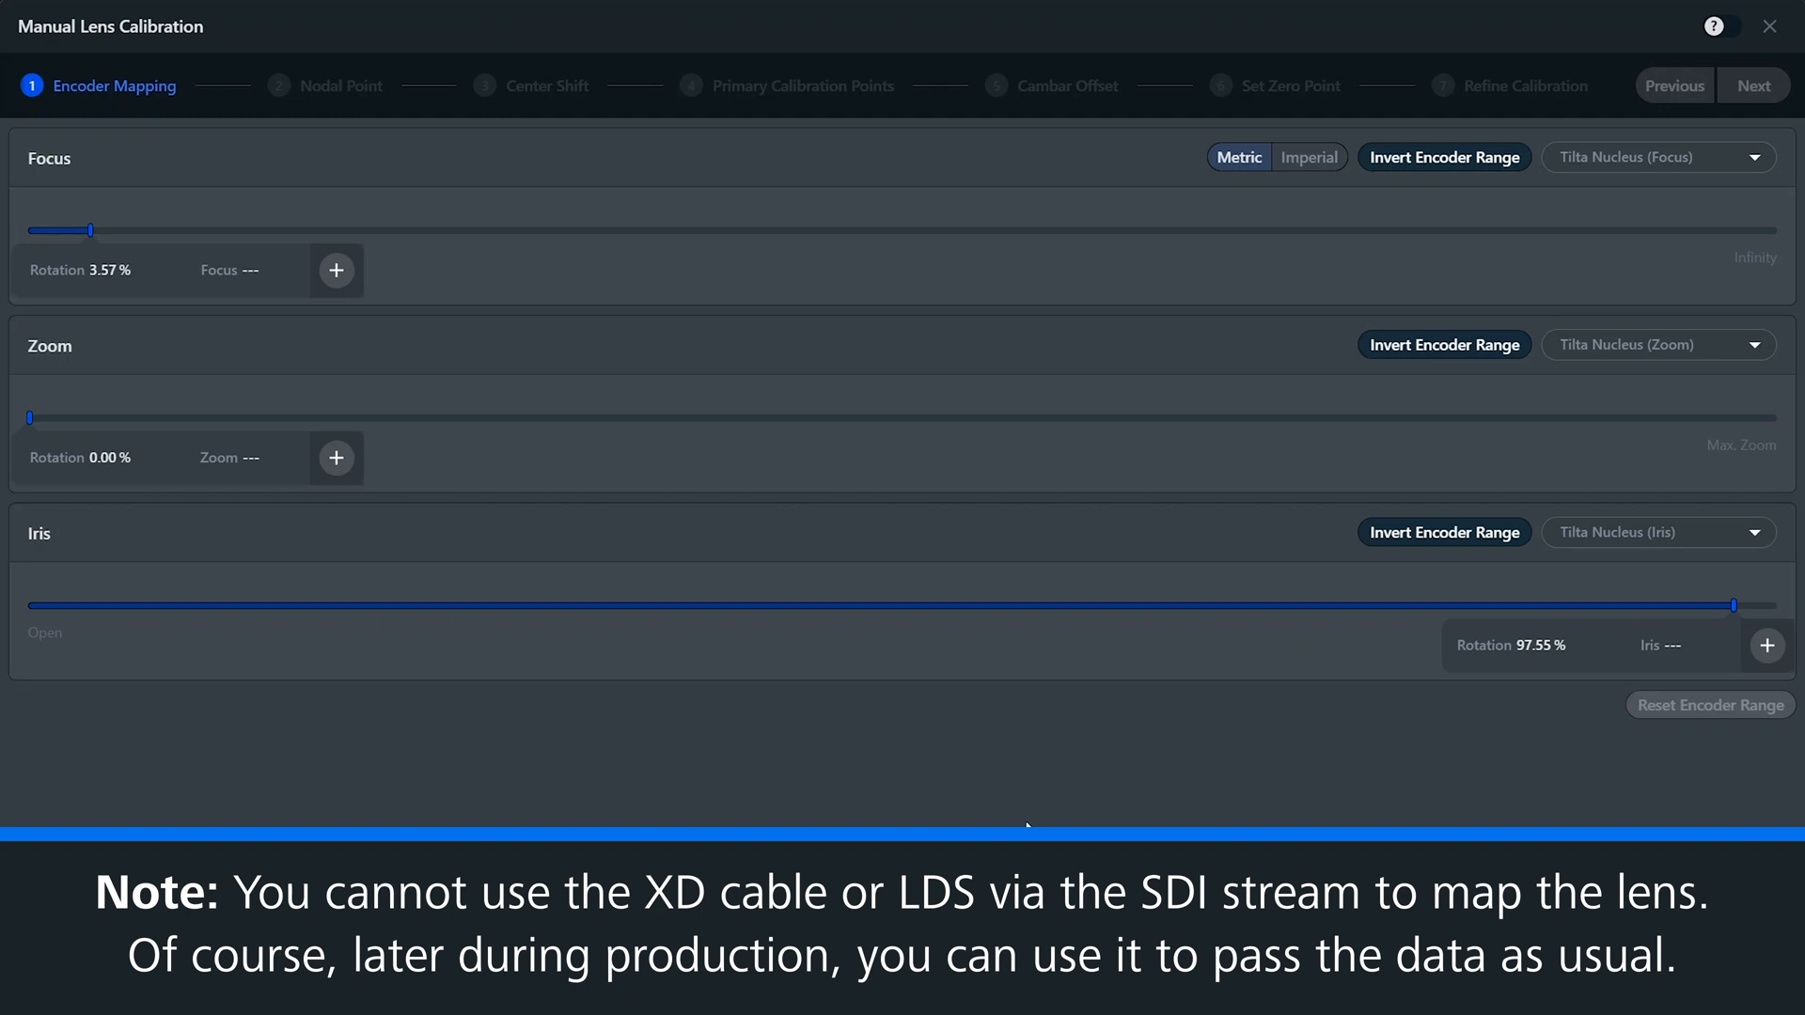
- Turn the focus and zoom rings end to end so both encoders register full rotation
drag(75, 230, 676, 230)
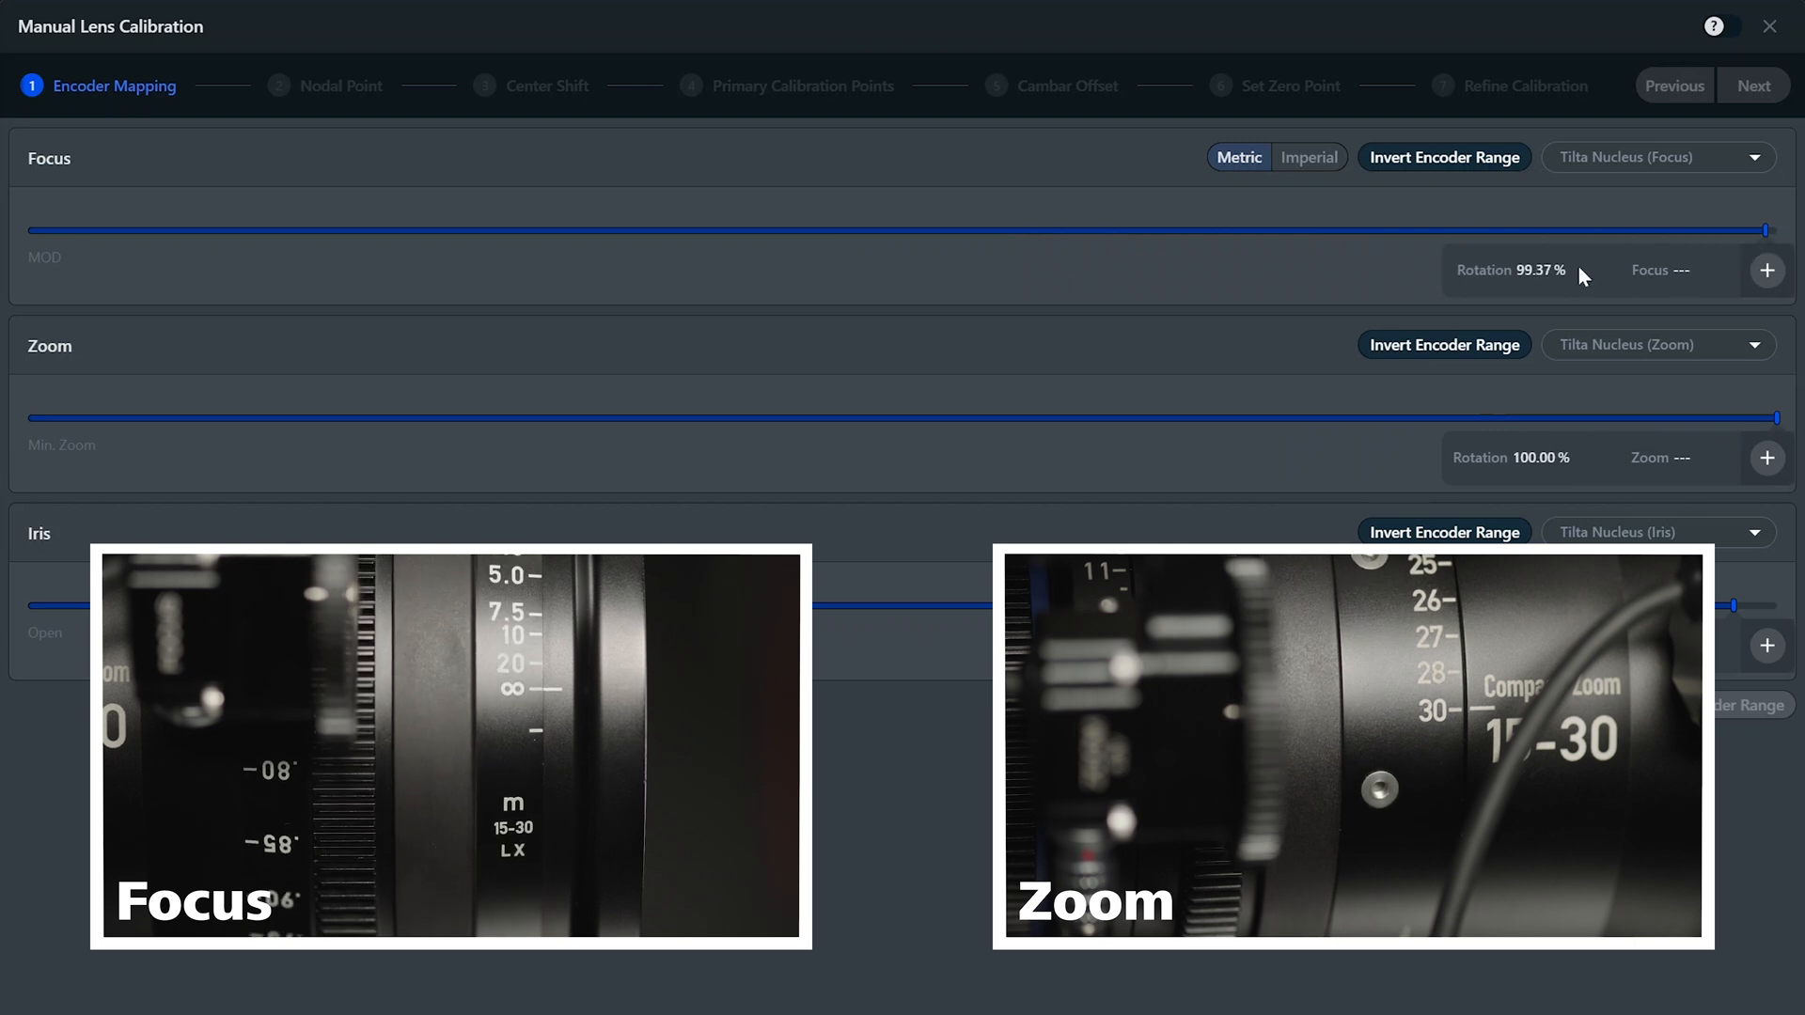
mouse_move(1542, 287)
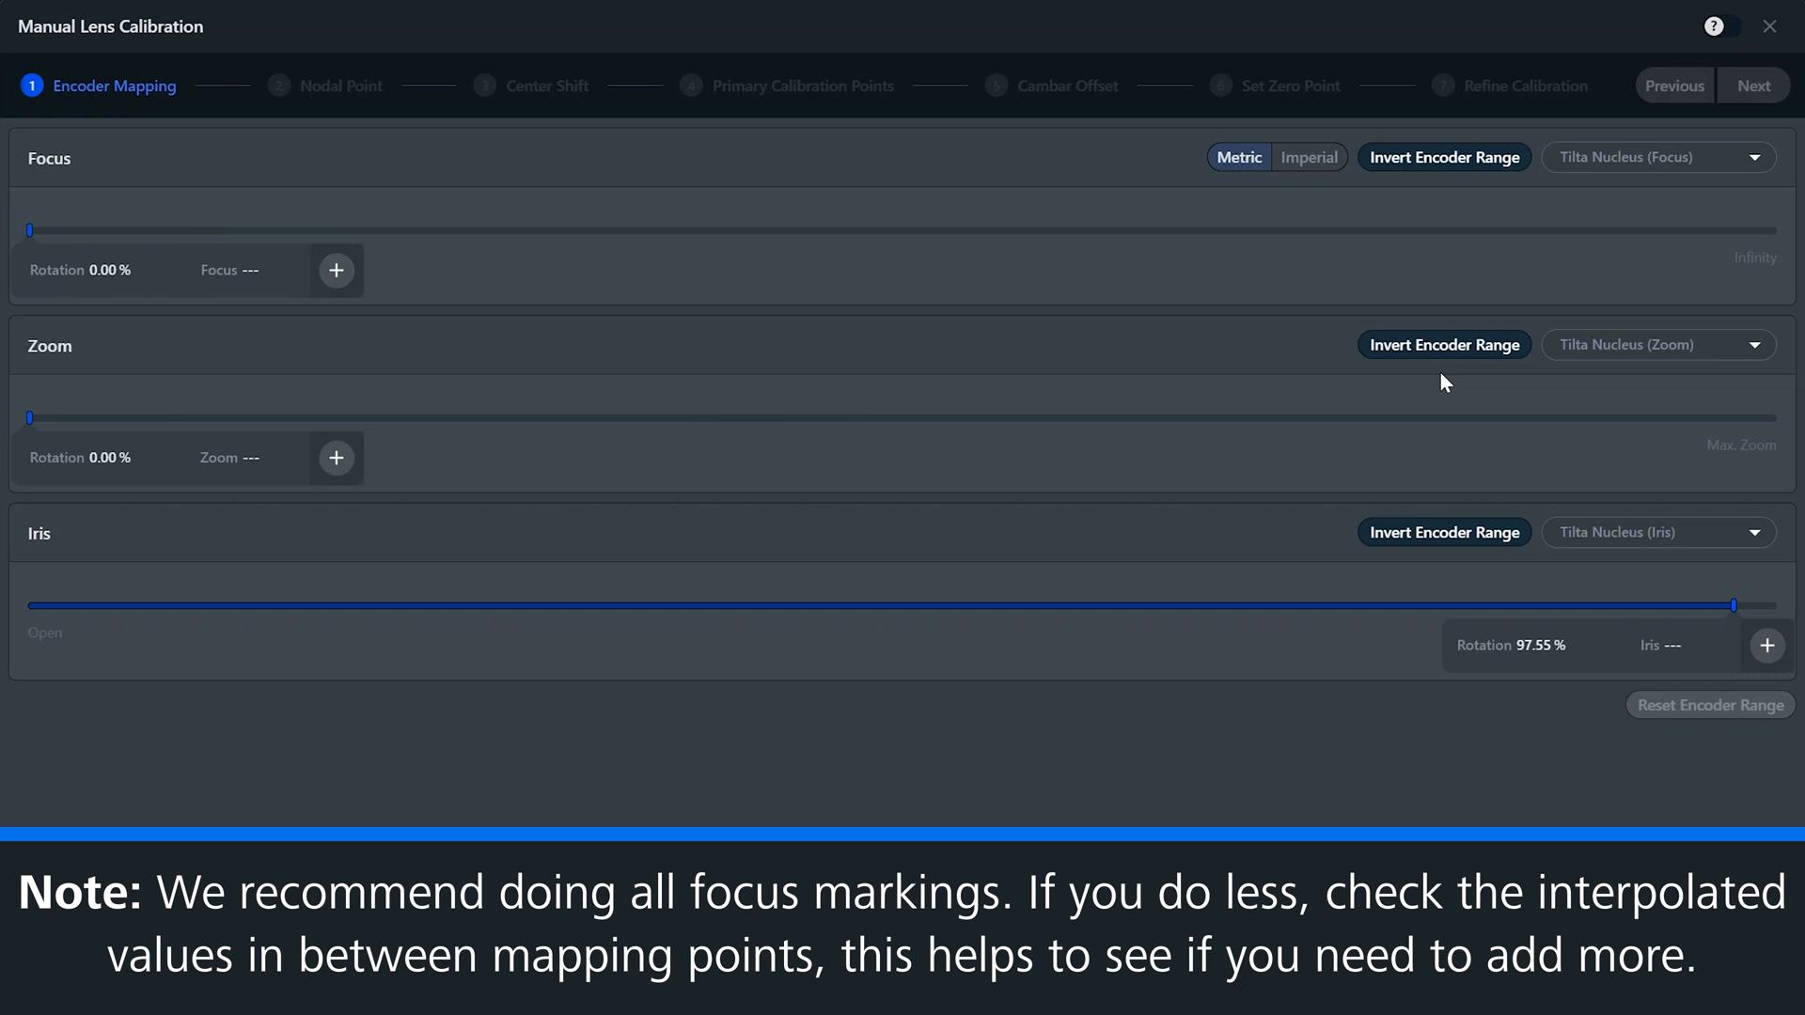
- Add focus marks at 0.24, 2.00, 7.25, 14.54 and 30.00 m
click(334, 270)
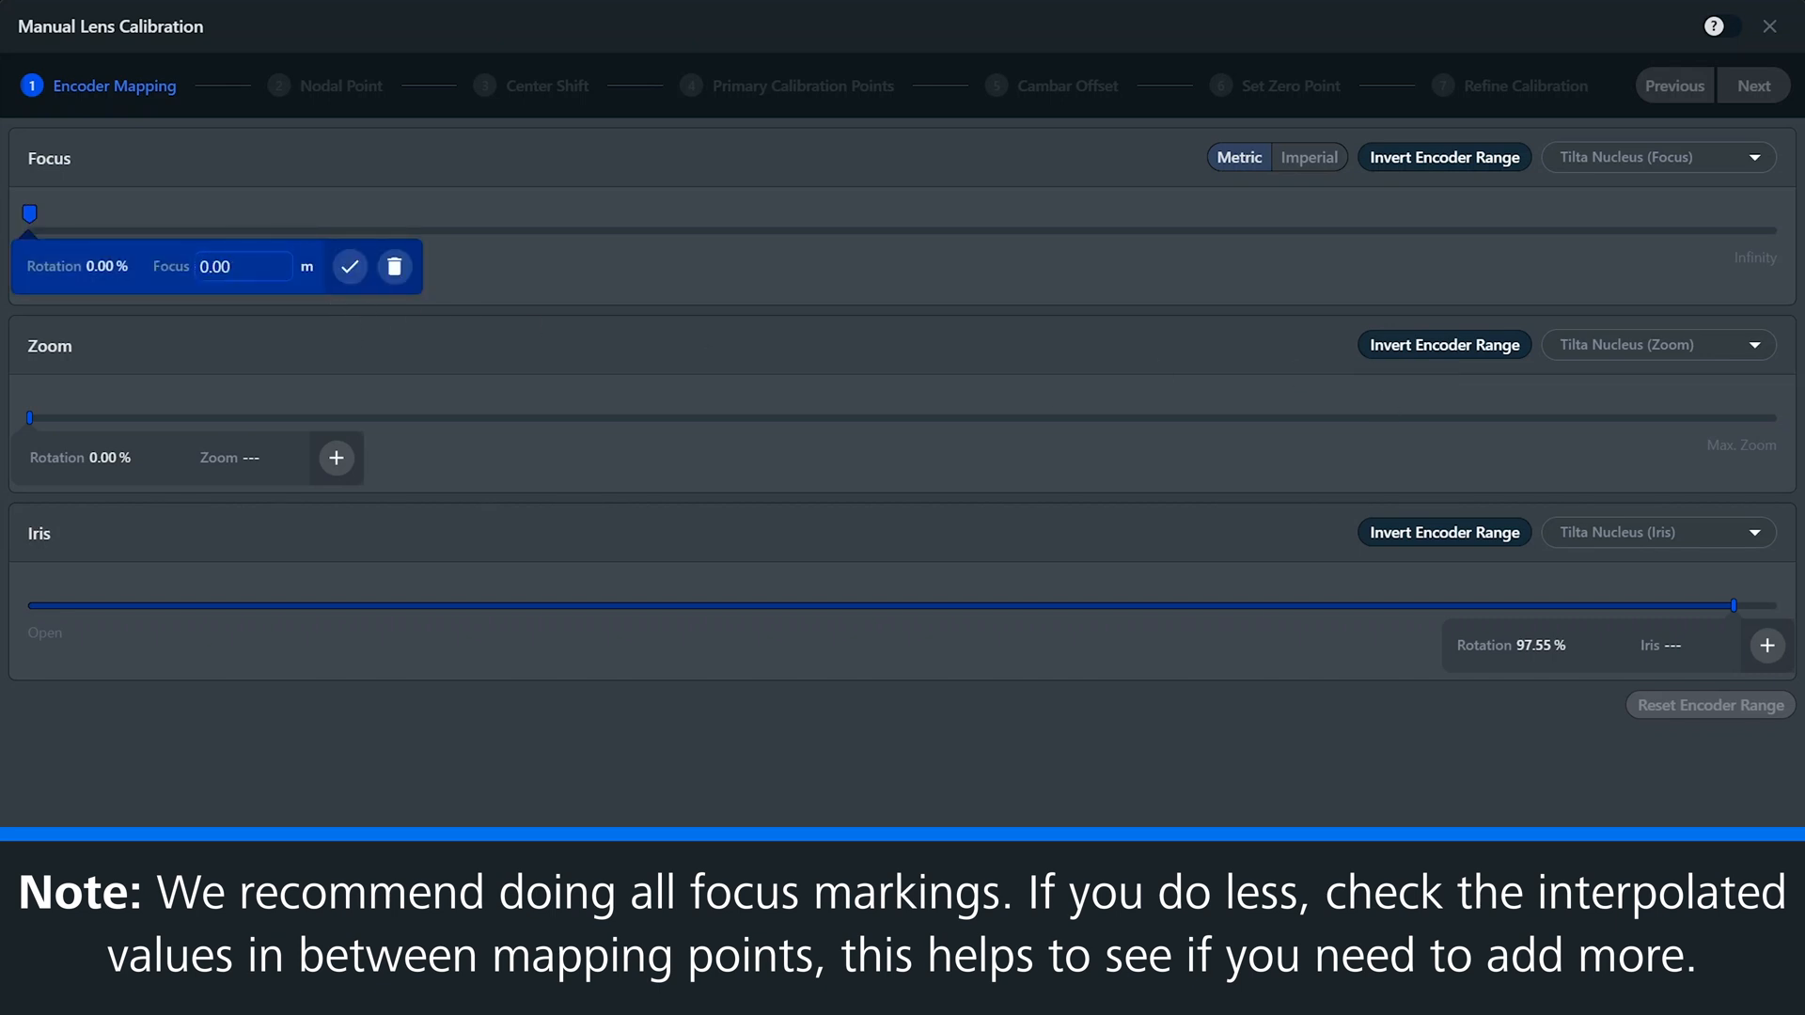
text(0.24)
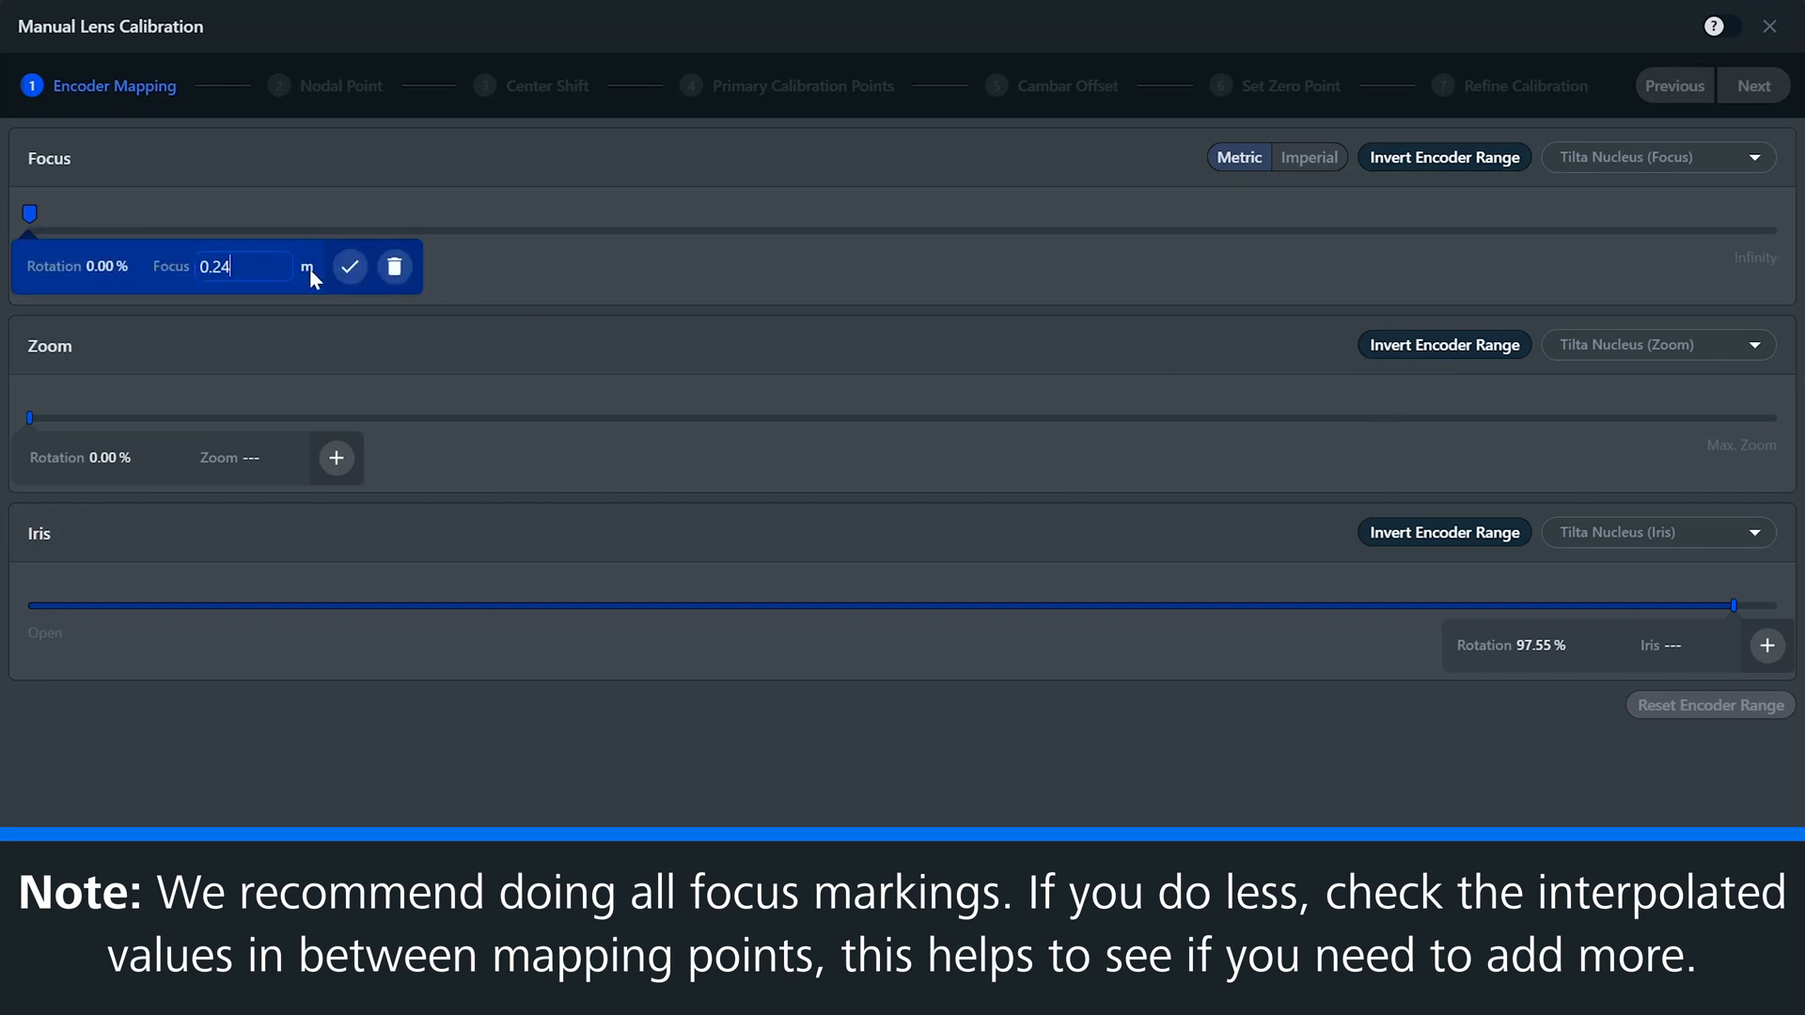
click(349, 266)
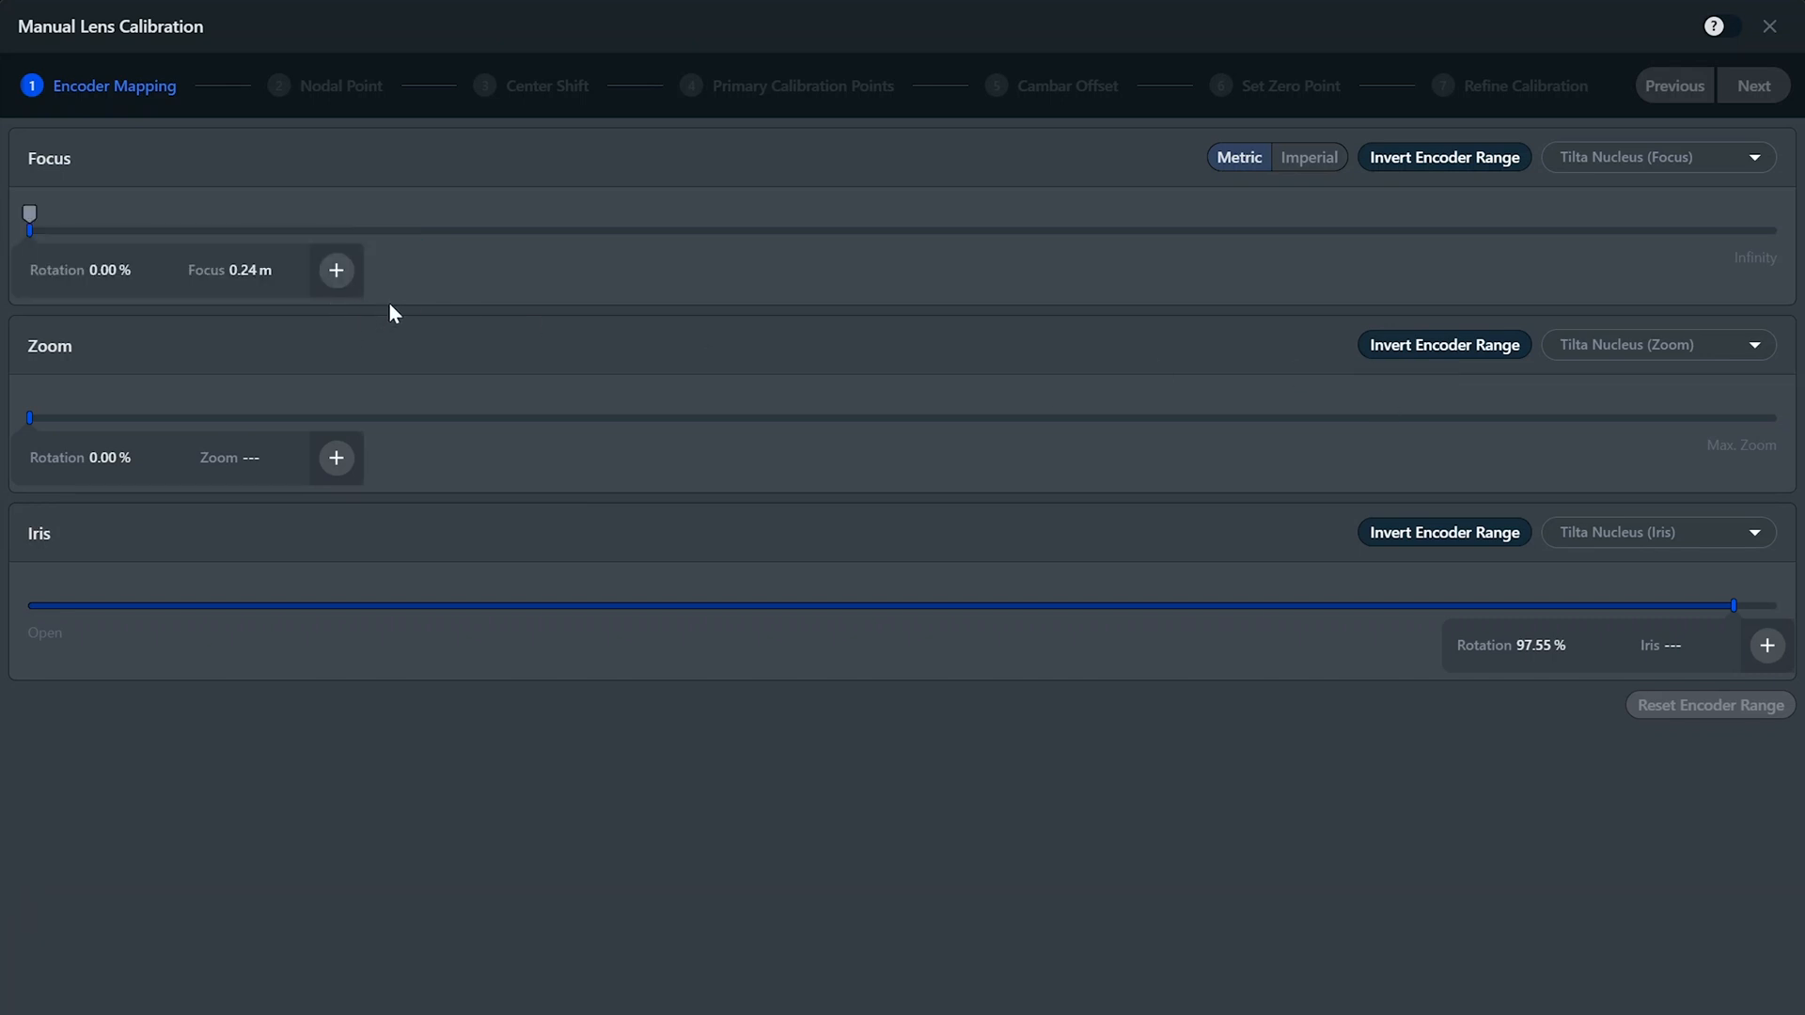
drag(31, 230, 219, 230)
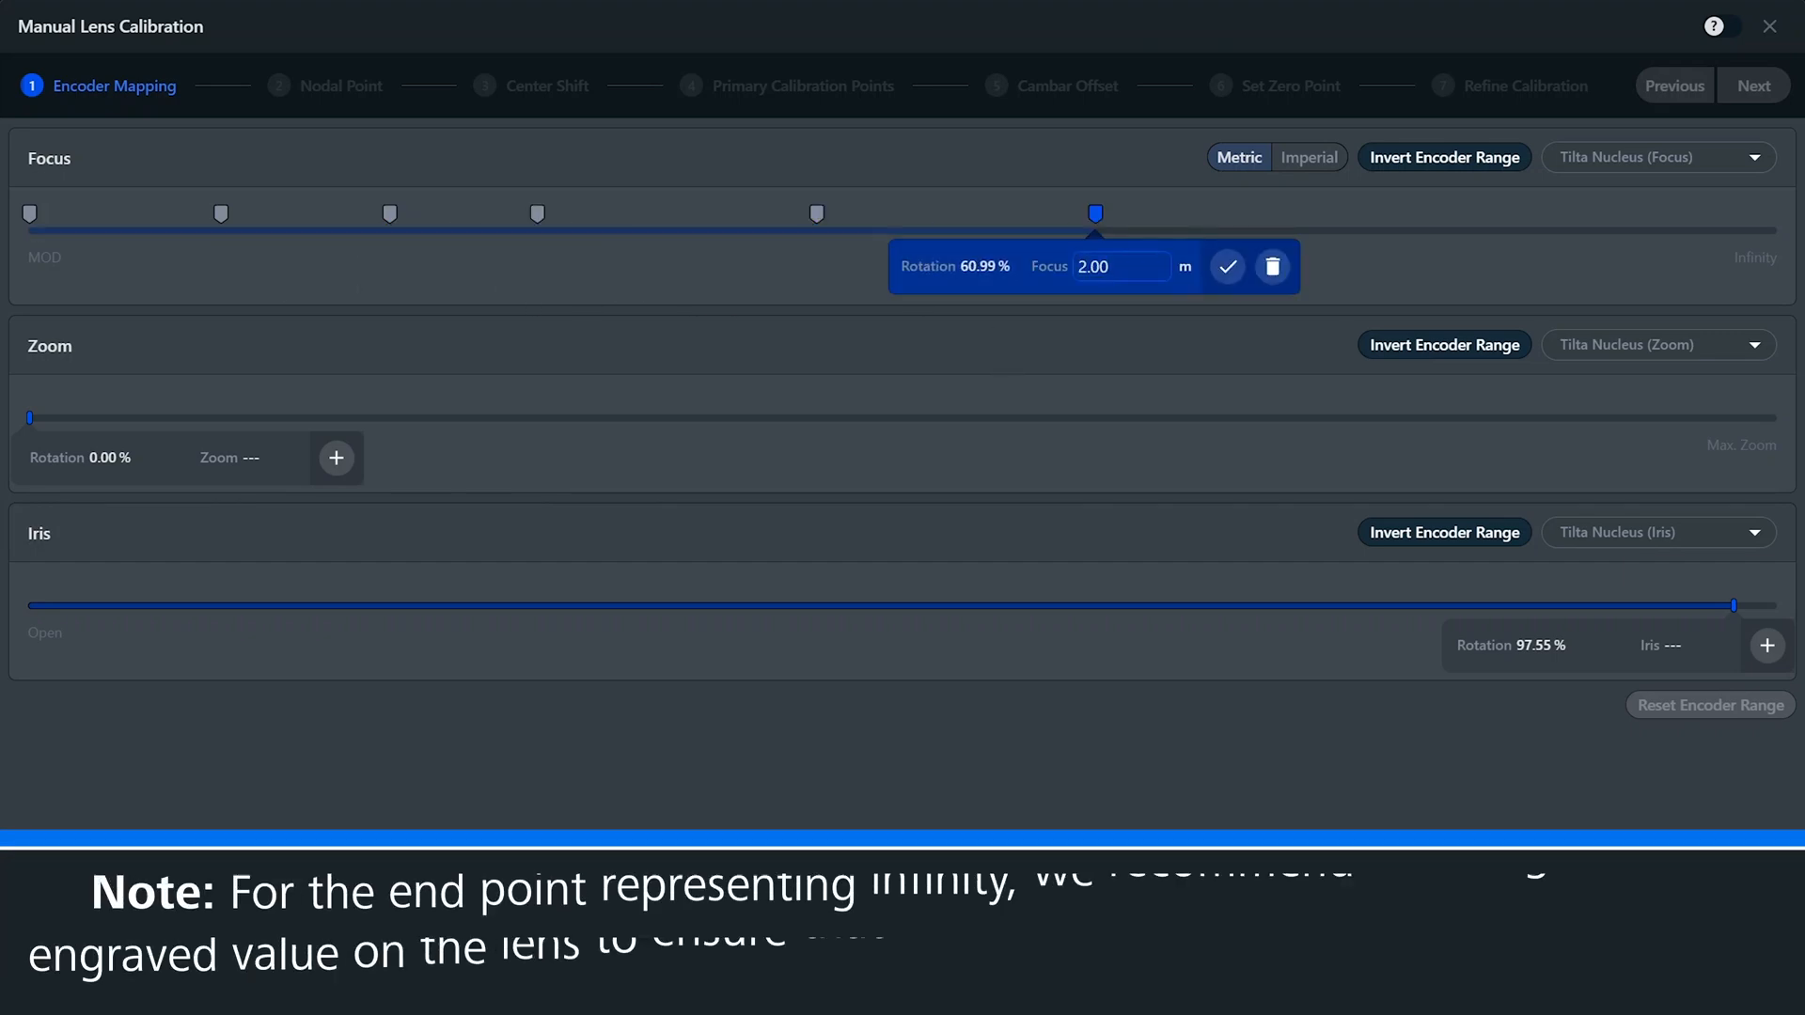
click(1226, 266)
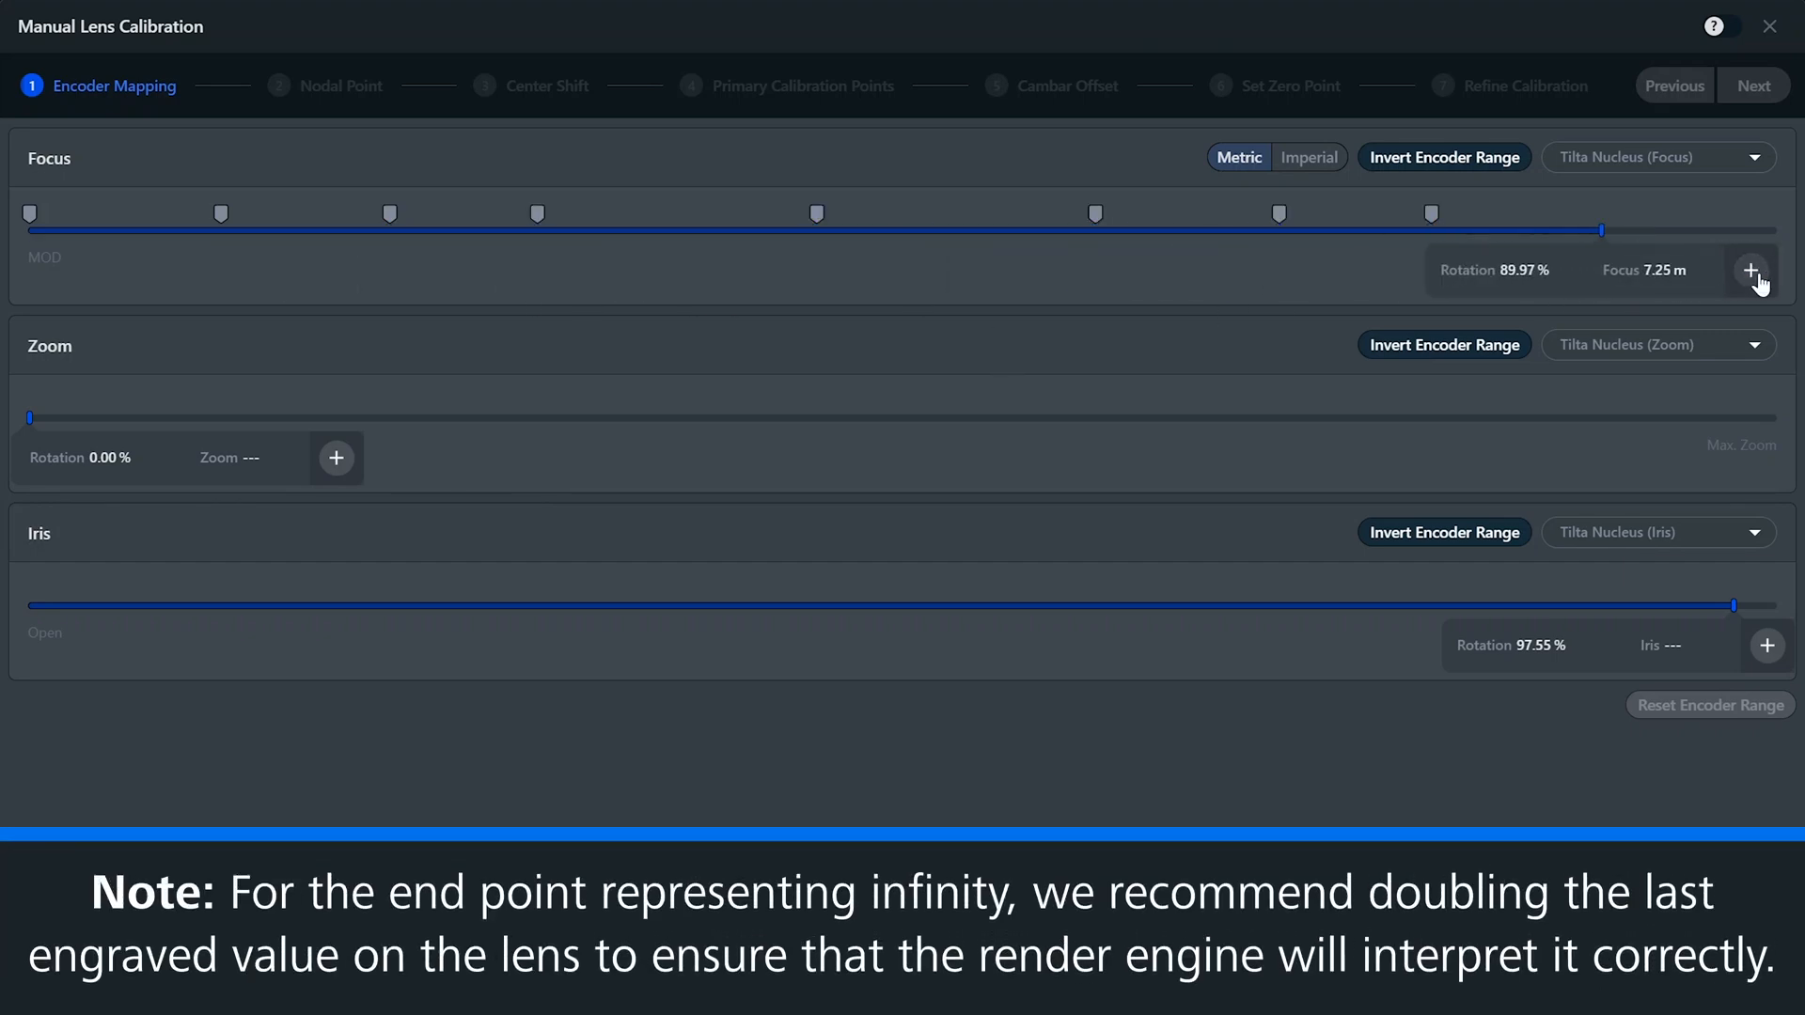
click(1768, 270)
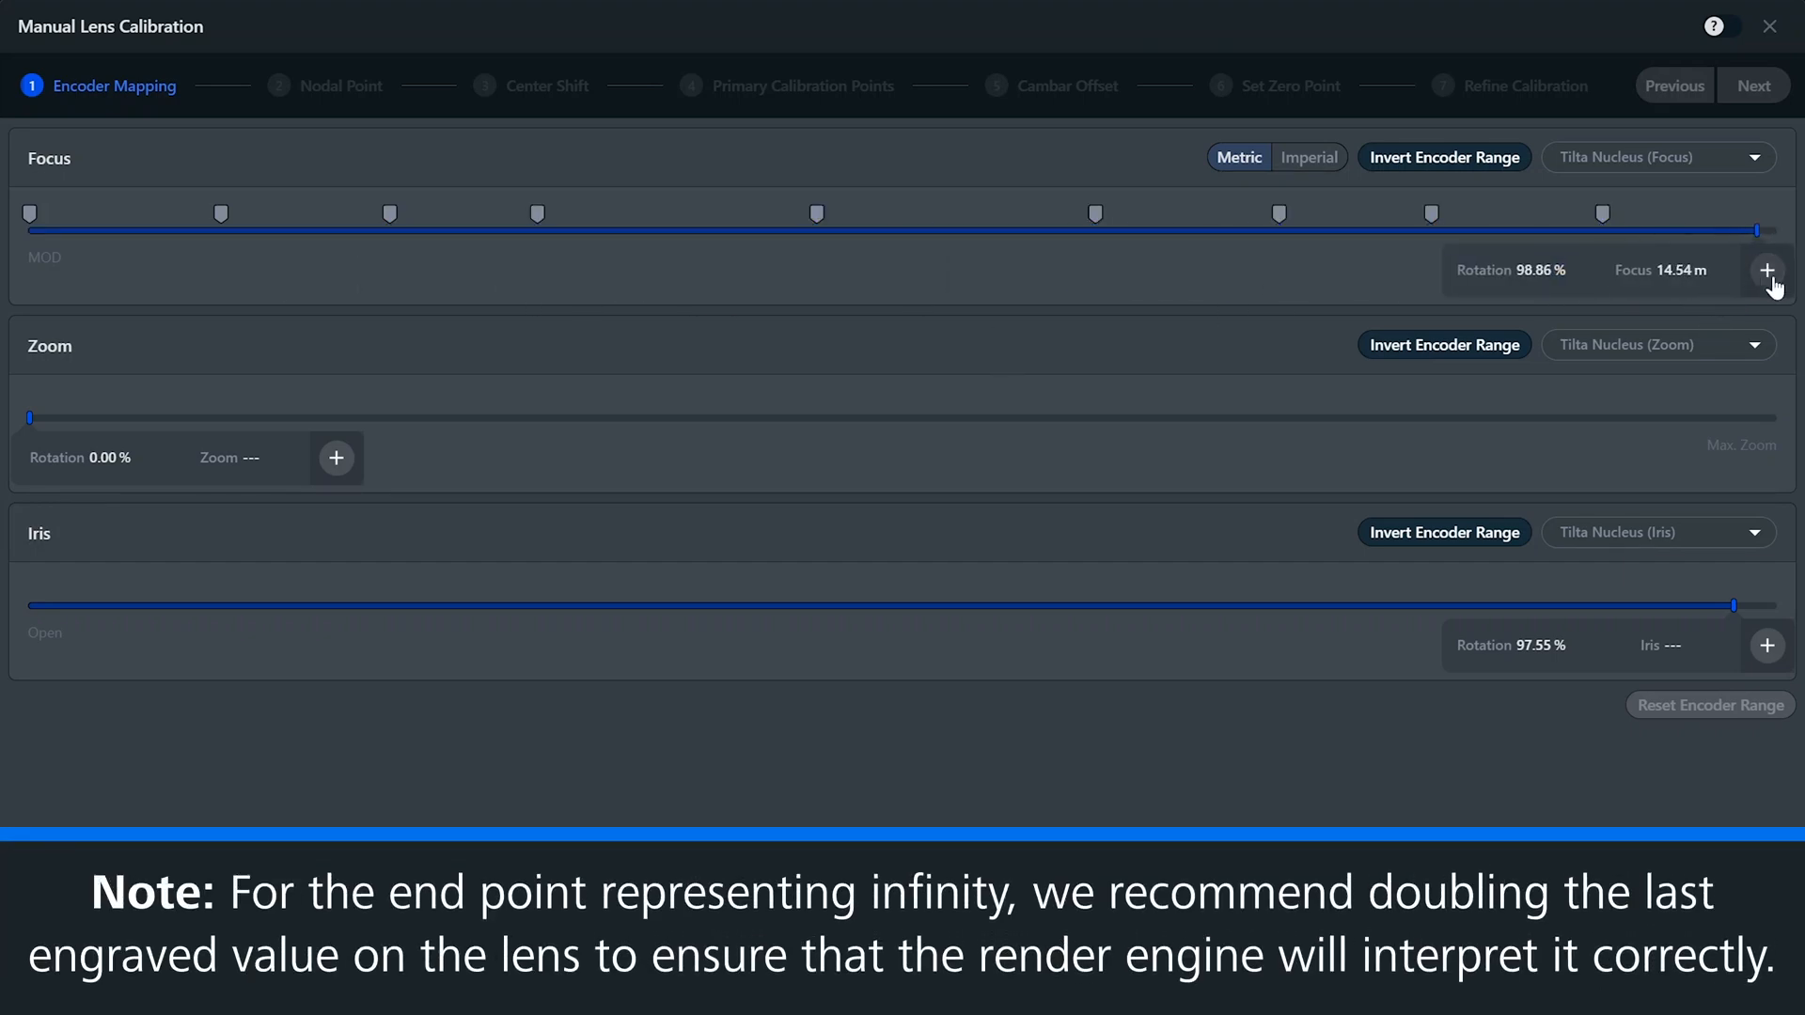
click(1768, 271)
text(30)
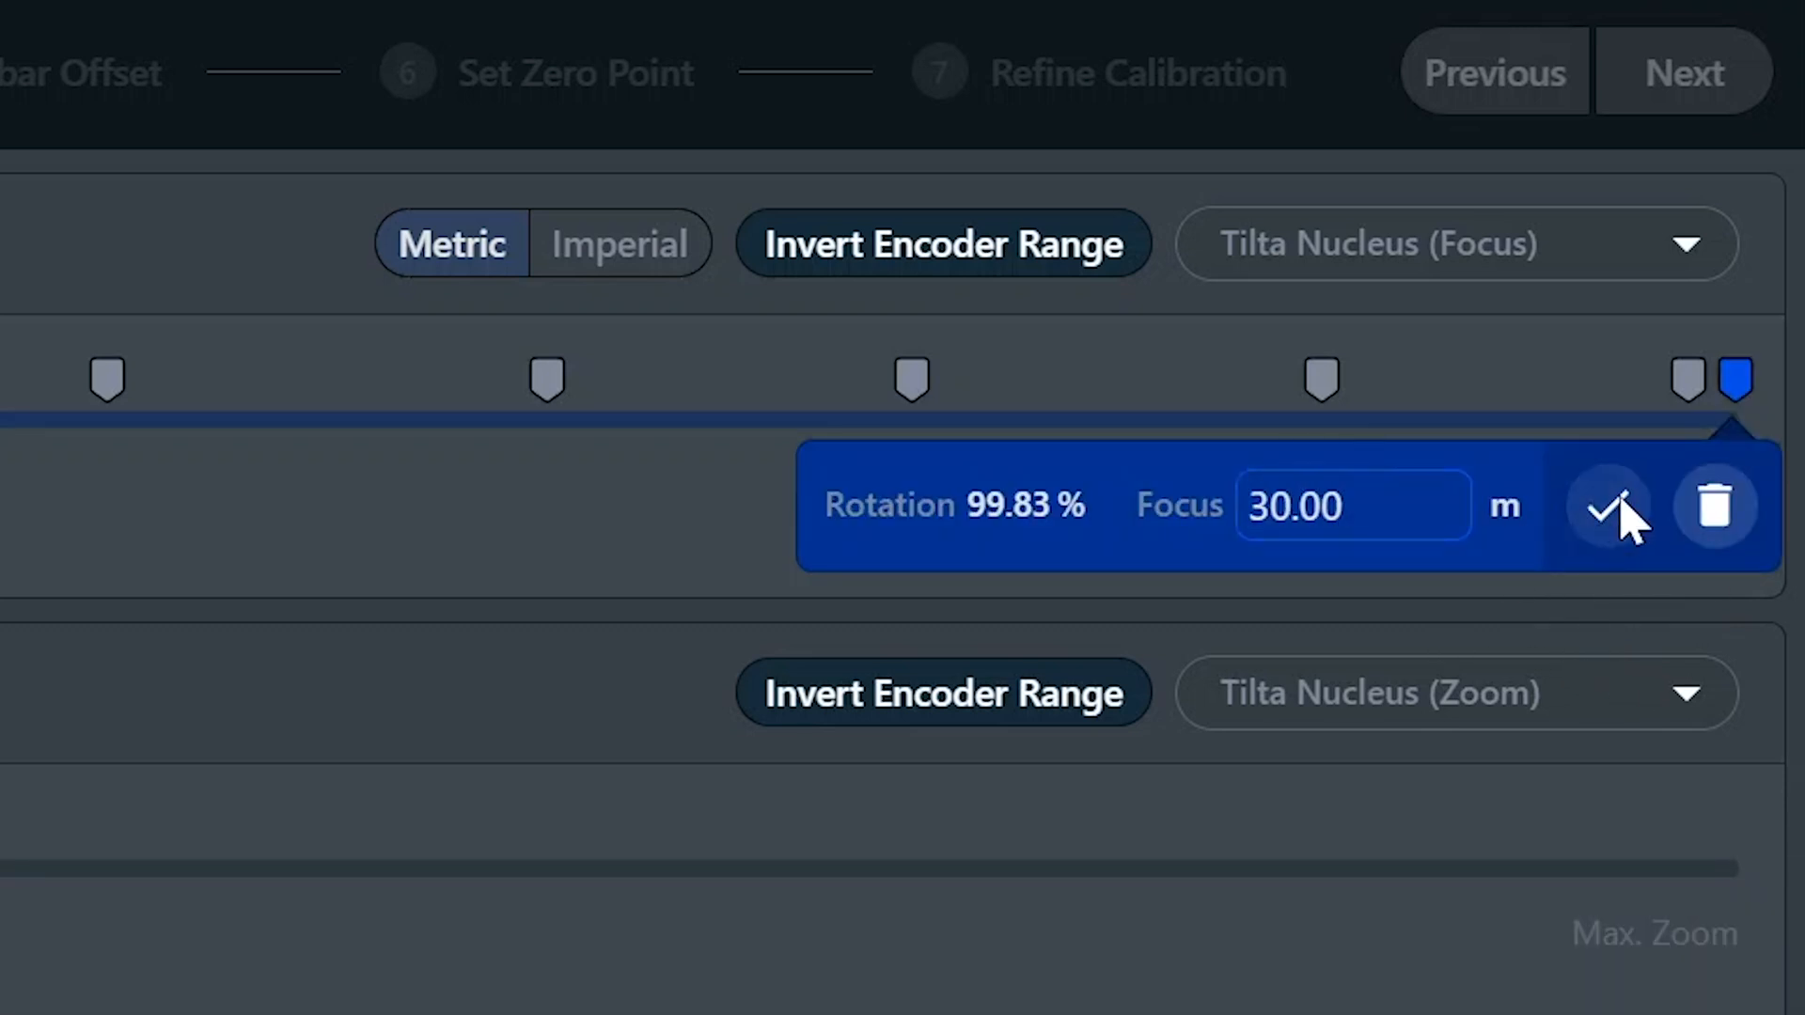
click(1609, 504)
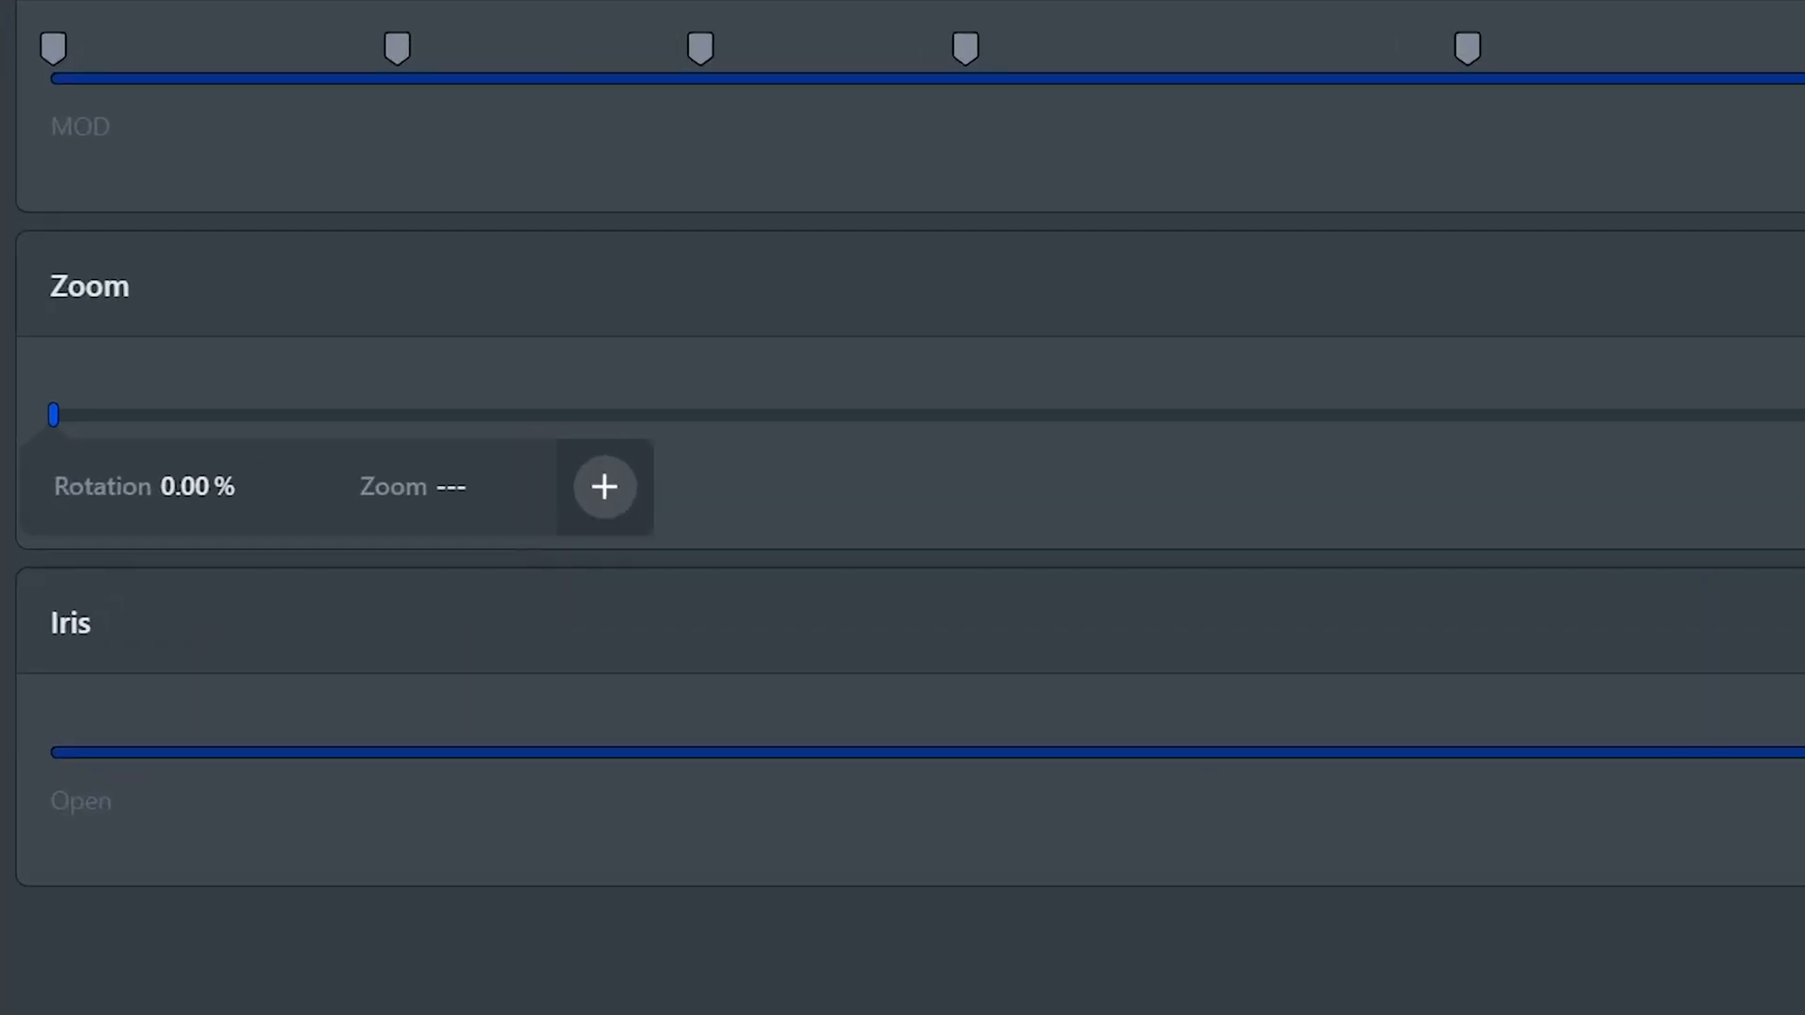
mouse_move(1292, 416)
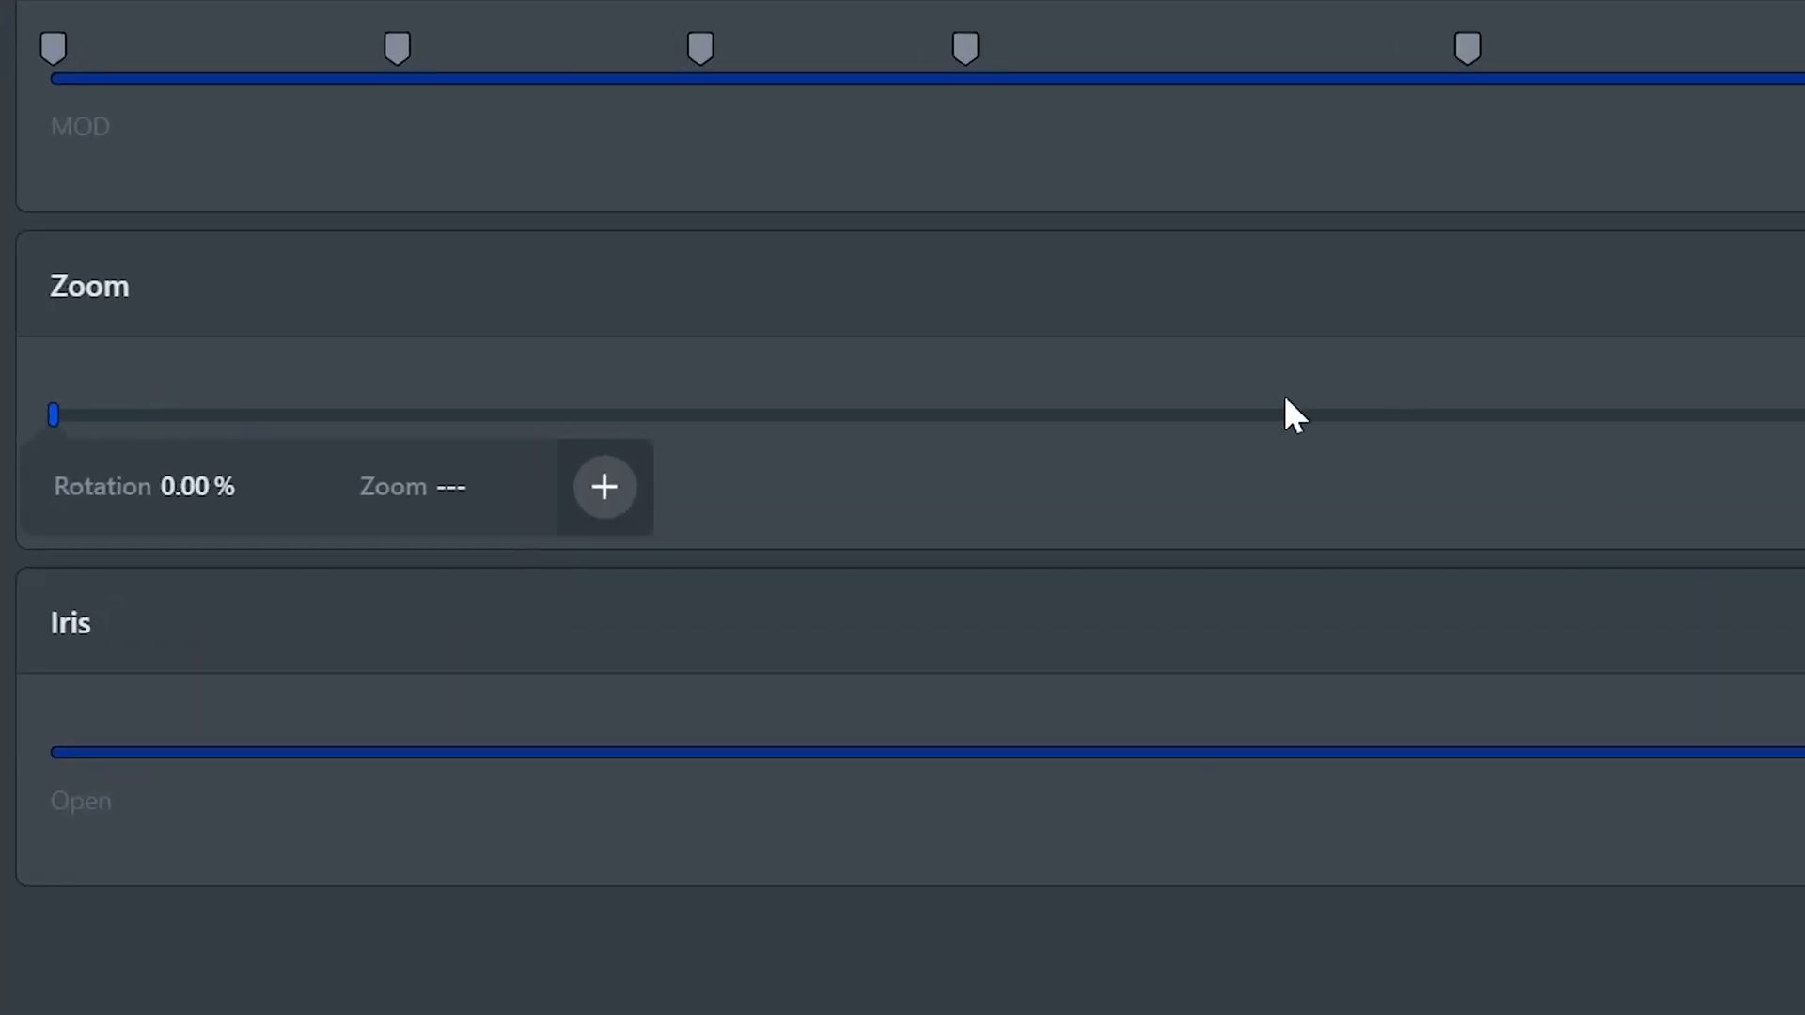
- Add zoom marks at 15, 16, 17, 18, 19 mm through maximum zoom
click(604, 486)
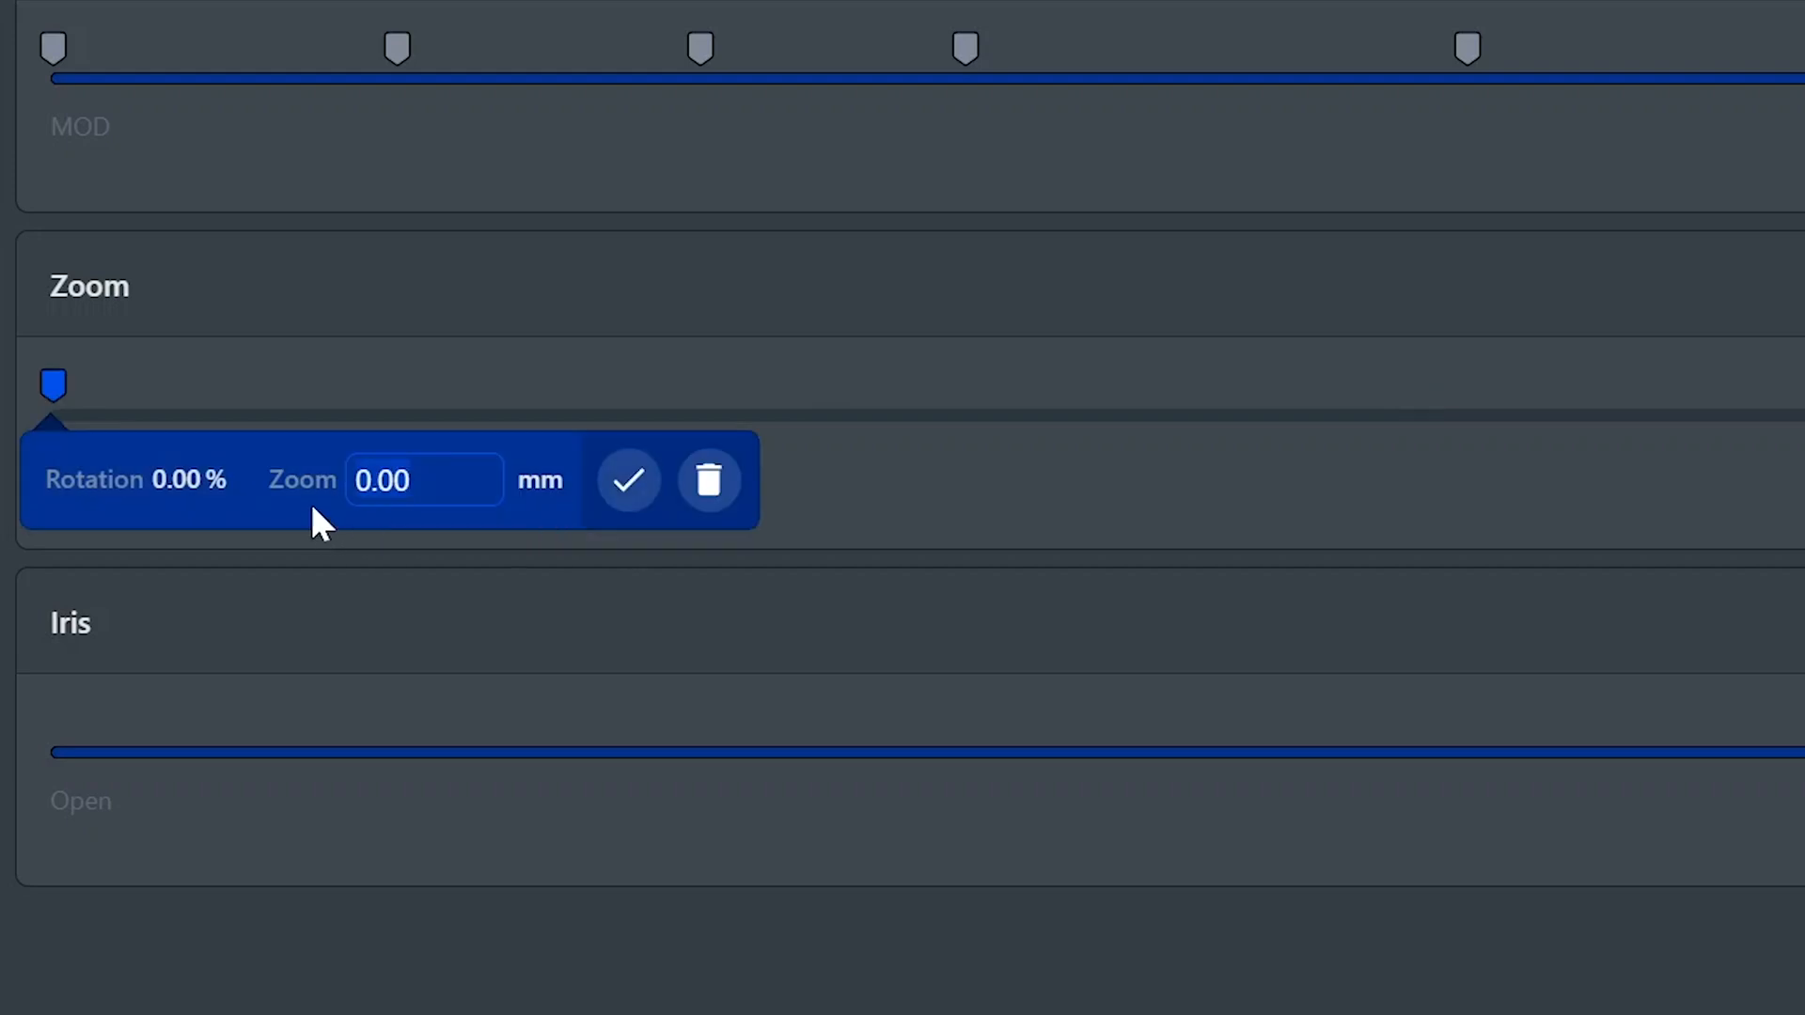
click(627, 480)
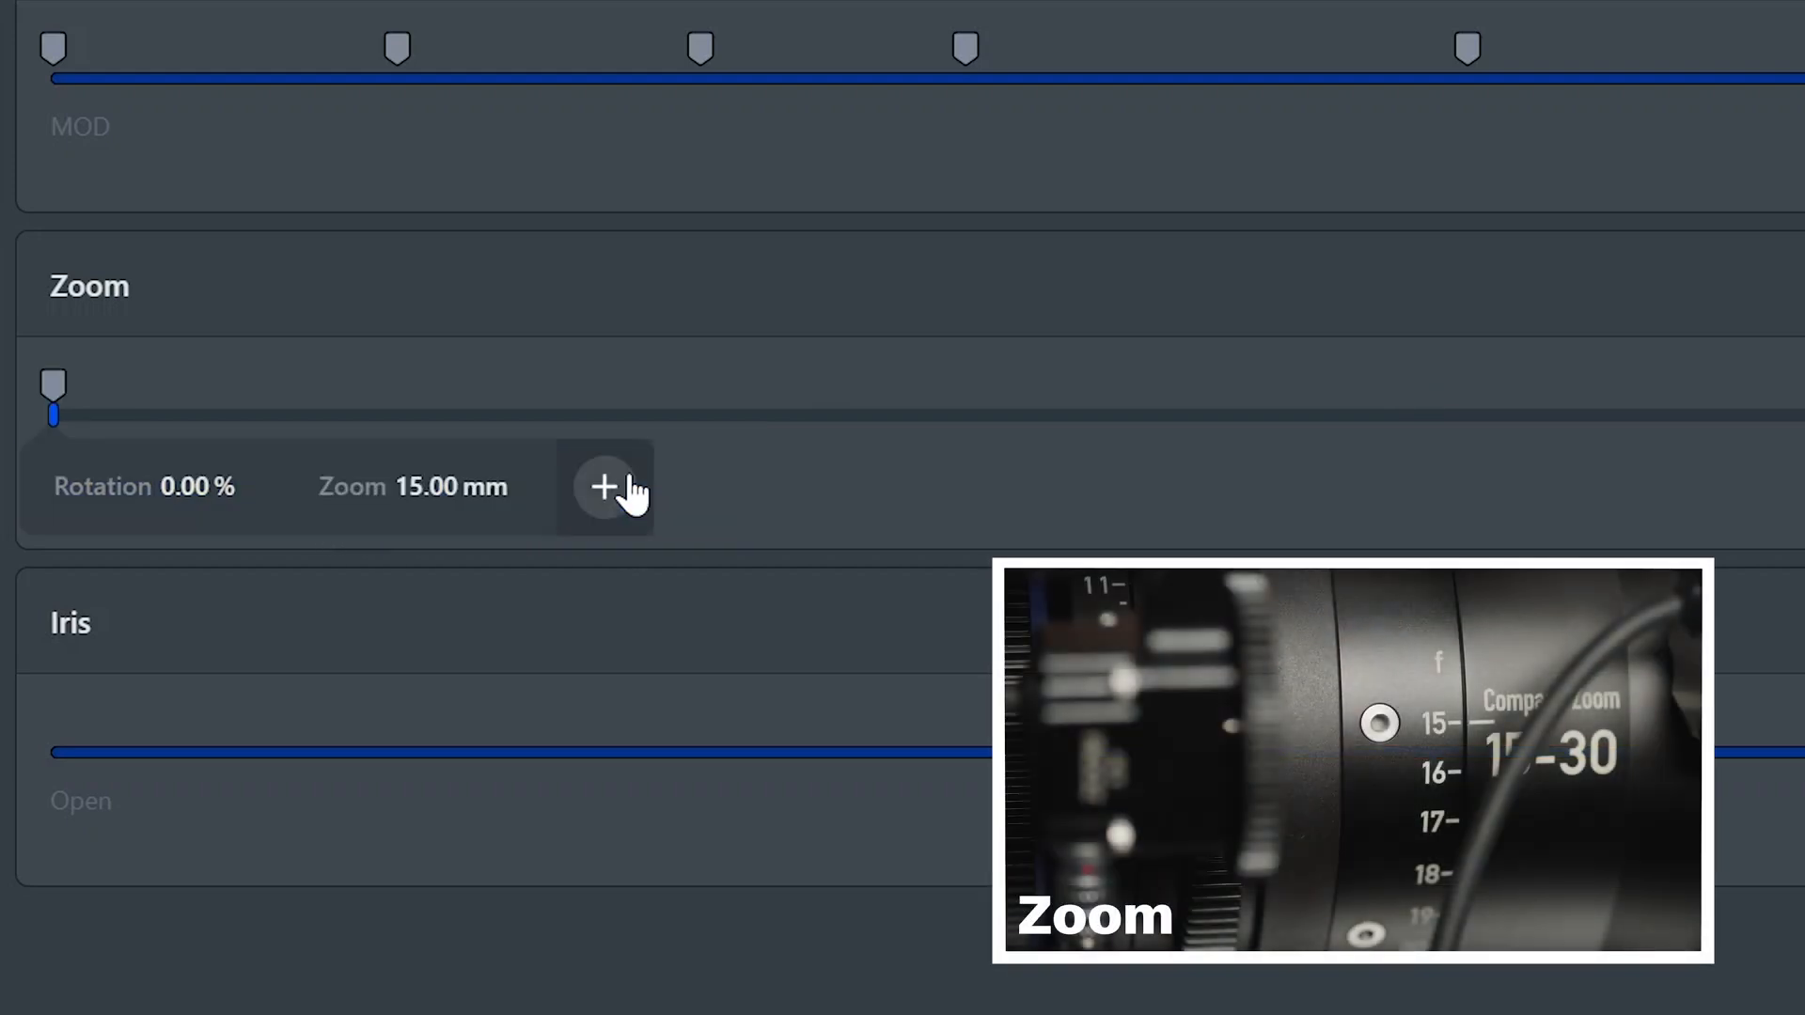
mouse_move(673, 509)
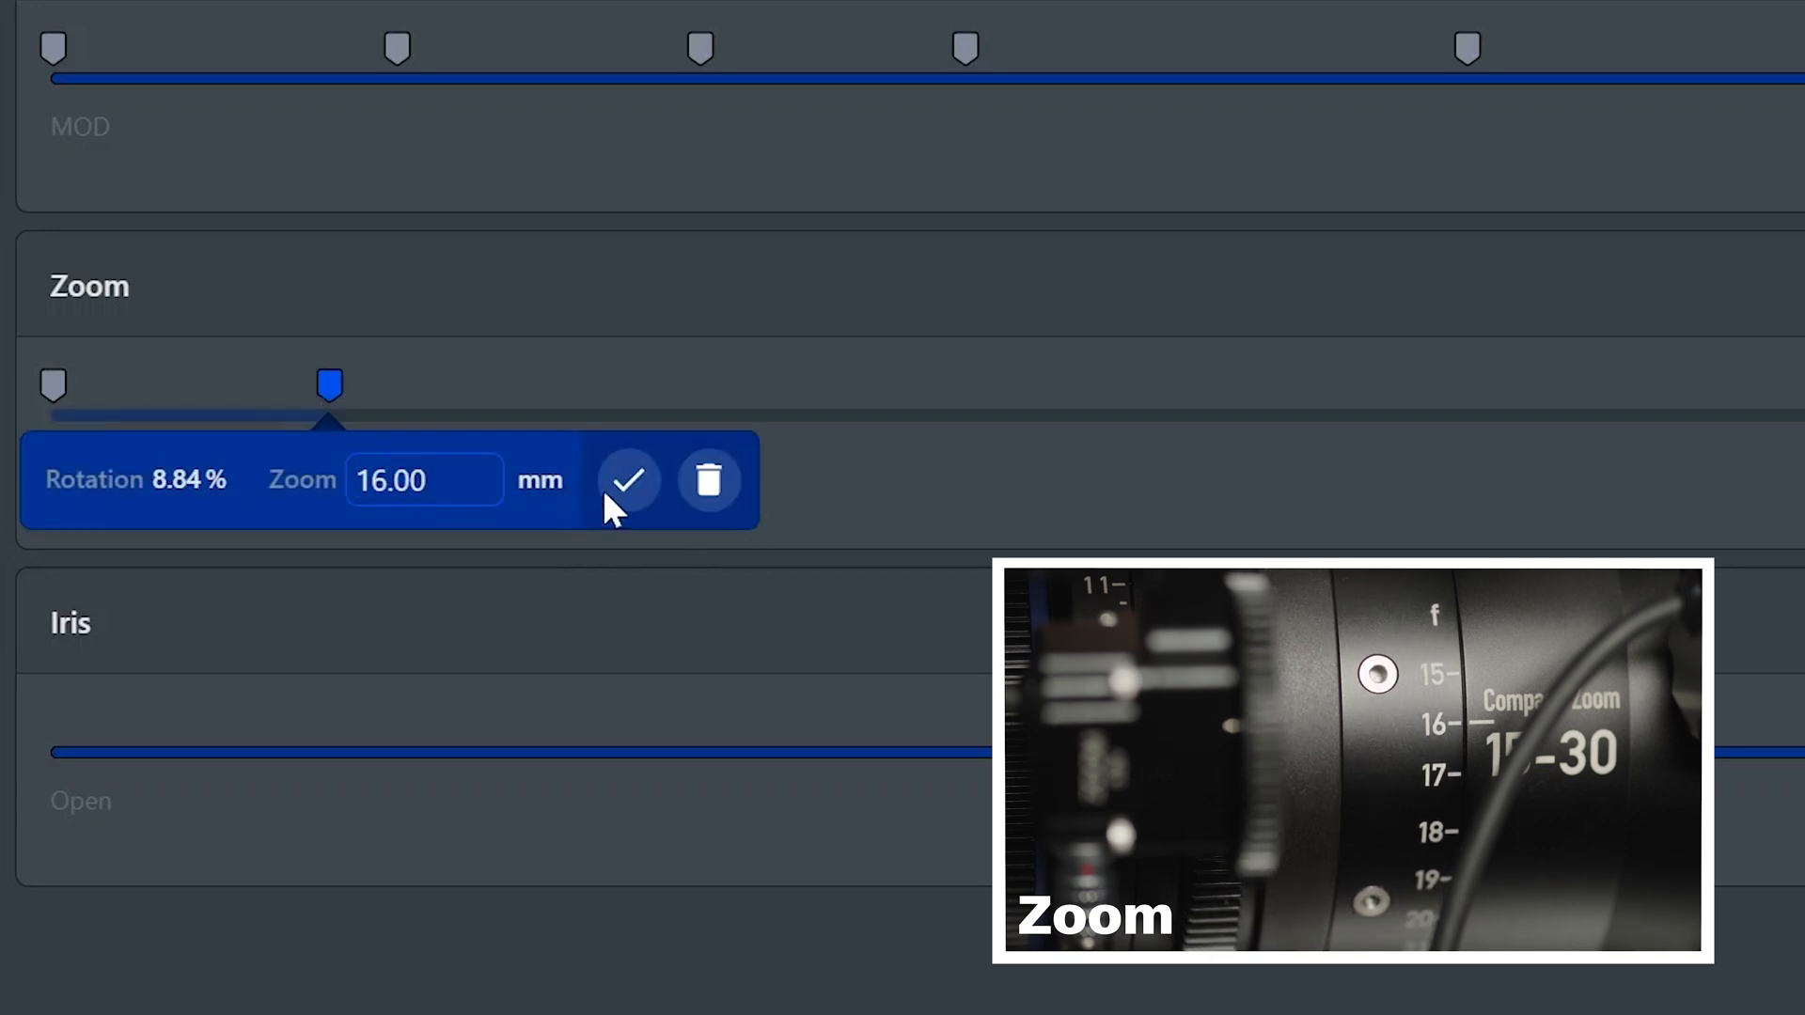
click(629, 480)
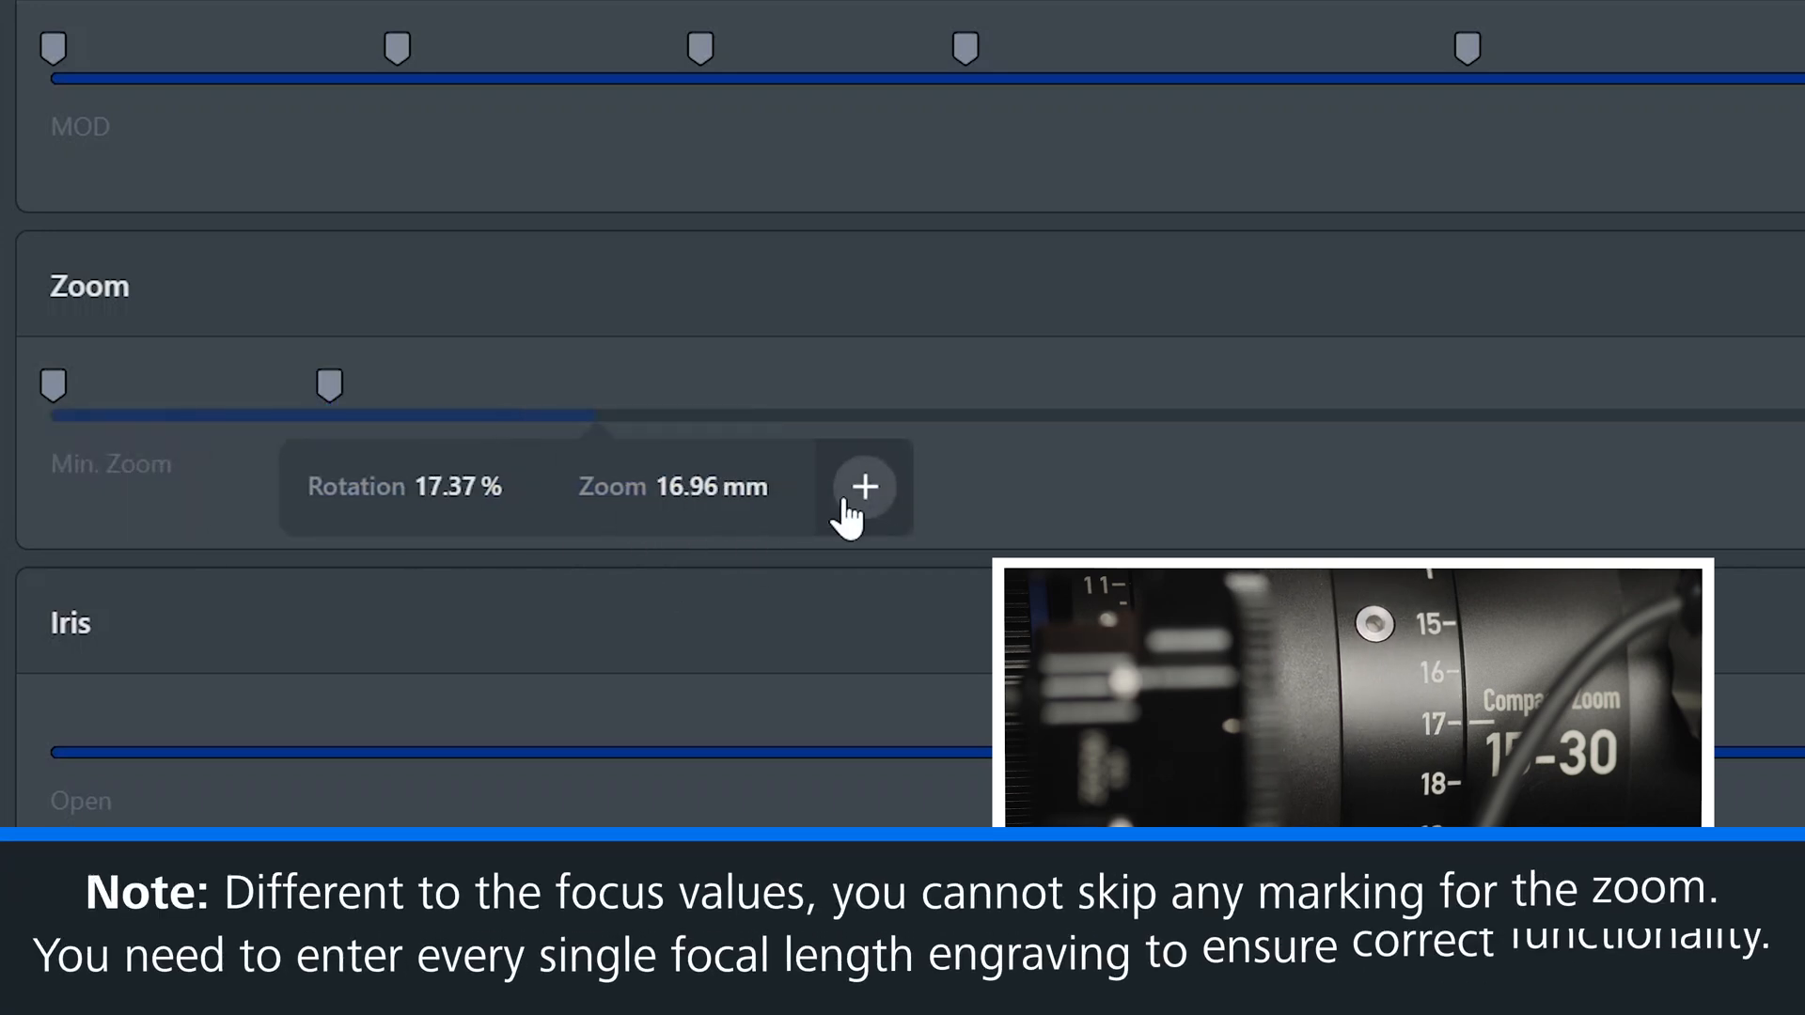
click(863, 486)
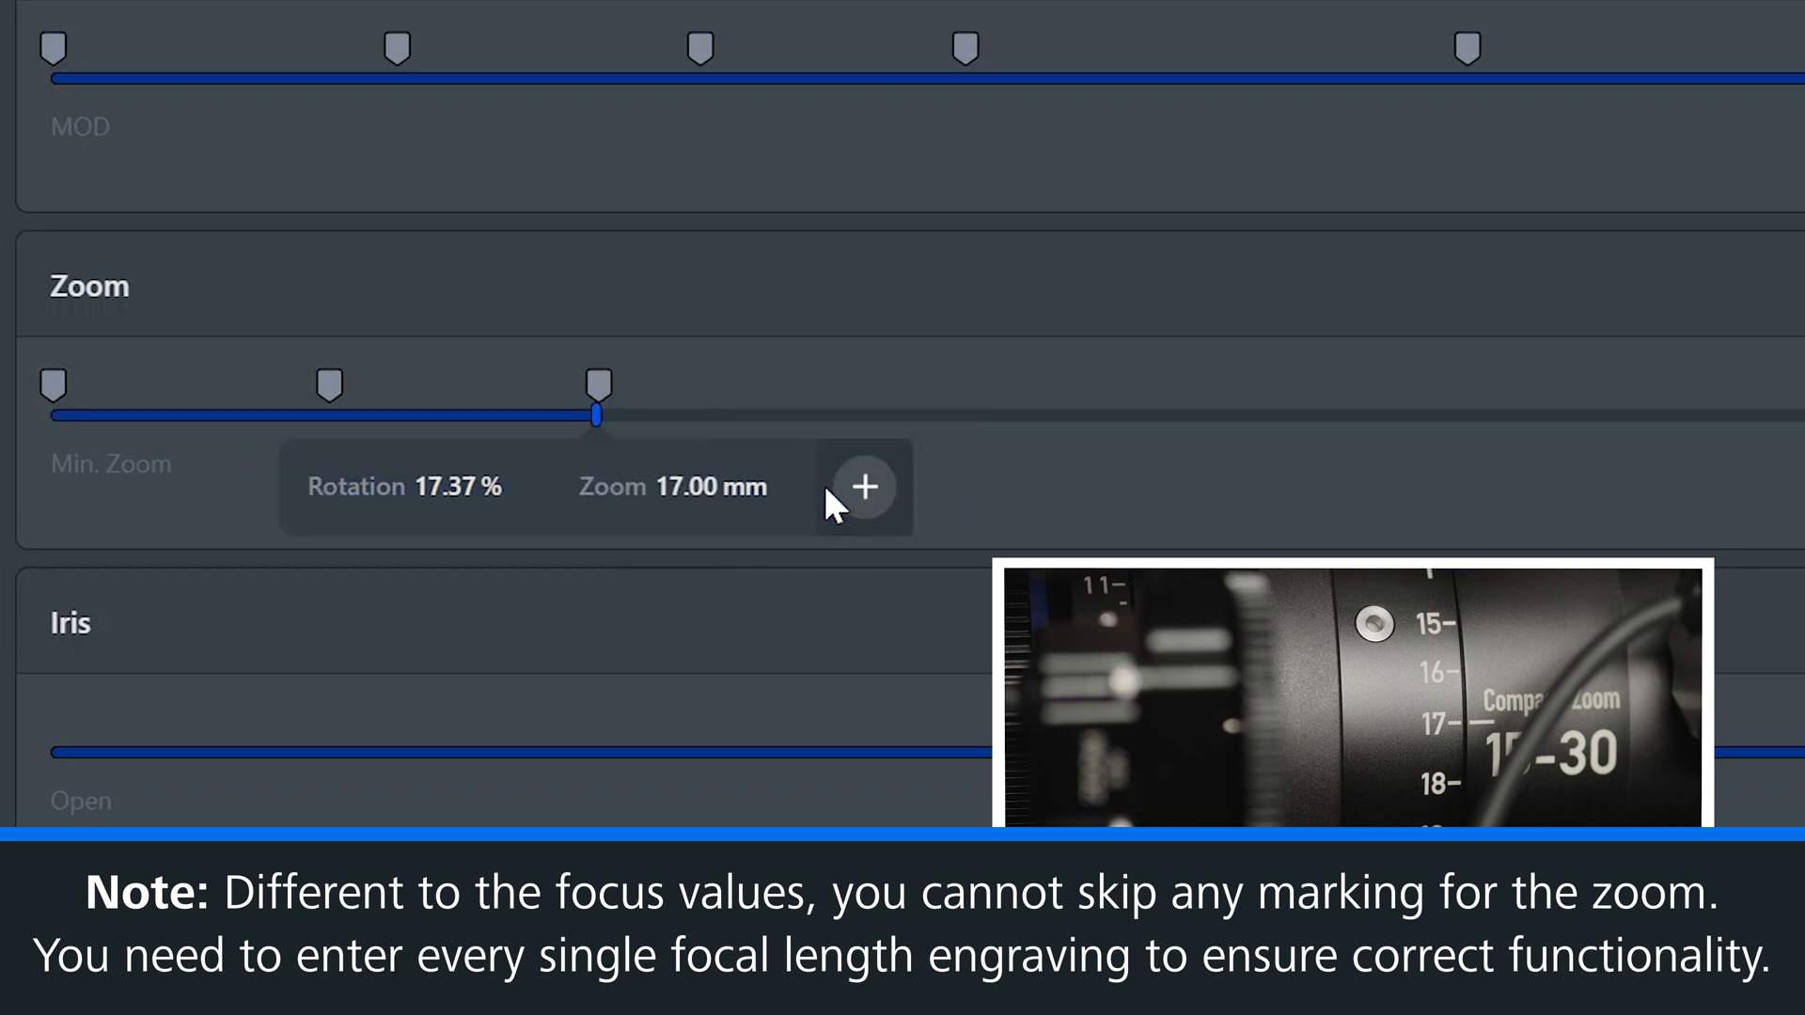
click(862, 485)
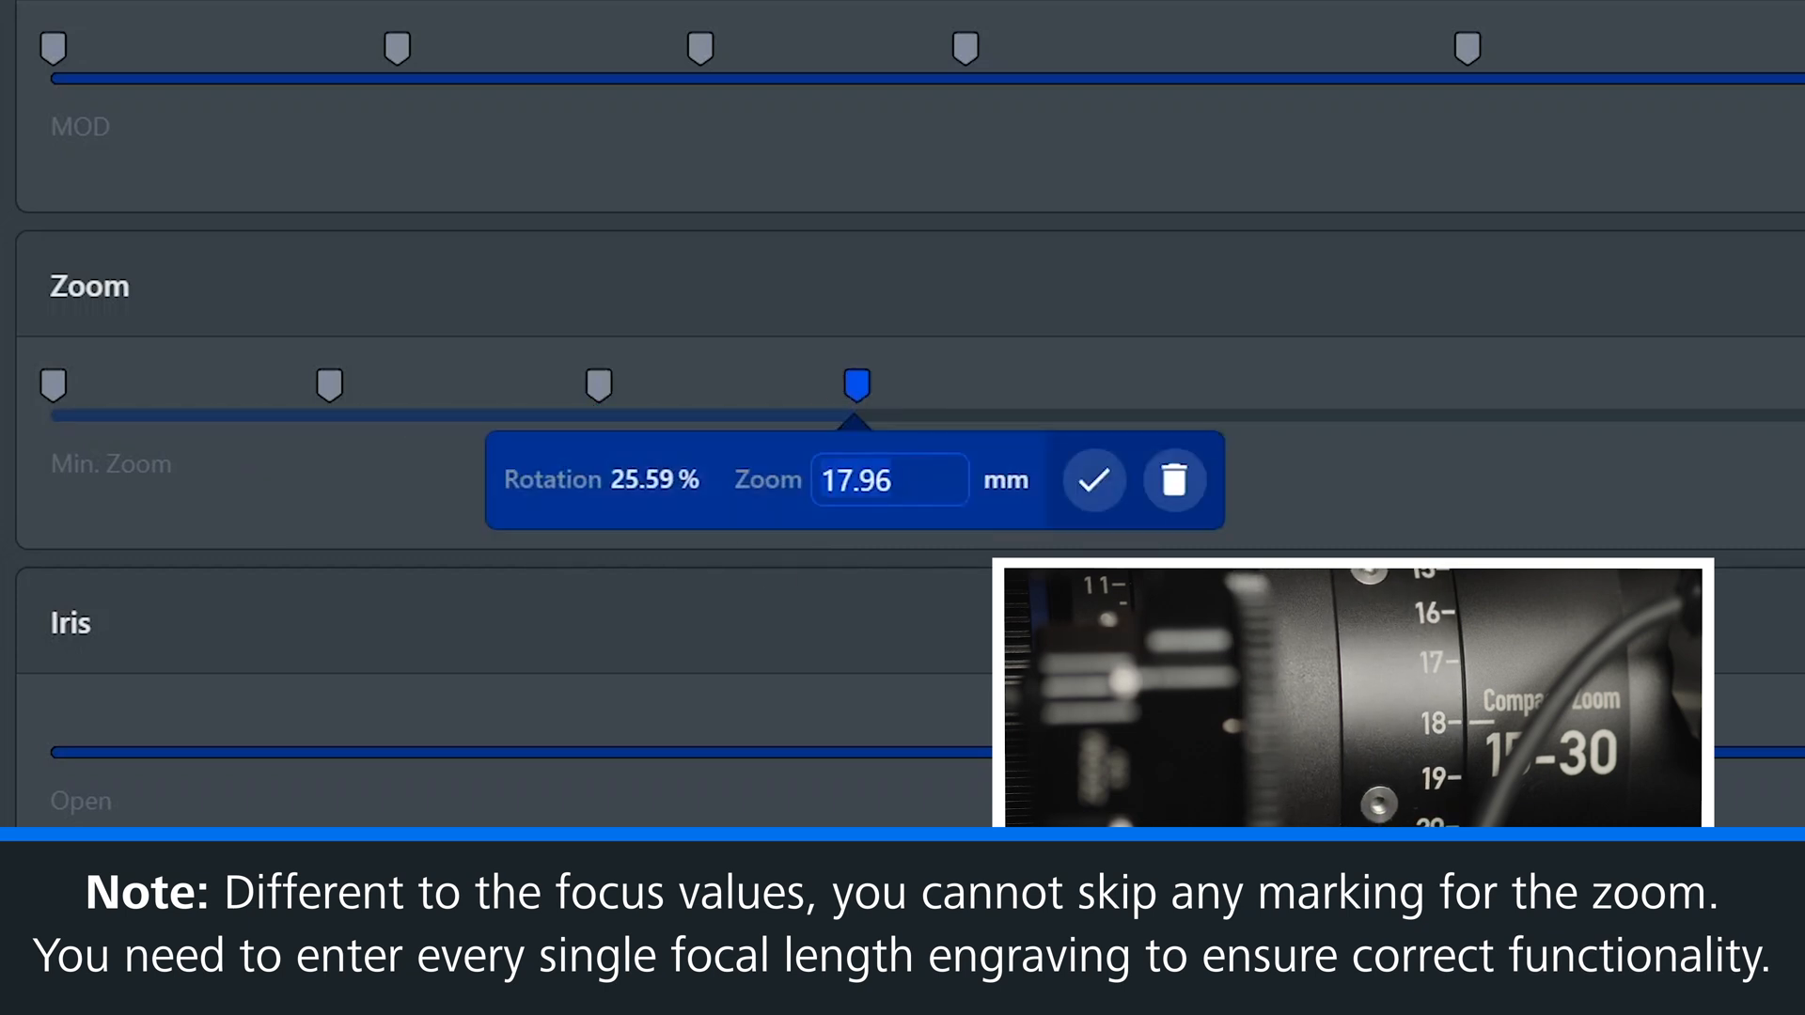
click(1091, 481)
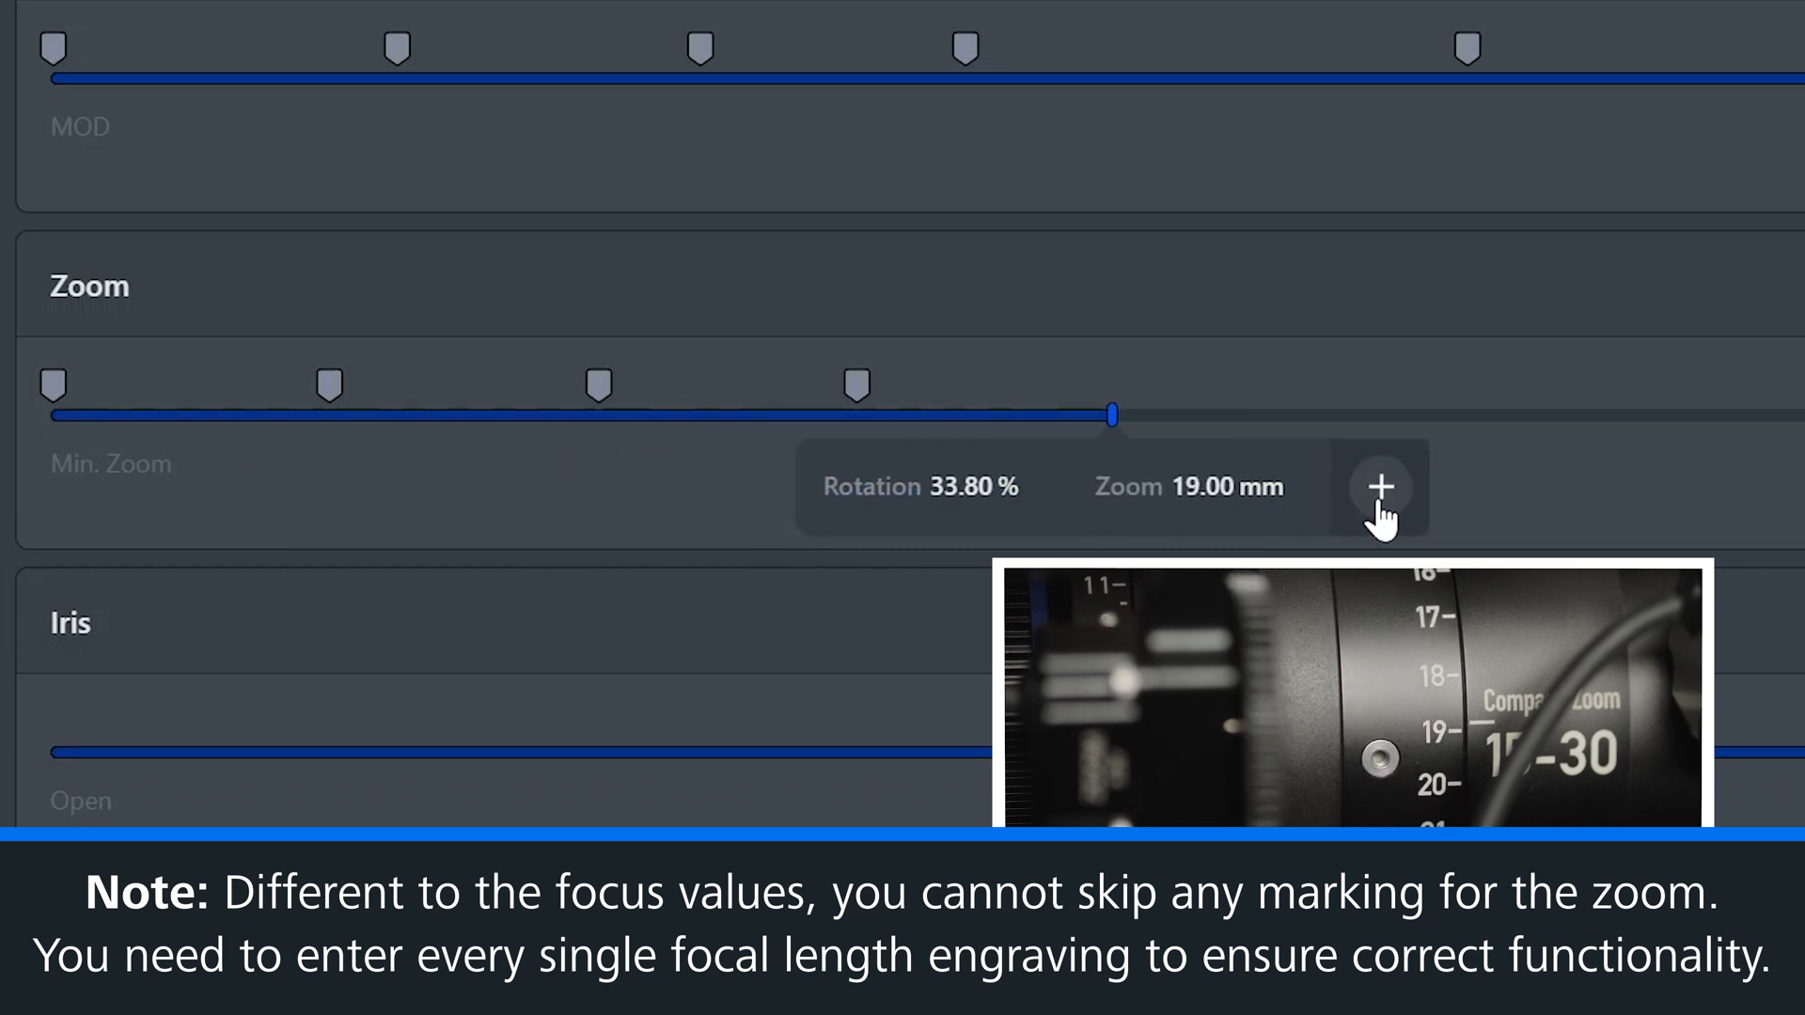
click(1379, 486)
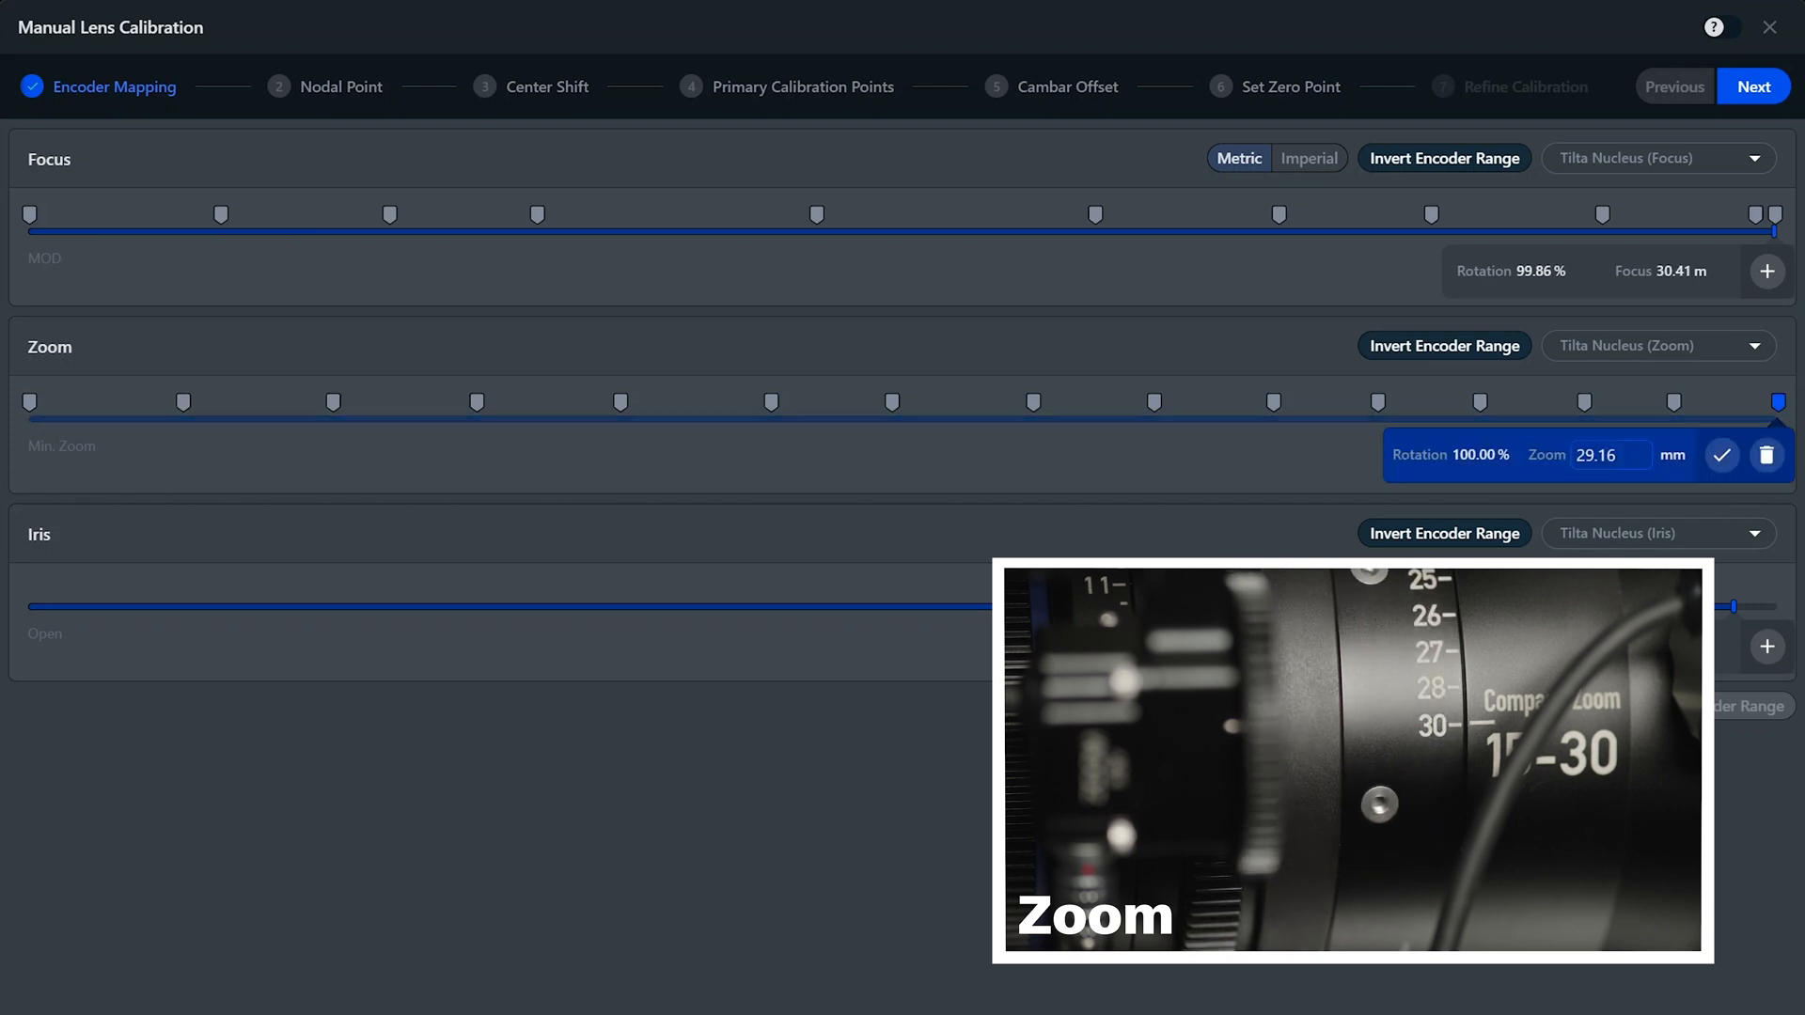
click(1722, 455)
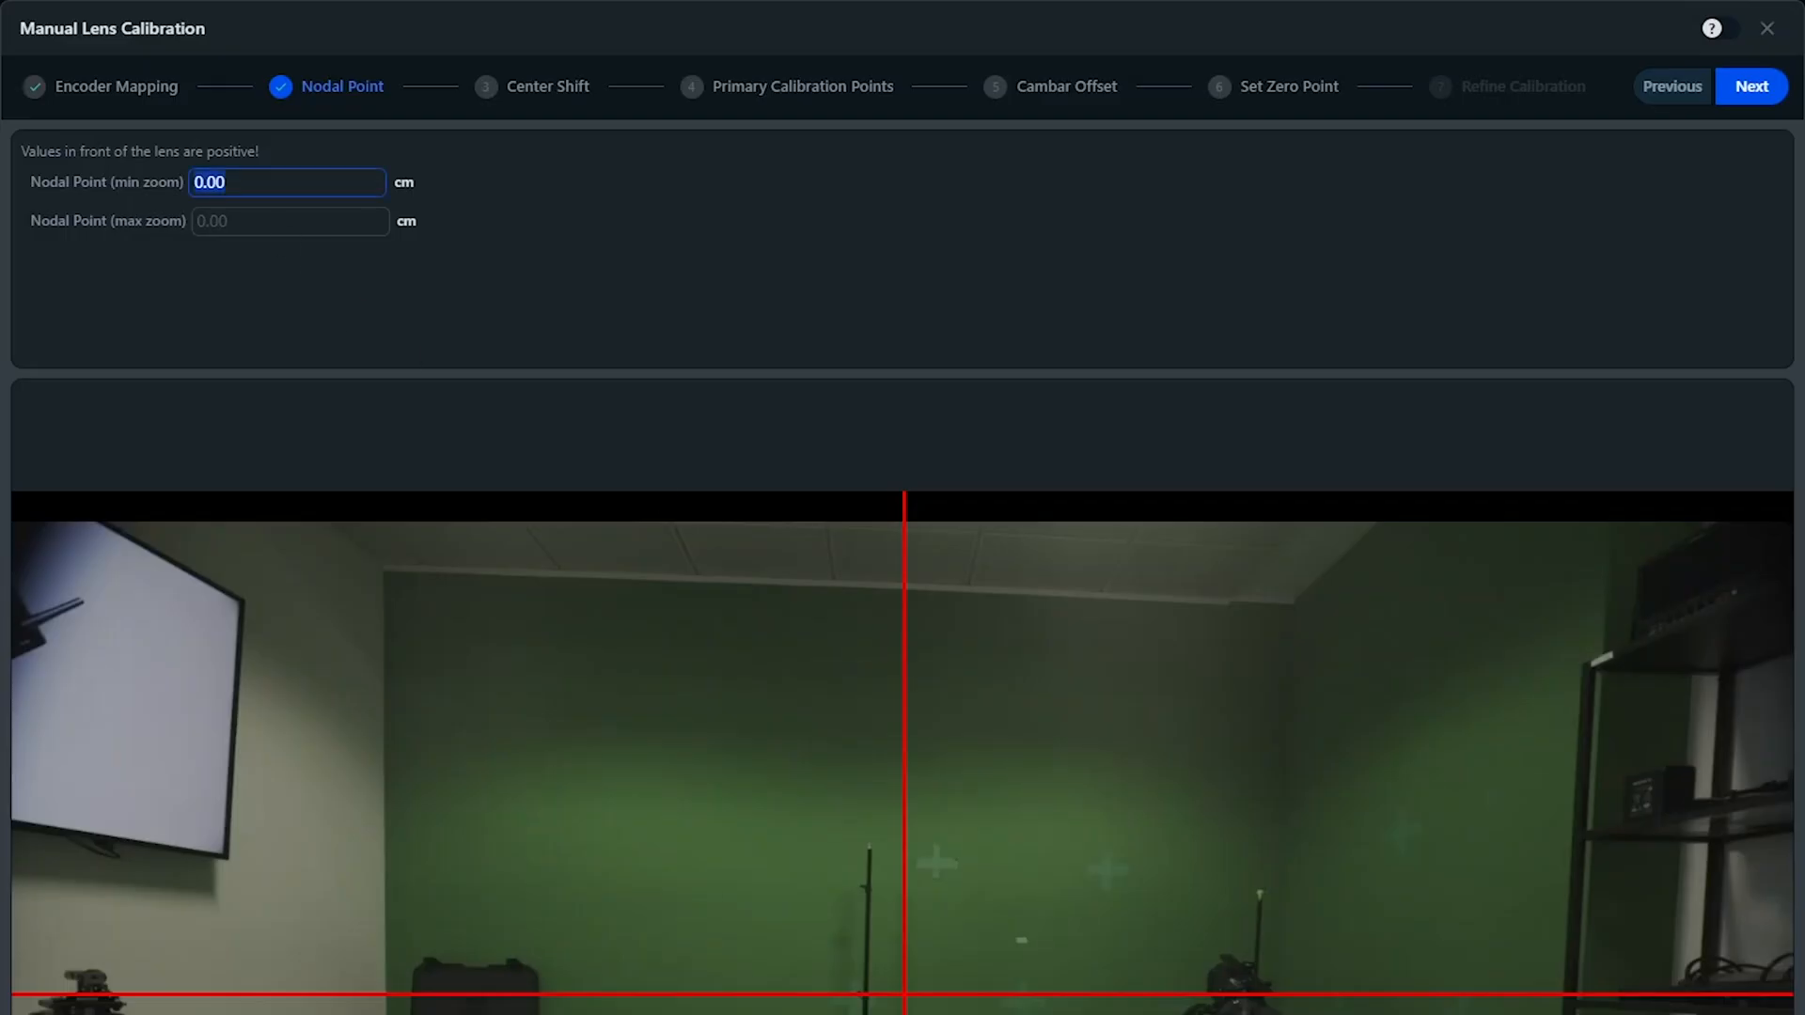
- Enter 20.00 cm as the minimum-zoom nodal point
text(20.00)
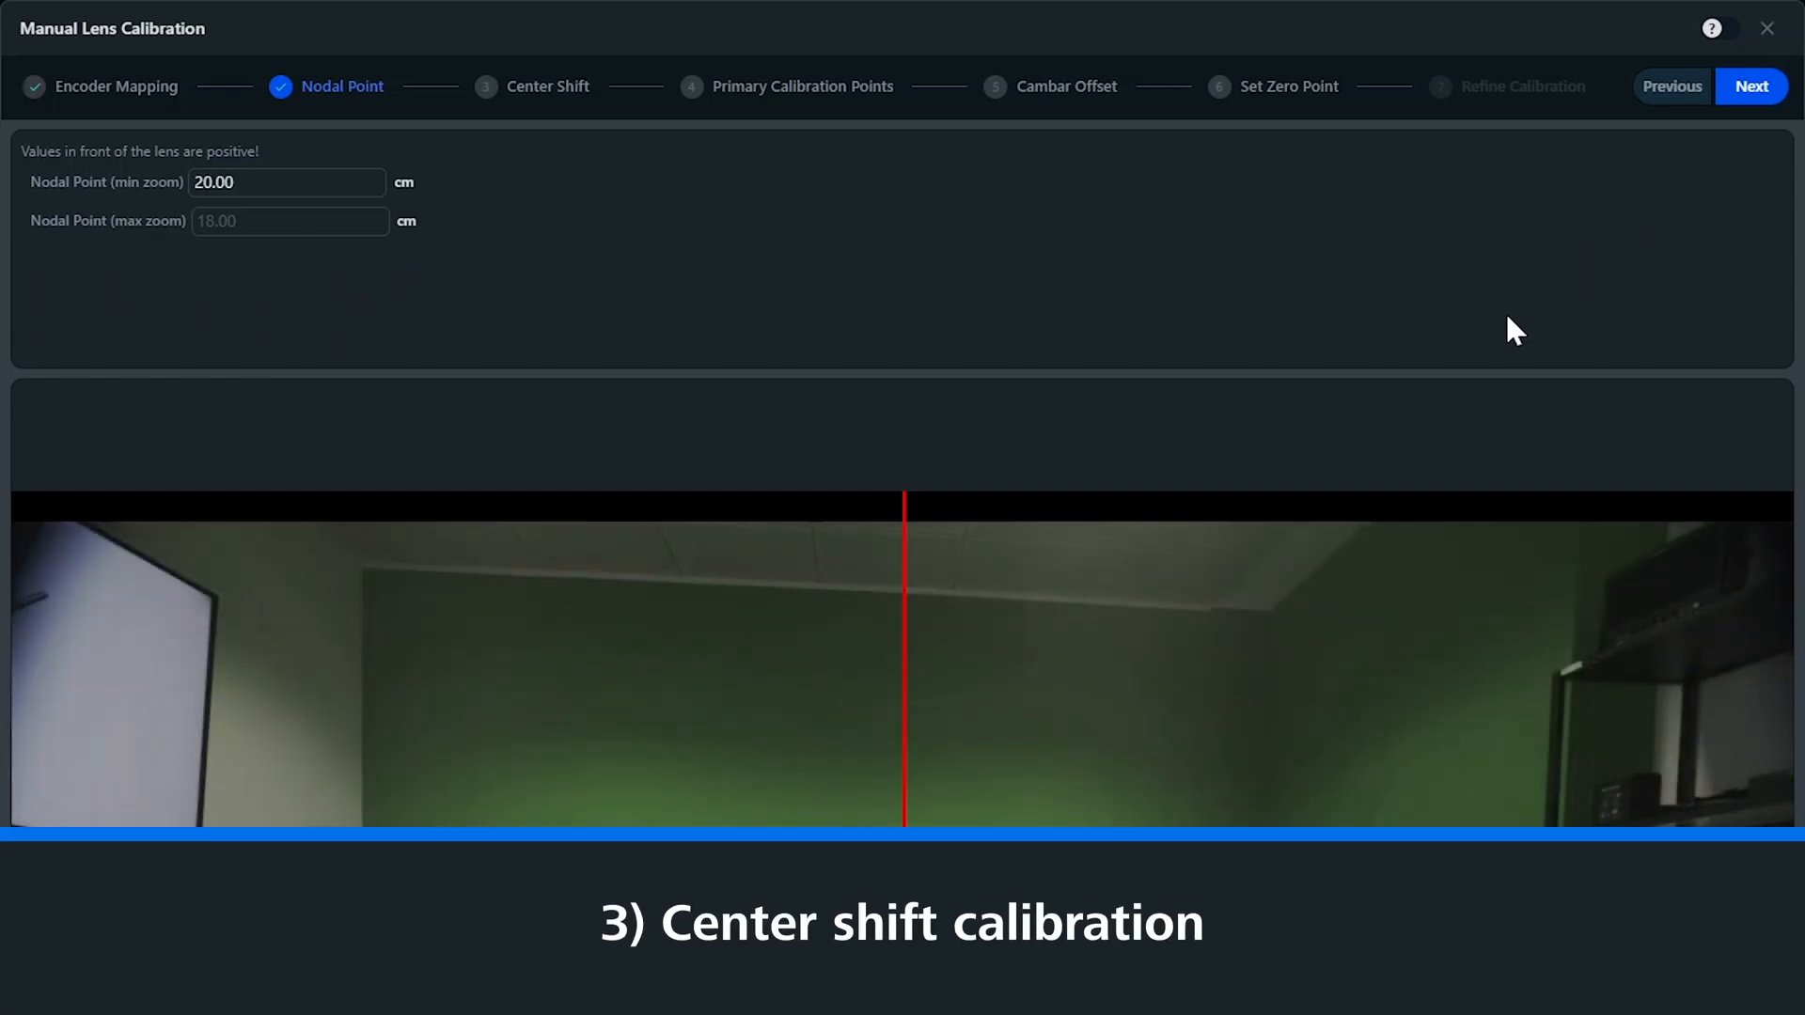
- Run center shift calibration on a marker, confirm it, leaving both shifts at 0.00 %
click(1749, 86)
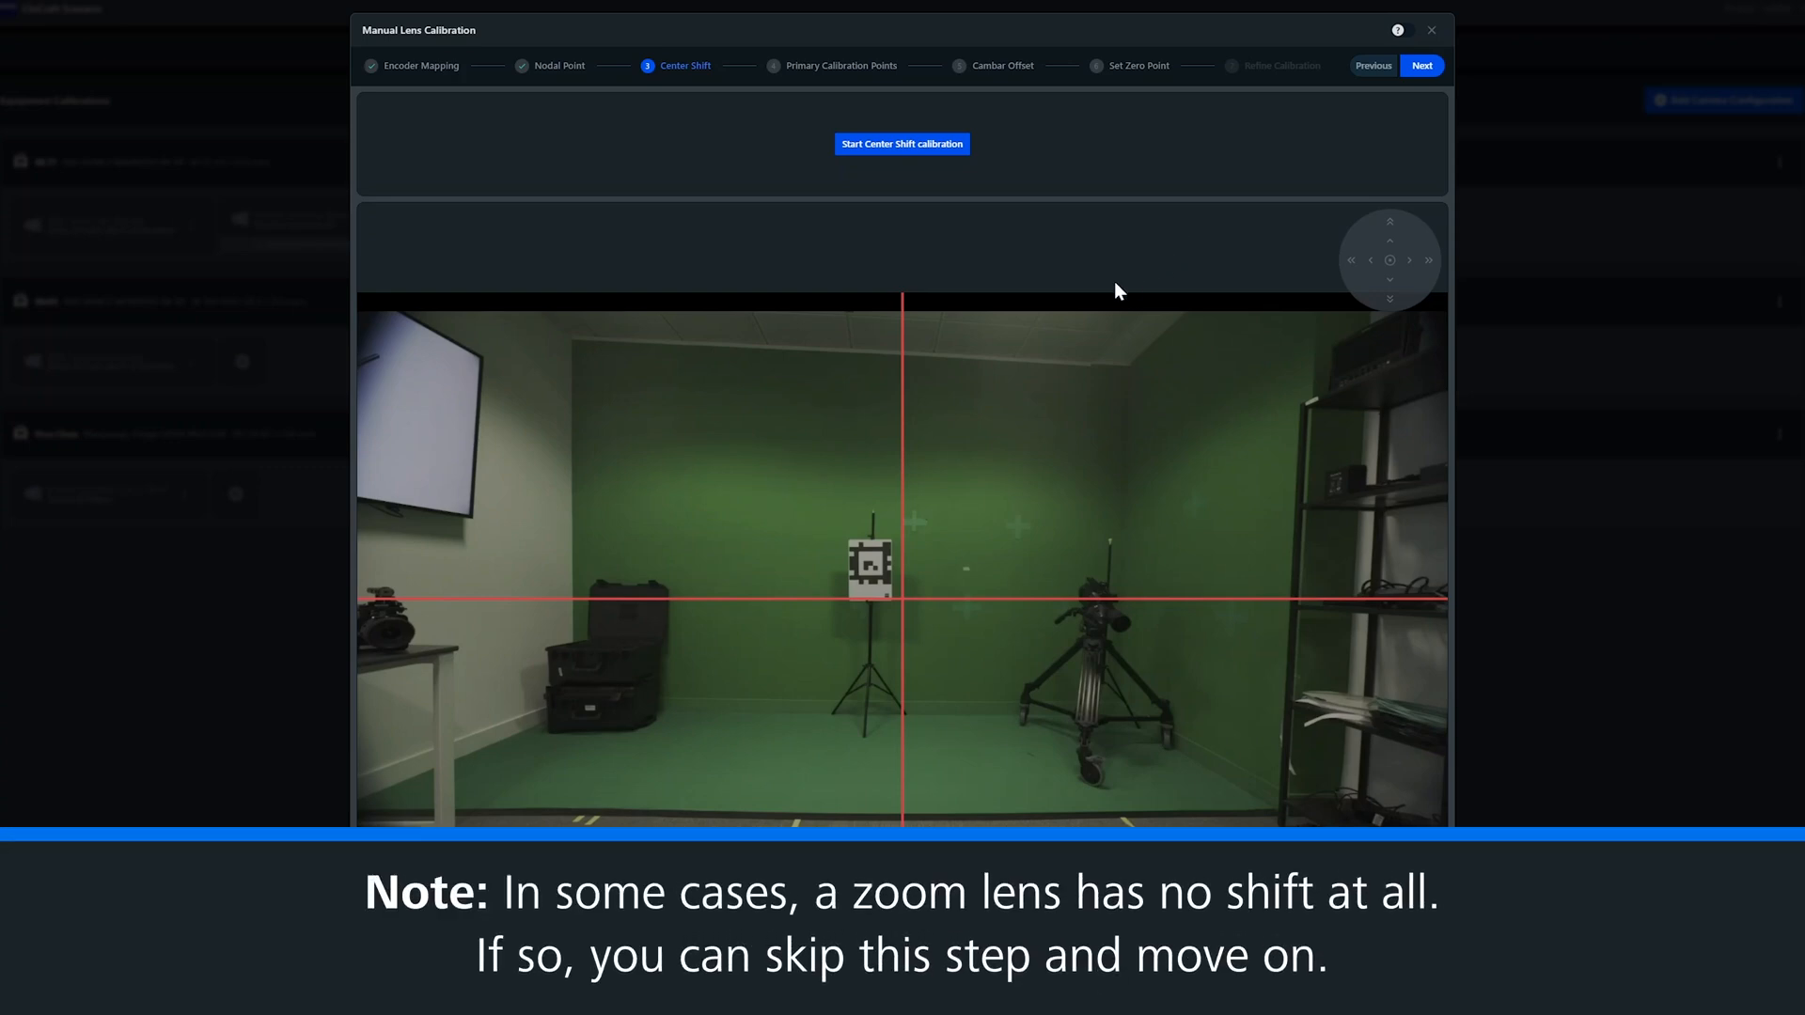
mouse_move(1015, 311)
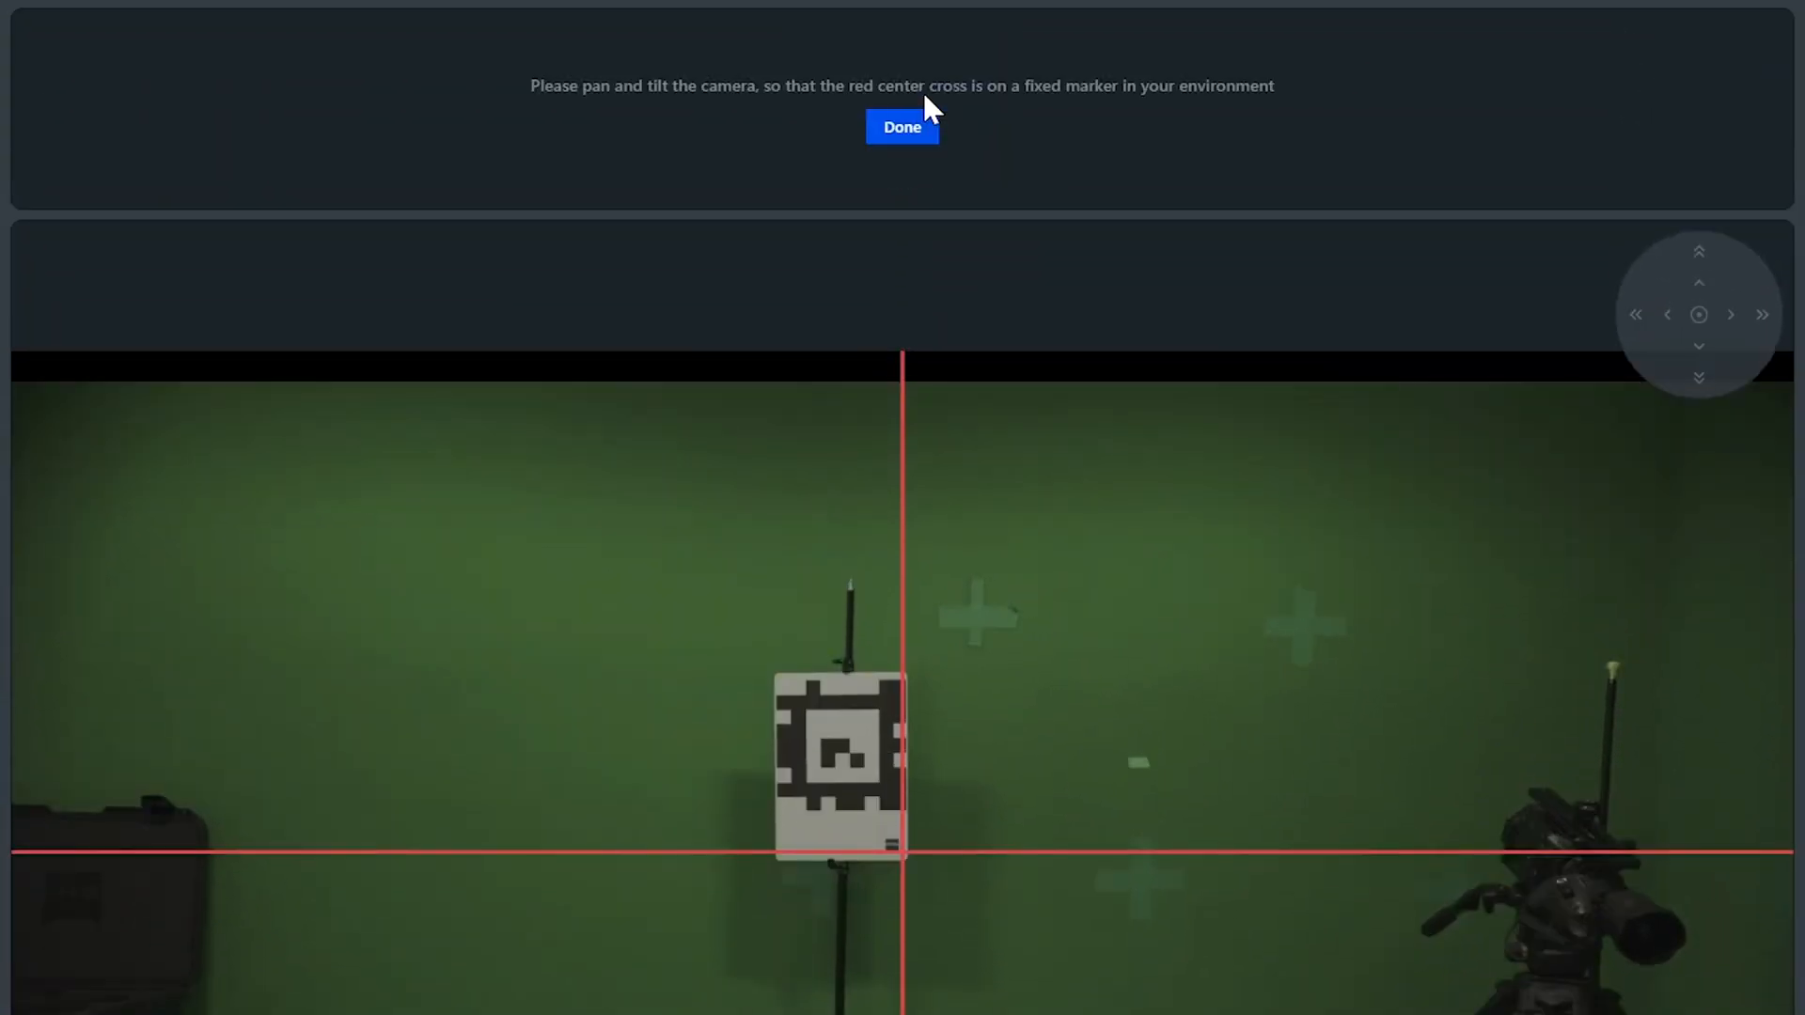
click(901, 126)
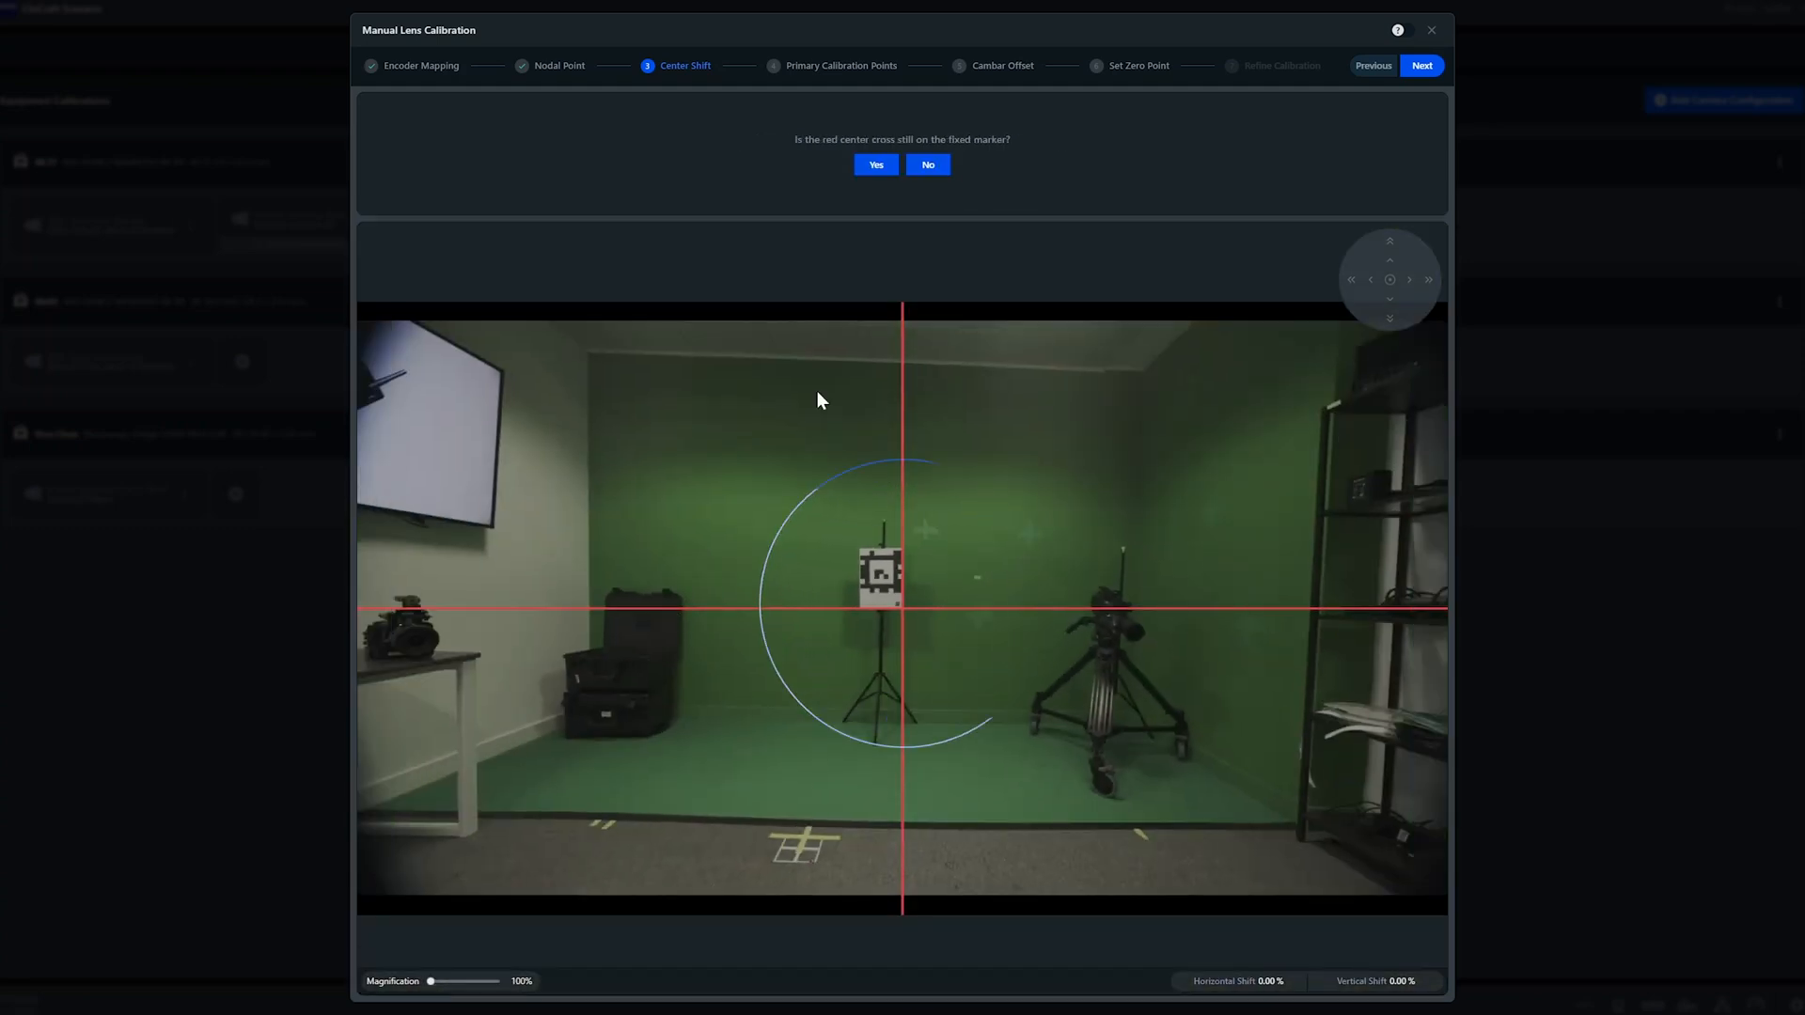
click(876, 164)
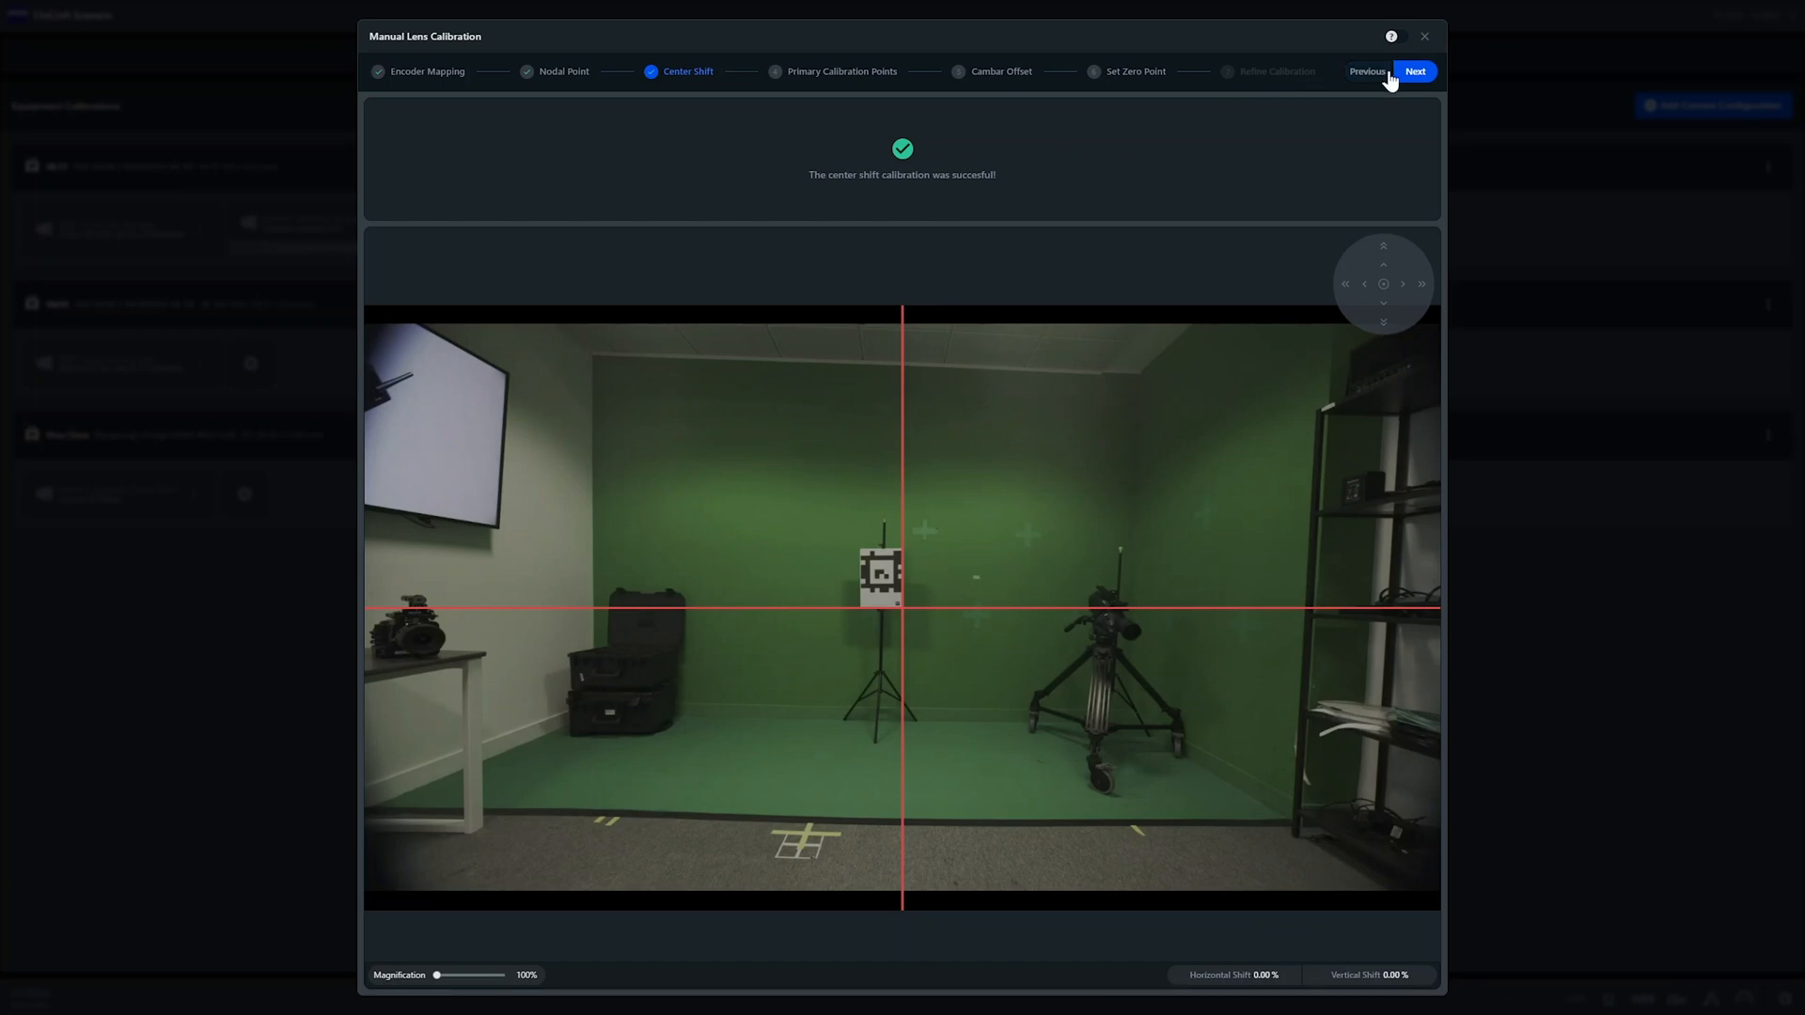
click(1414, 71)
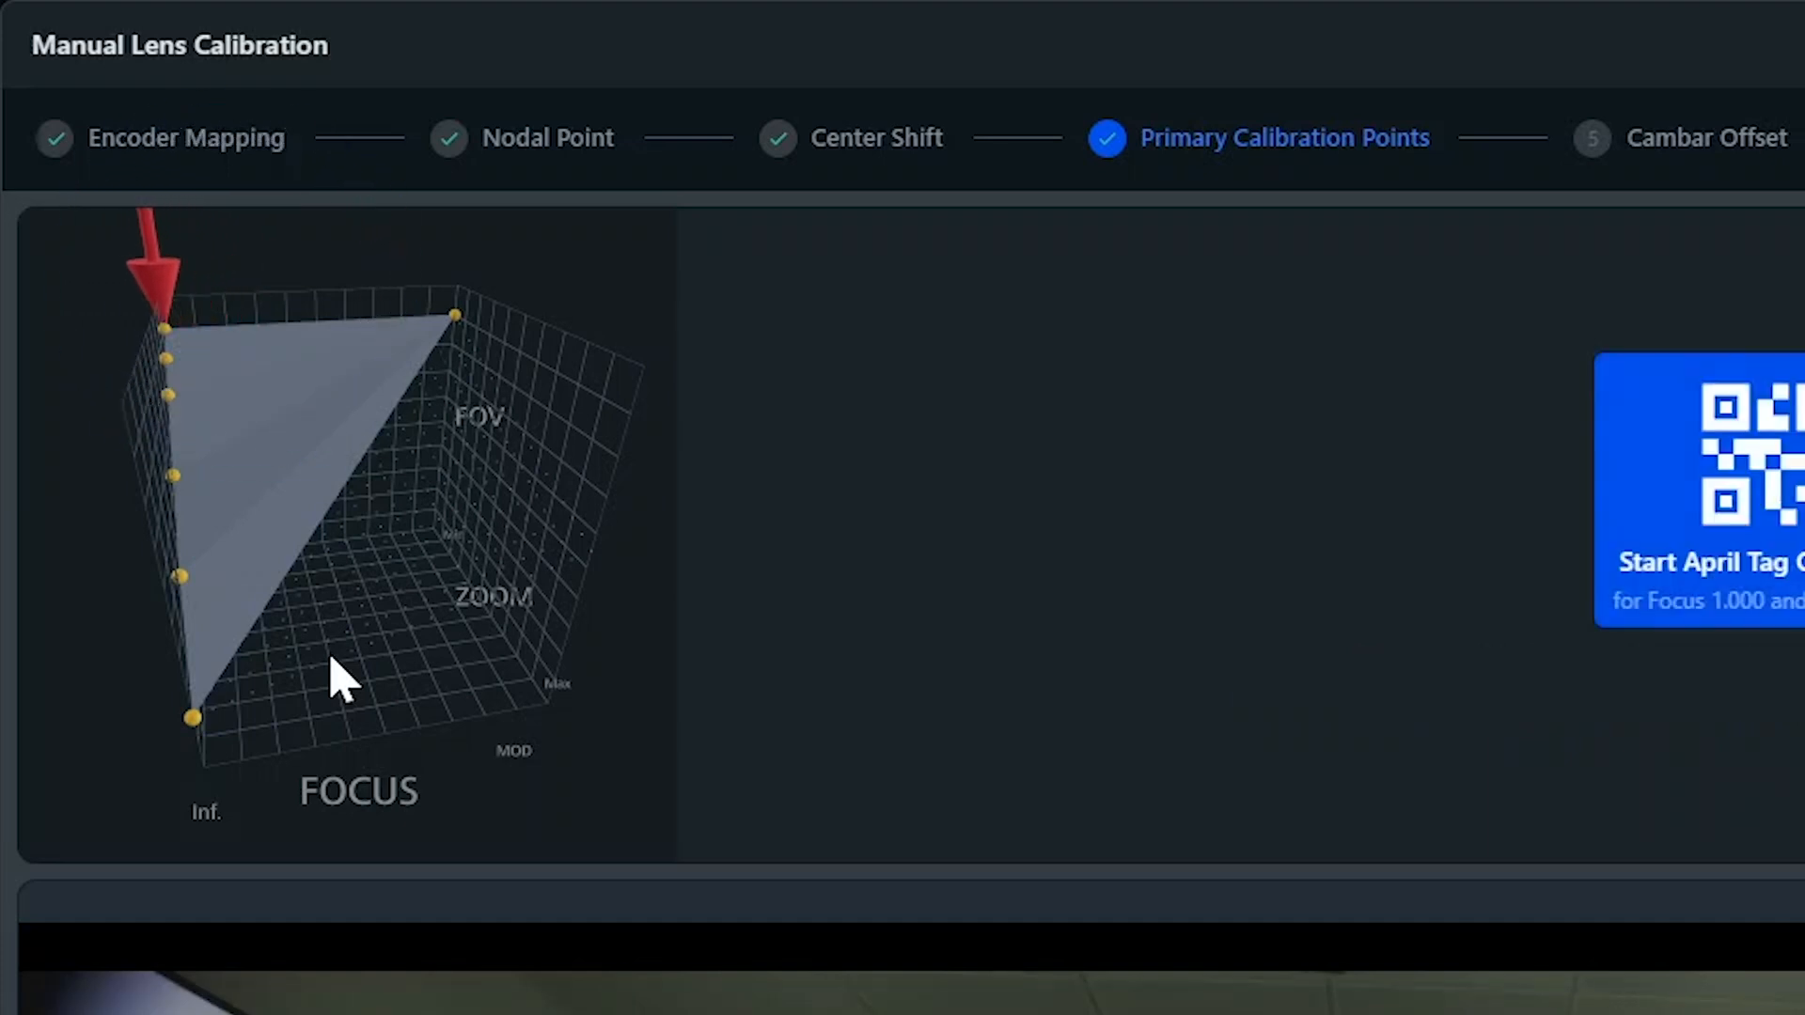
- Capture five angled April Tag chart images for the Focus 1, Zoom 0 point
click(165, 330)
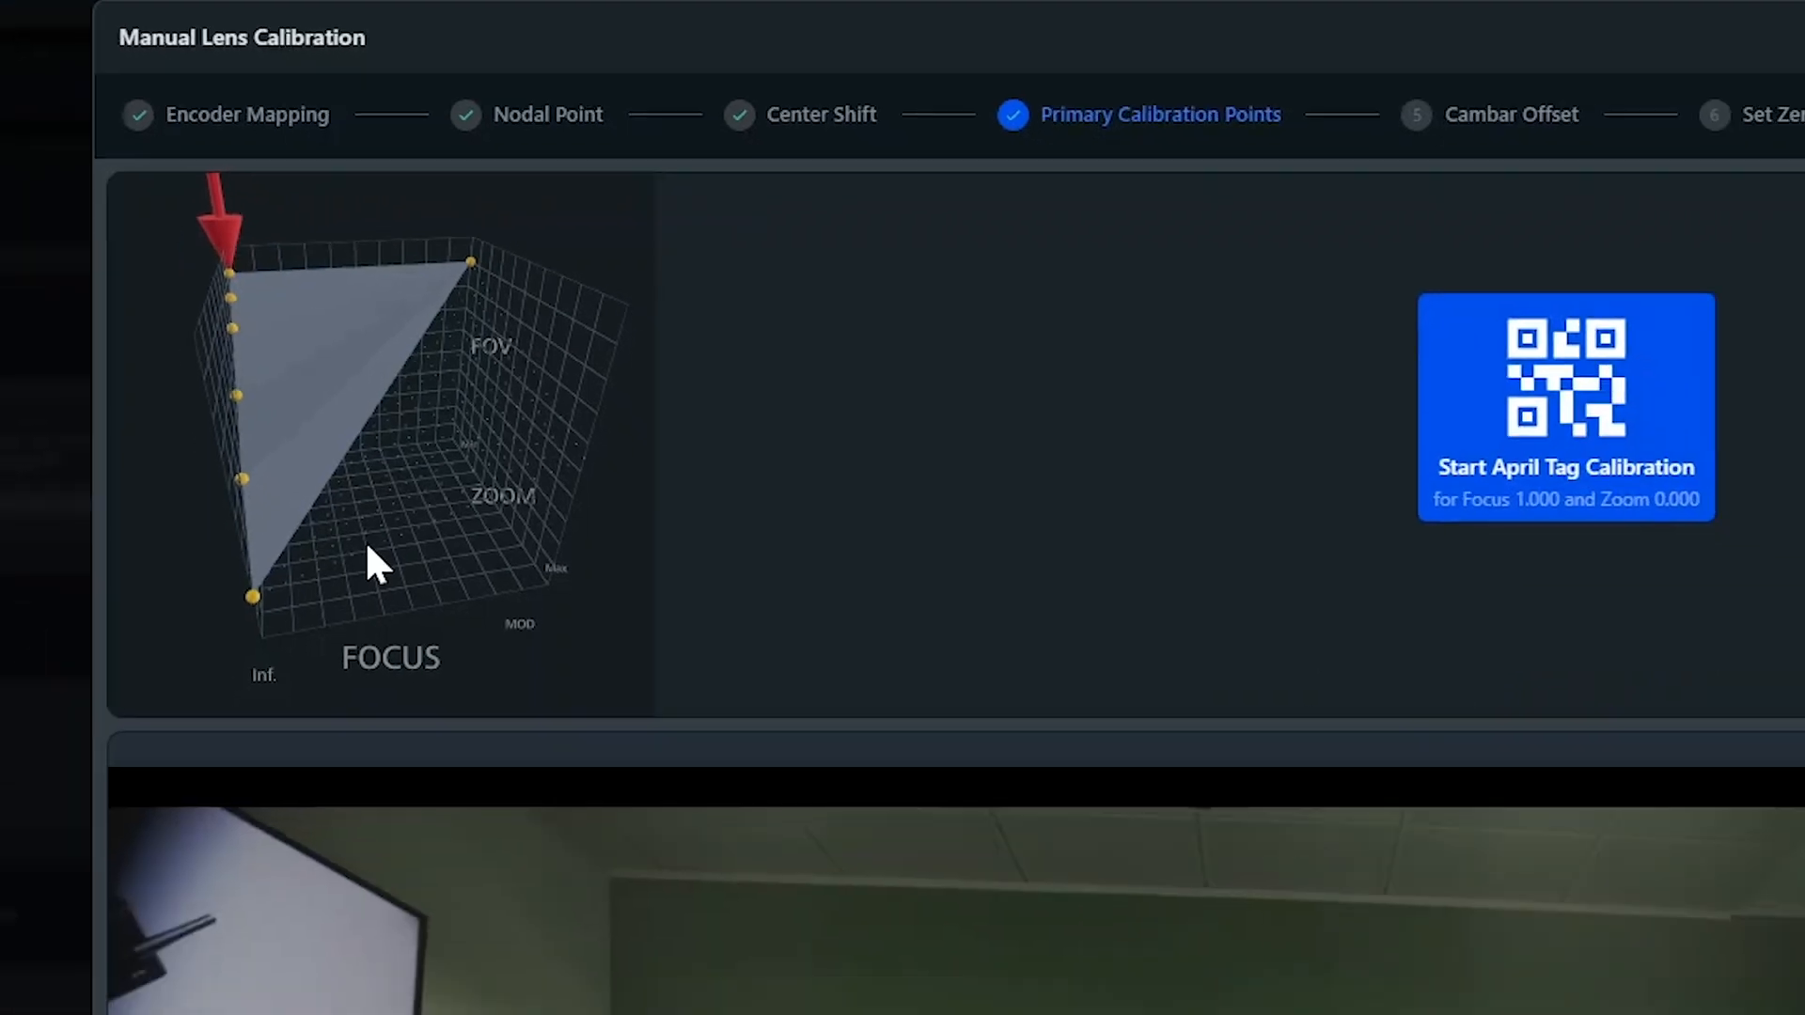
click(1564, 405)
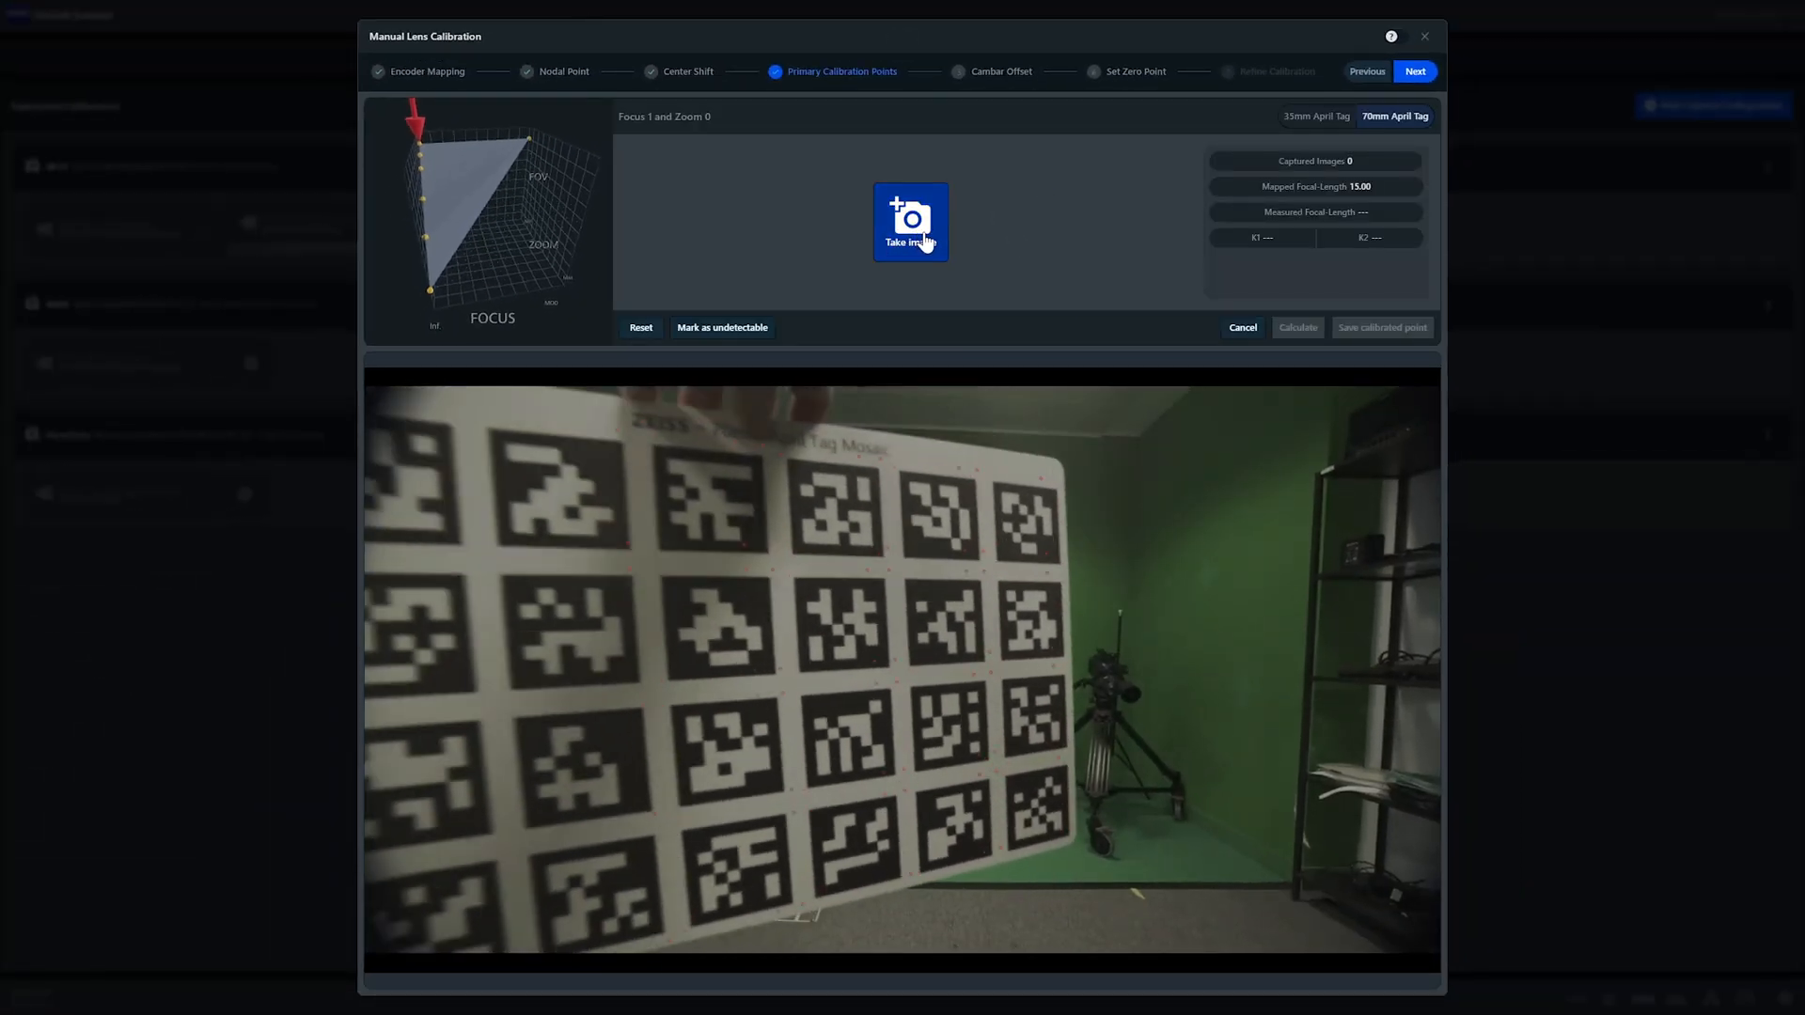
click(909, 221)
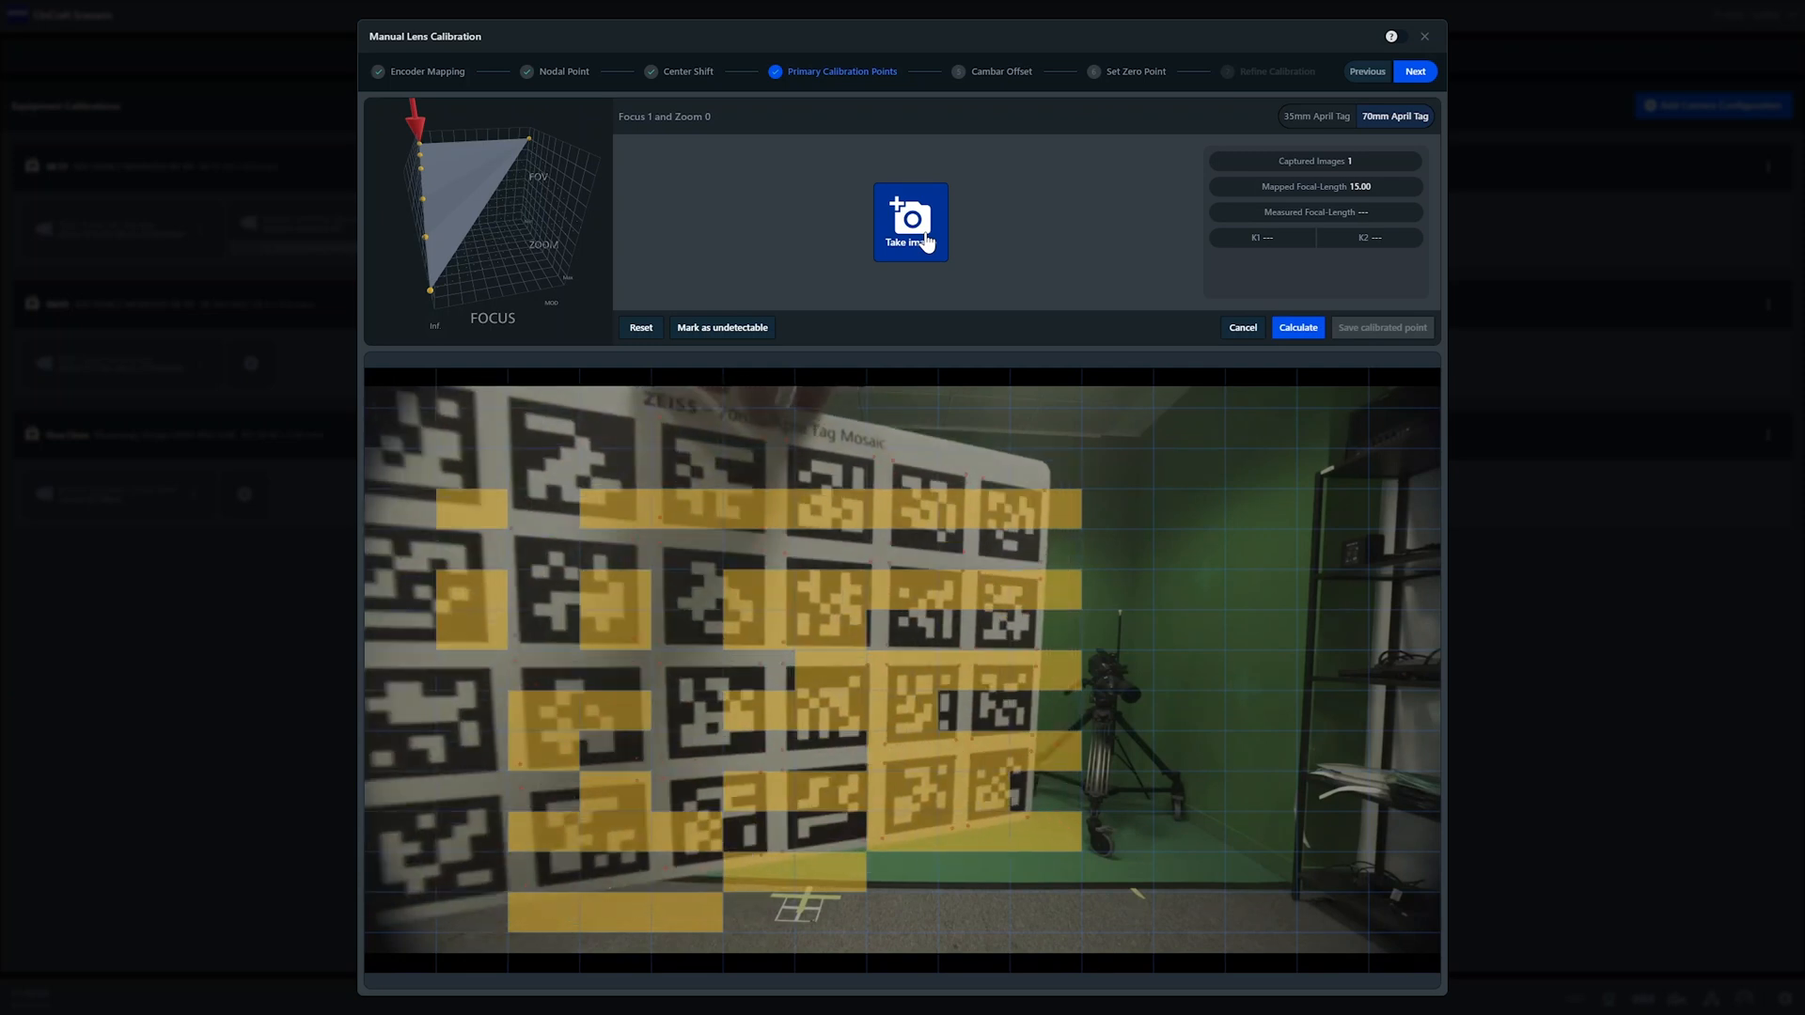
click(908, 222)
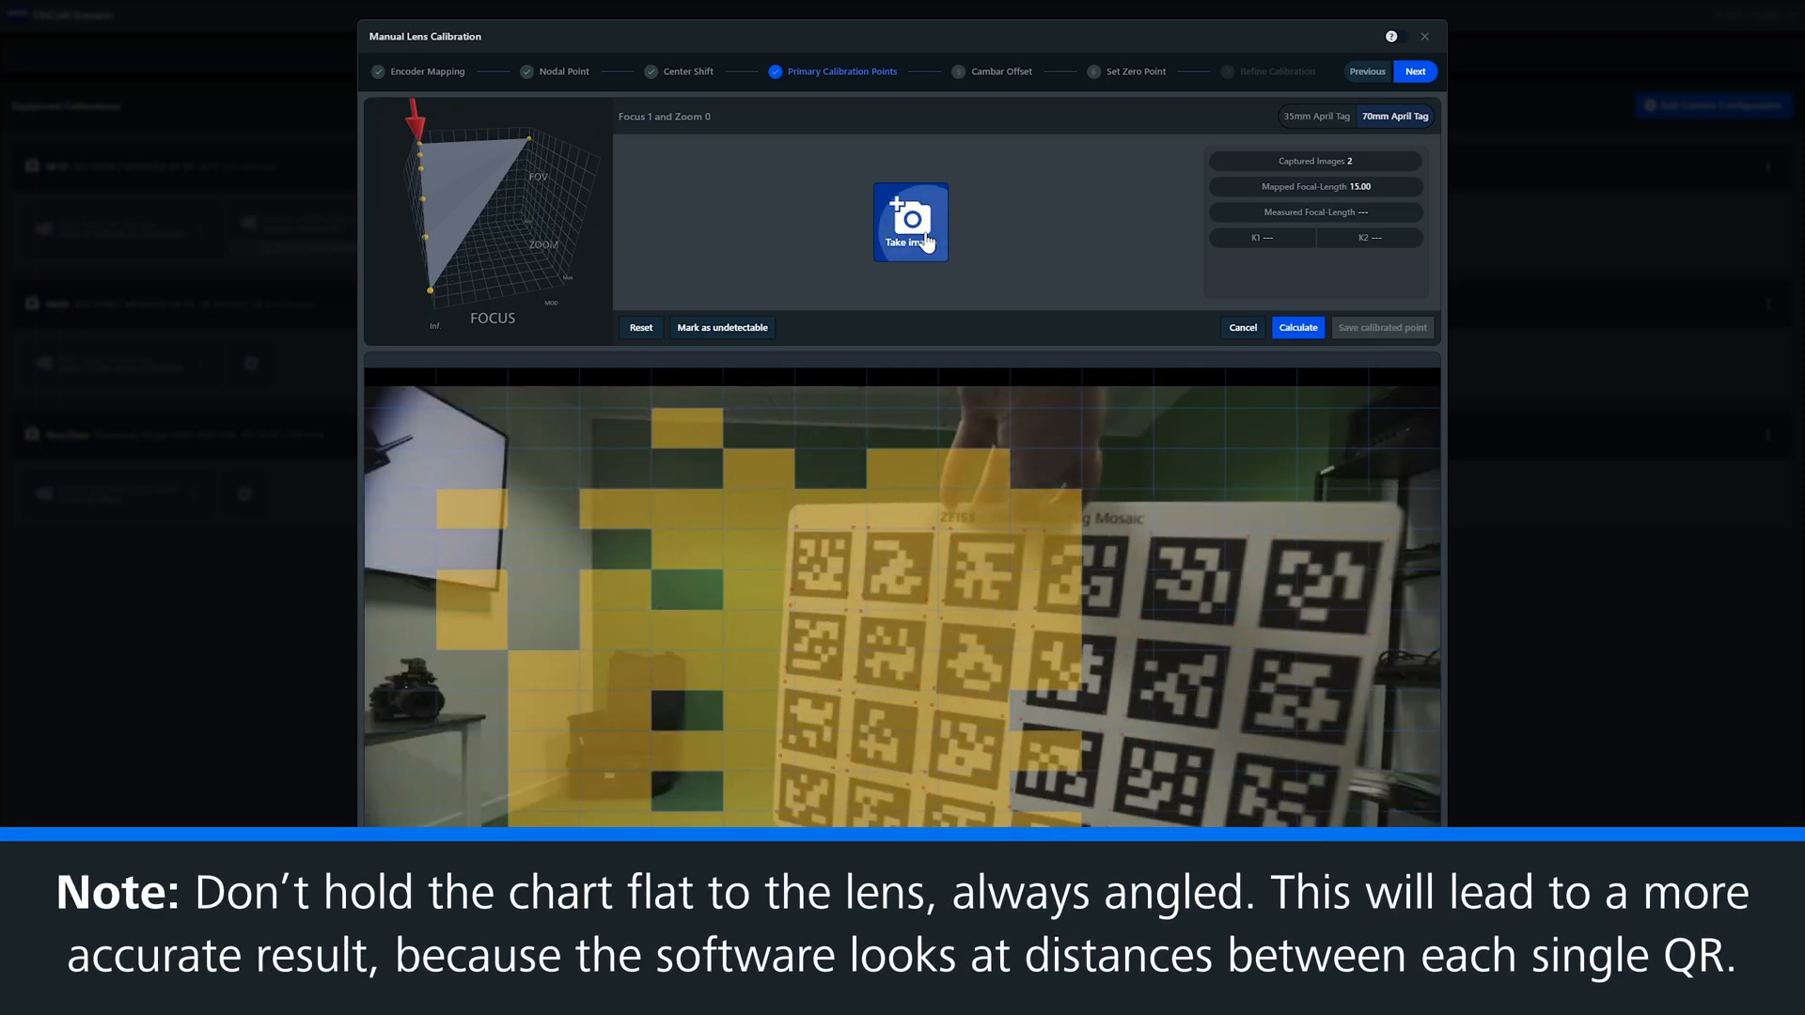
click(909, 222)
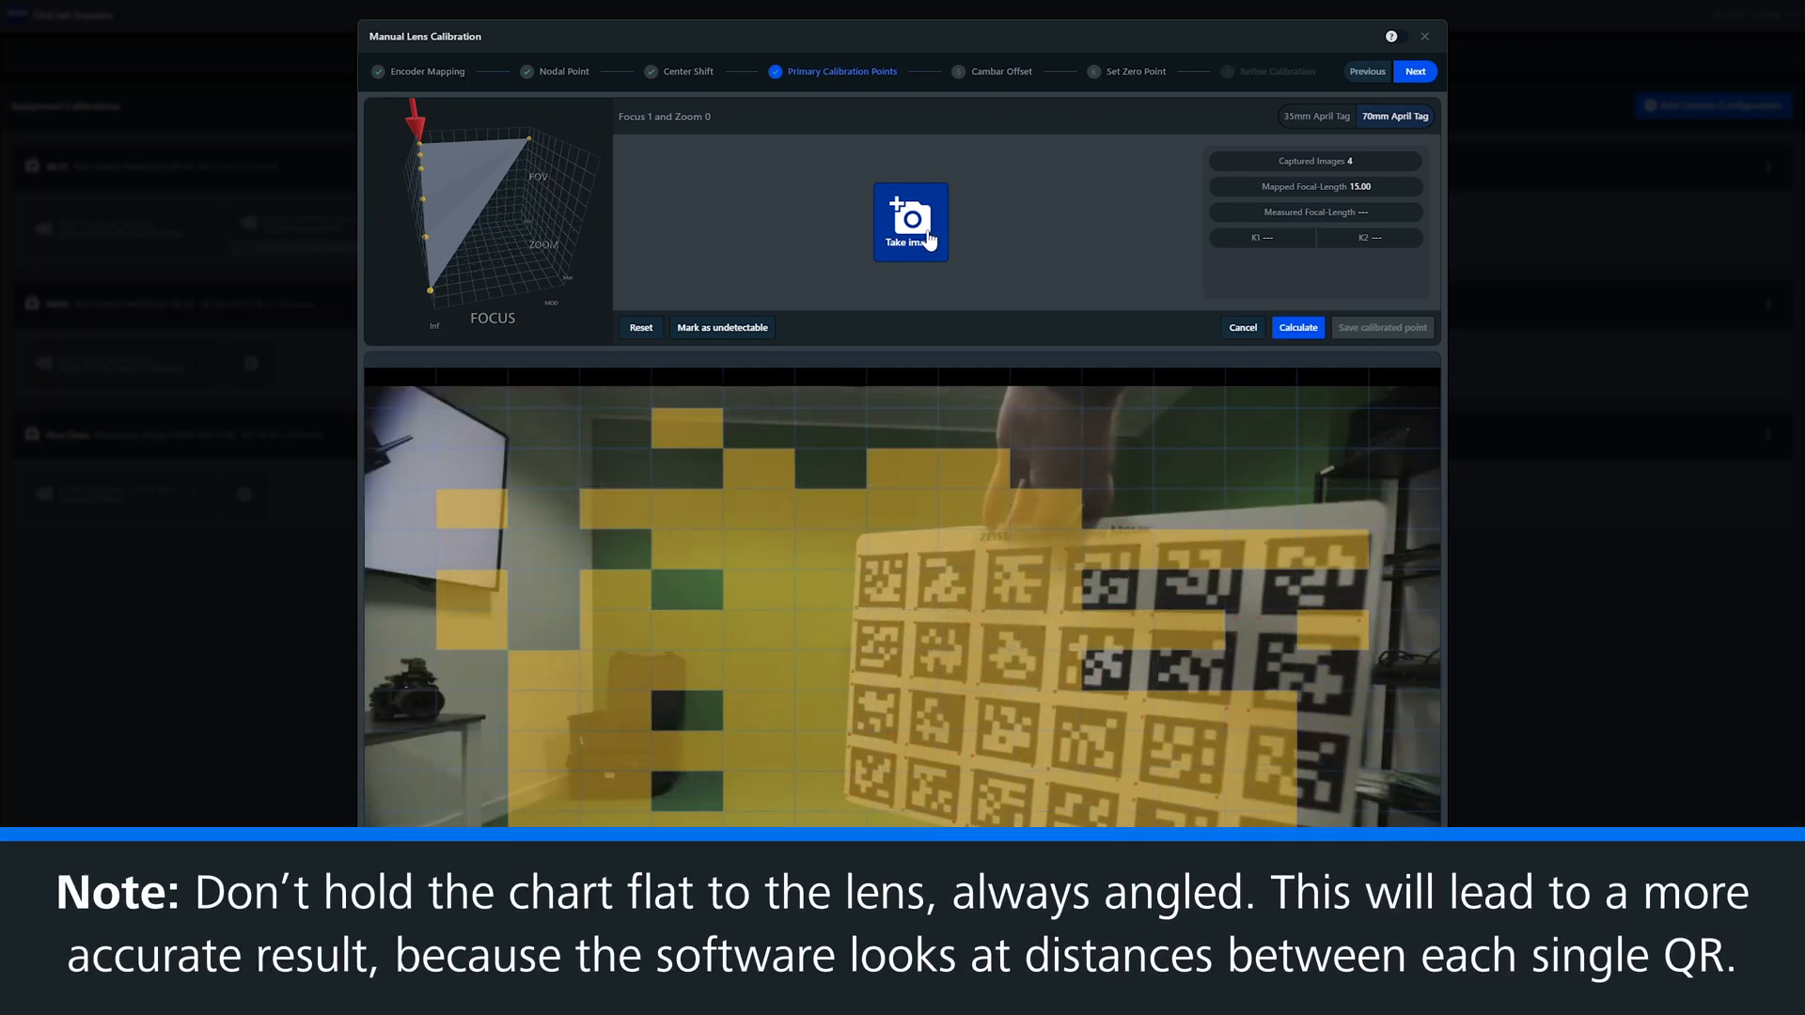
click(909, 222)
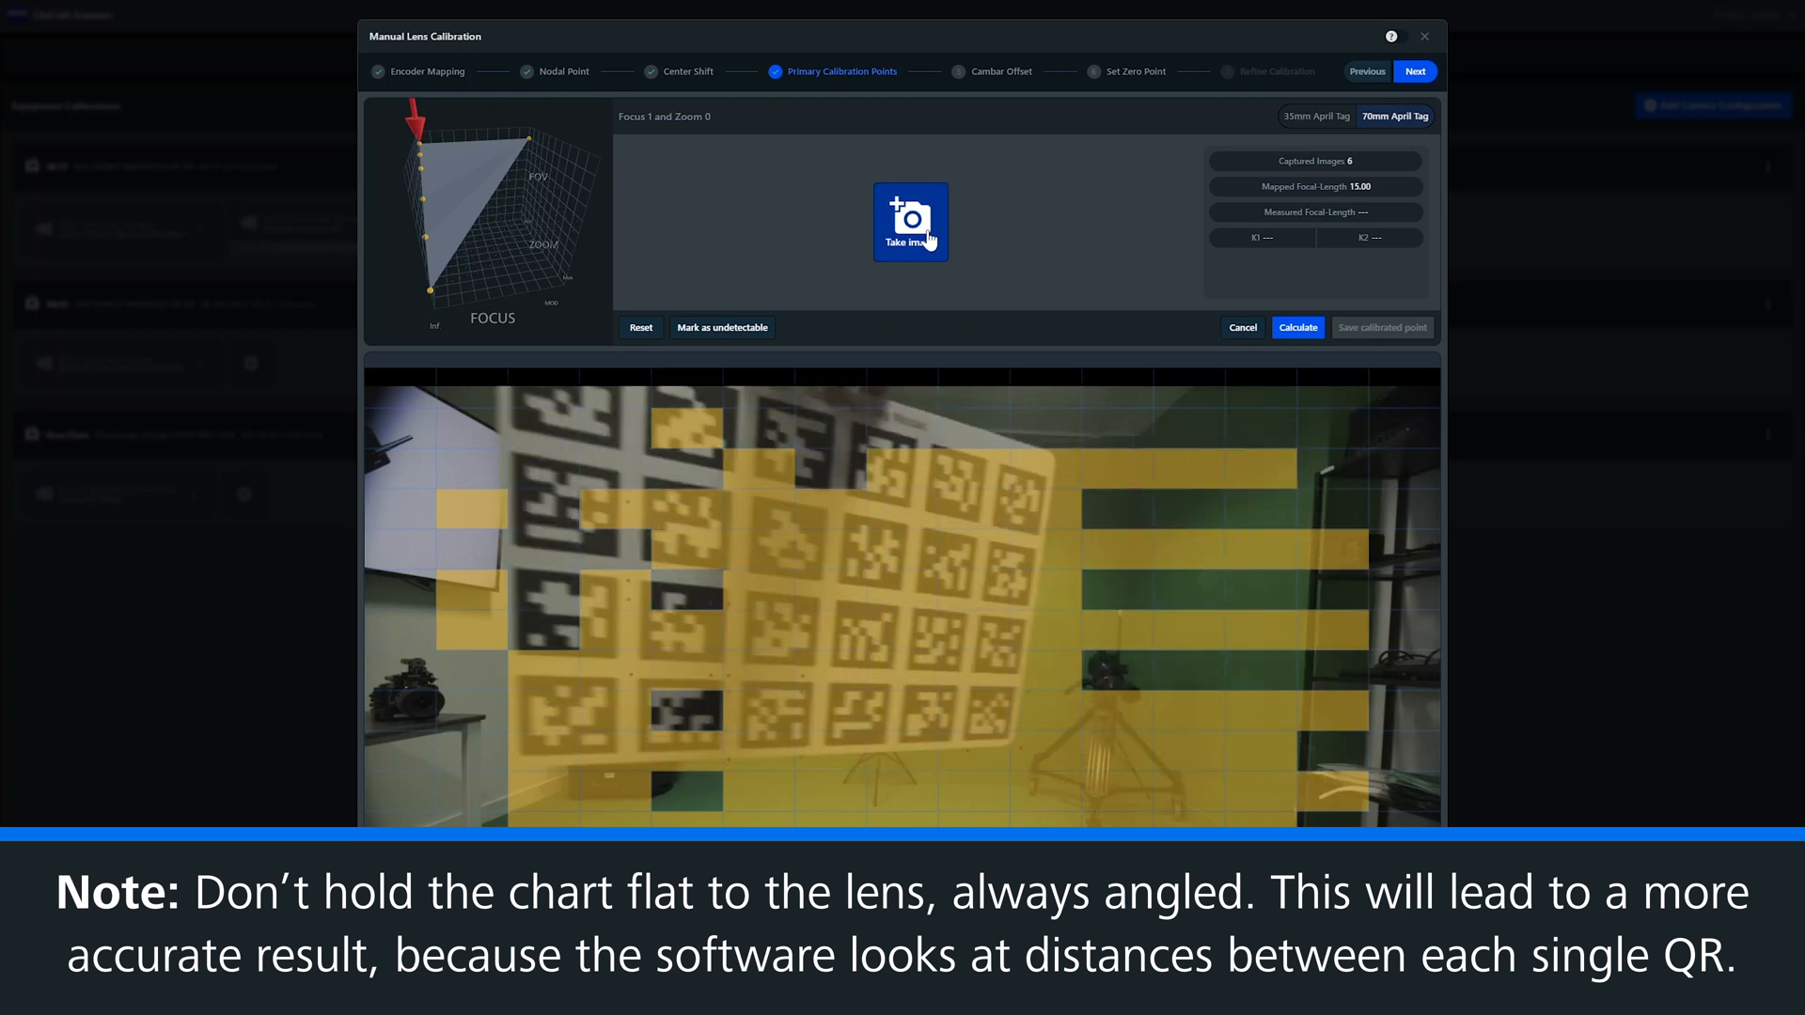
click(909, 221)
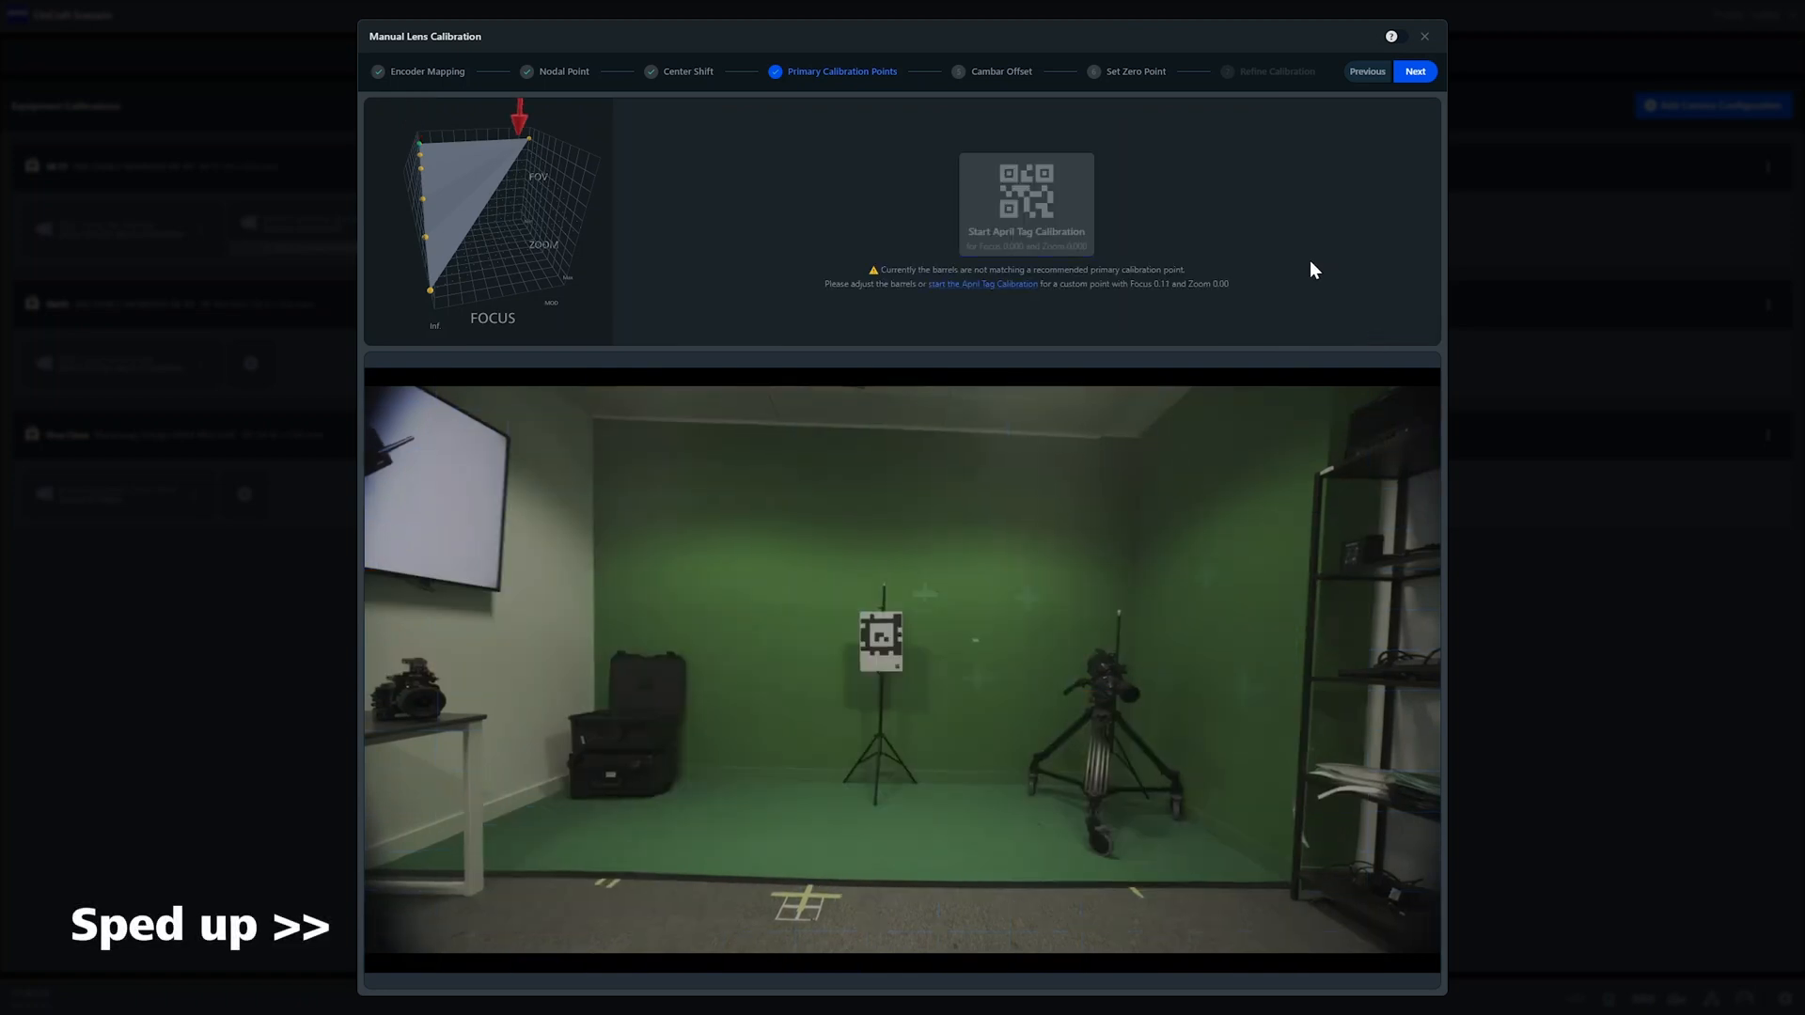
- Calibrate the Focus 1 Zoom 0.12 and 0.50 points and mark Zoom 0.75 undetectable
click(1025, 204)
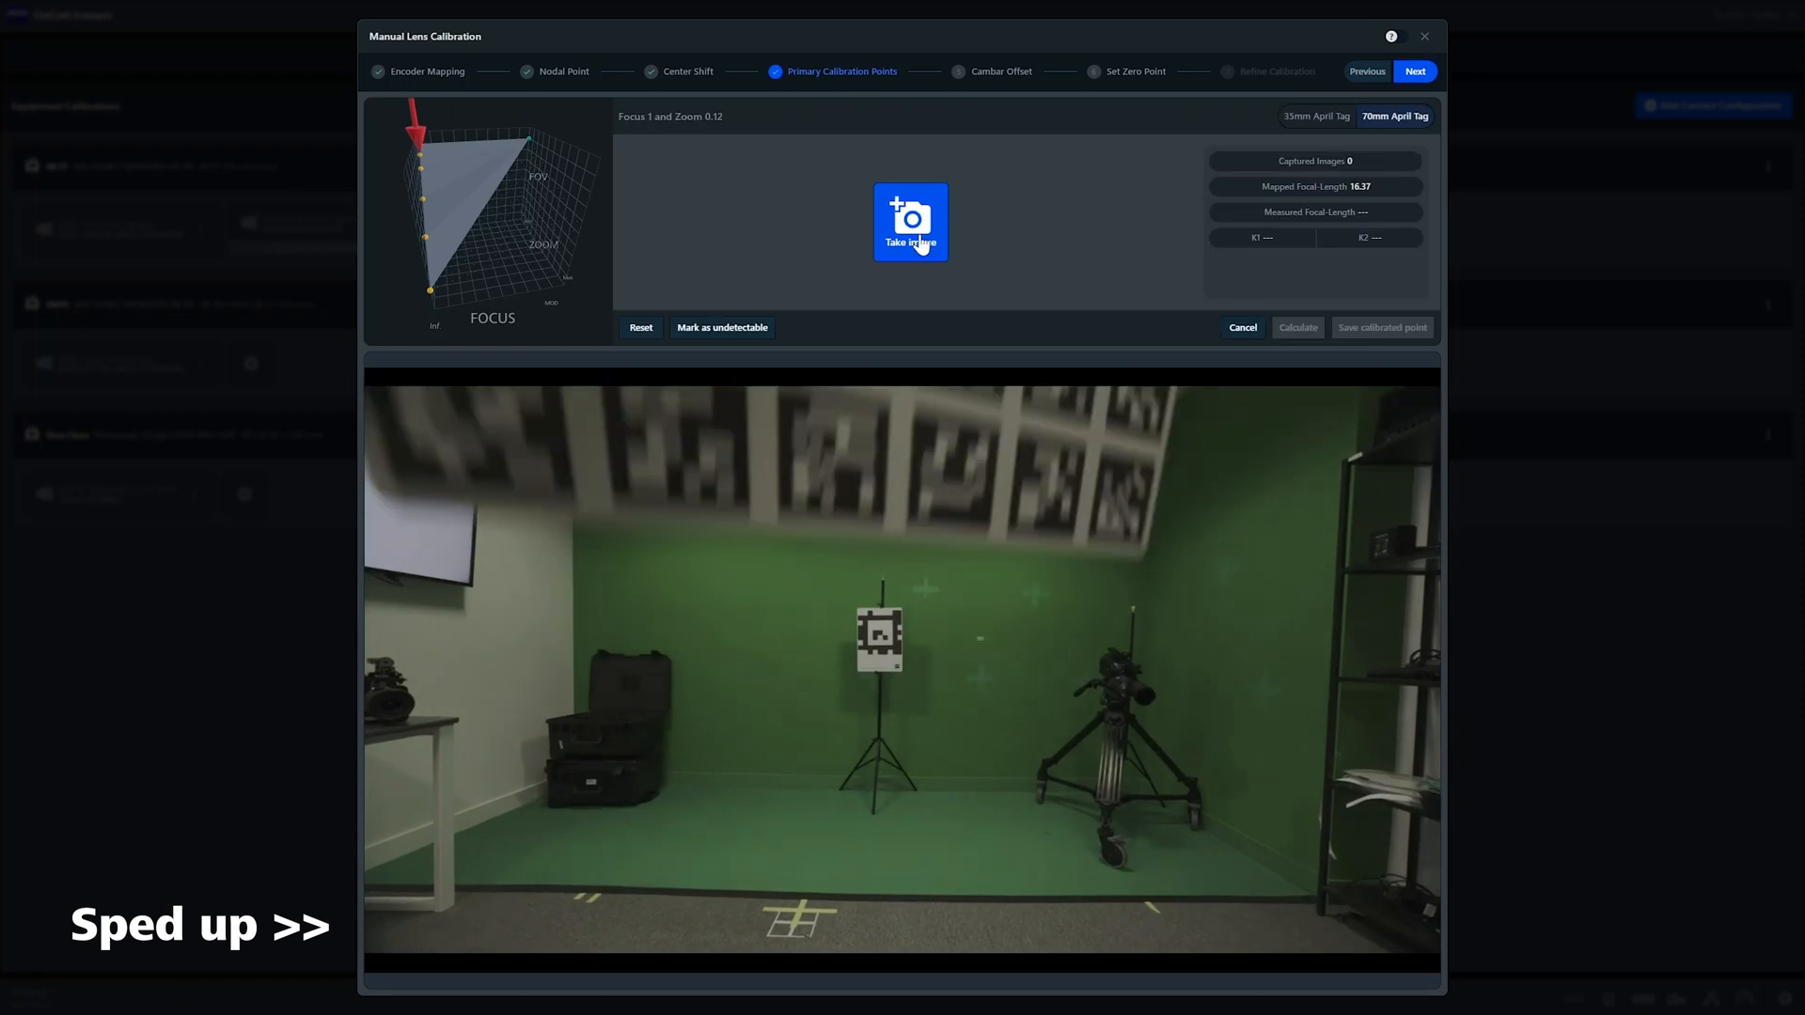
click(1296, 327)
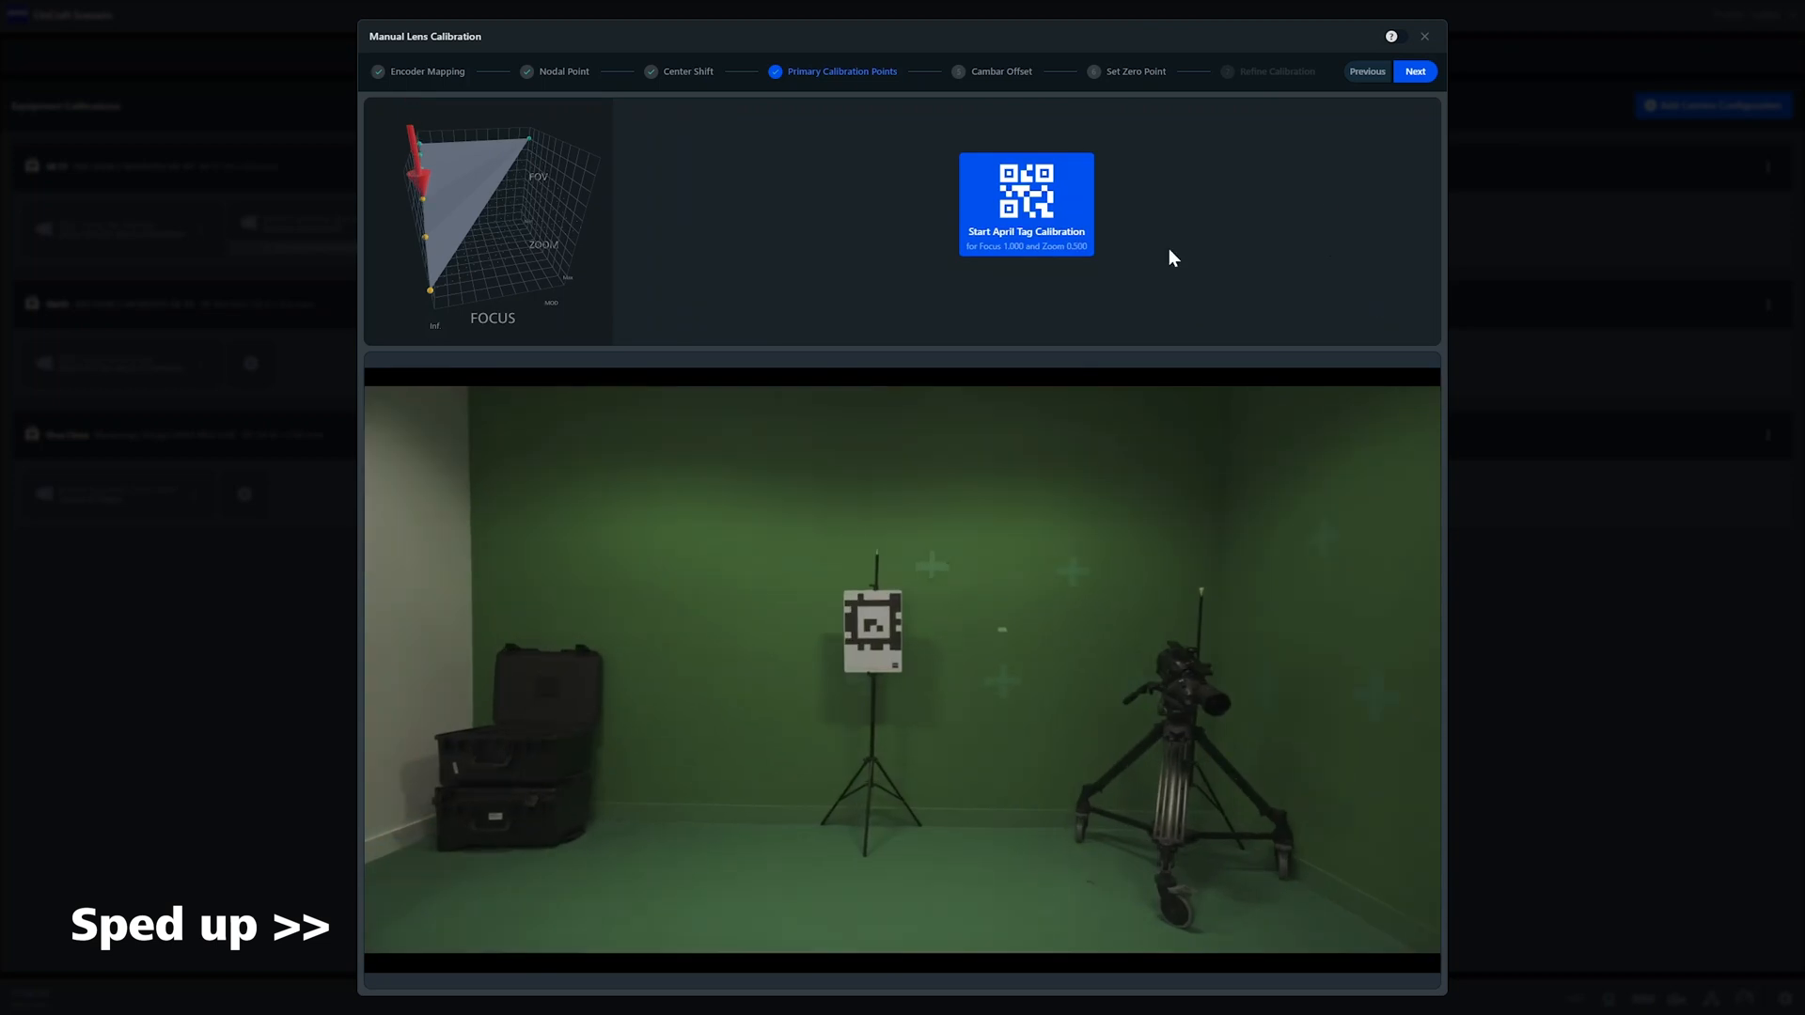
click(1024, 204)
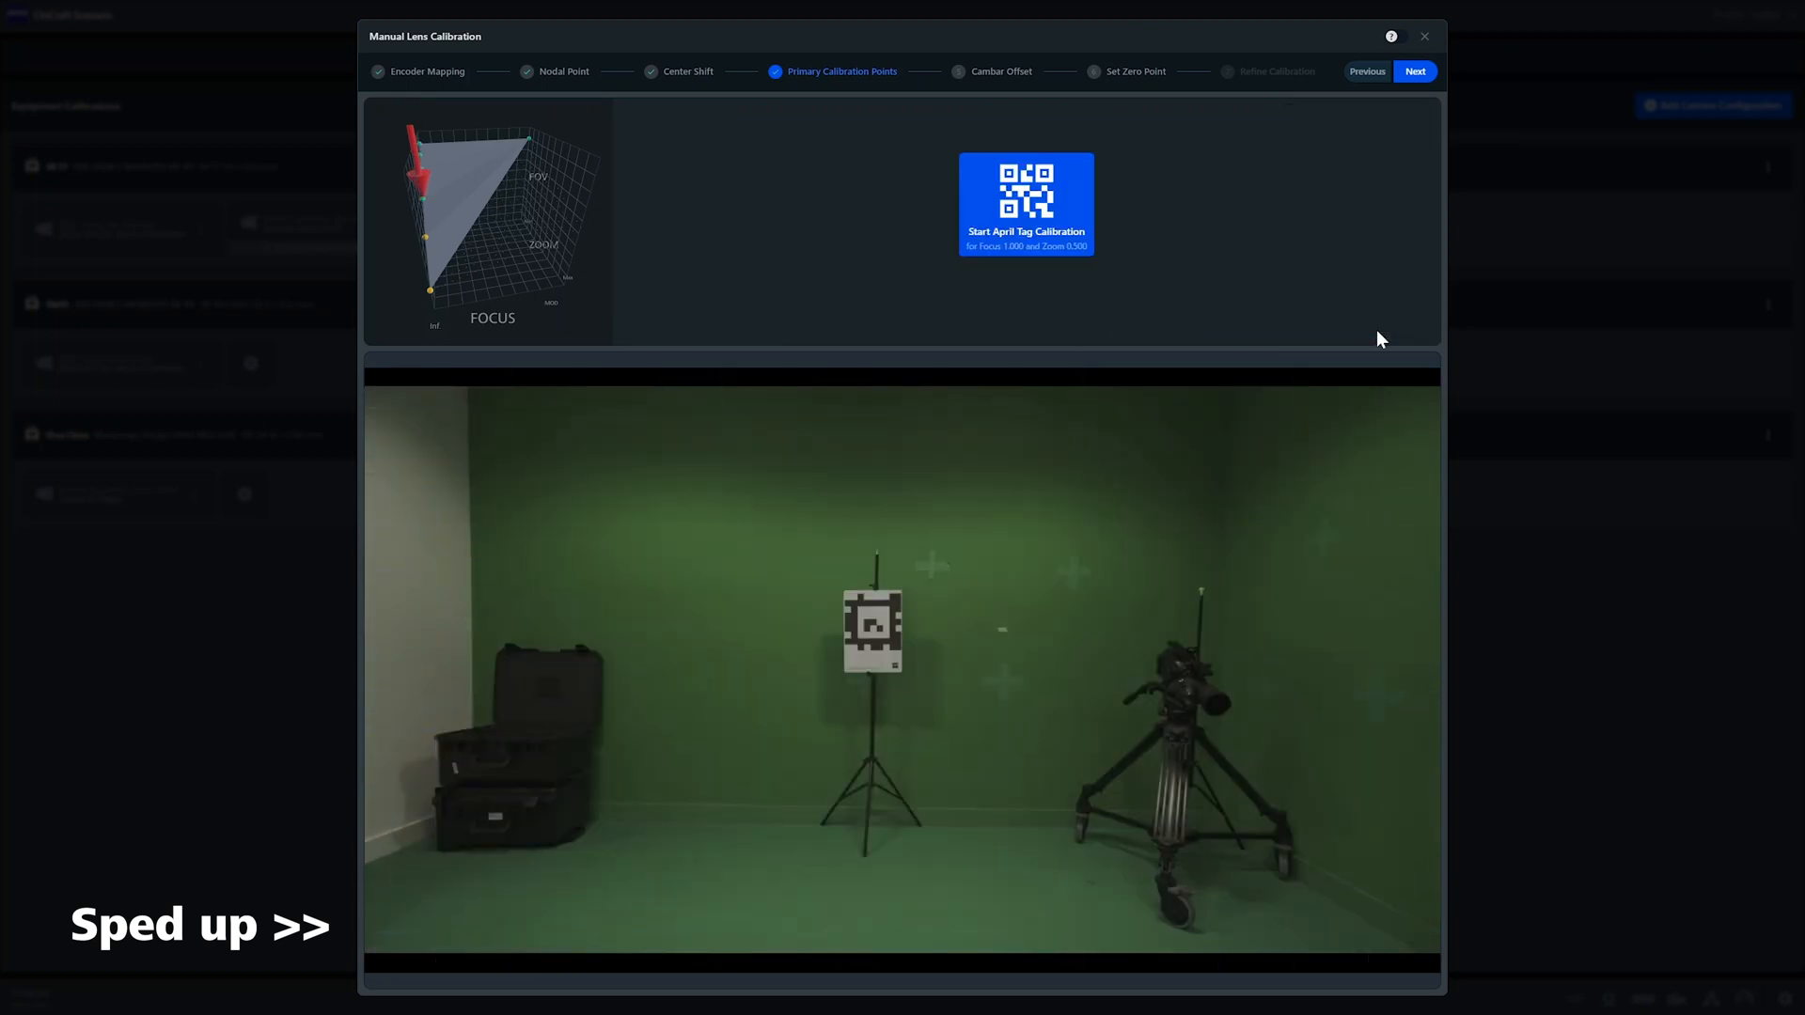
click(1024, 204)
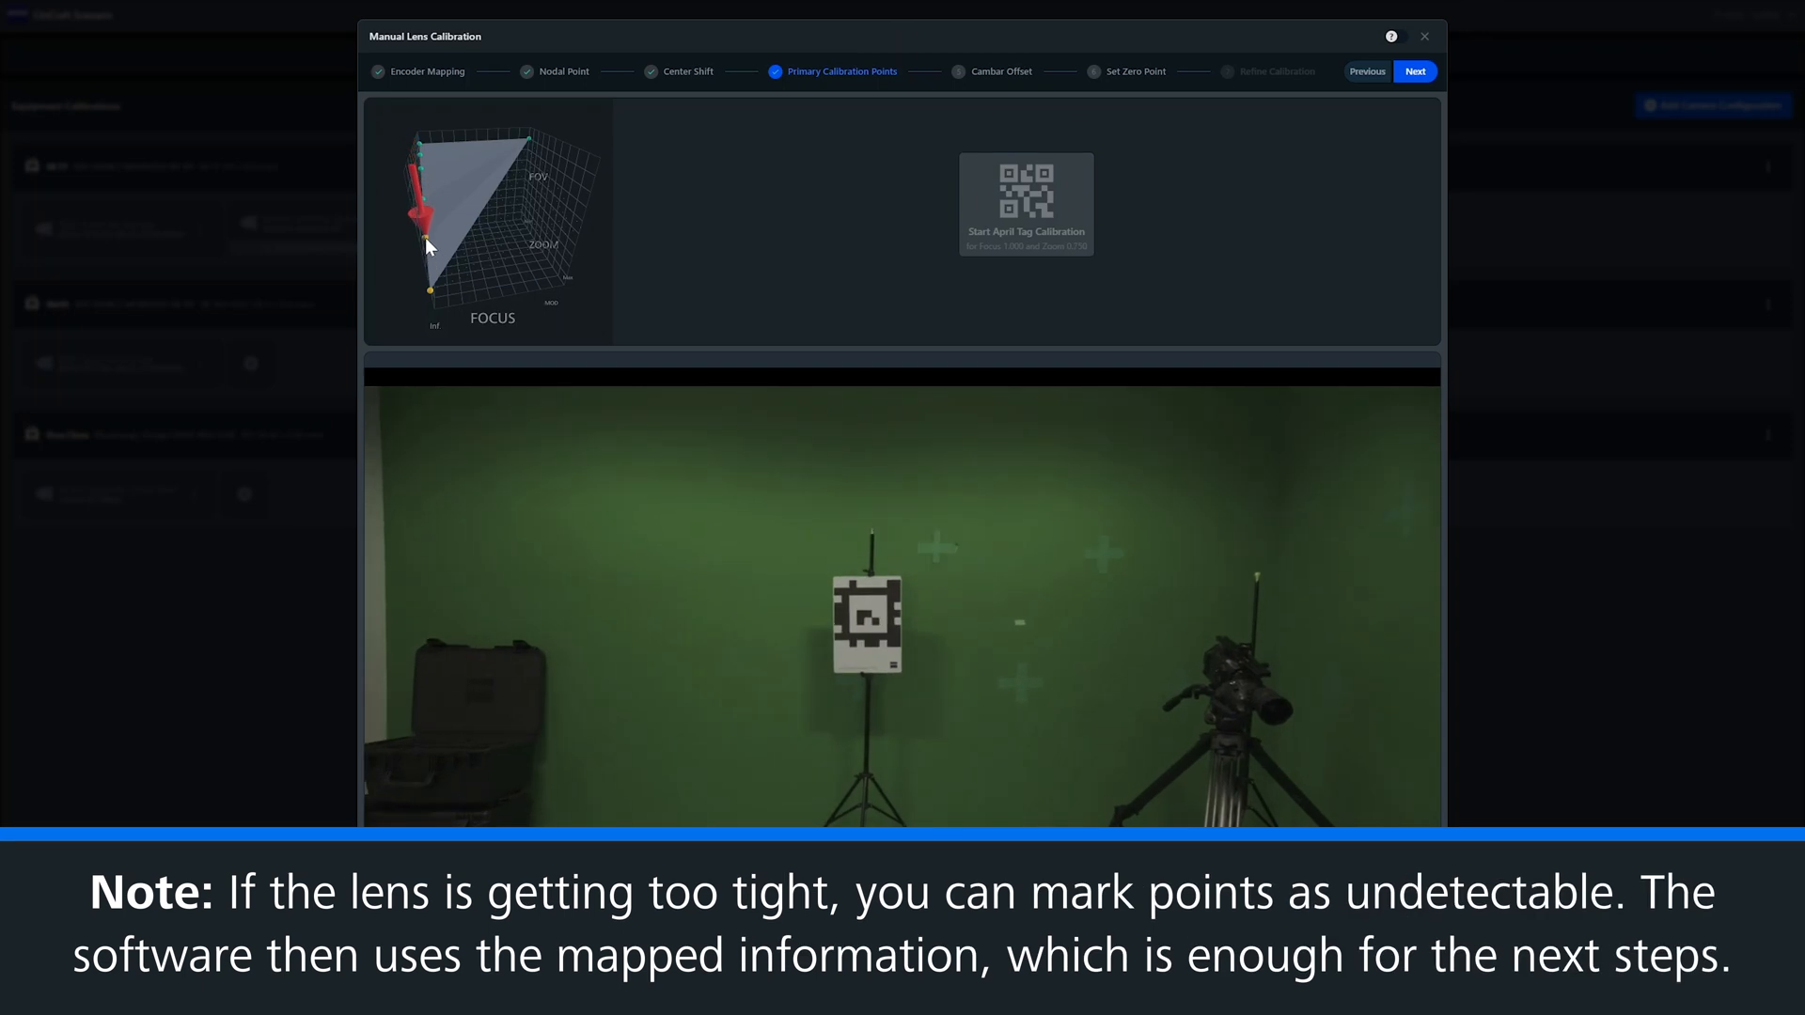
click(1393, 36)
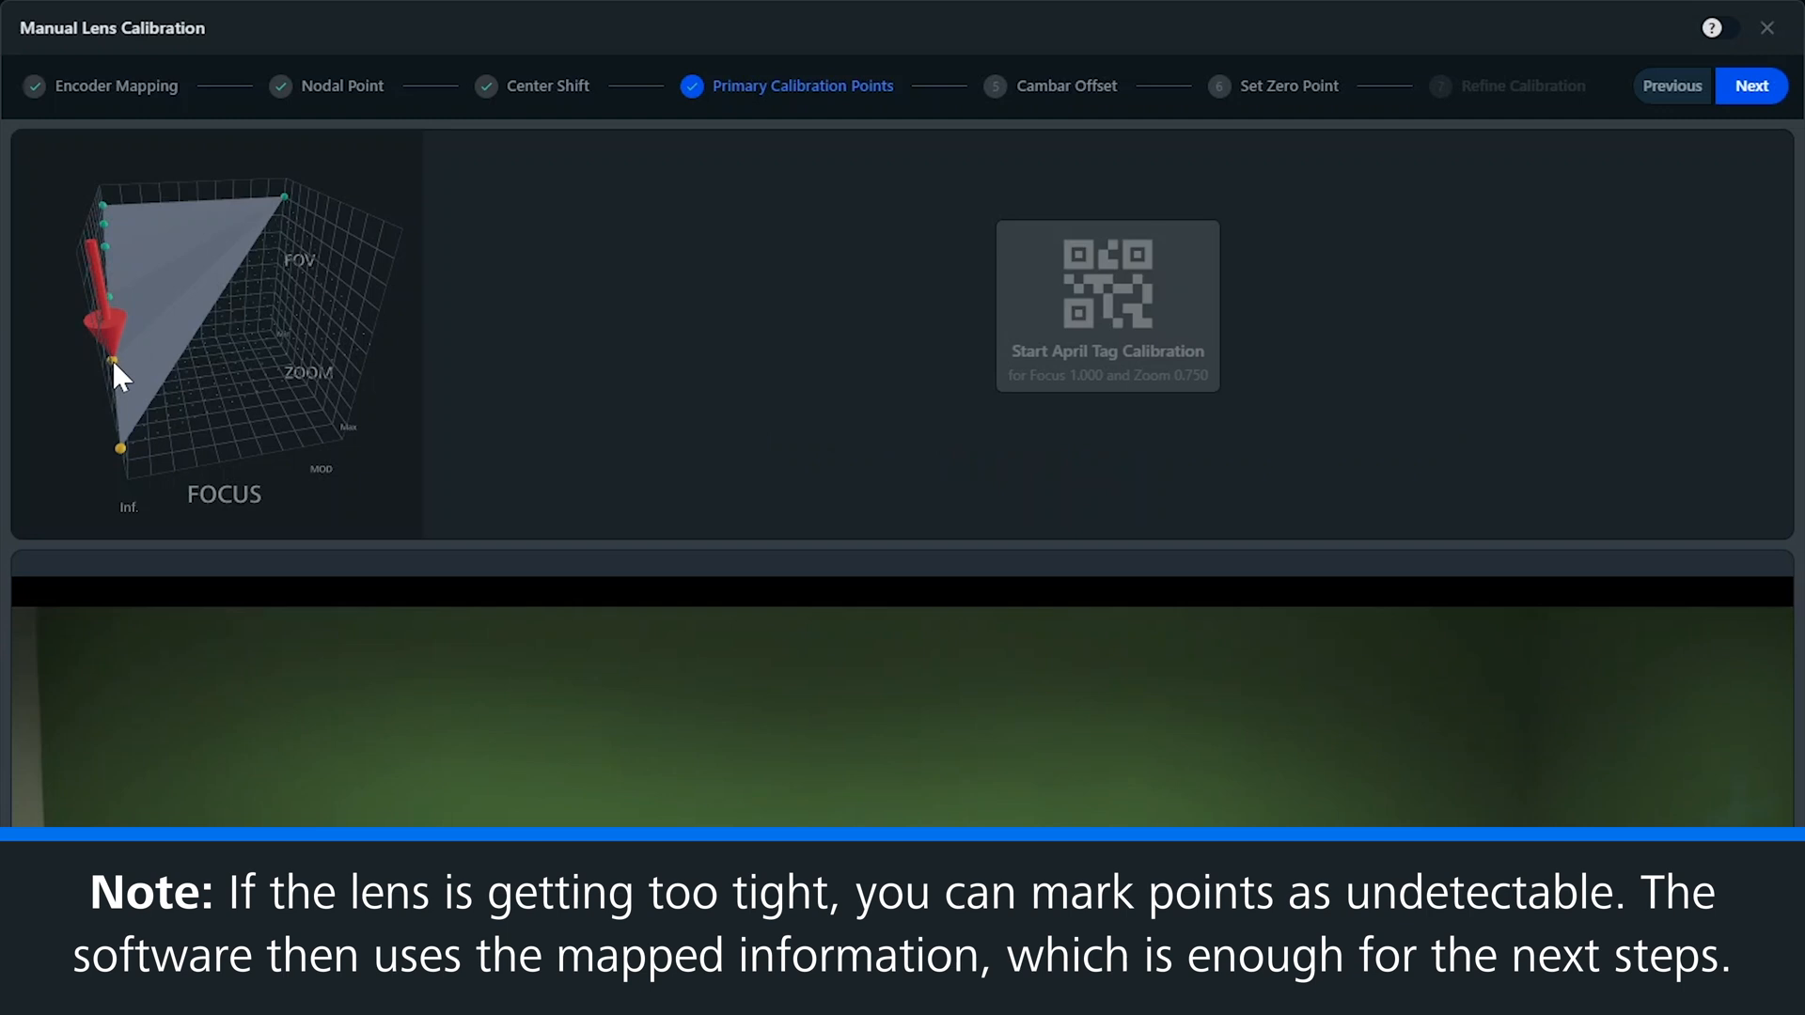
click(1106, 306)
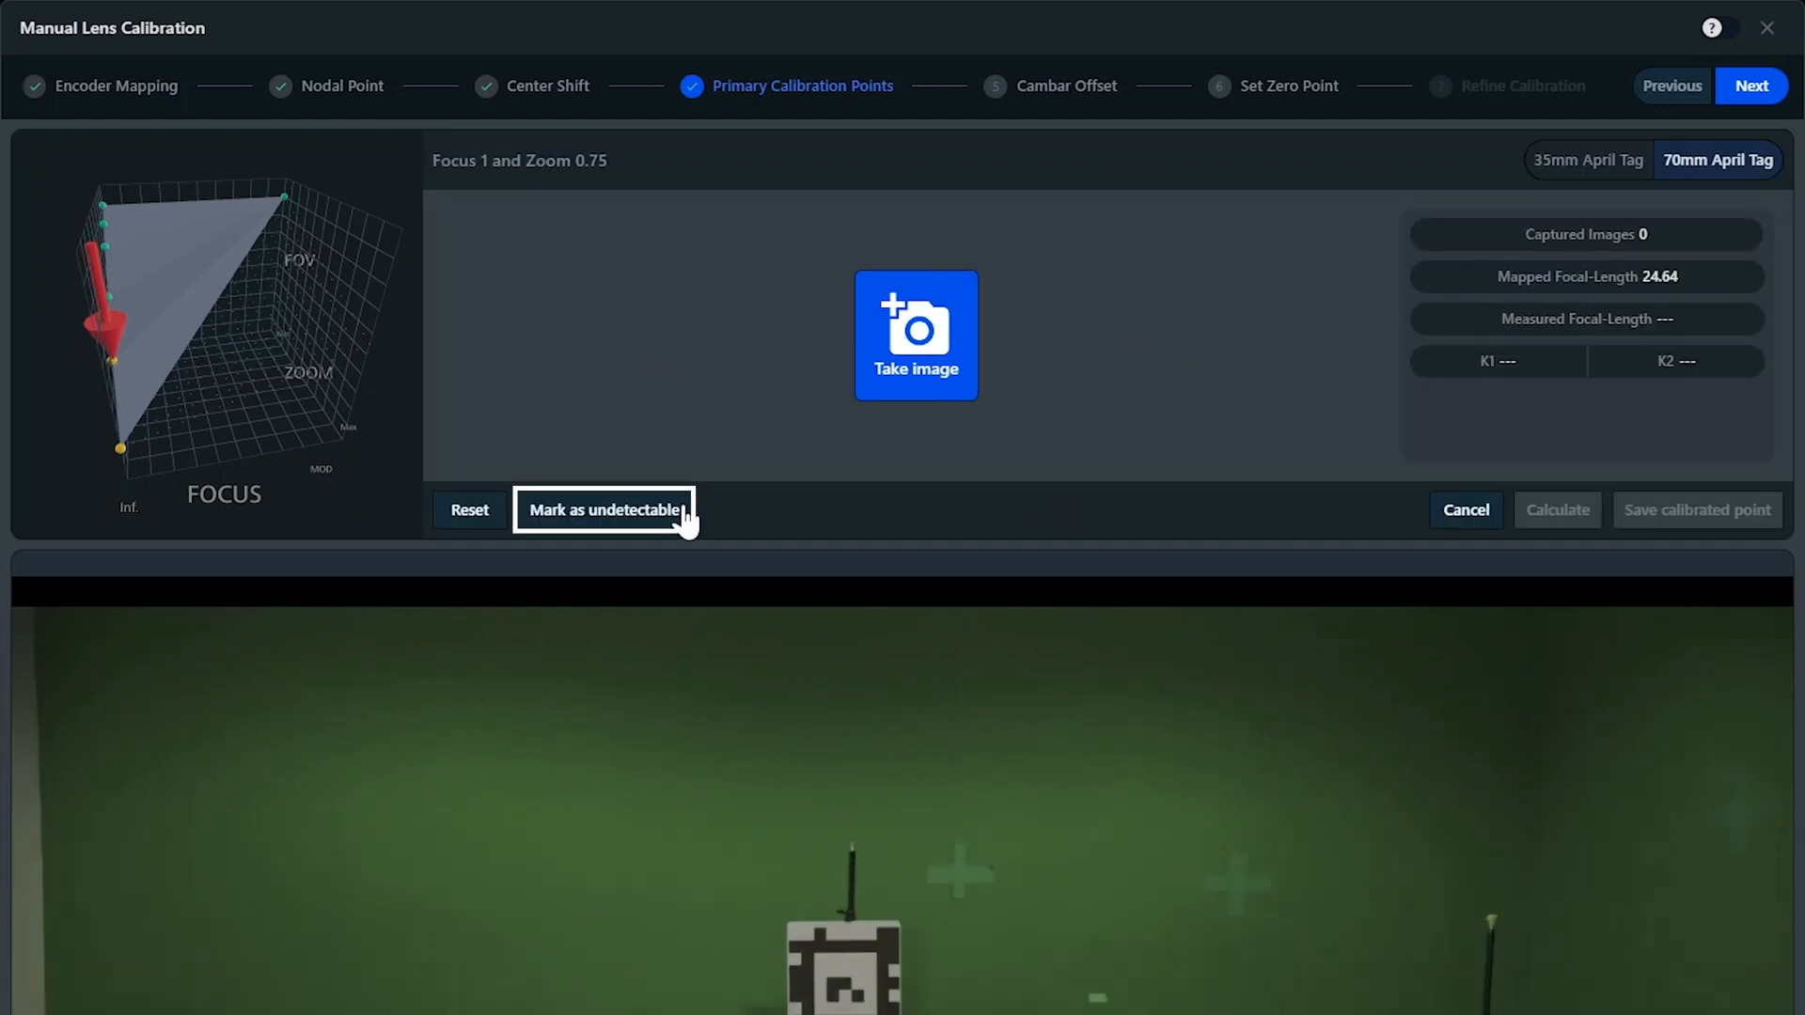
click(603, 510)
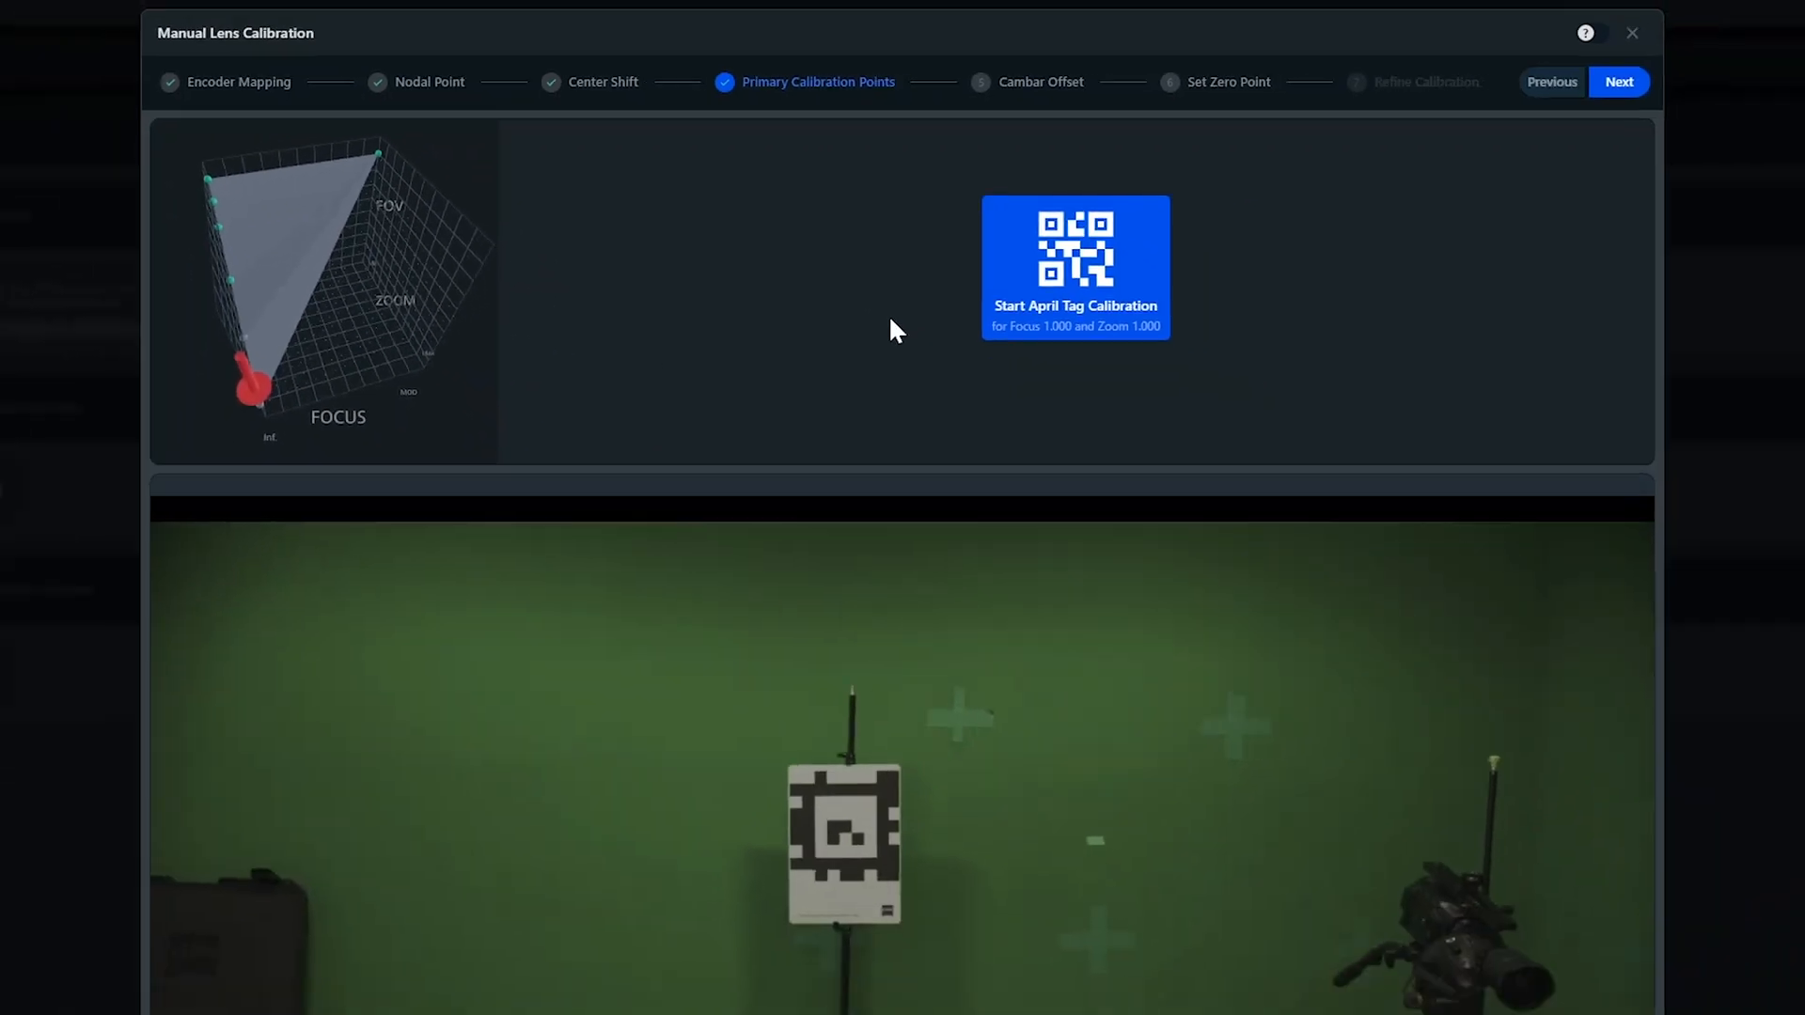
- Start April Tag calibration for the Focus 1, Zoom 1.000 point
click(1617, 82)
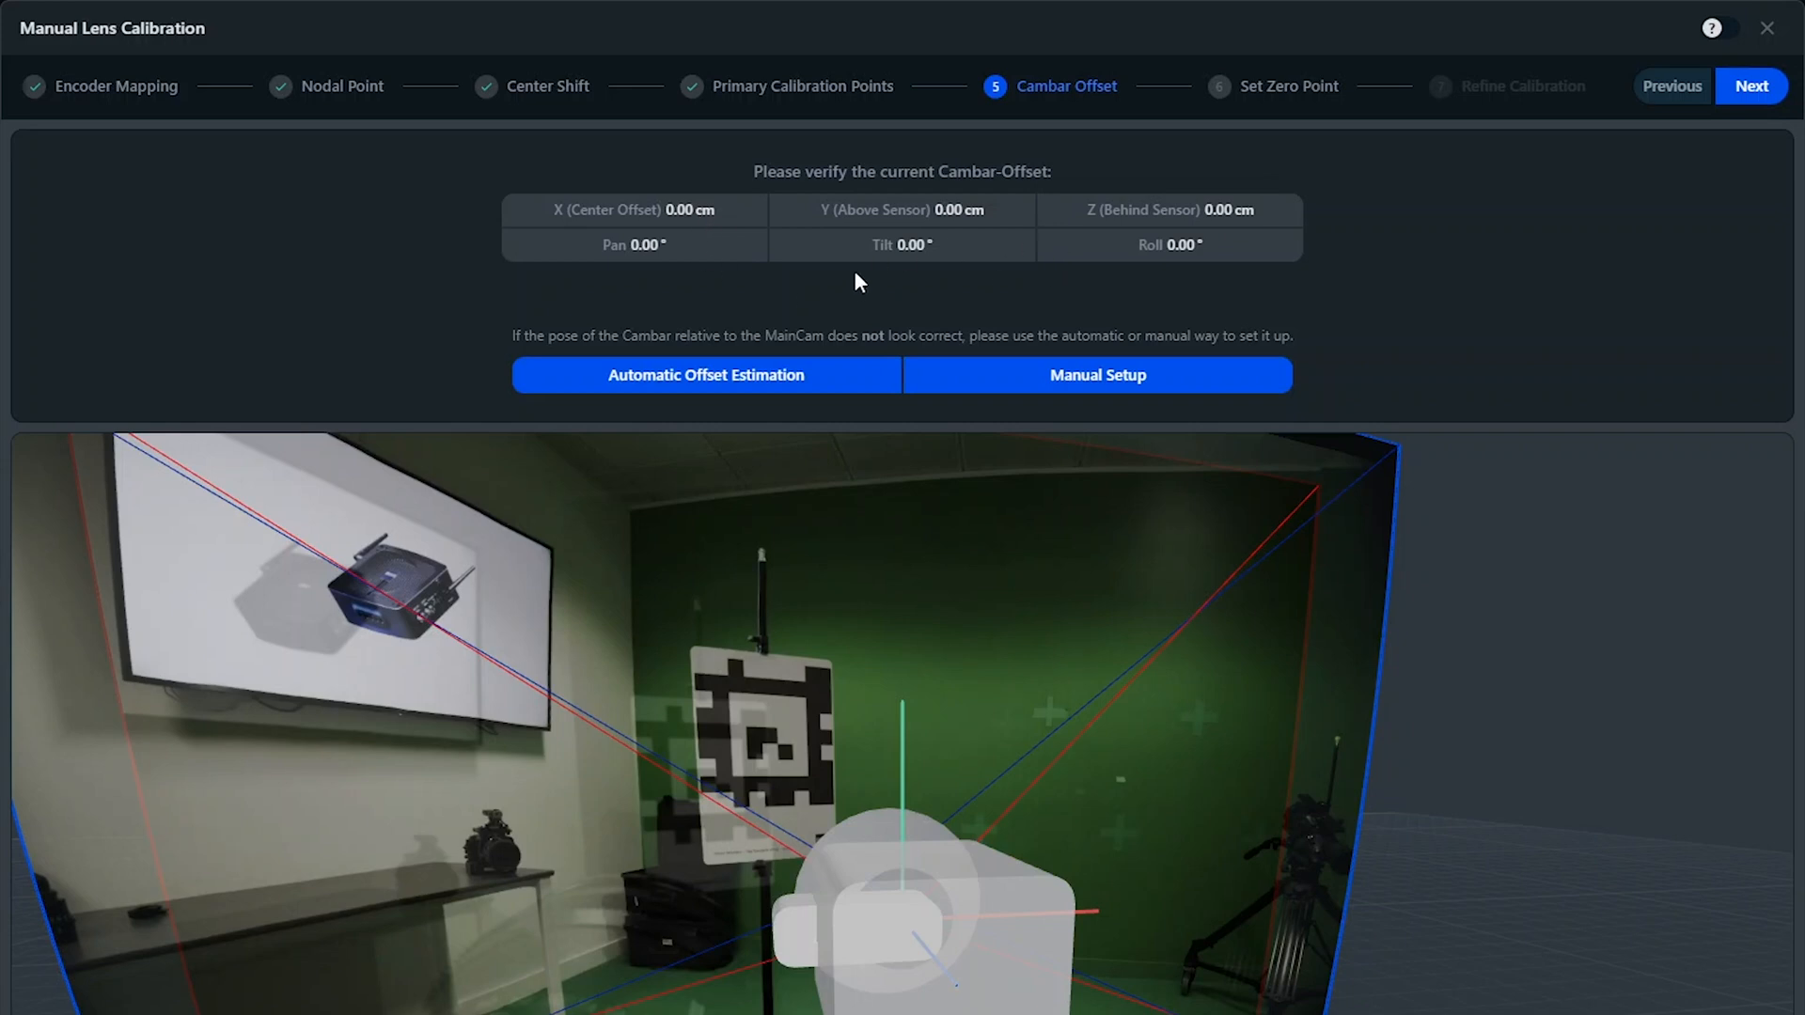
mouse_move(707, 375)
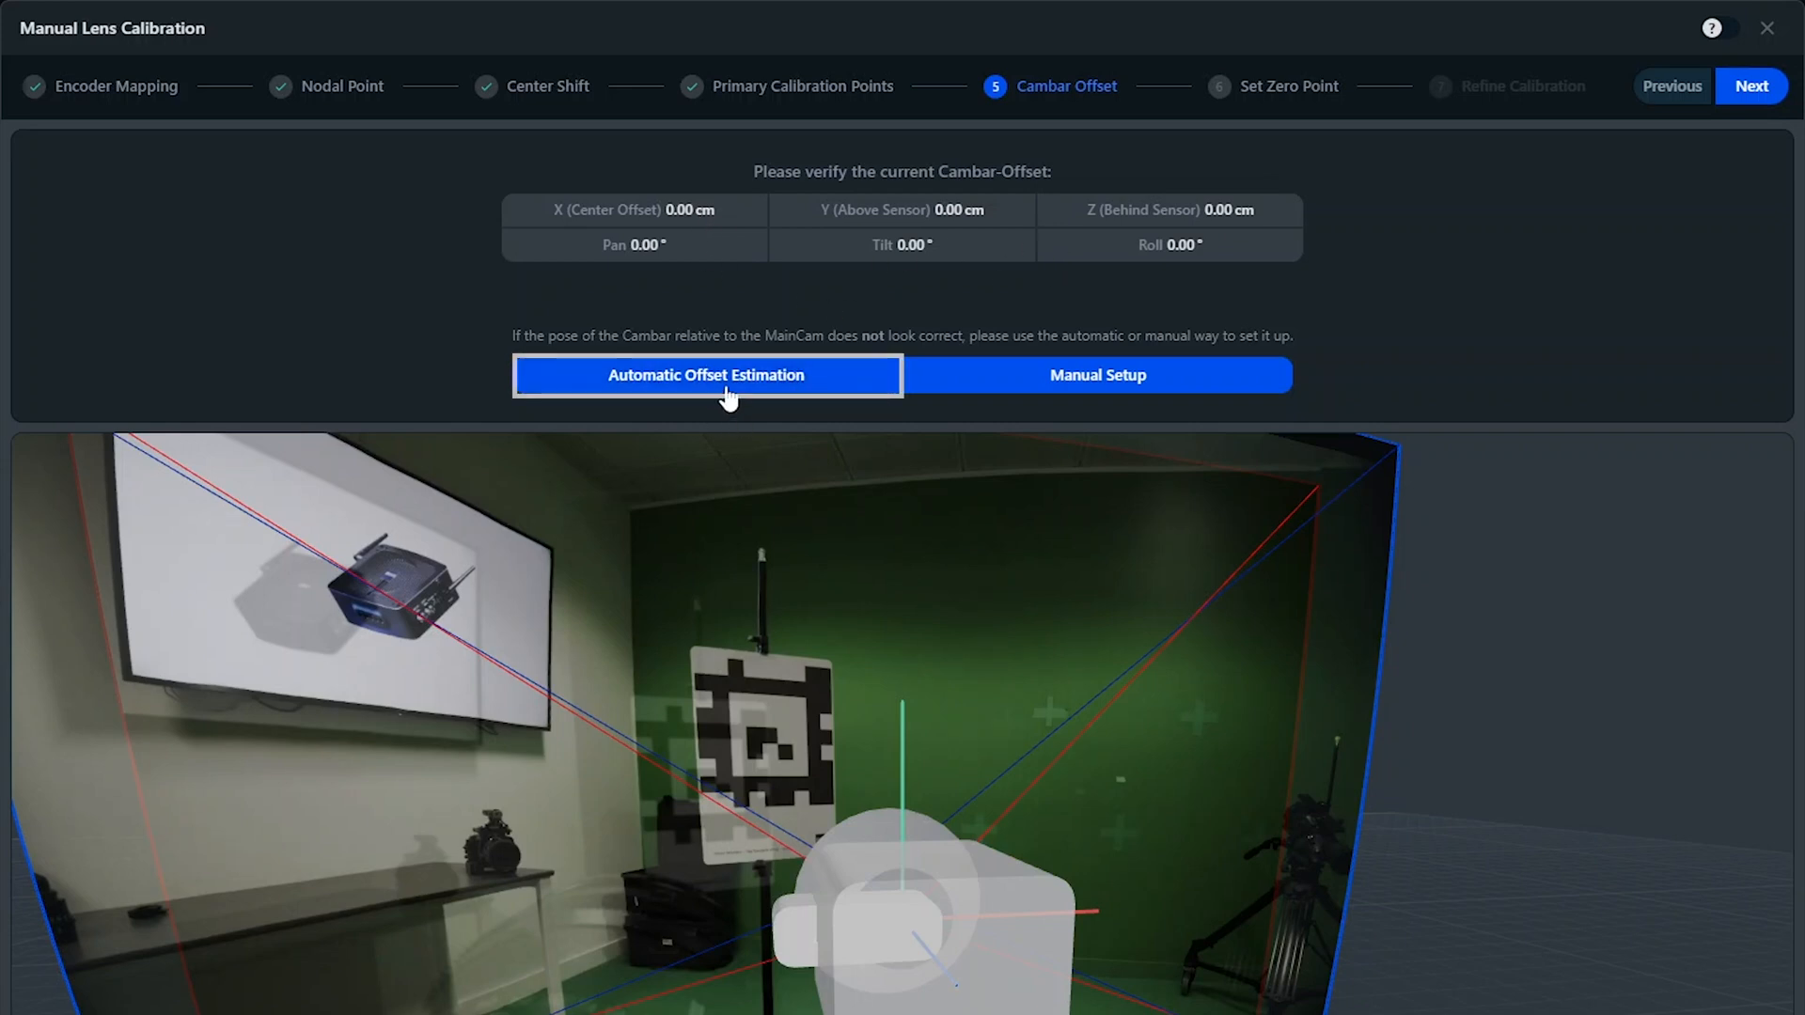
- Automatically estimate the Cambar offset from Y 9 and Z -3, then save it
click(706, 375)
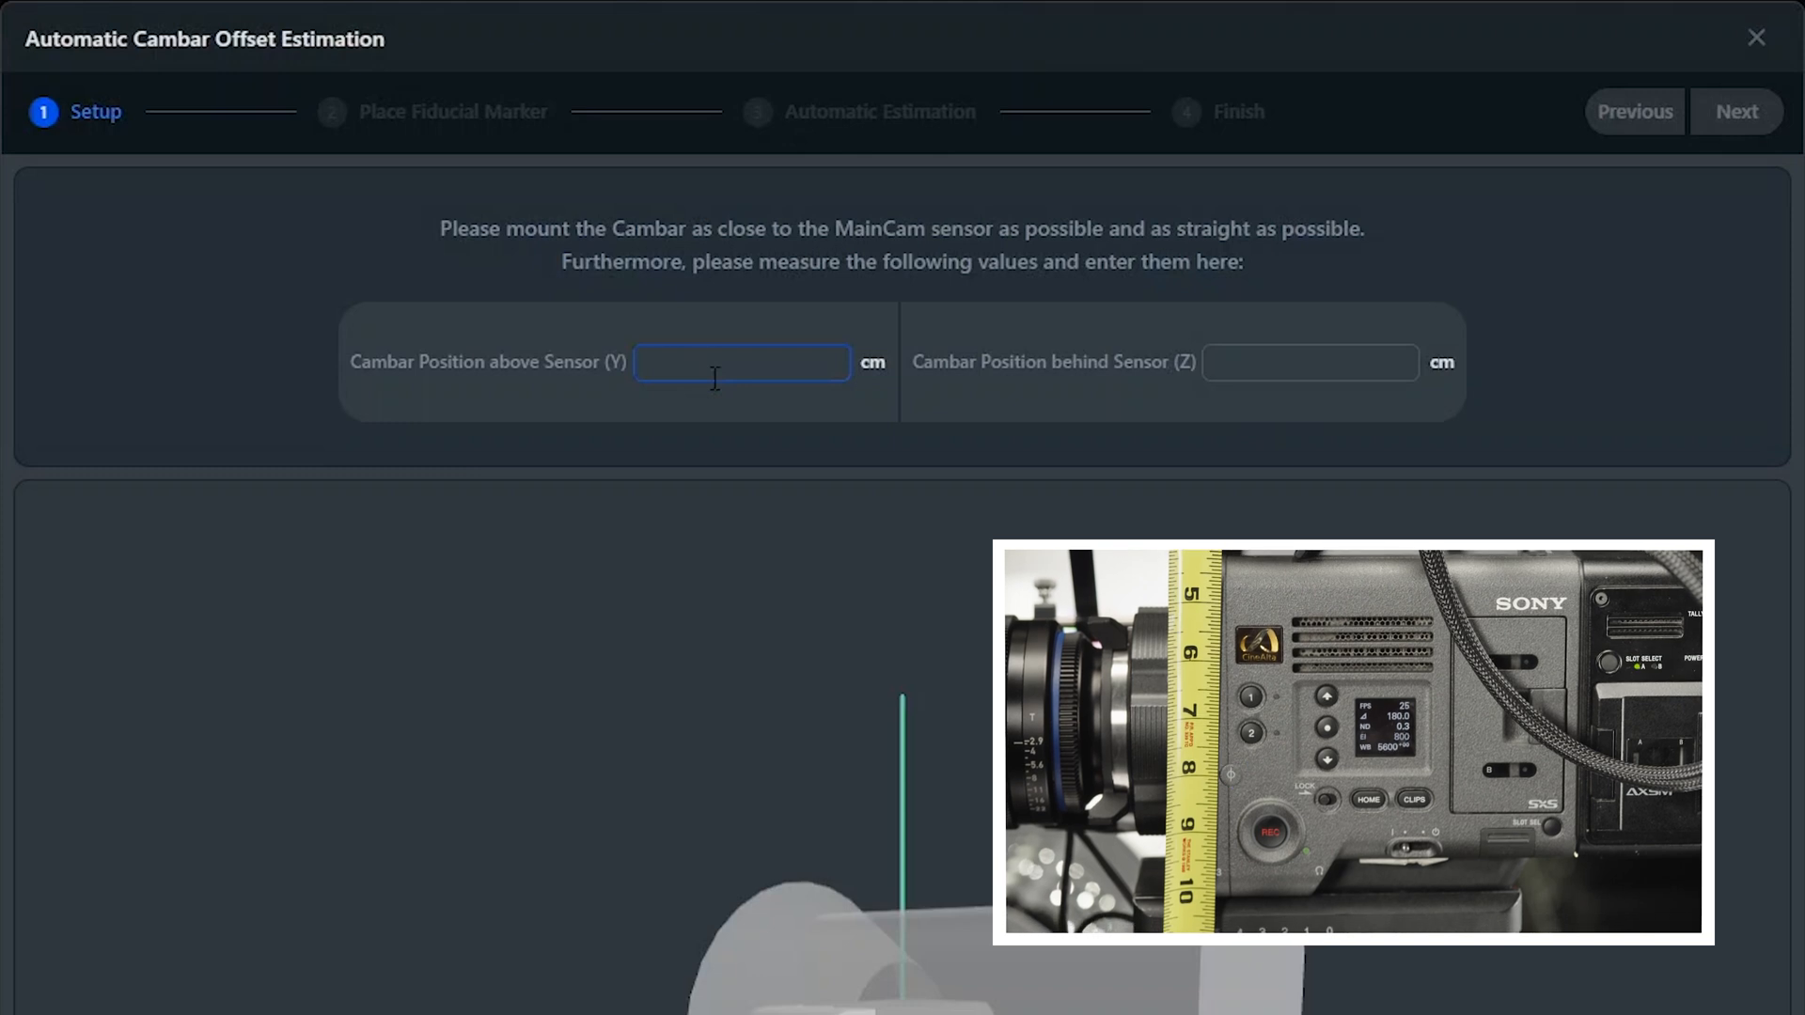
text(9)
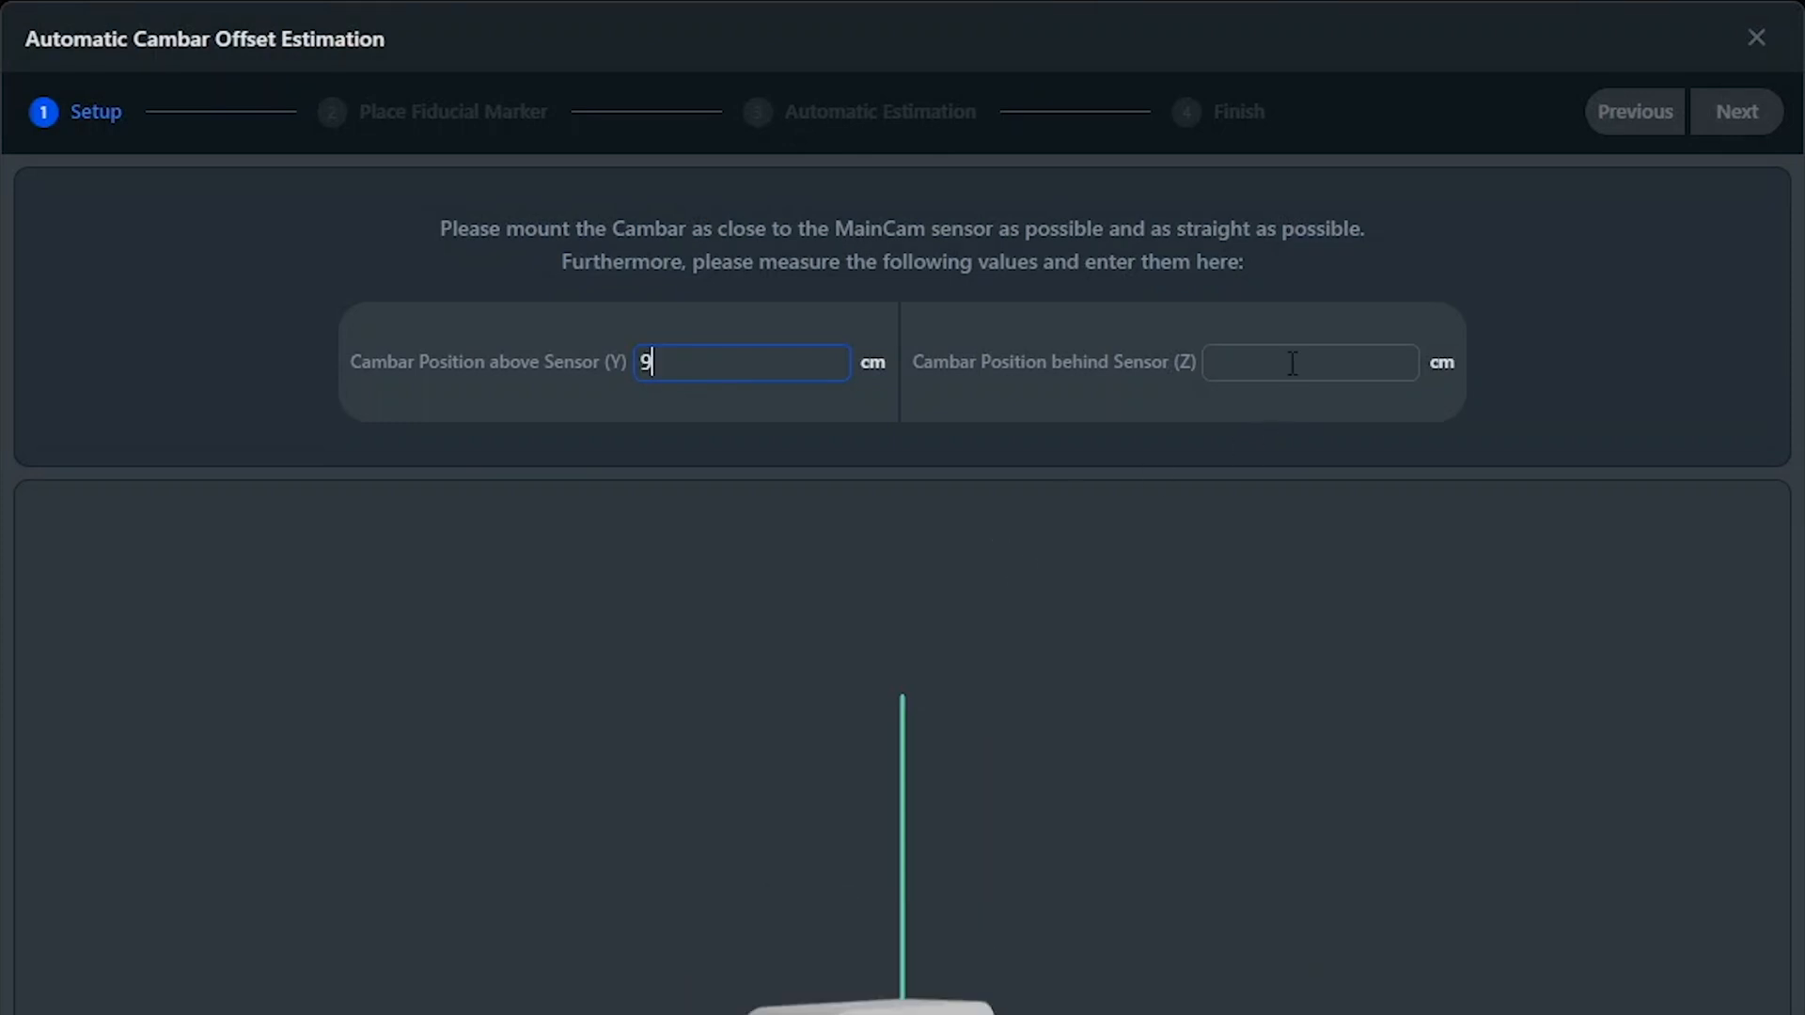
text(-3)
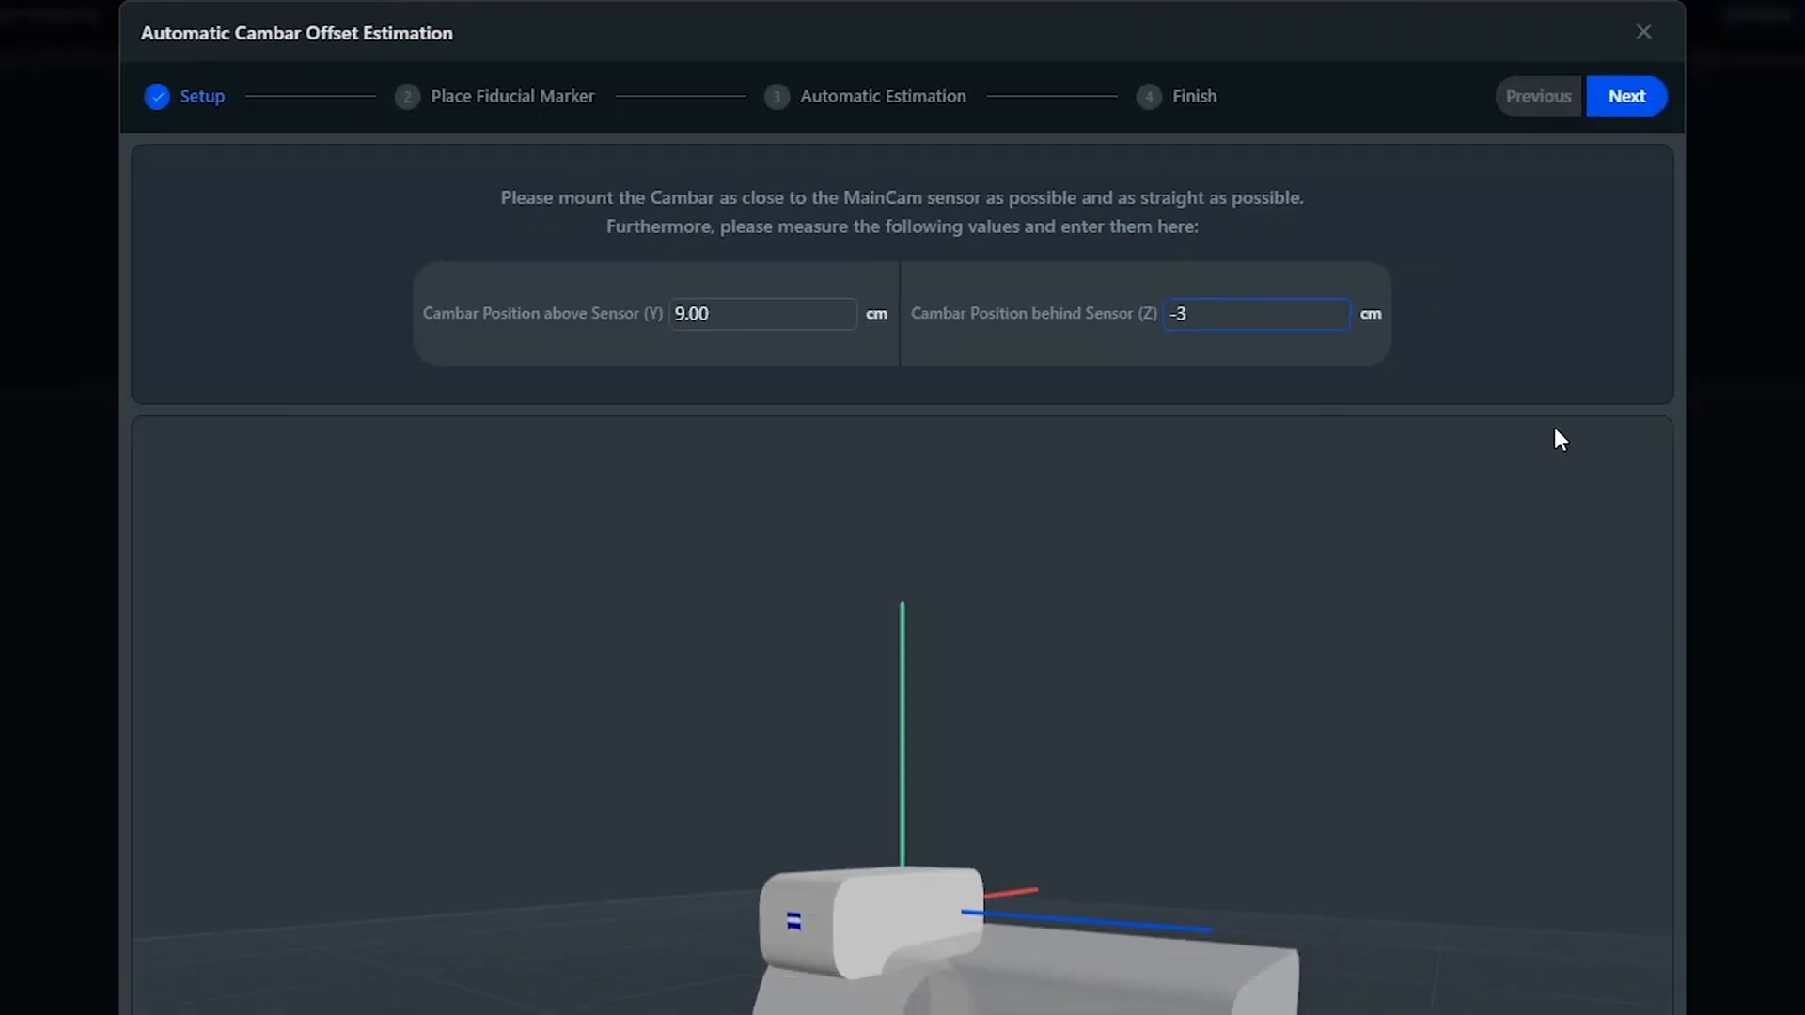
click(1624, 96)
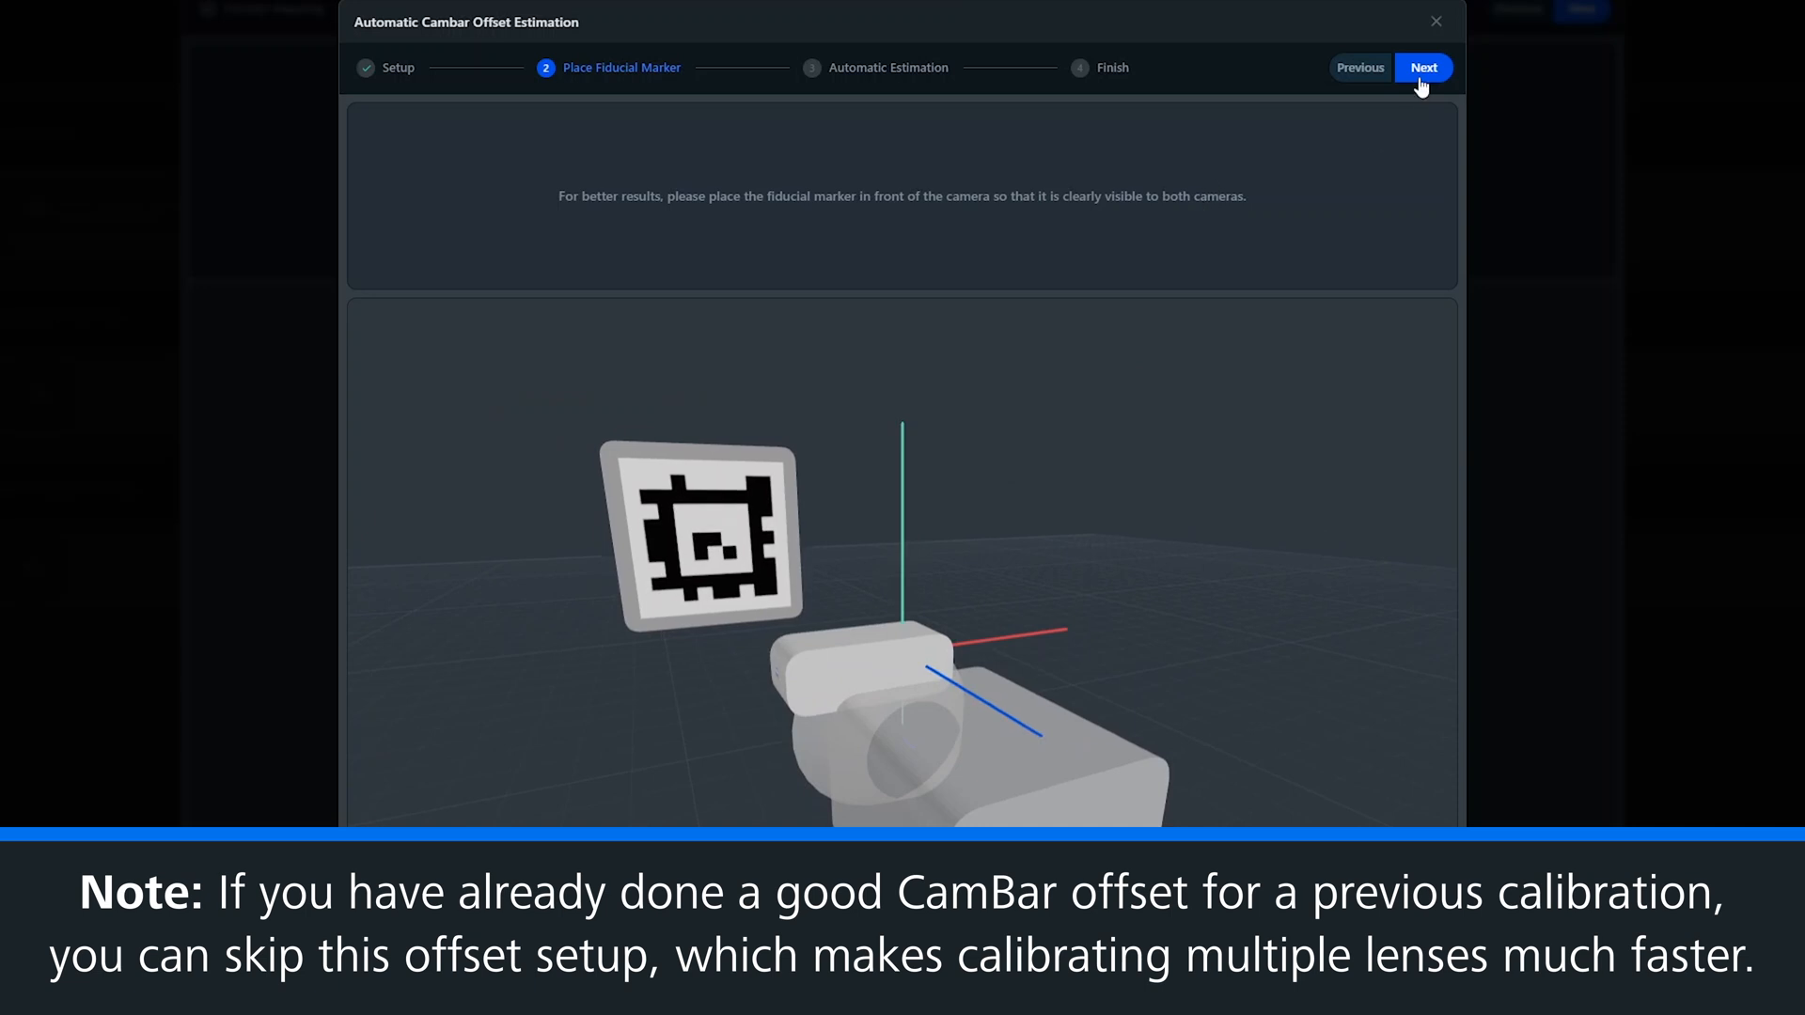
click(1422, 67)
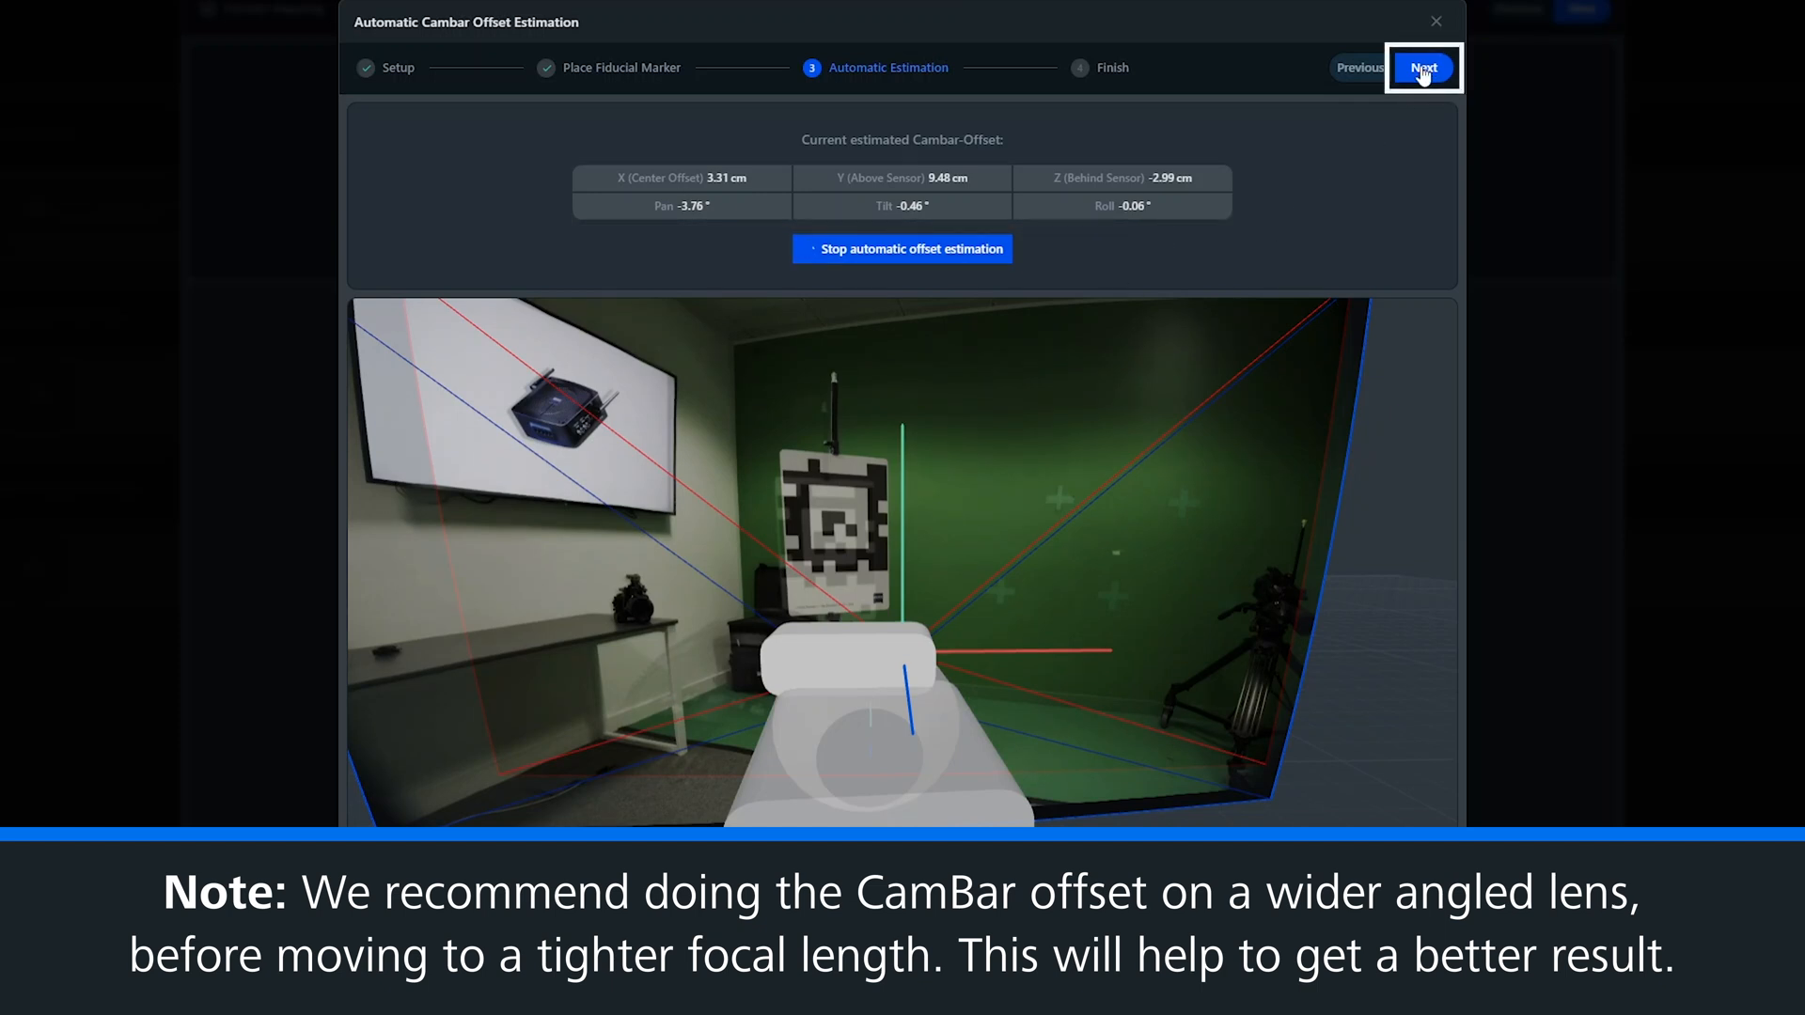
click(1421, 67)
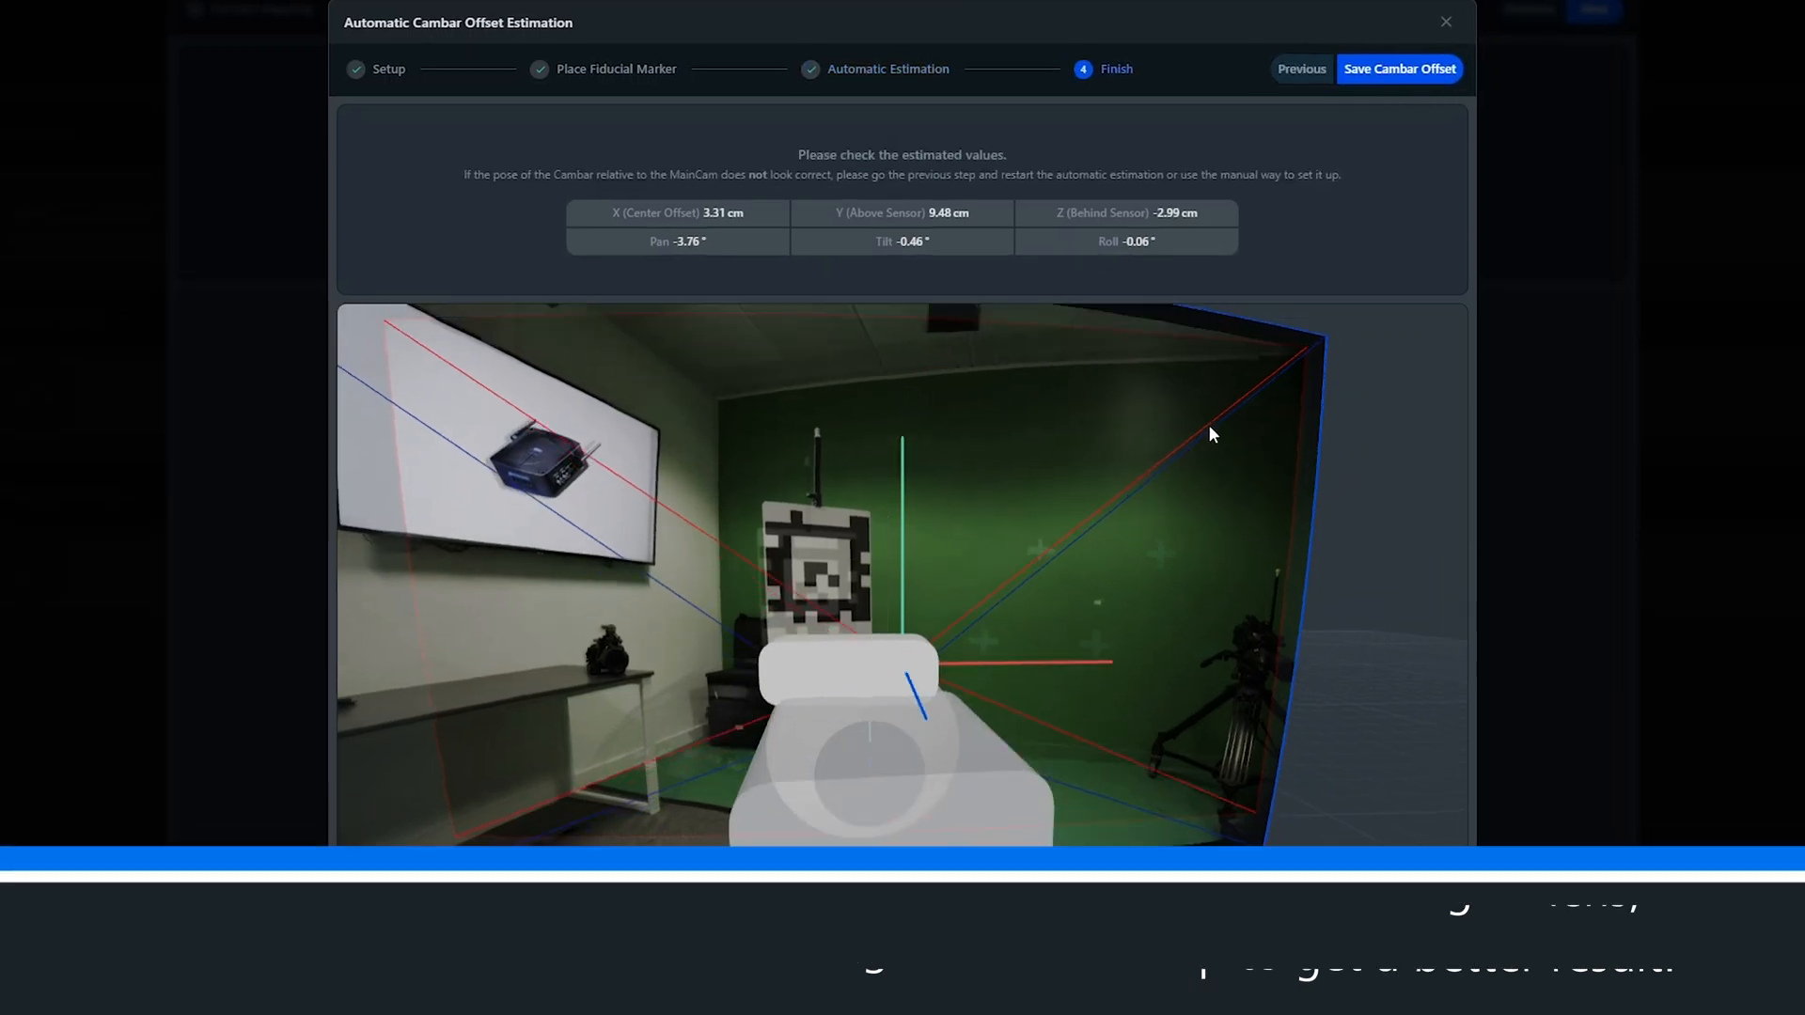
click(1398, 68)
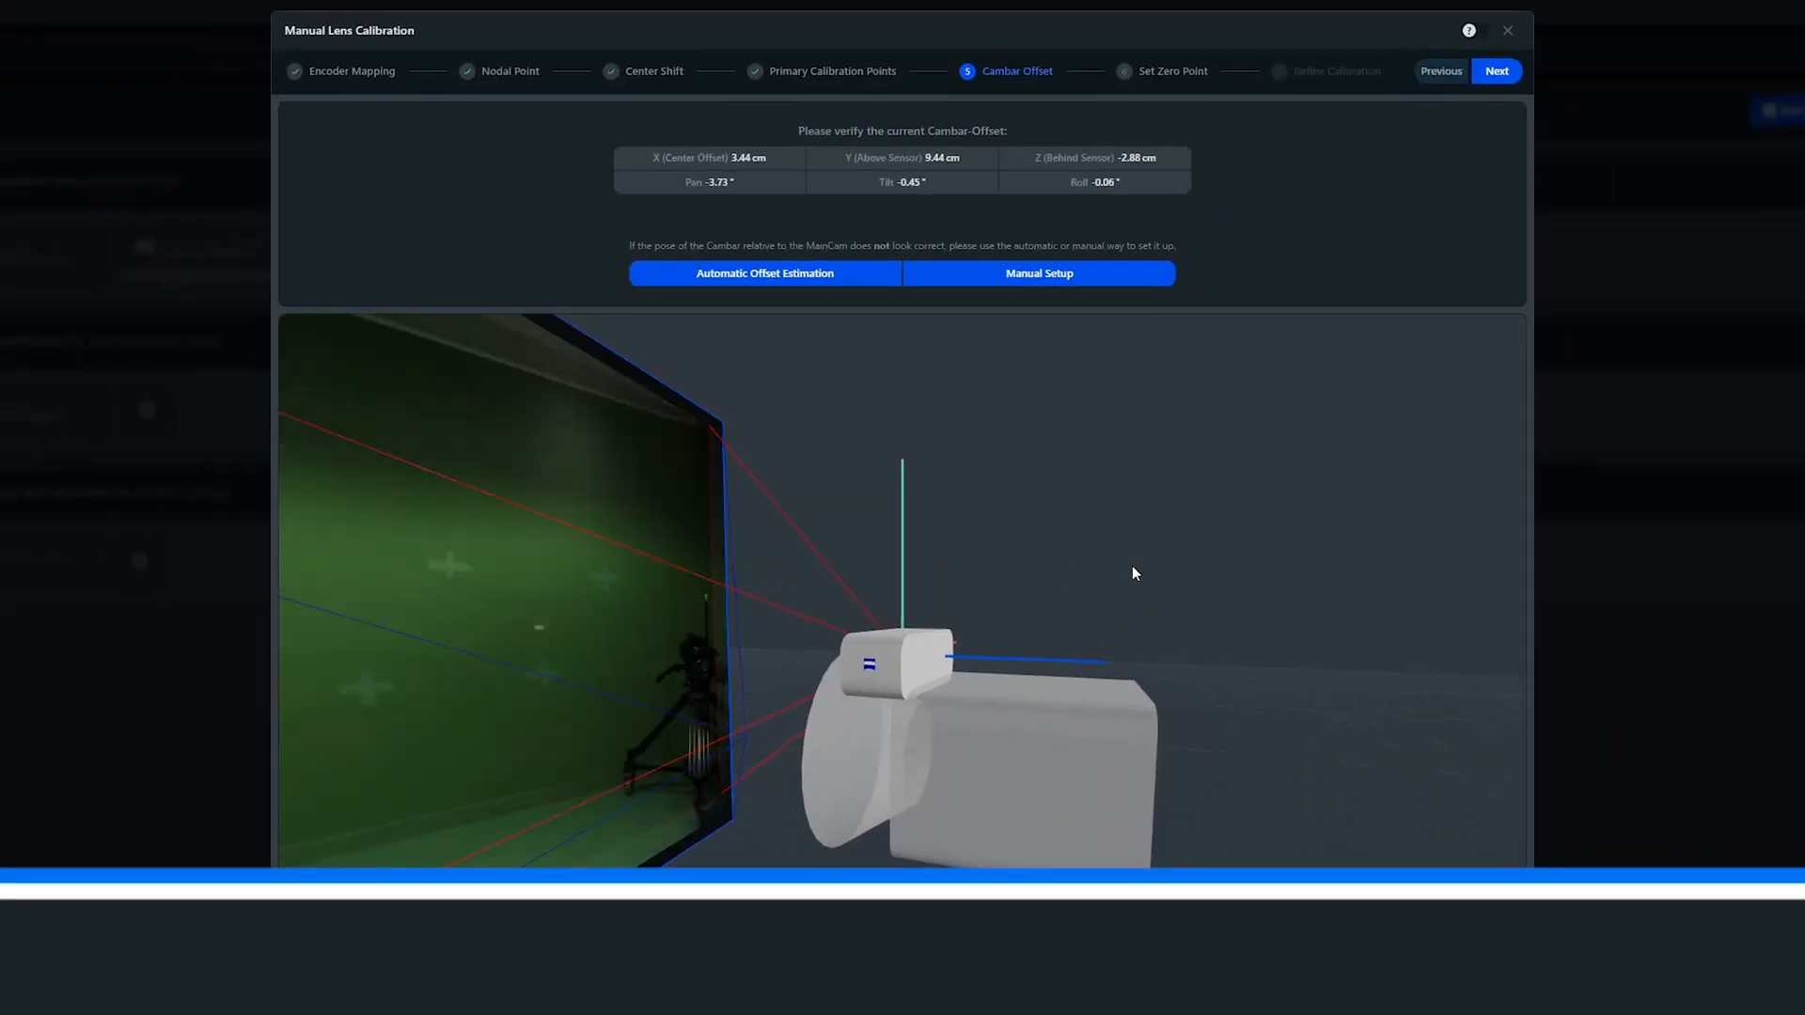
- Enter a 3.4 m distance to zero point and lock the zero point
click(1495, 71)
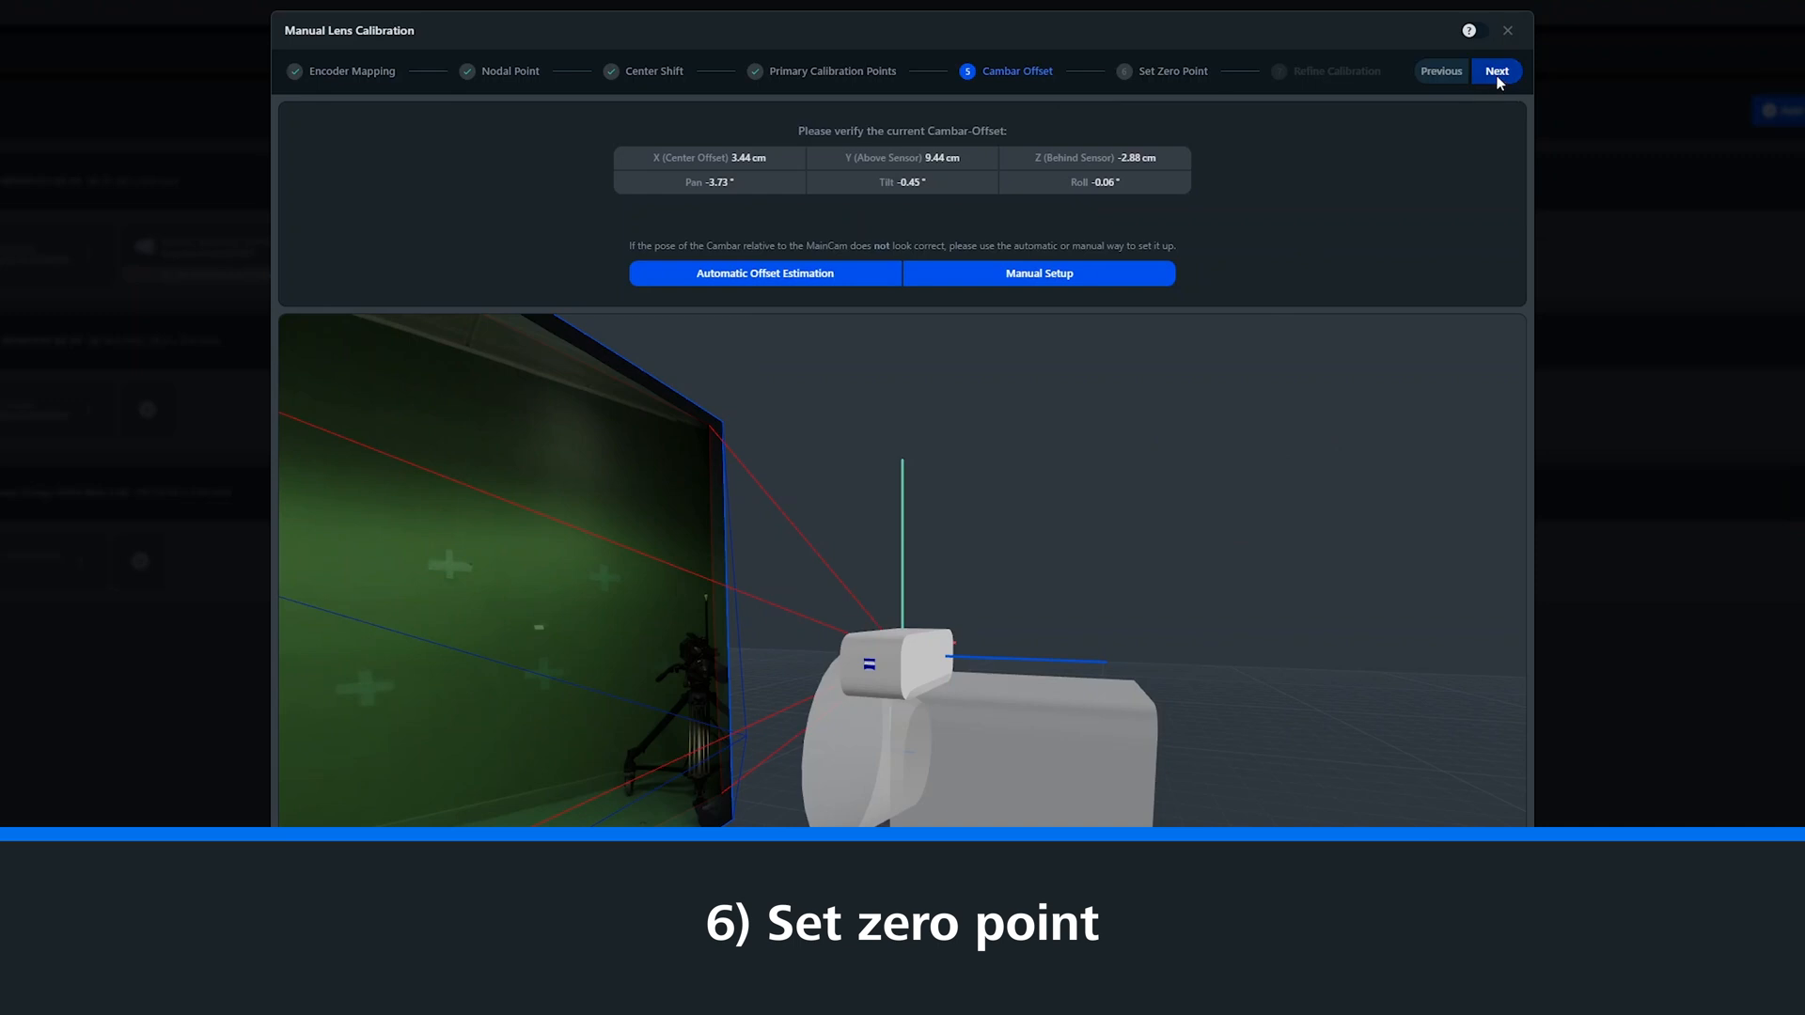
click(1495, 71)
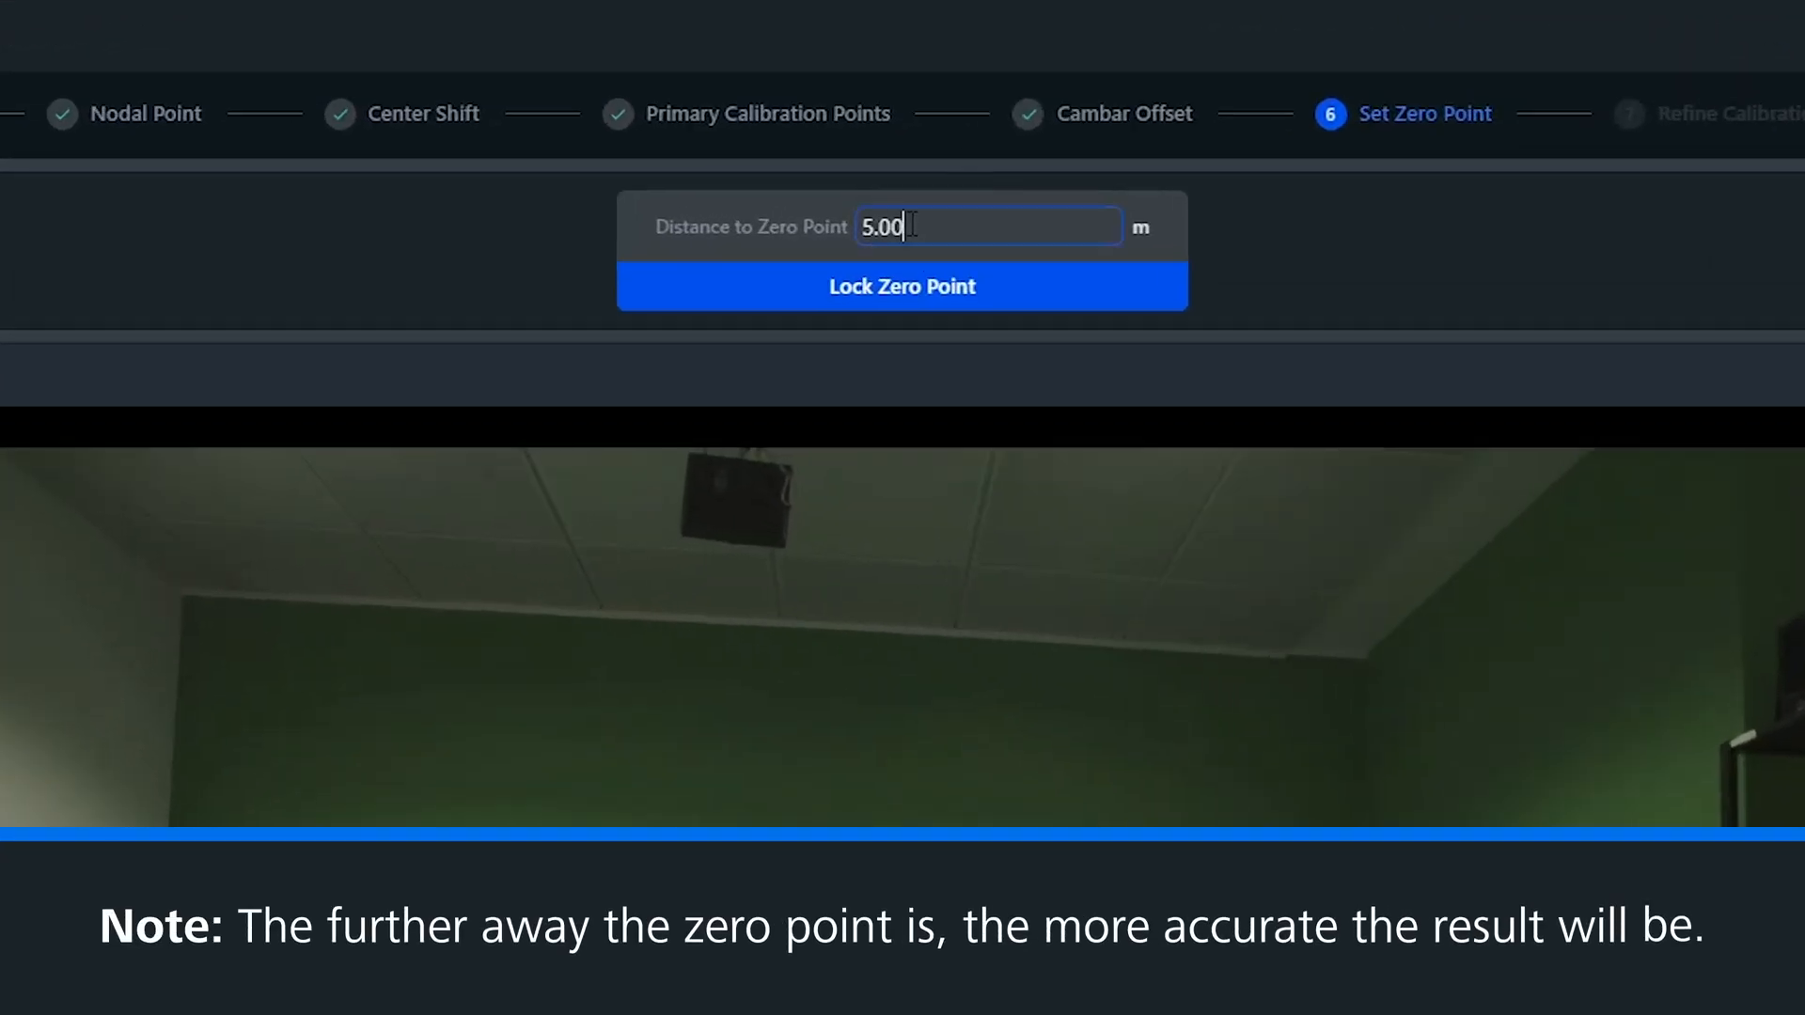
text(3.4)
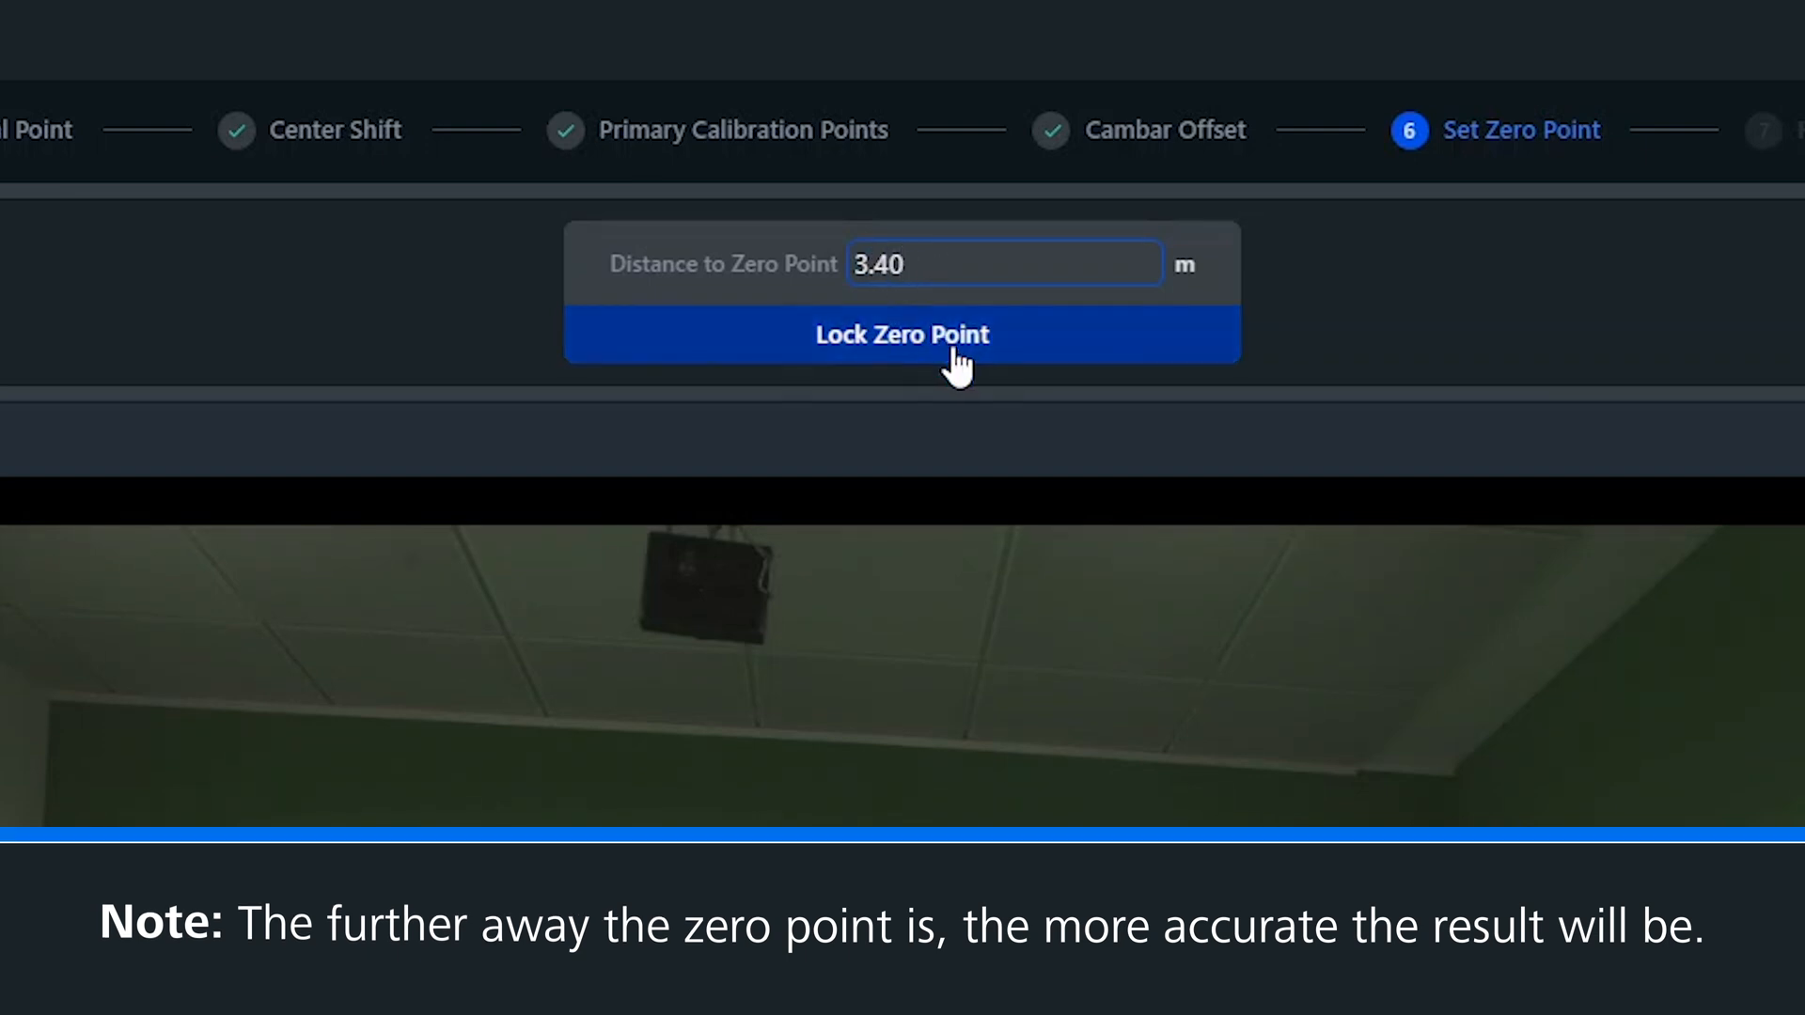
click(902, 334)
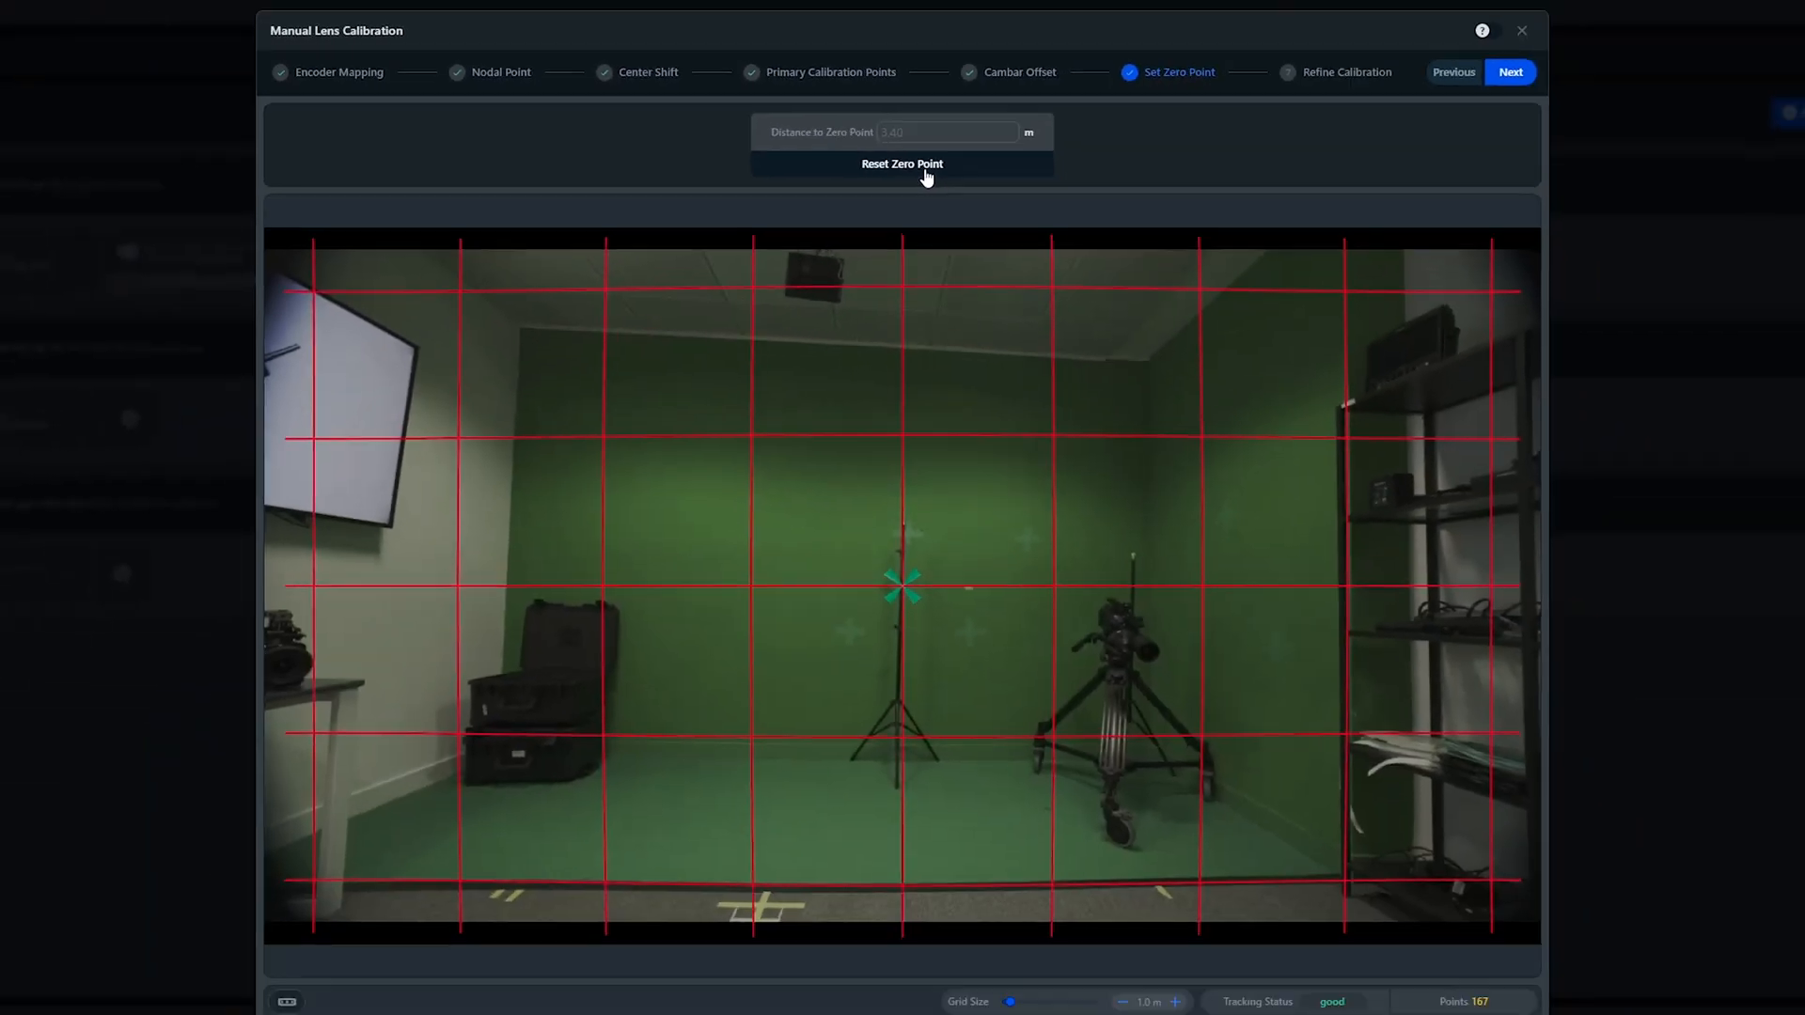
- Check the distance to zero point, then advance to Refine Calibration
click(902, 163)
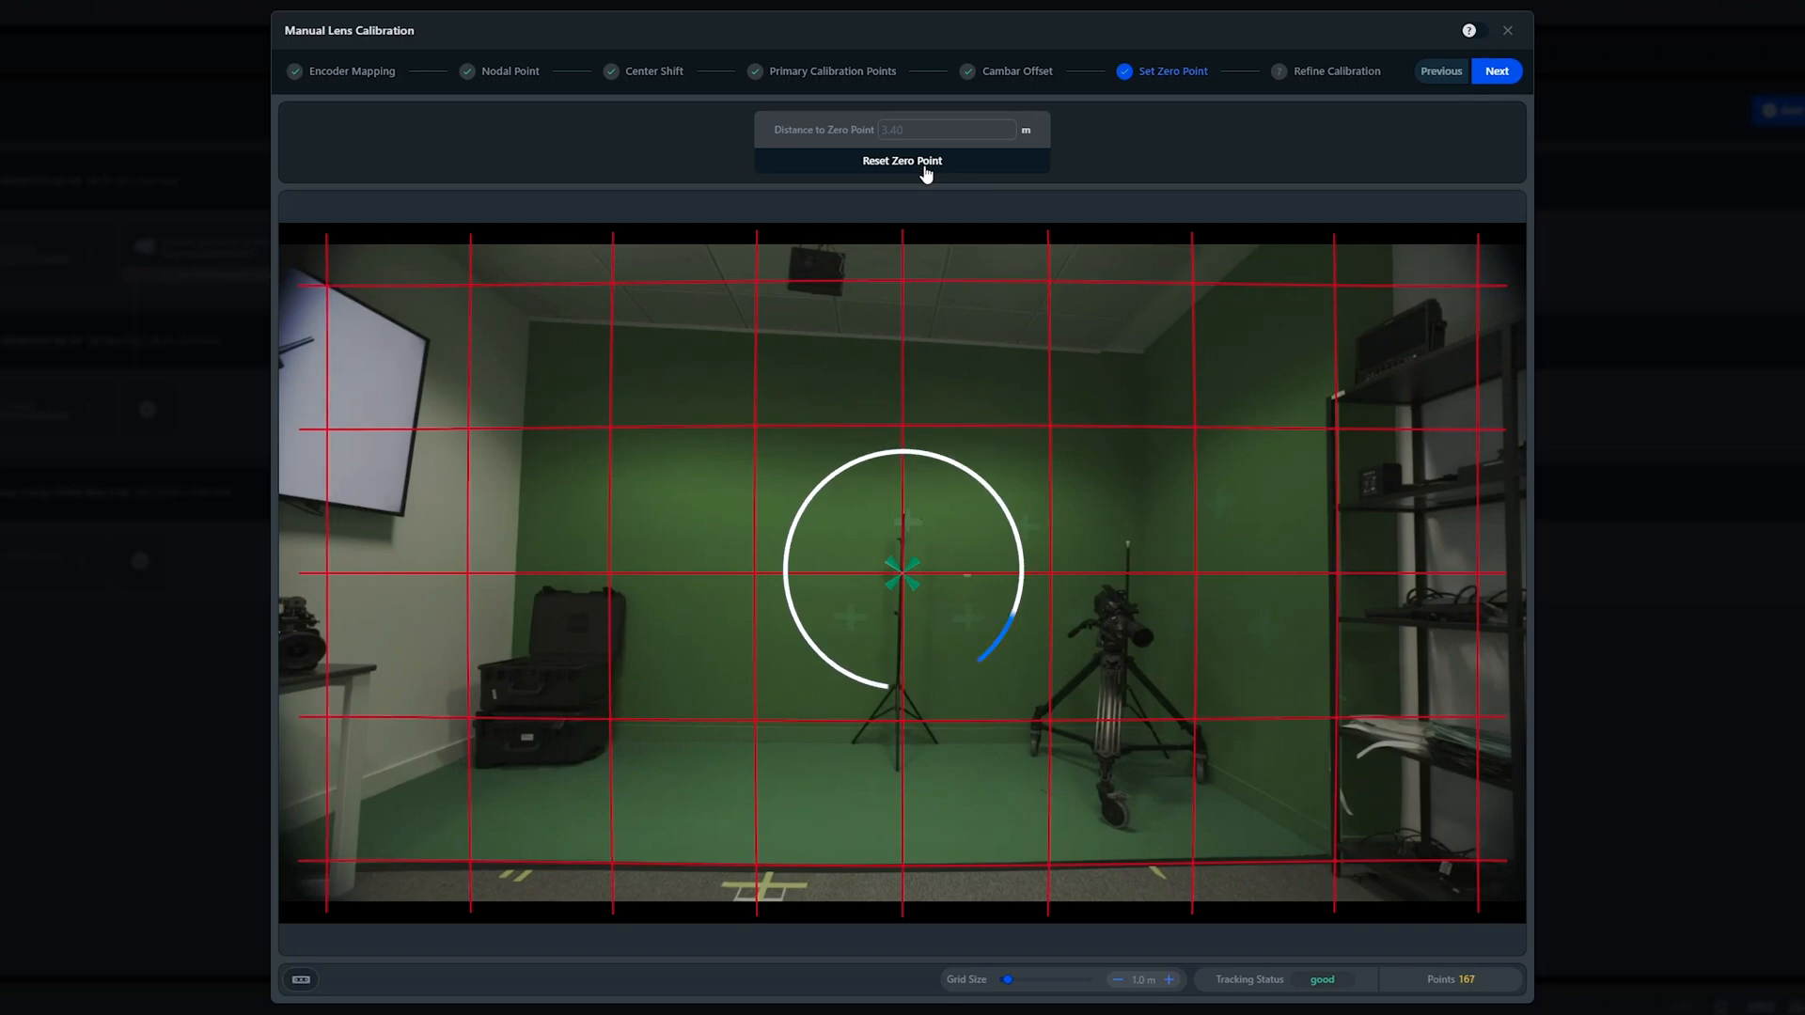
click(902, 160)
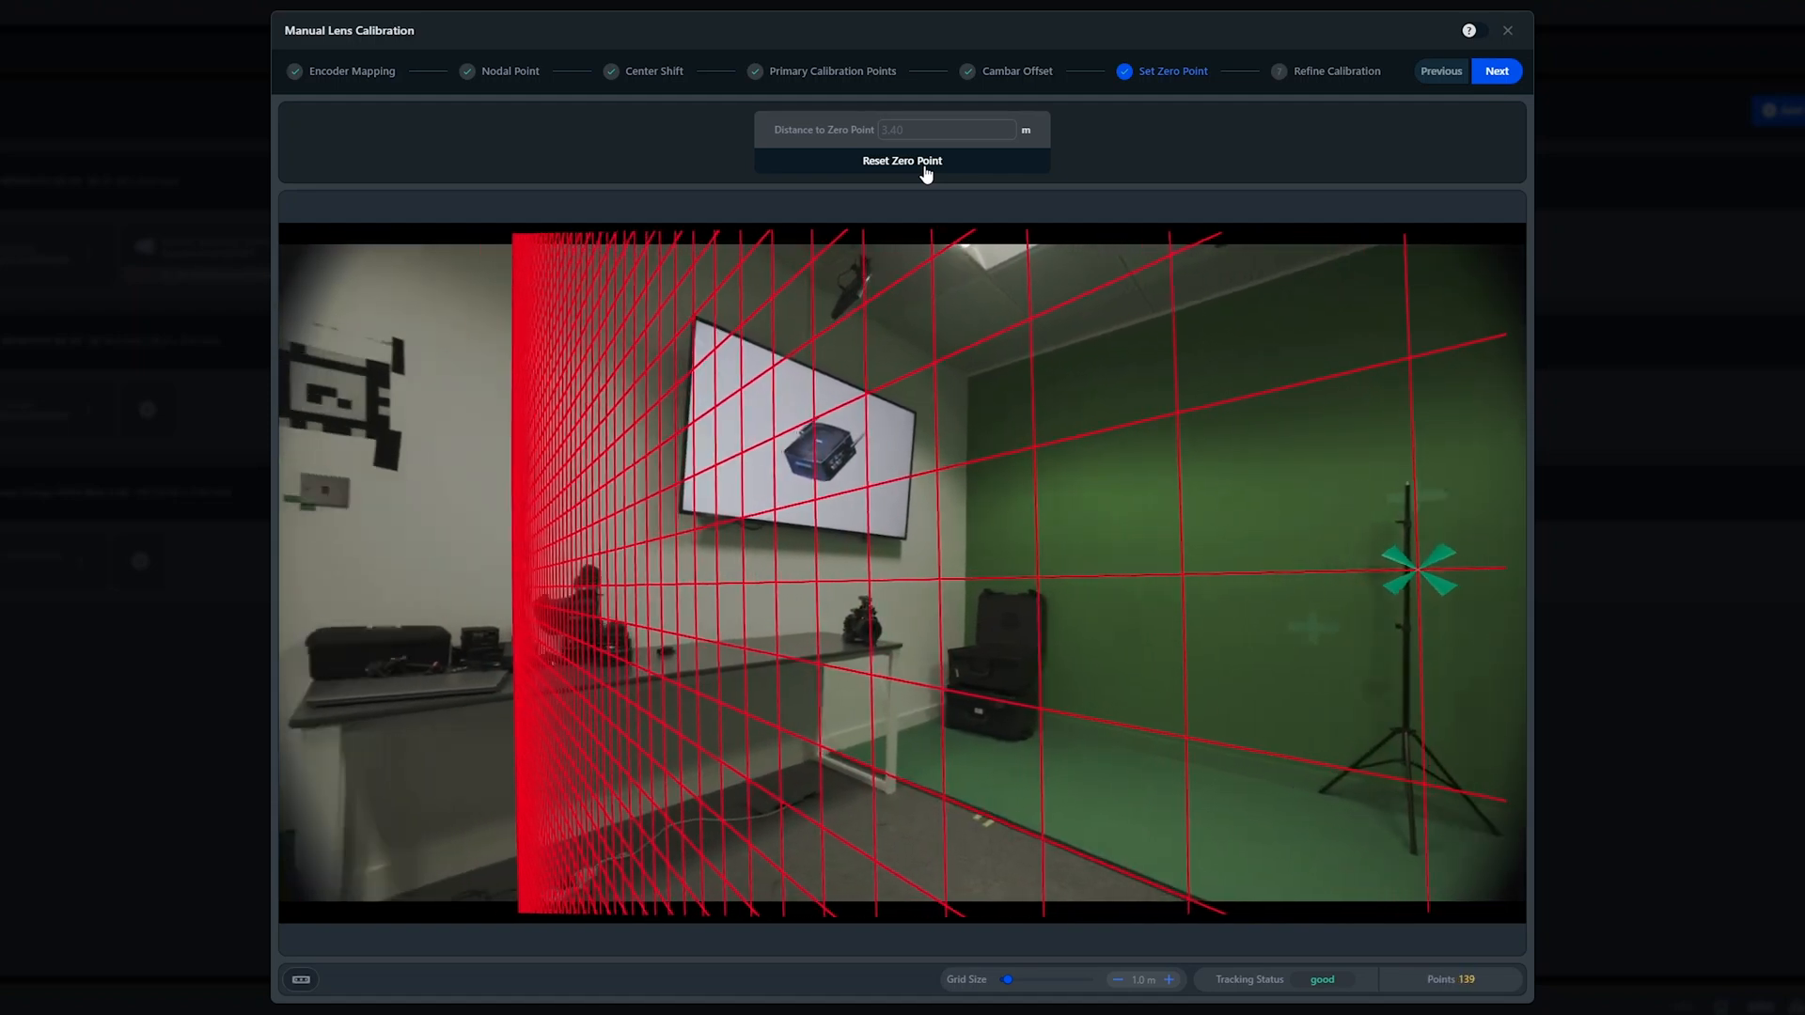
click(901, 160)
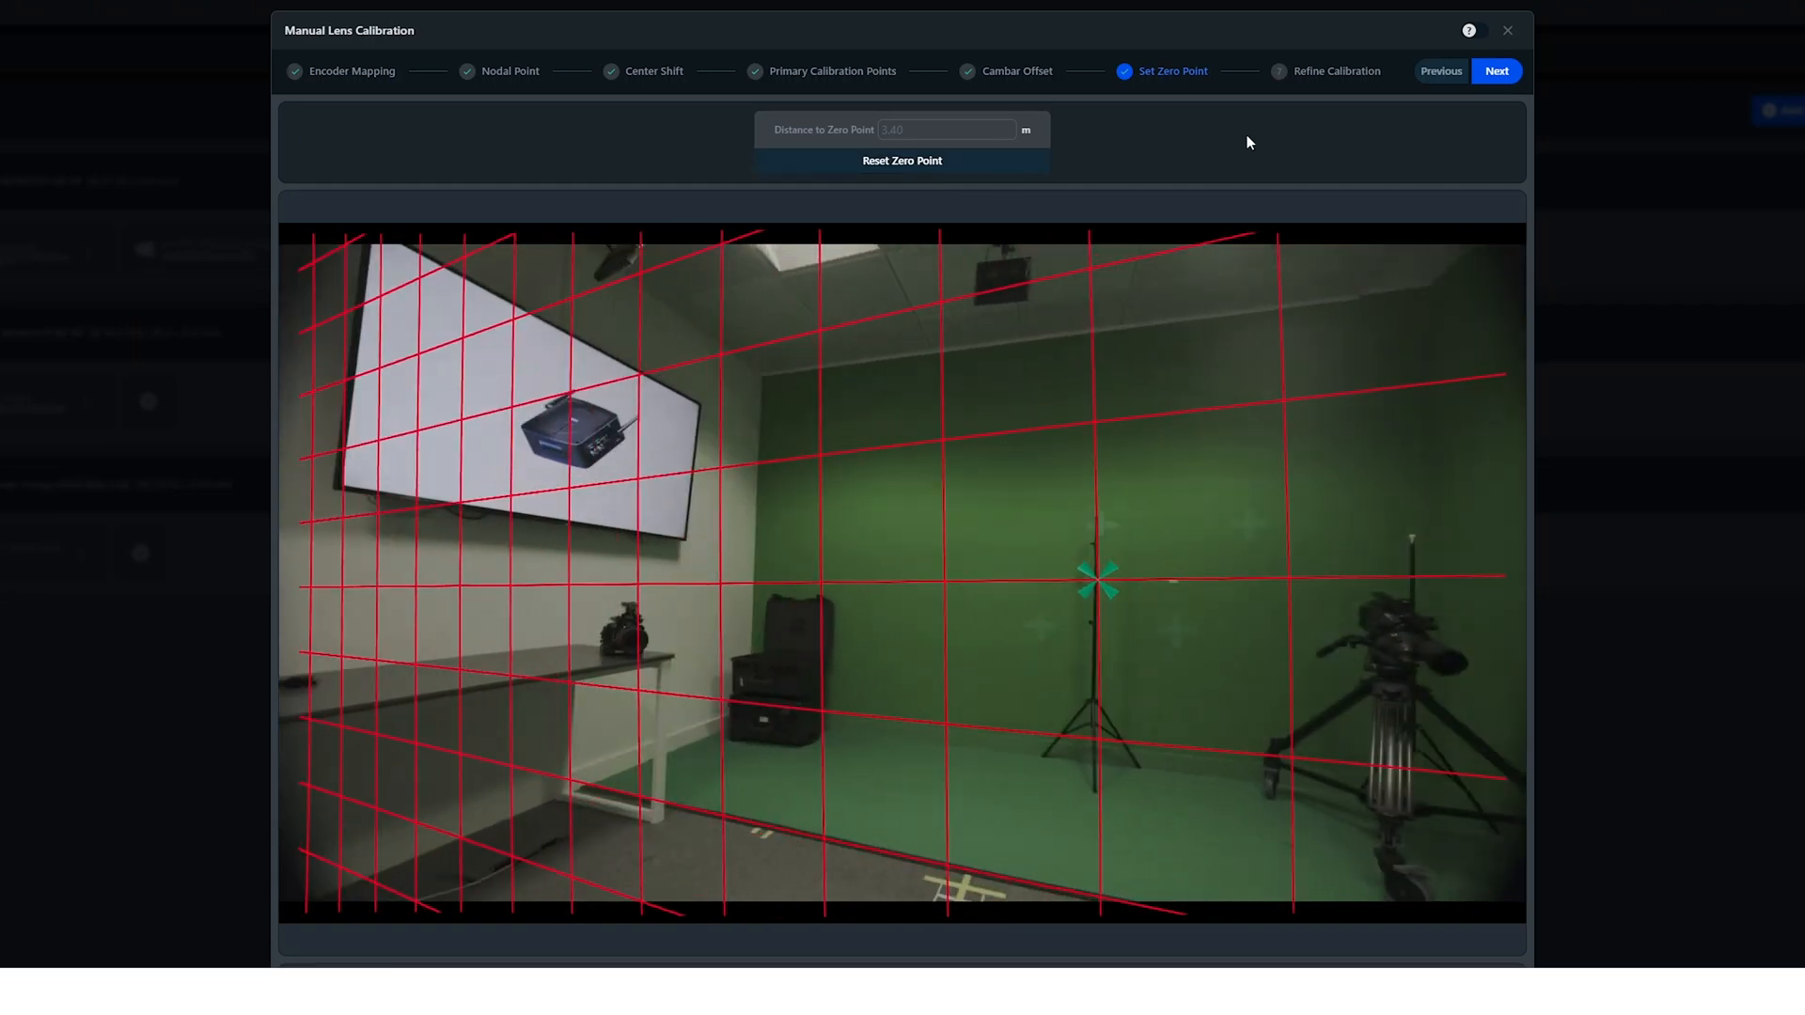
click(1496, 71)
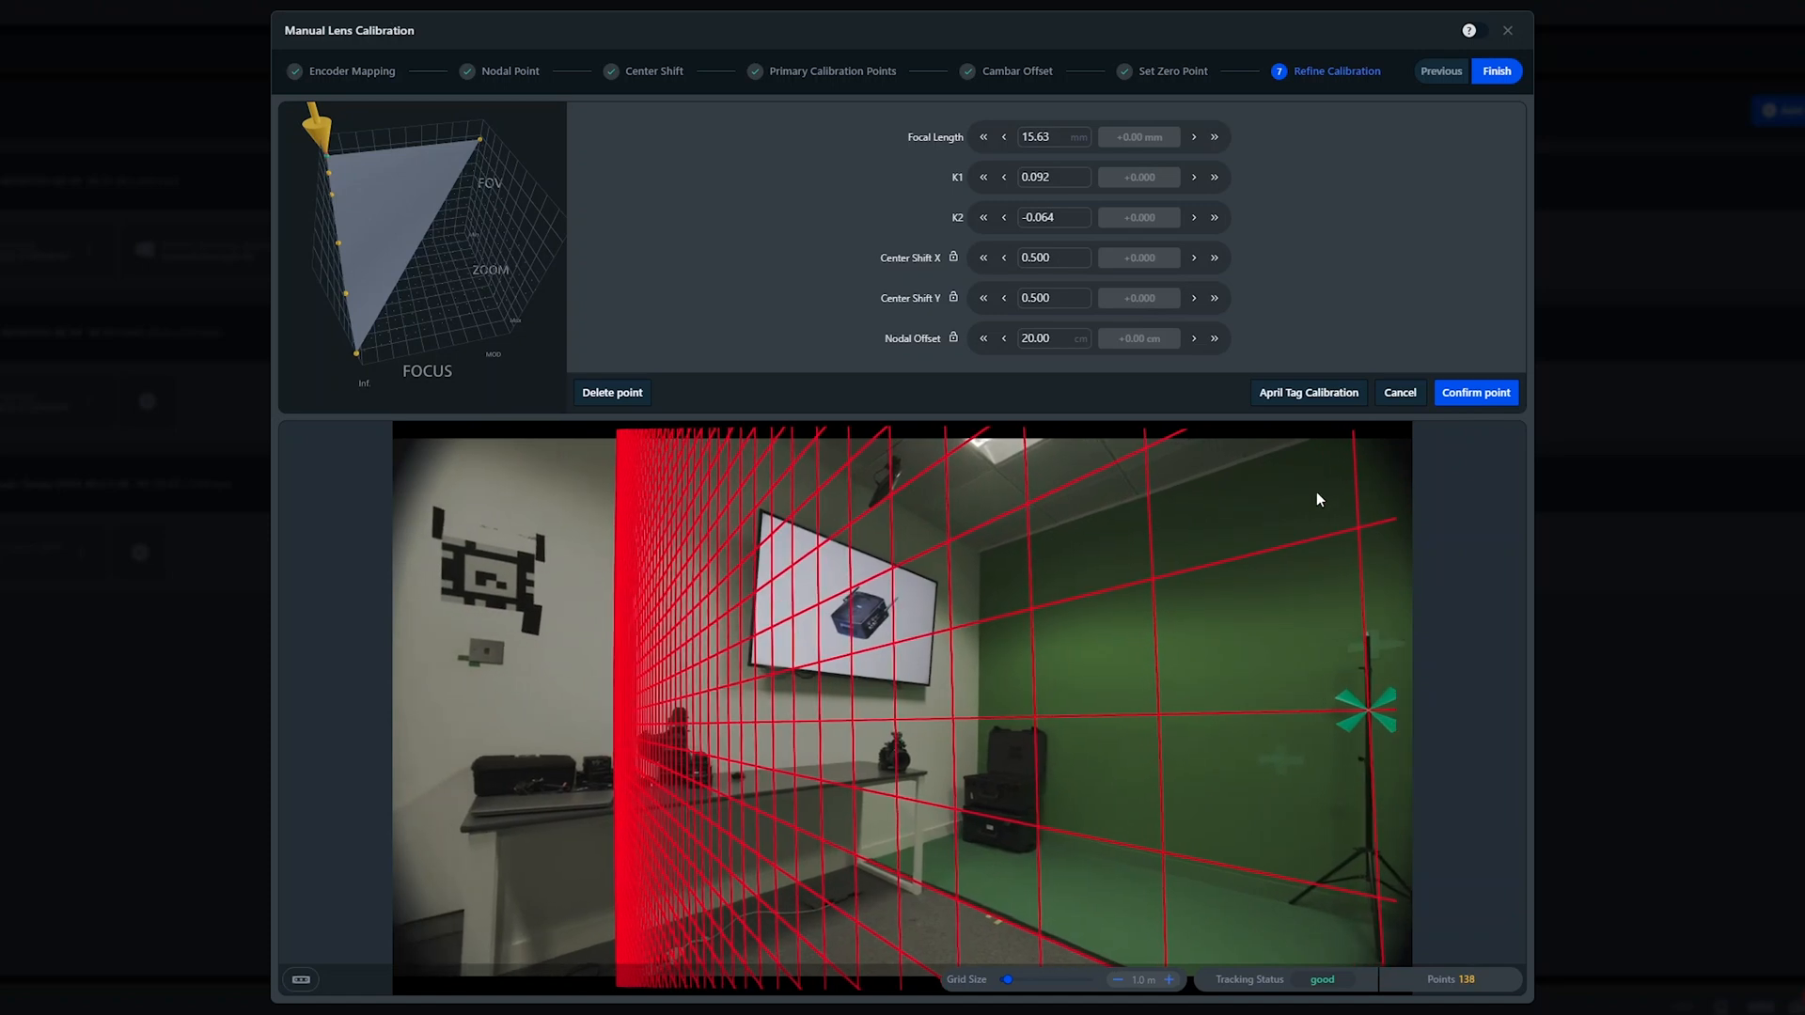
- Nudge the open point's focal length down and up, then confirm the point
click(1369, 711)
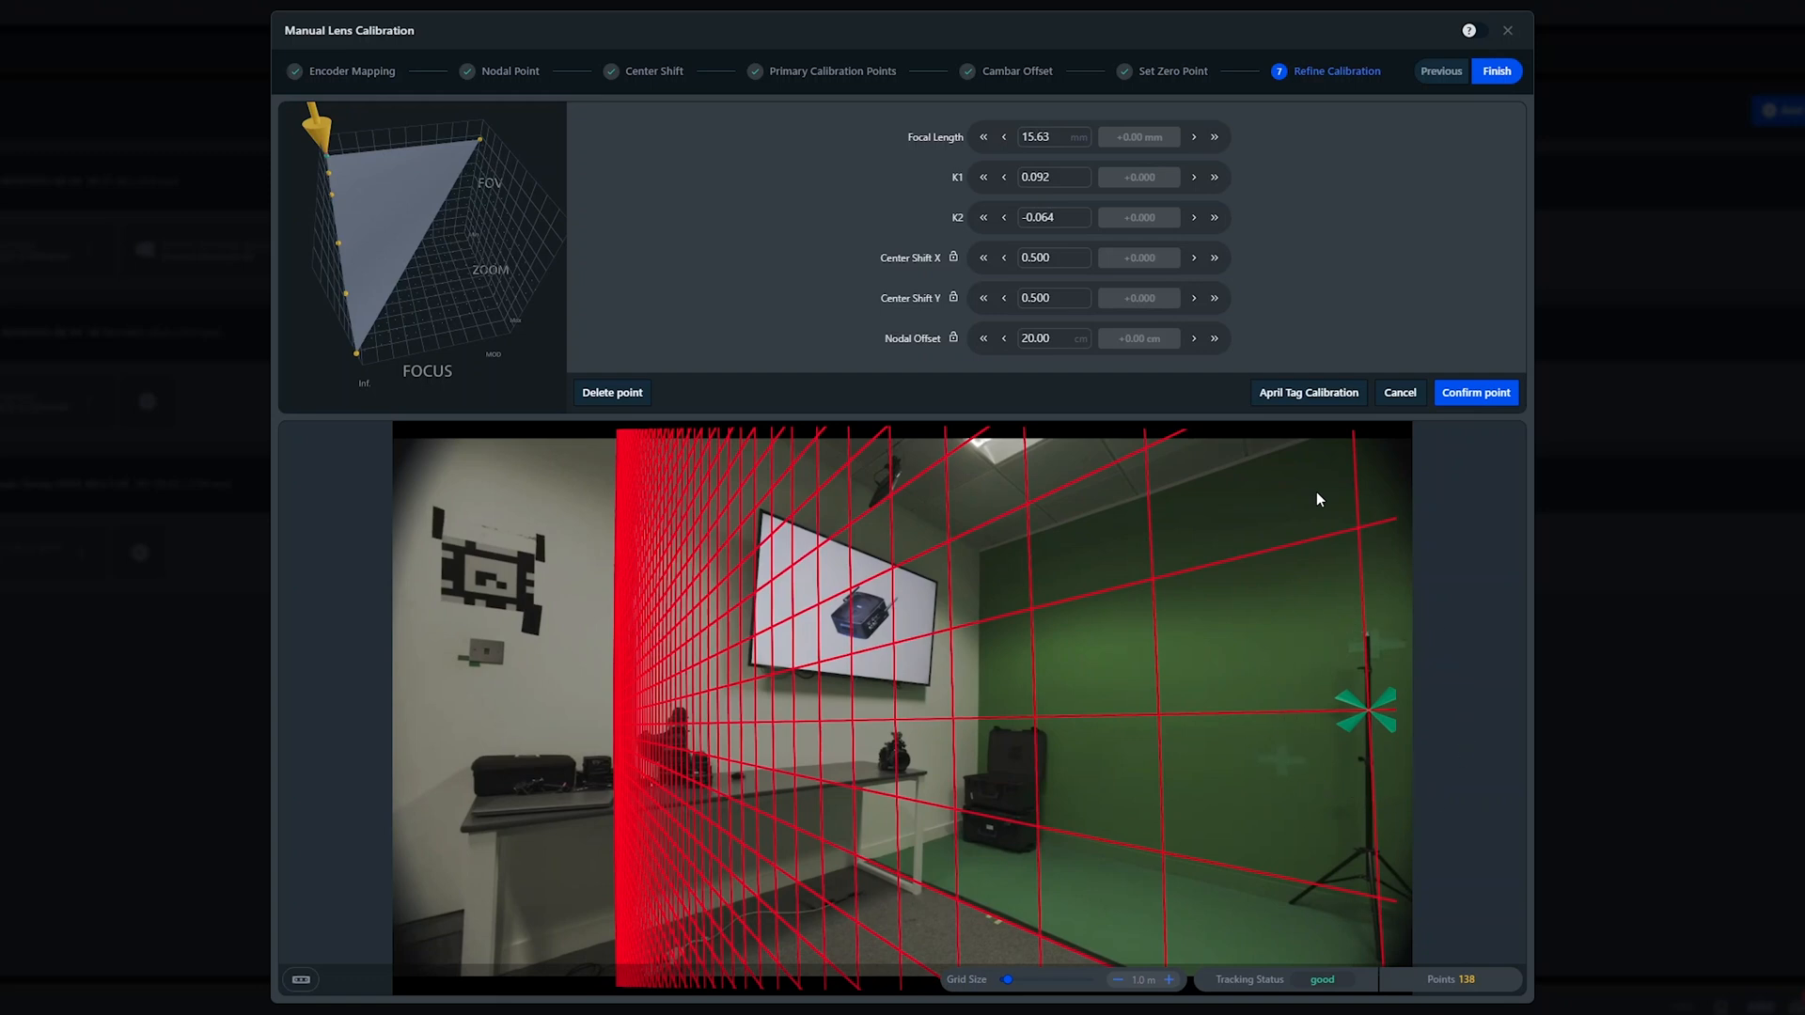
click(983, 137)
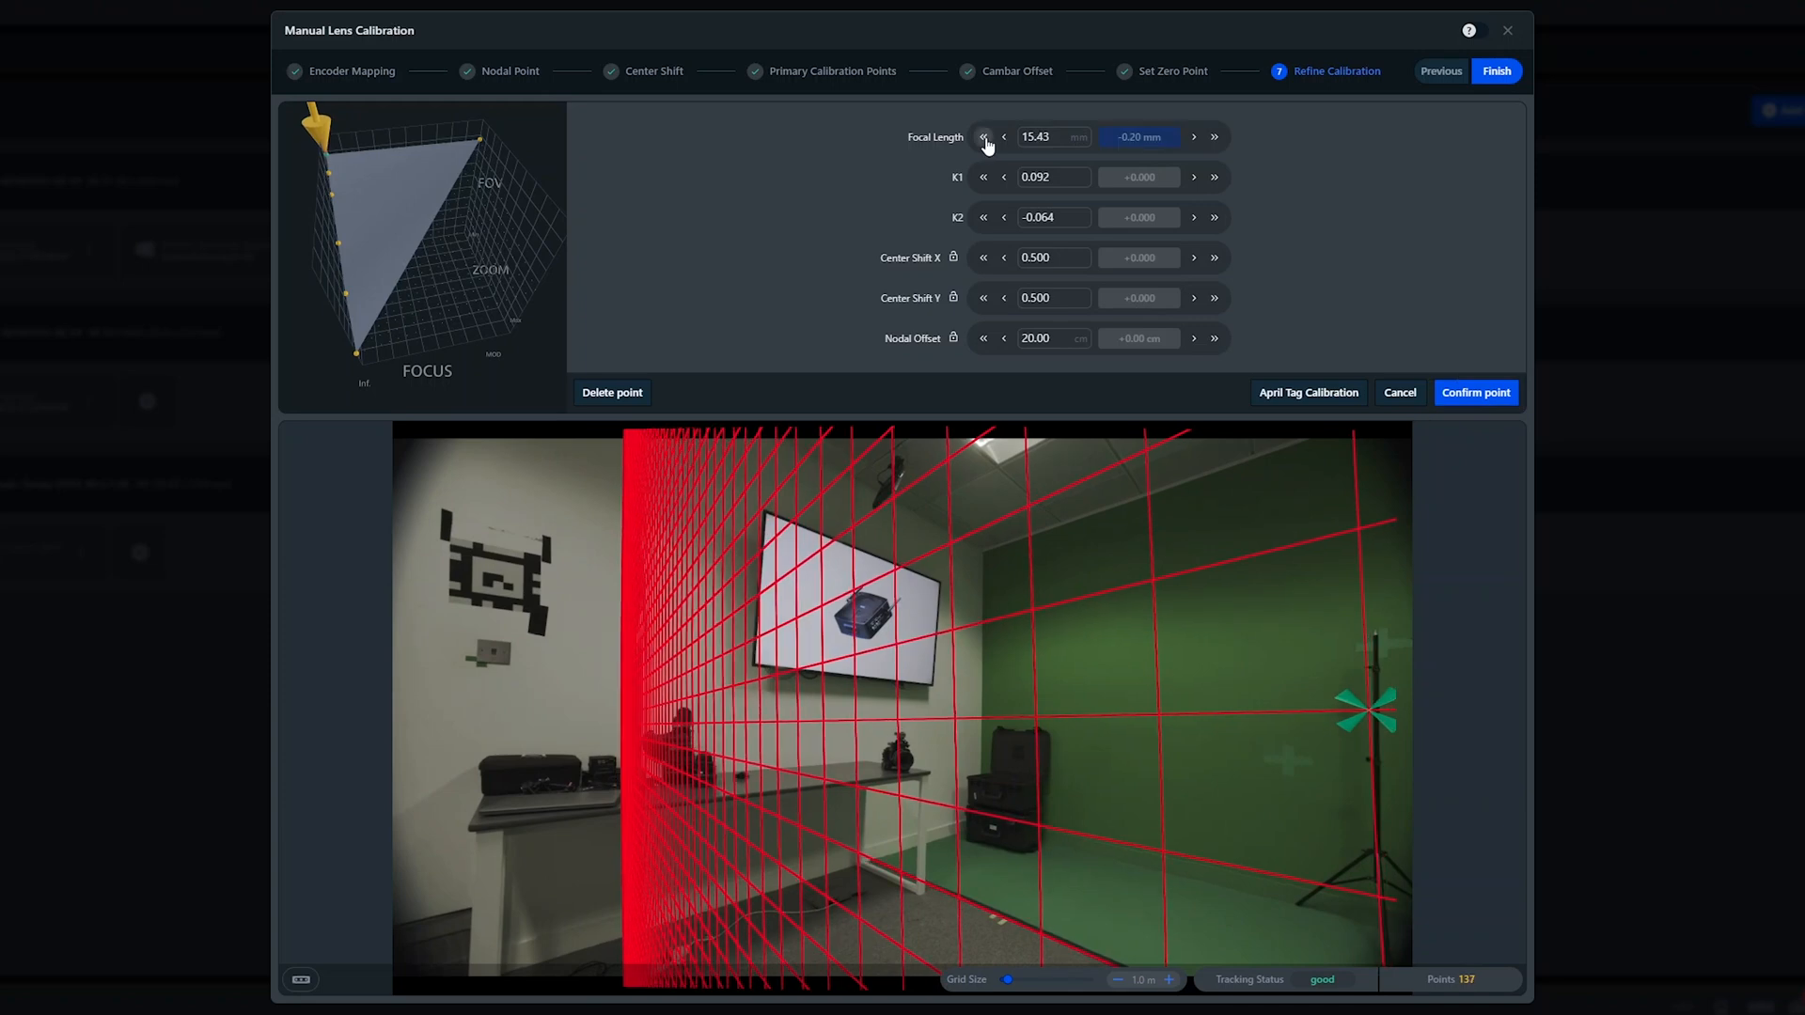
click(1194, 137)
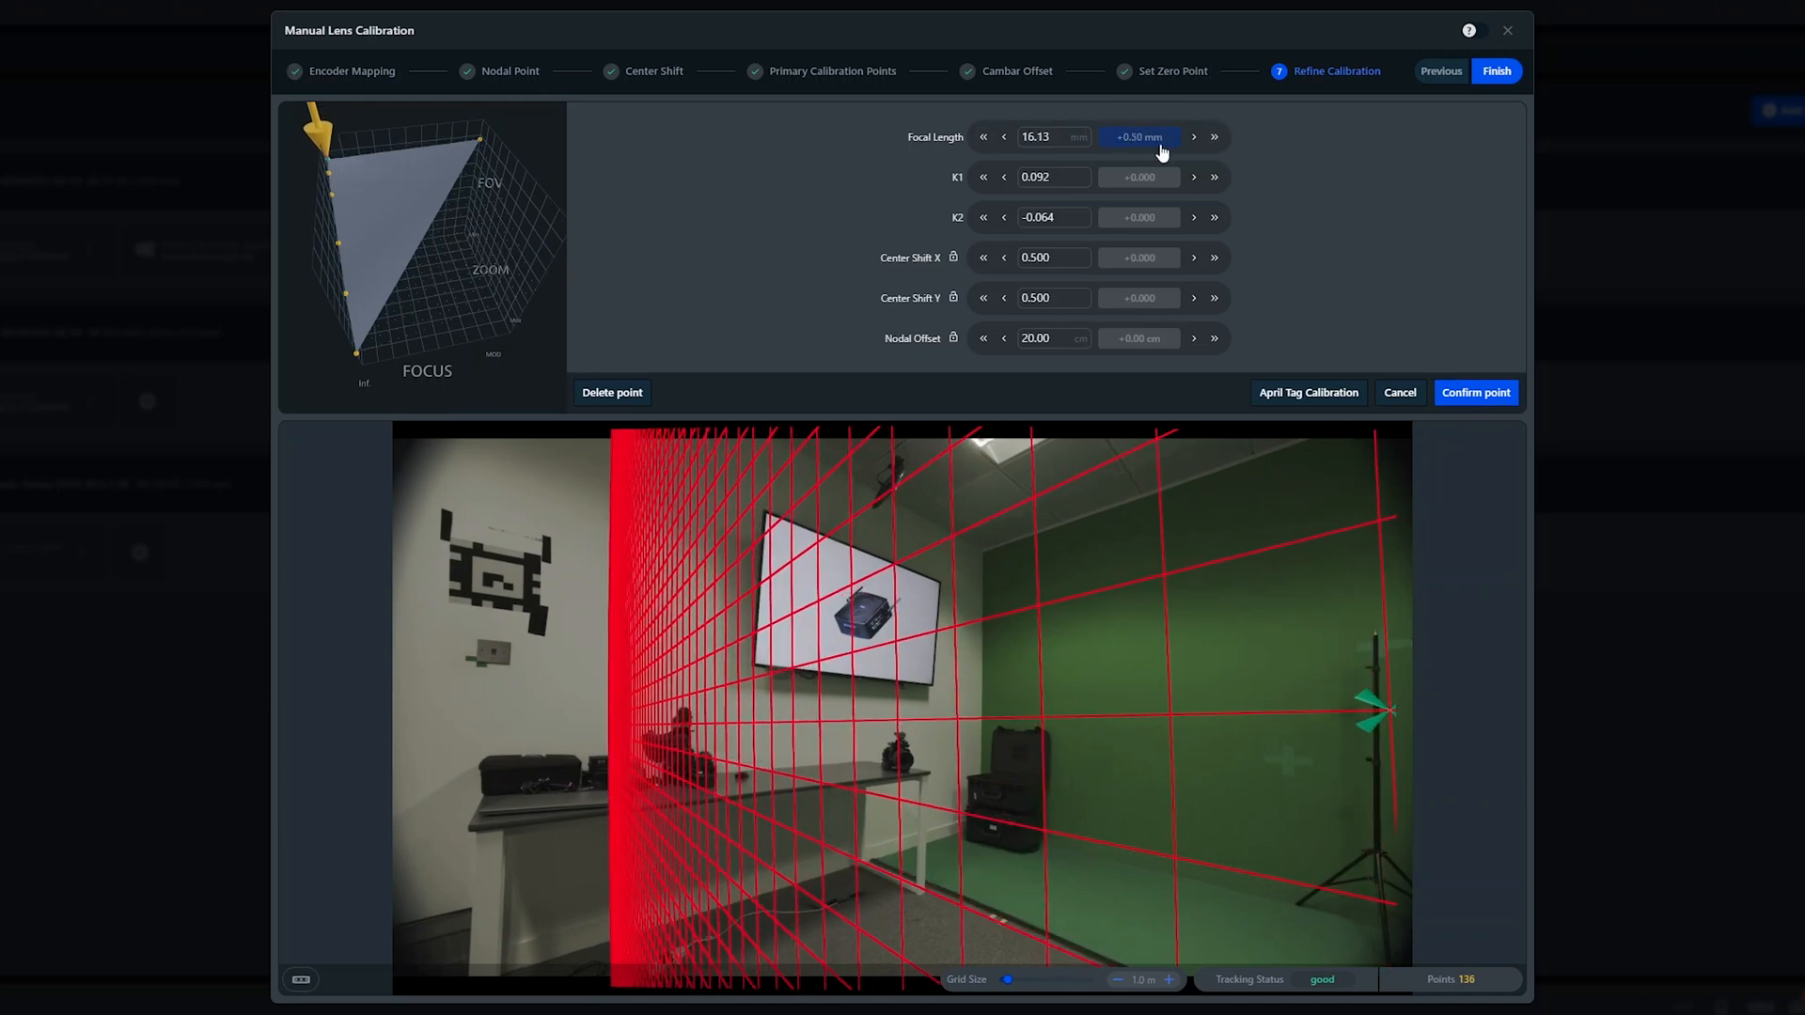
click(1003, 137)
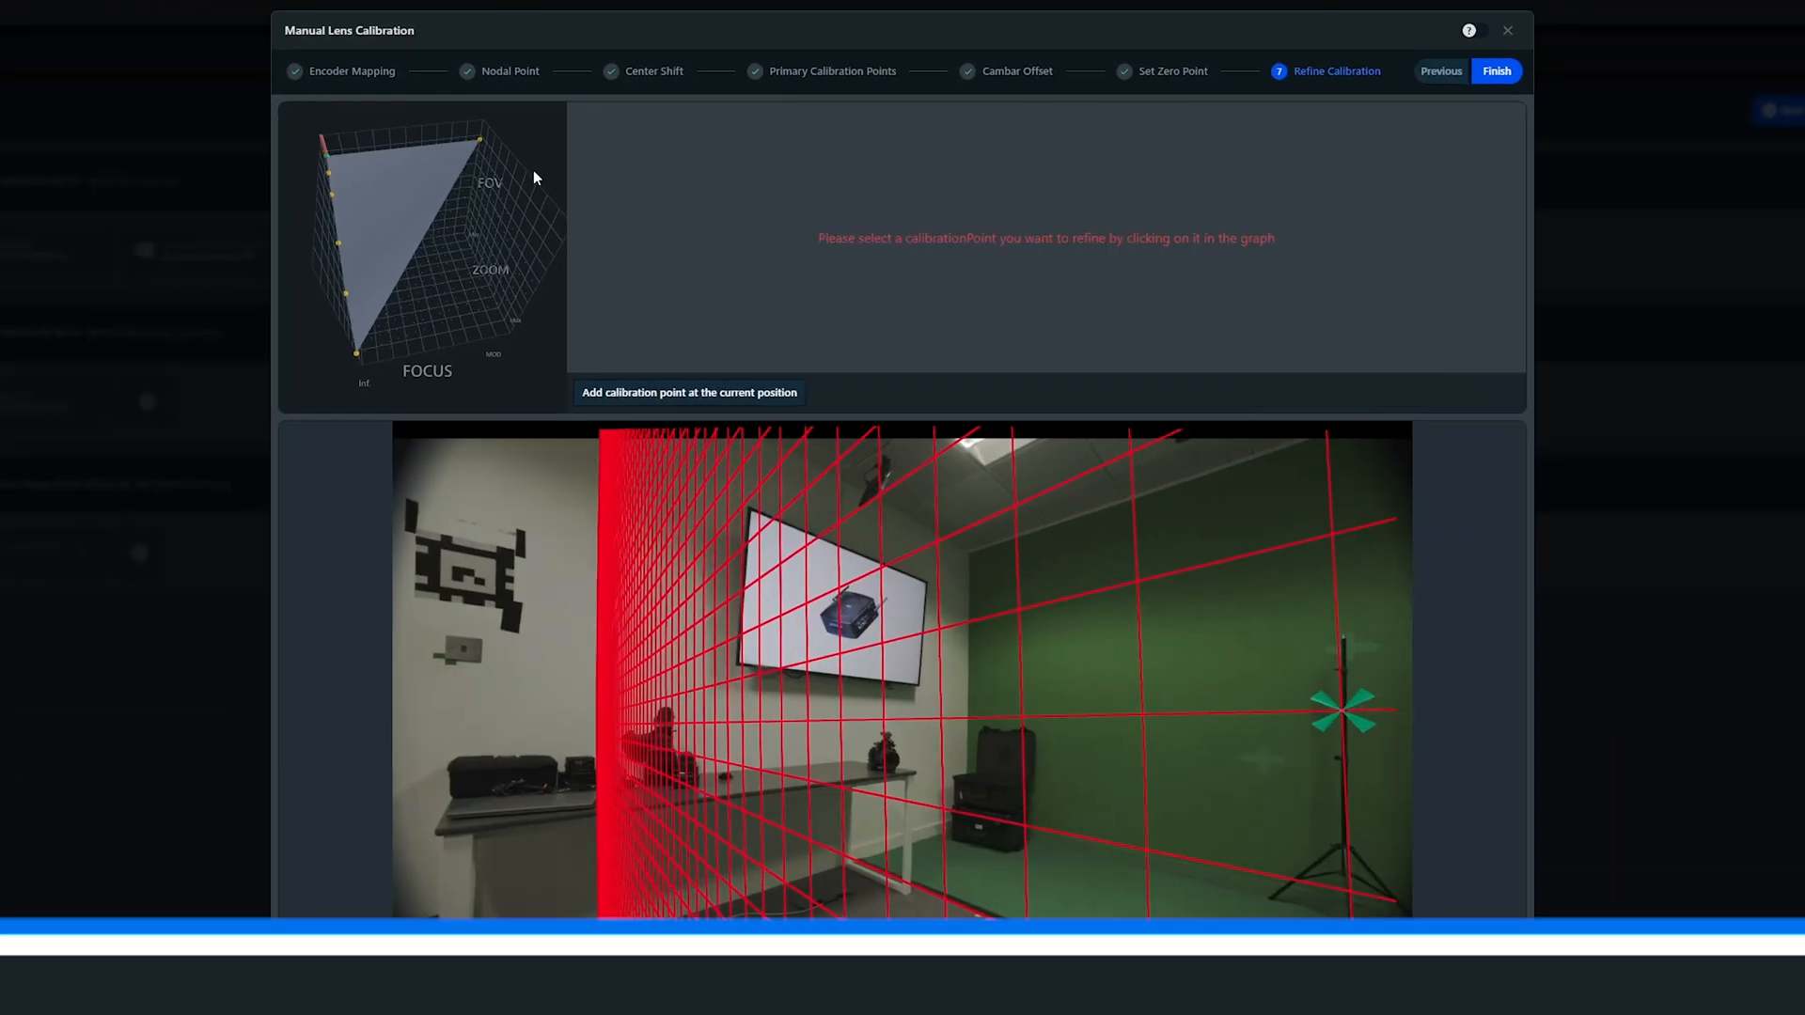
- Open graph calibration points, raise one point's focal length and confirm it
click(478, 143)
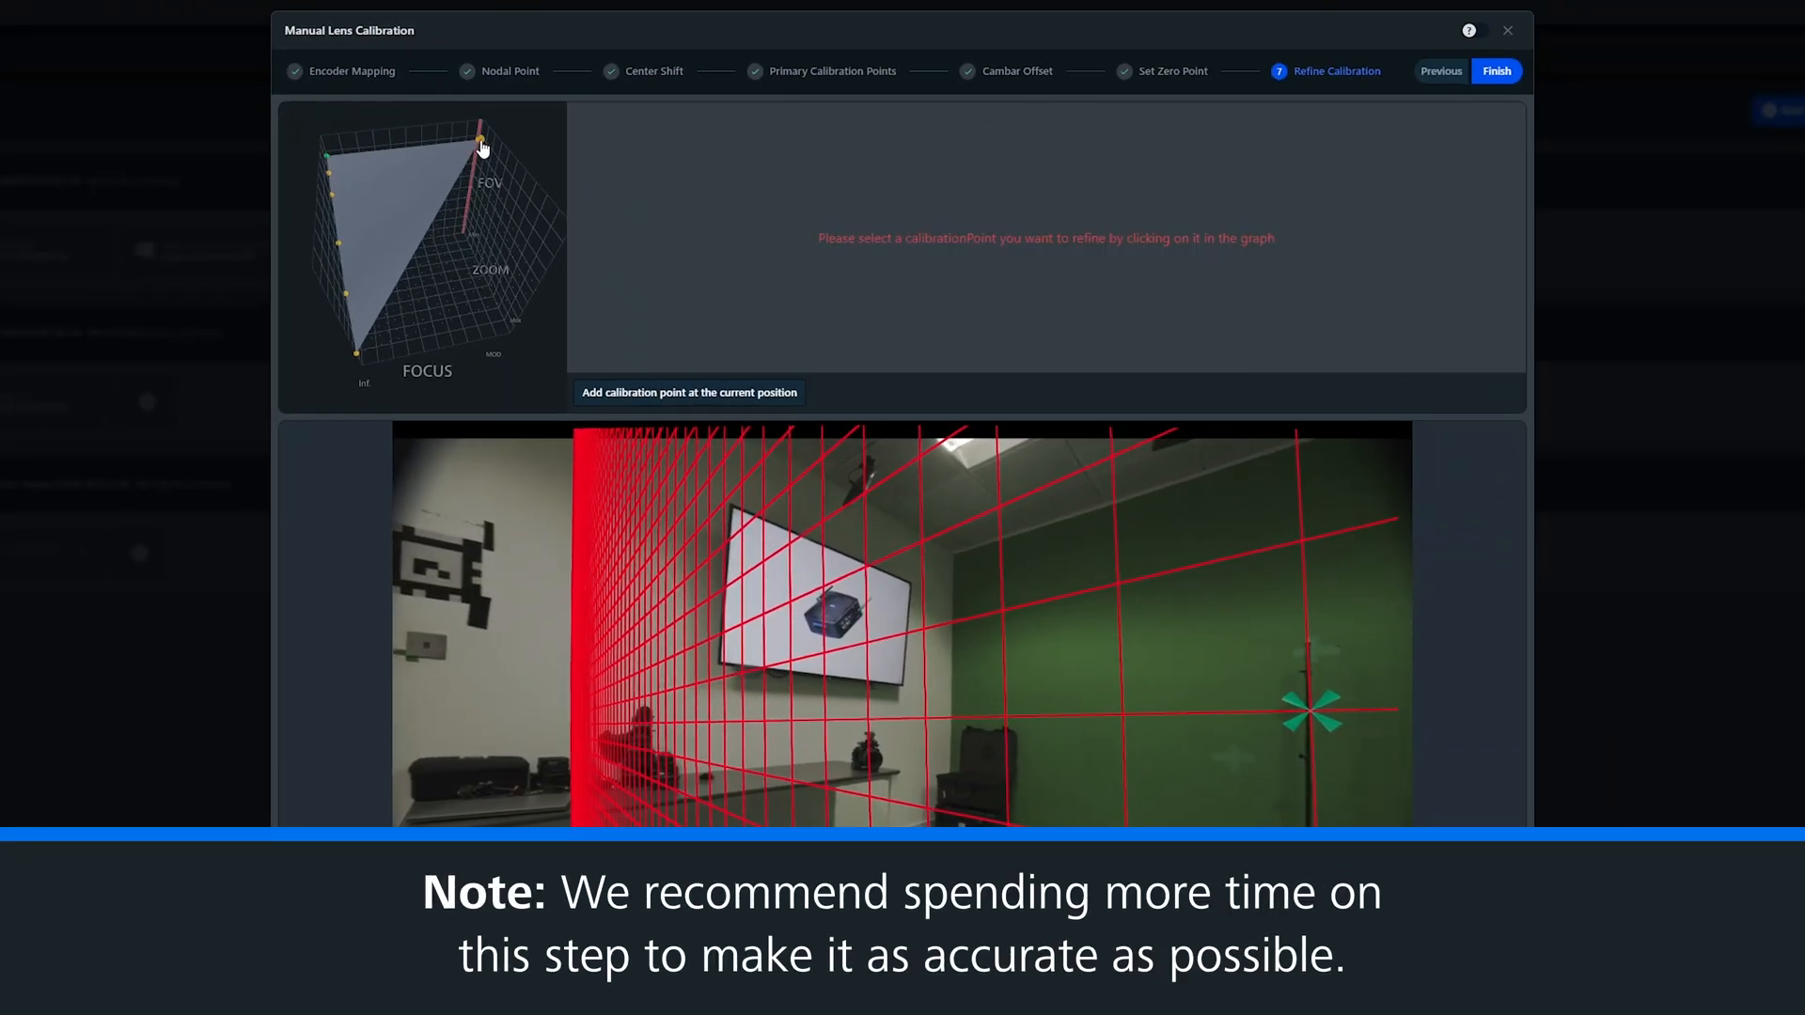
click(476, 138)
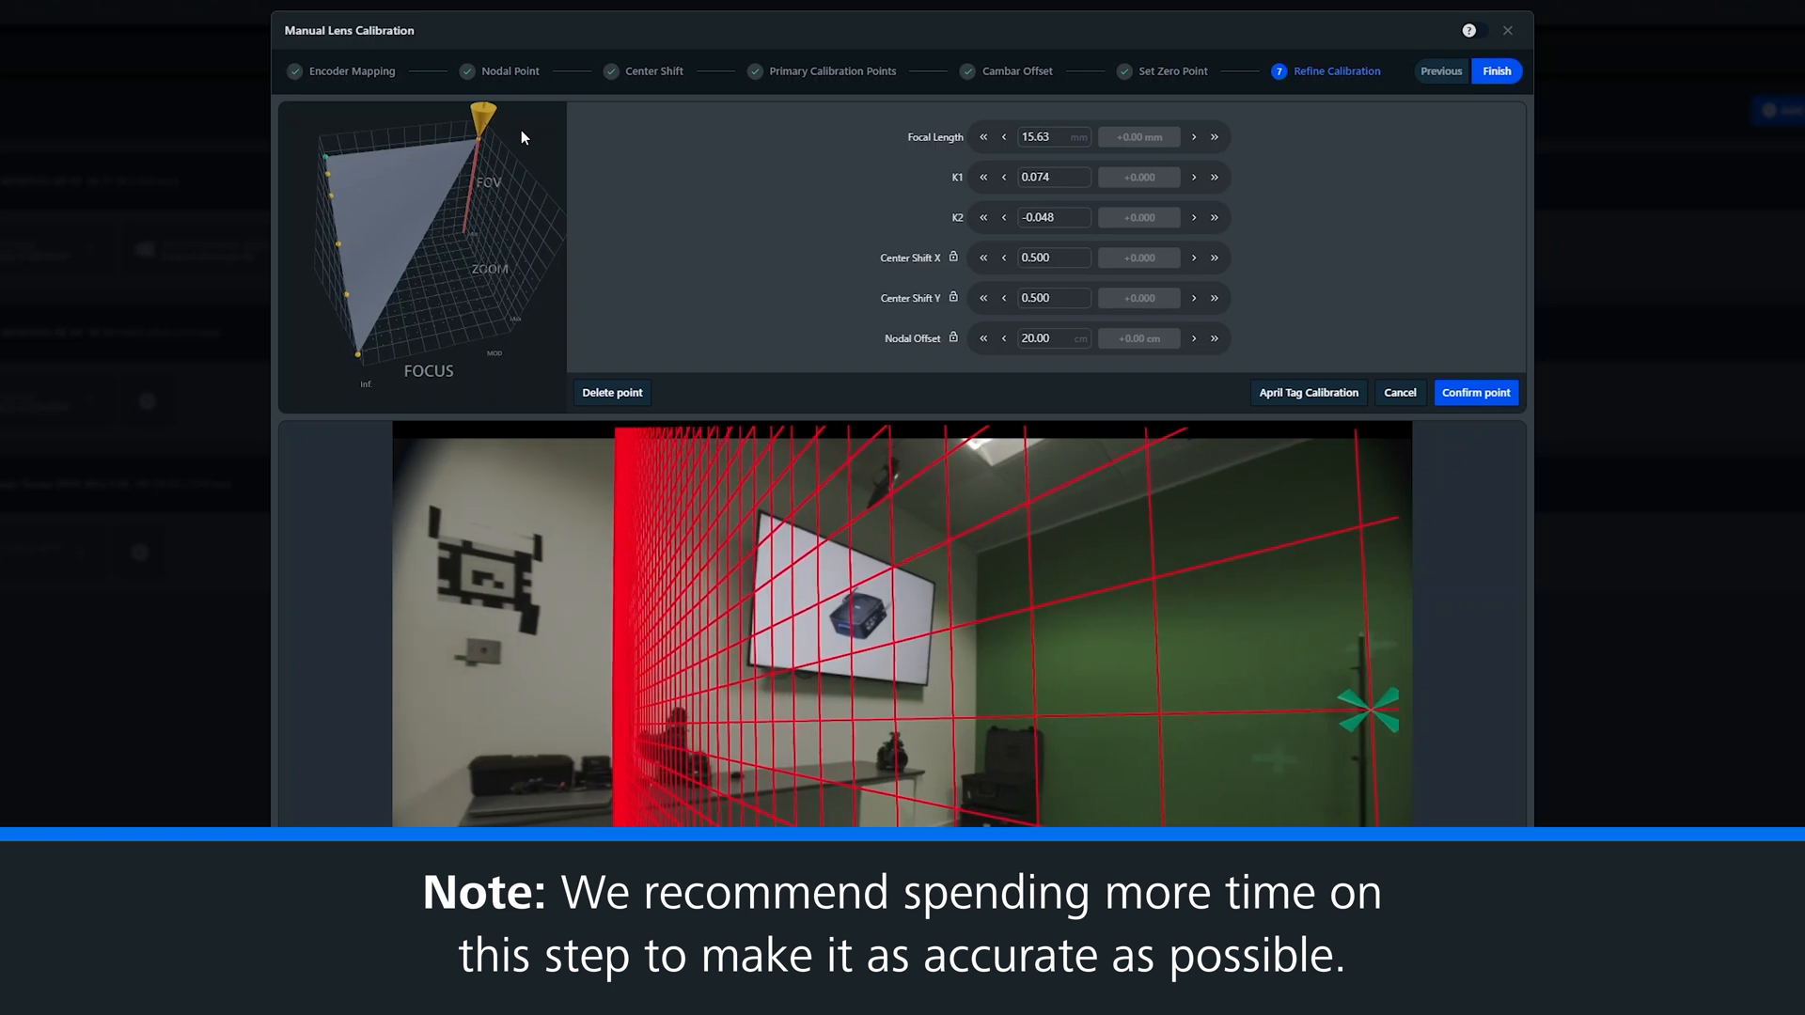
click(1476, 393)
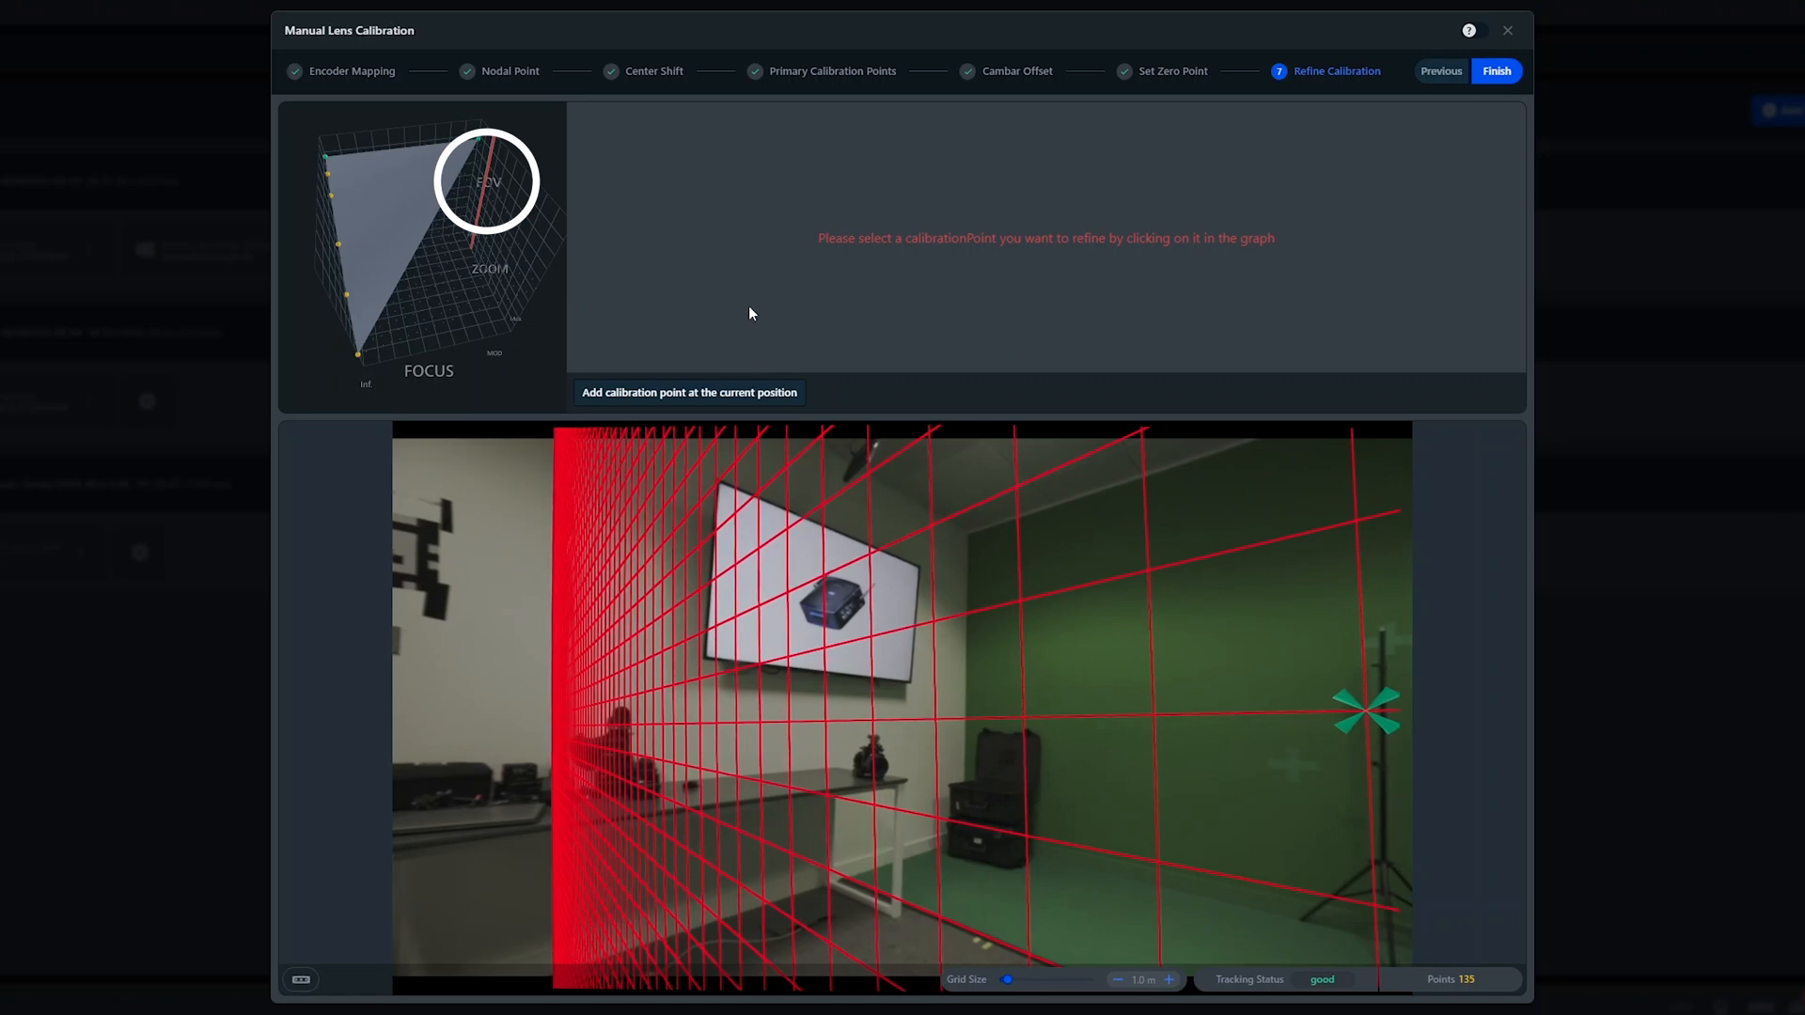
click(688, 393)
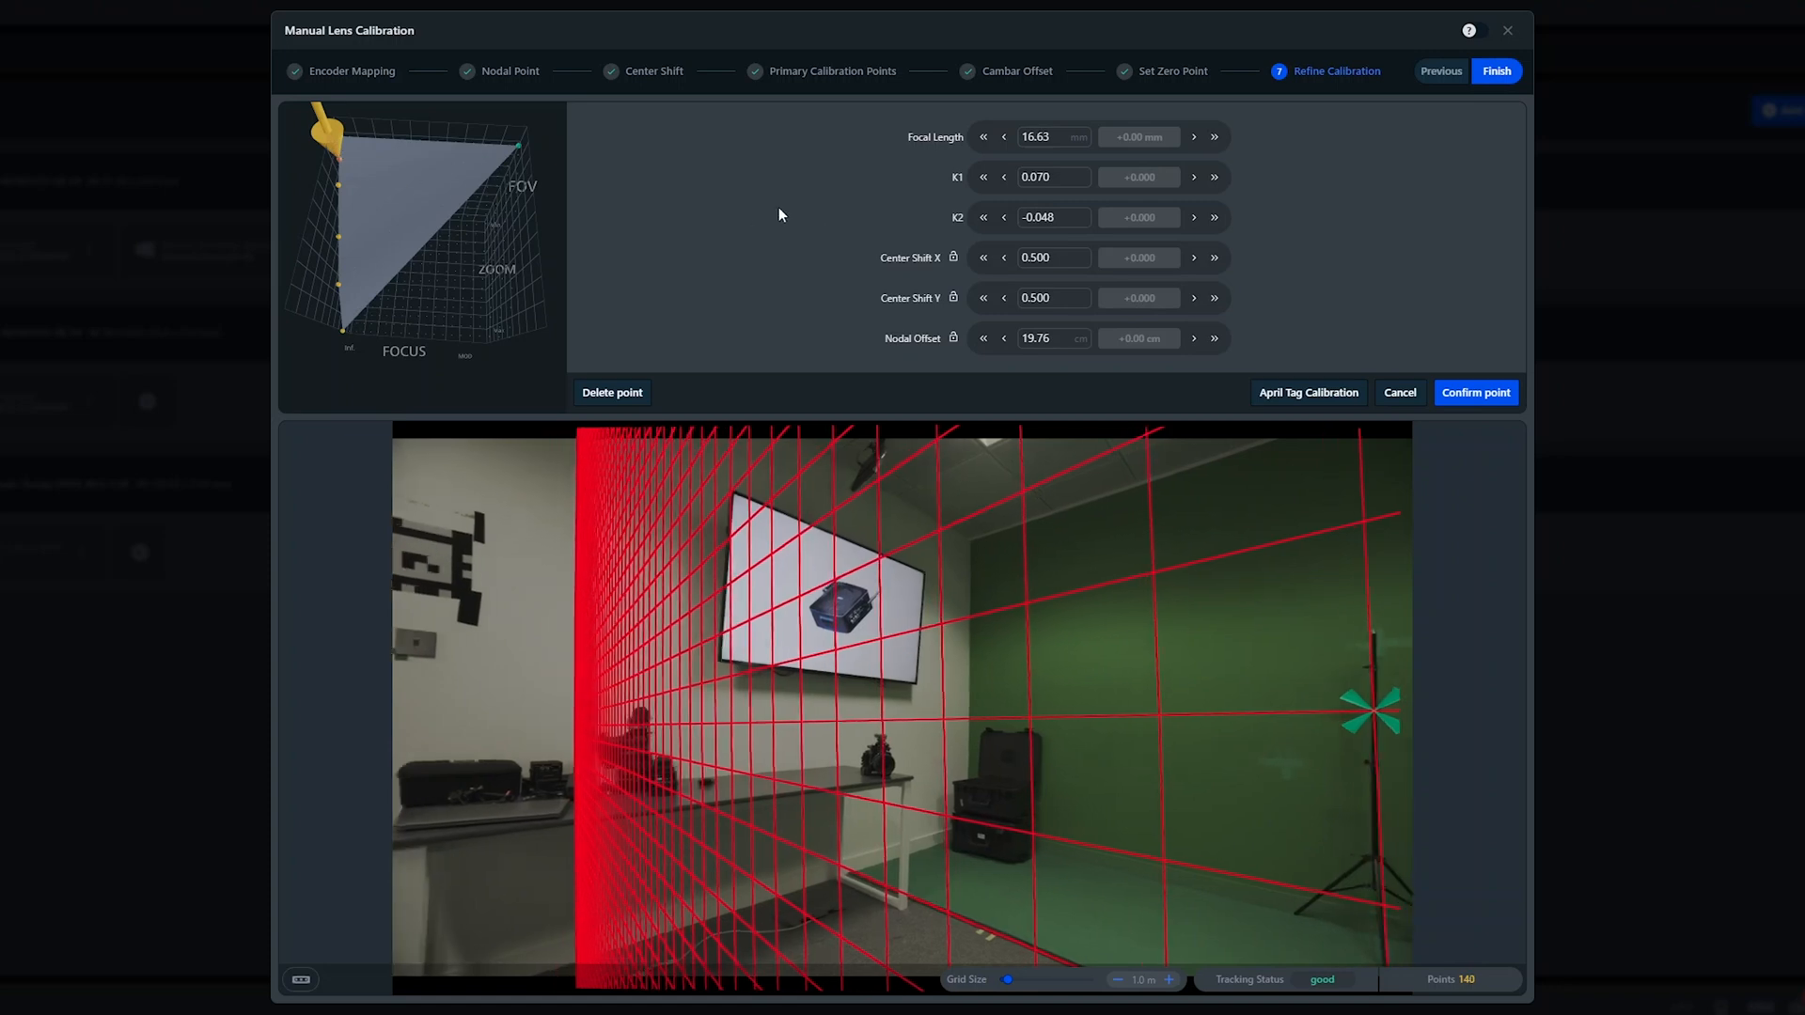
click(1211, 137)
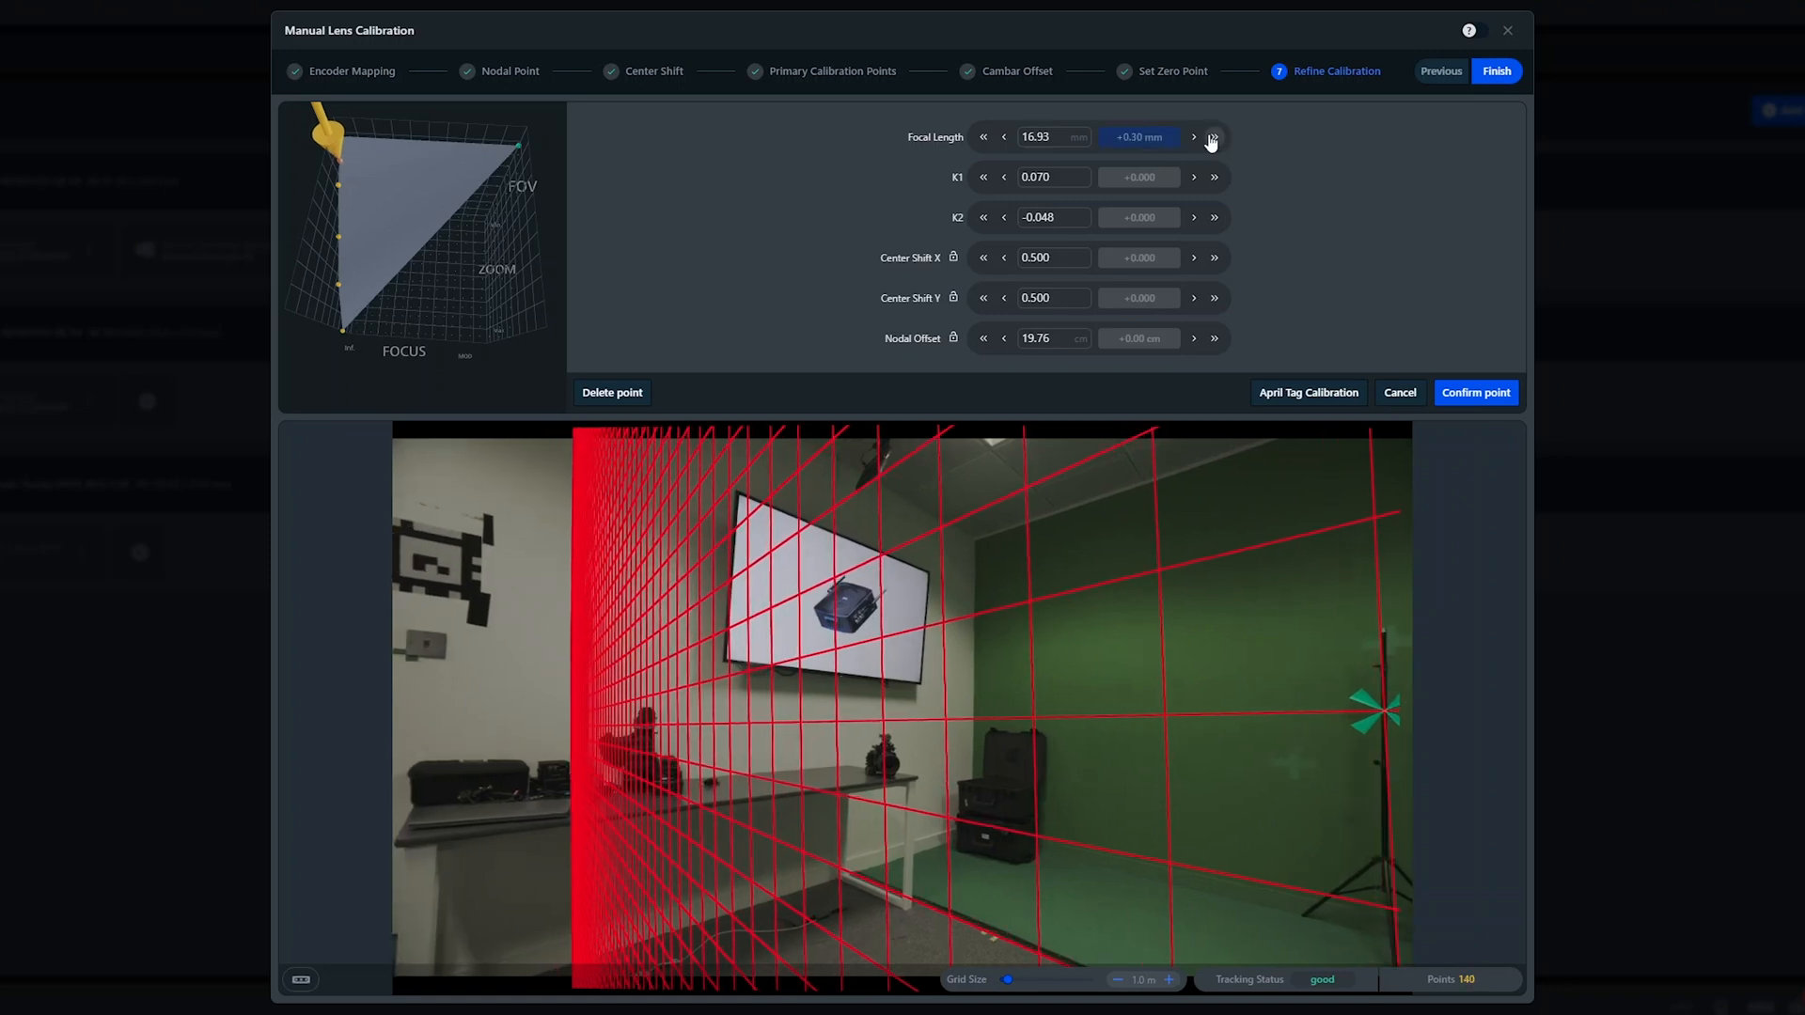
click(1475, 393)
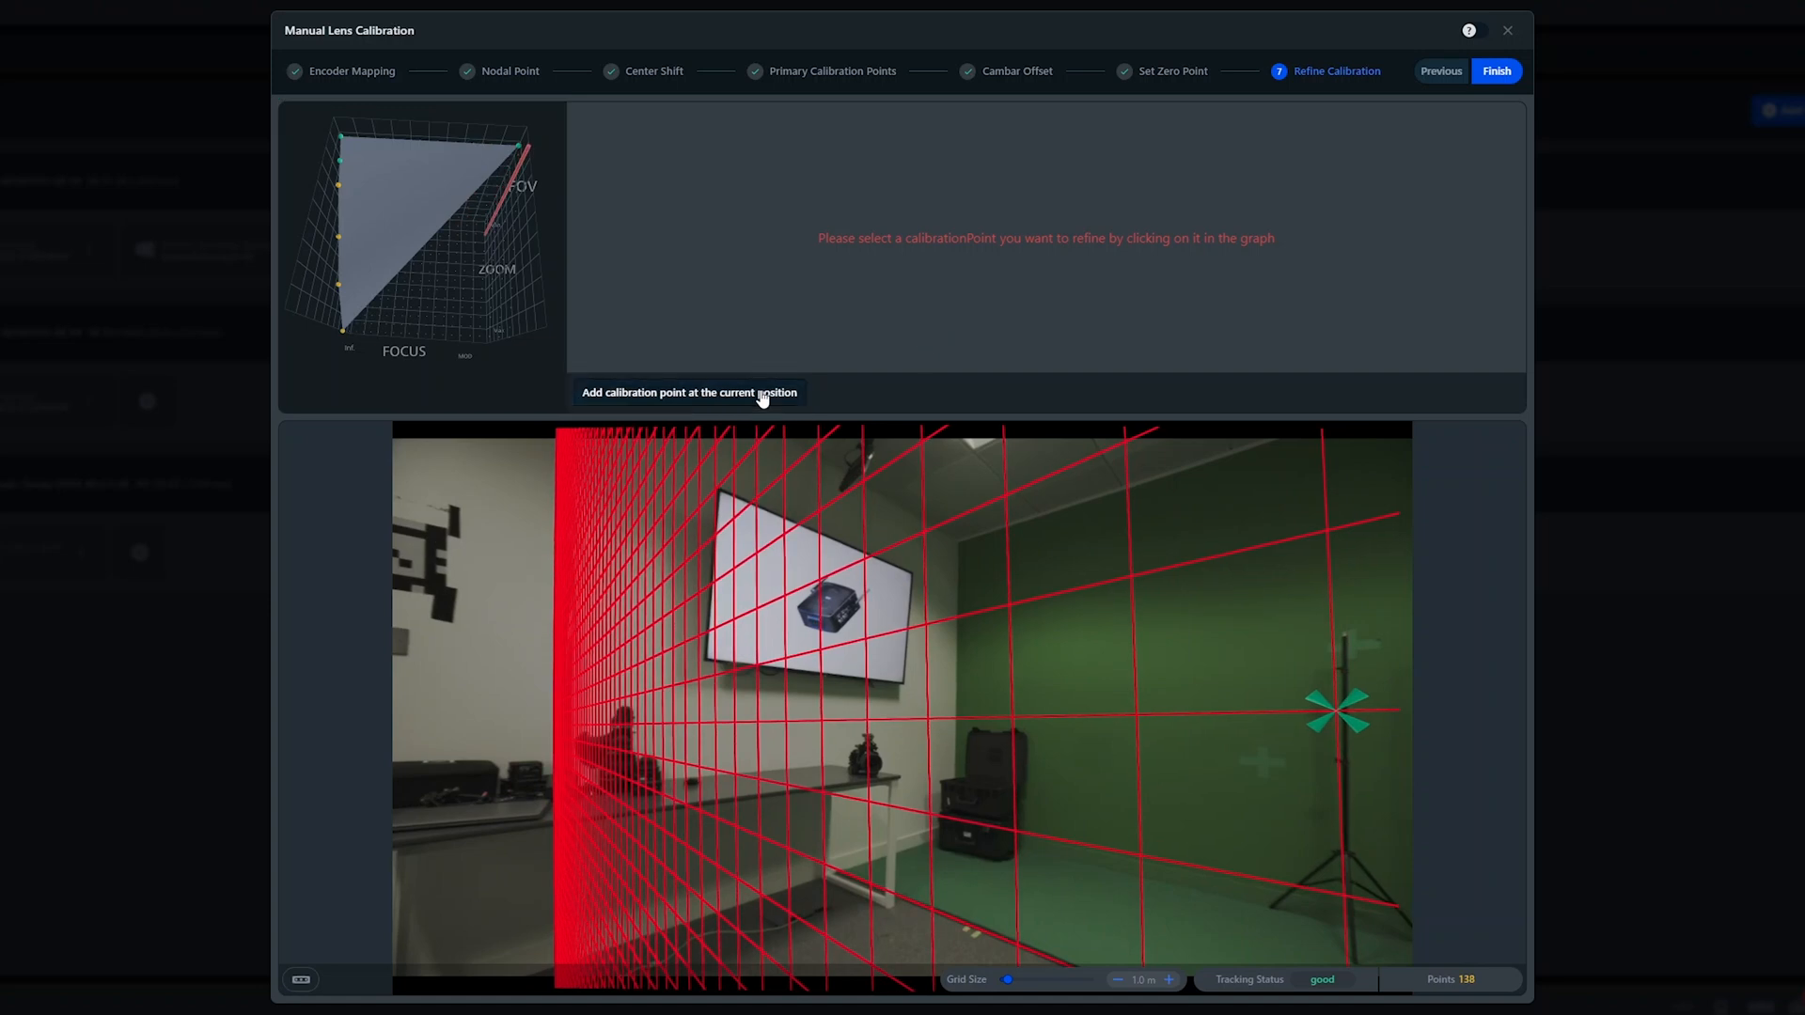
- Add a calibration point at the current lens position, raising focal lengths and confirming
click(529, 127)
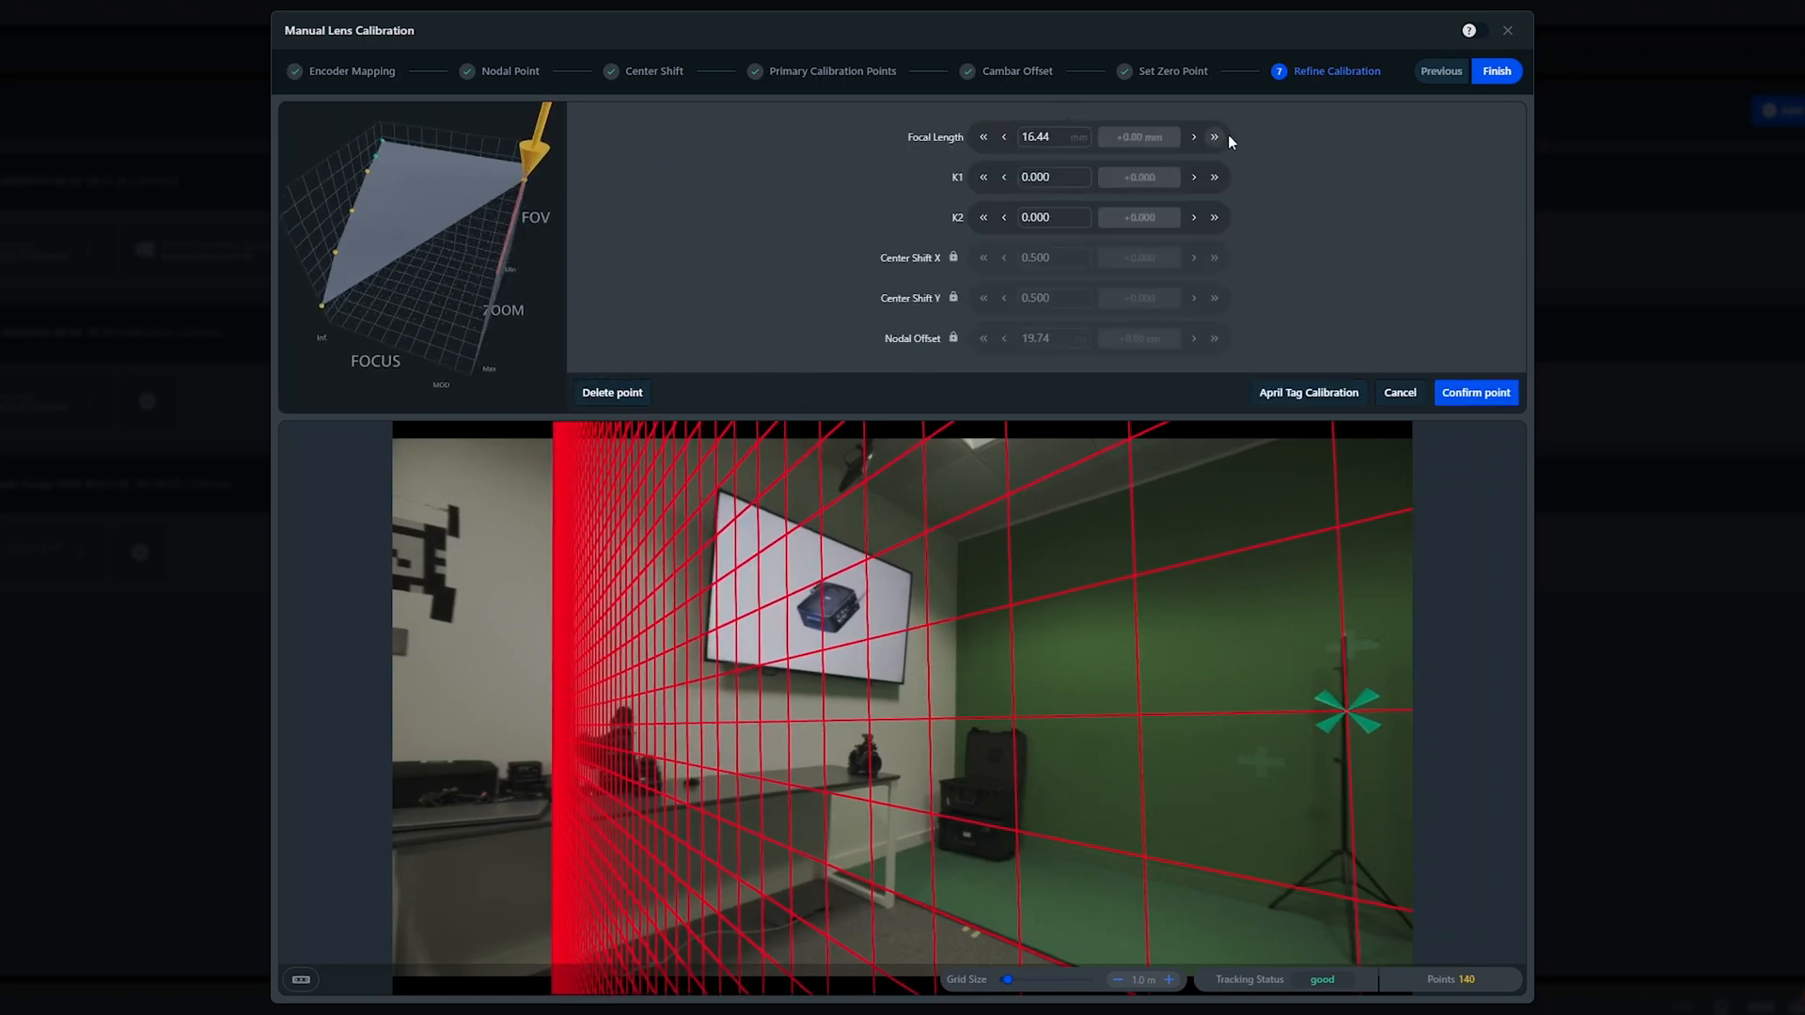
click(1213, 137)
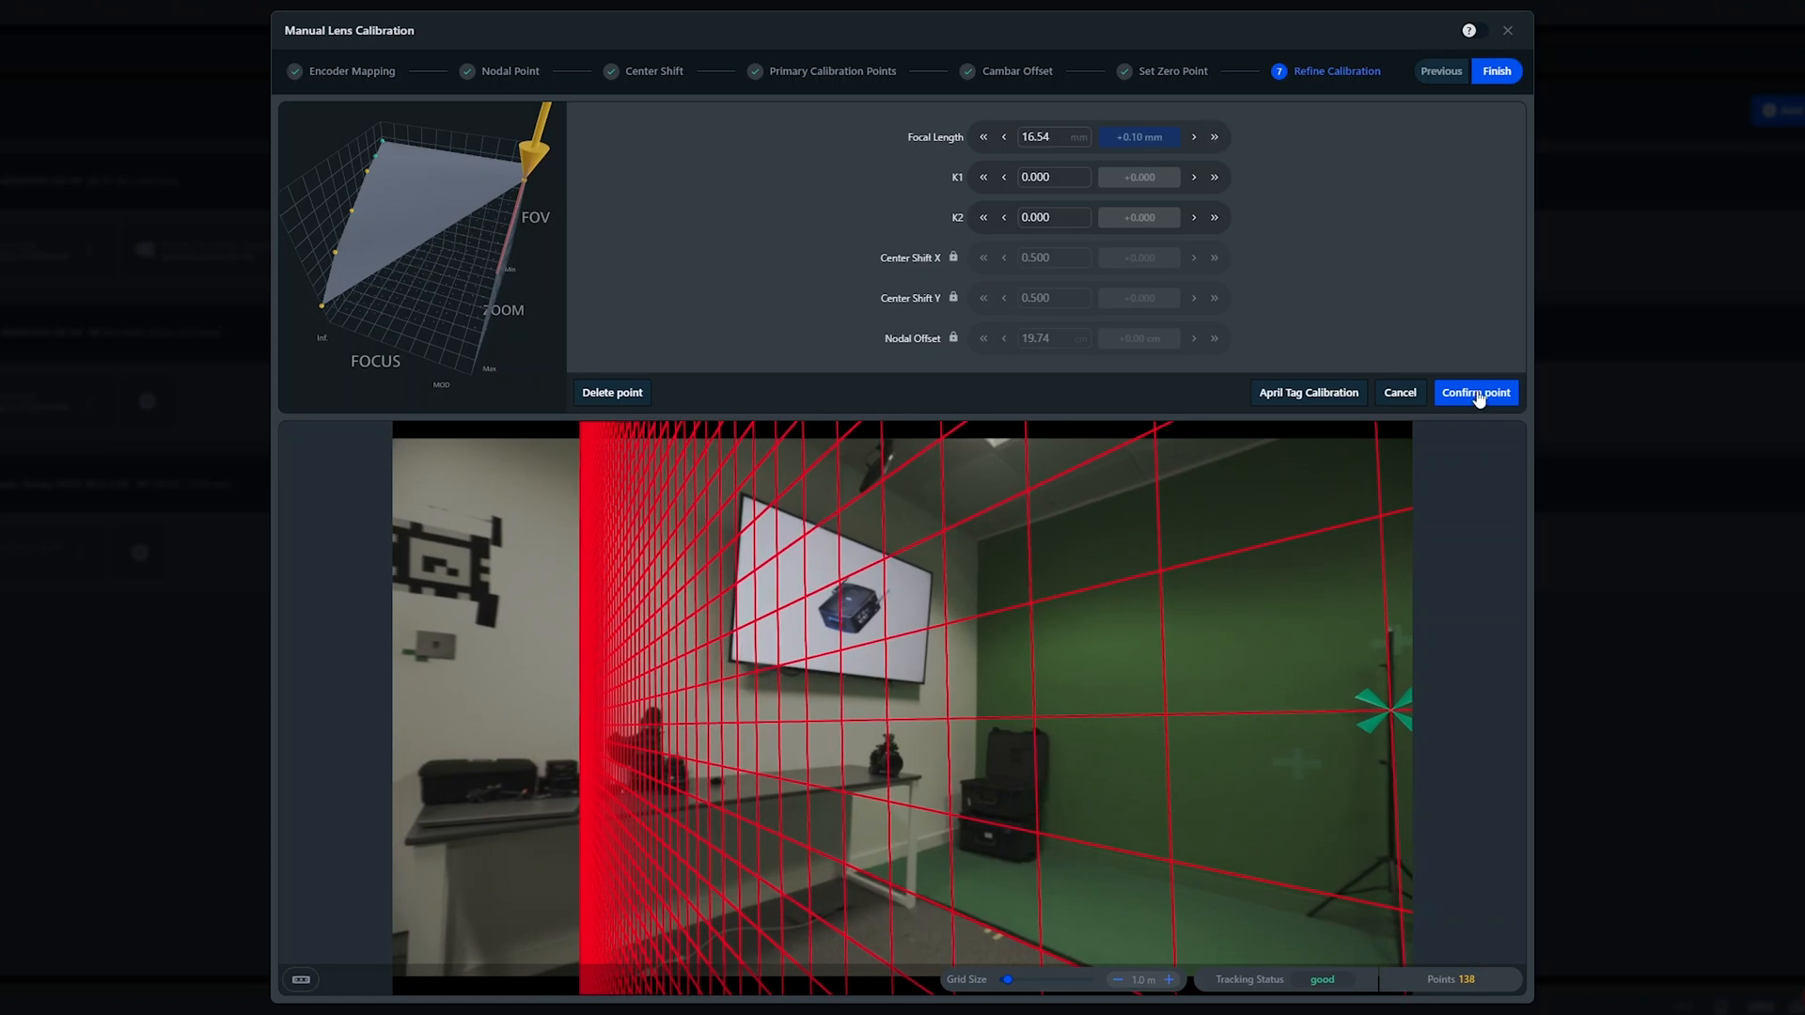
click(1476, 393)
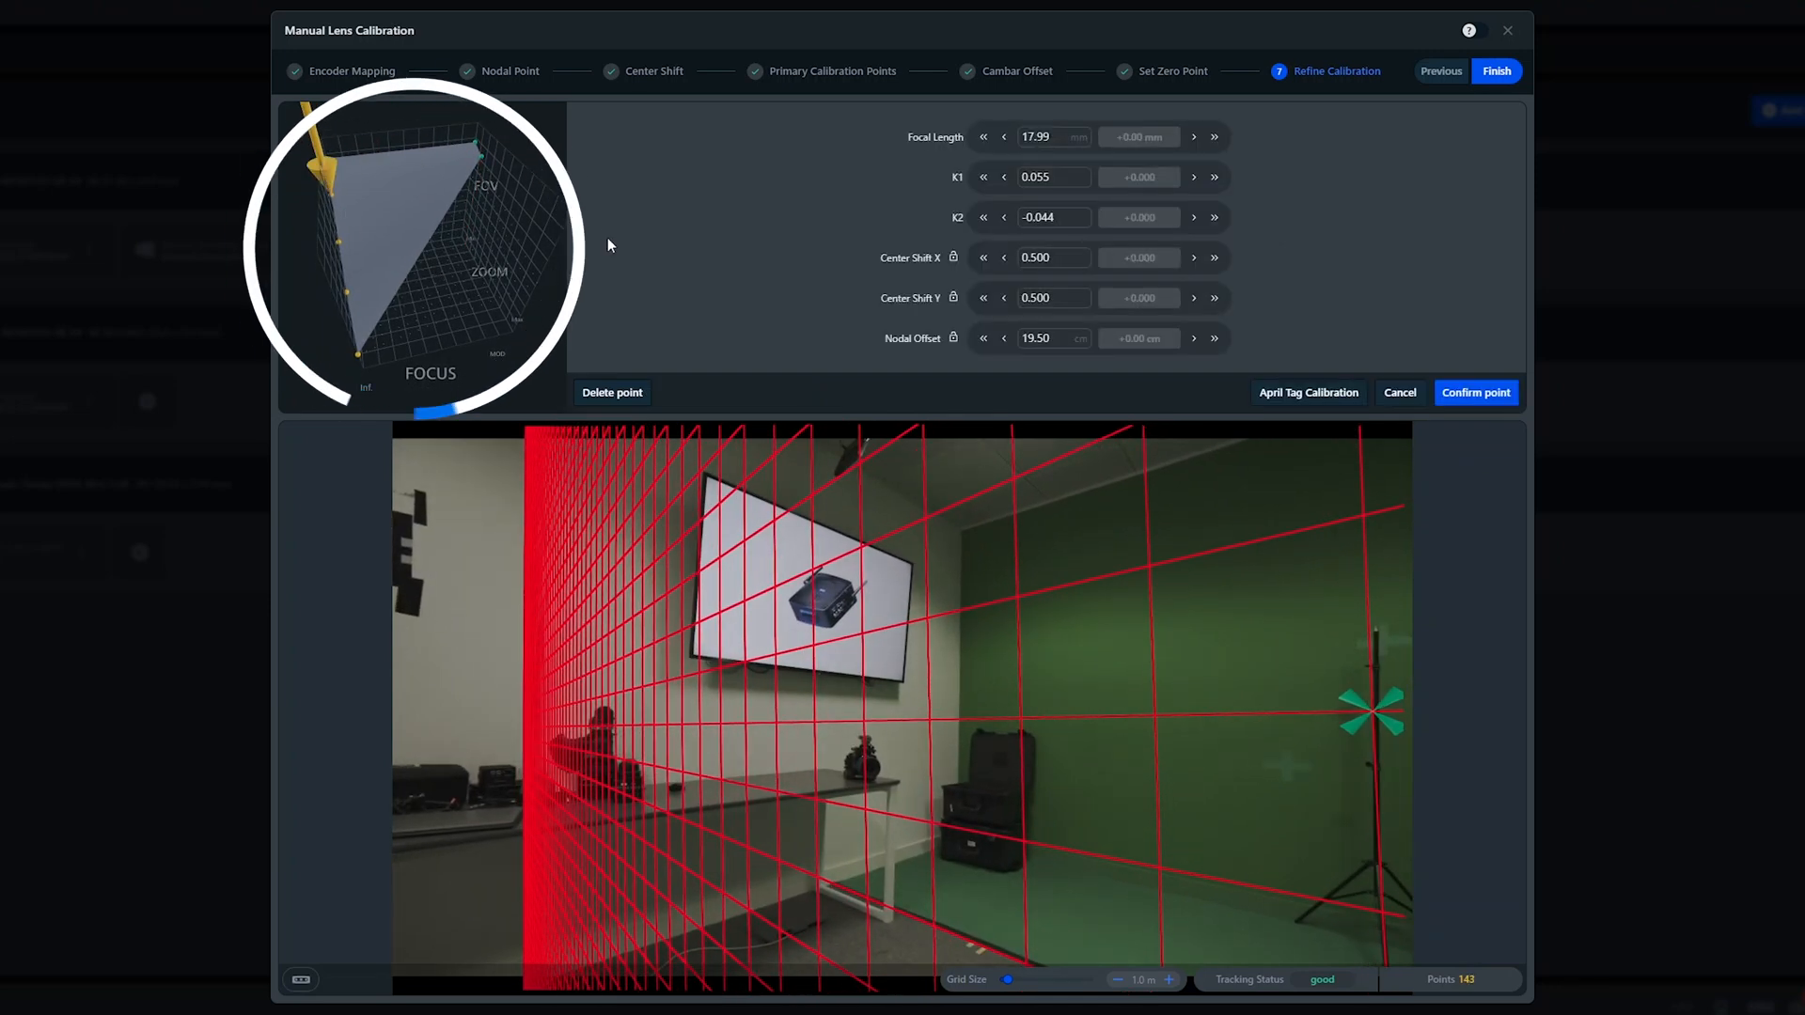
click(1215, 137)
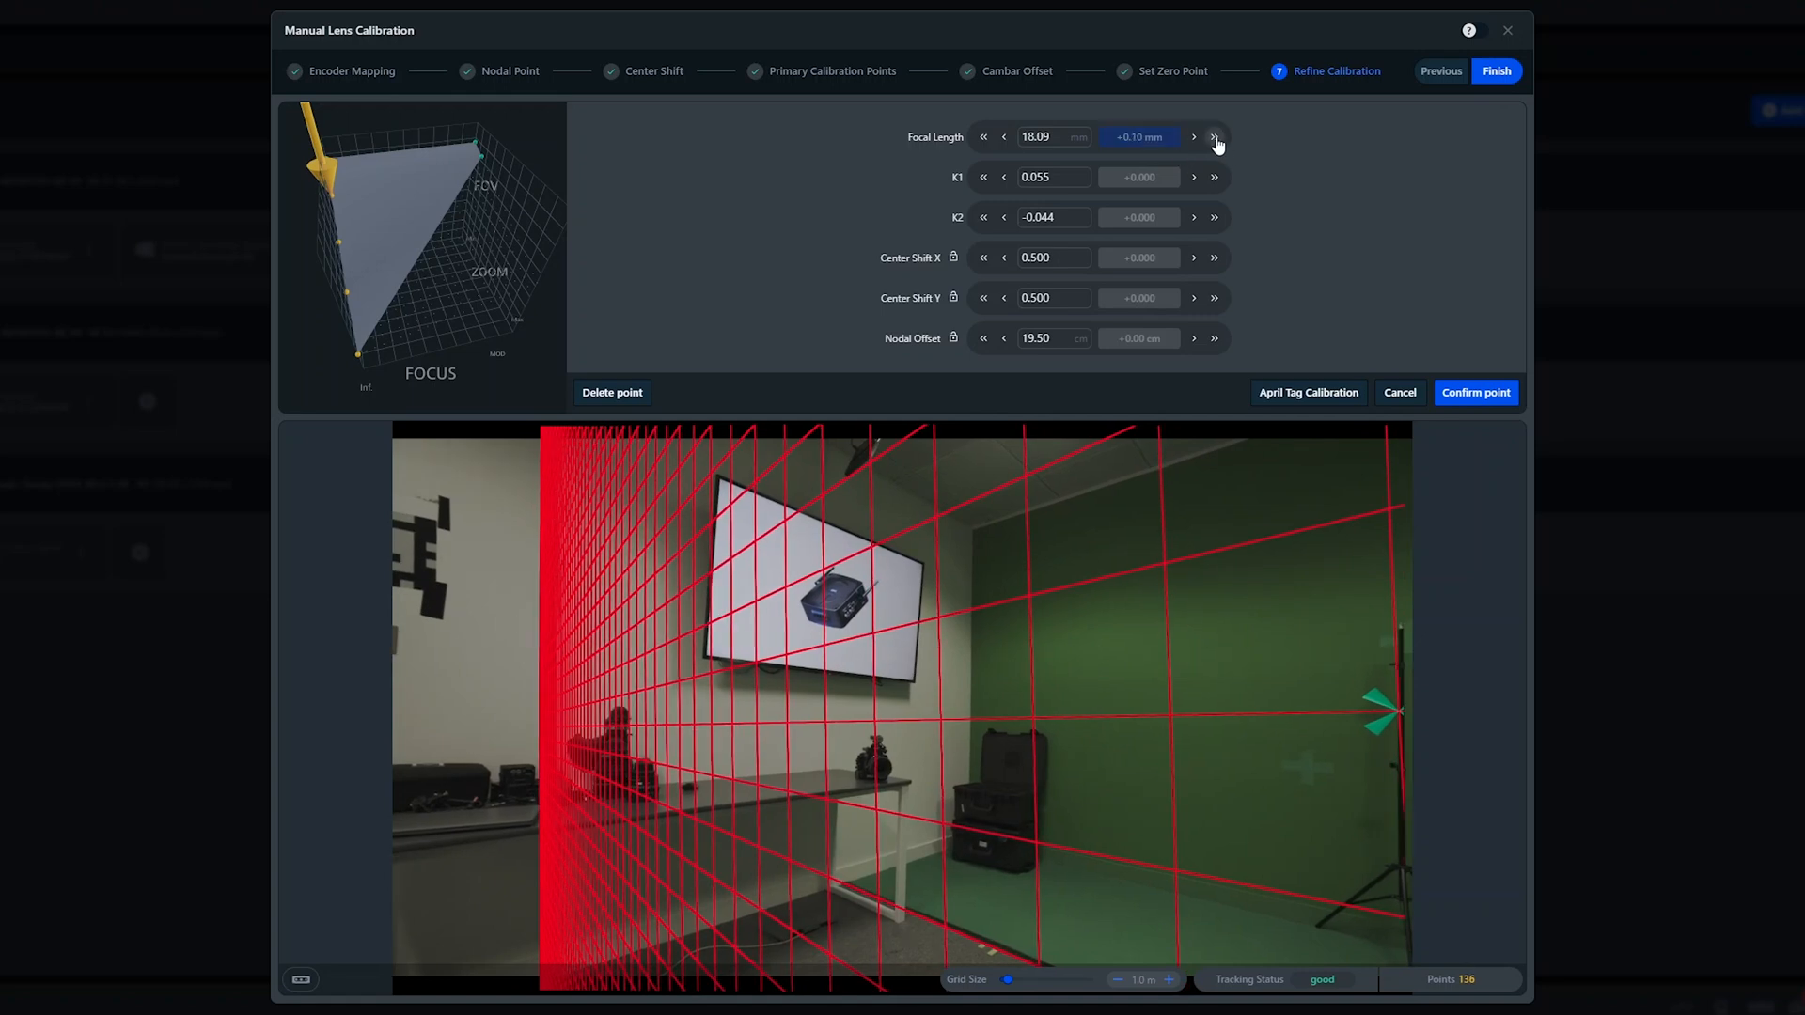
click(1476, 393)
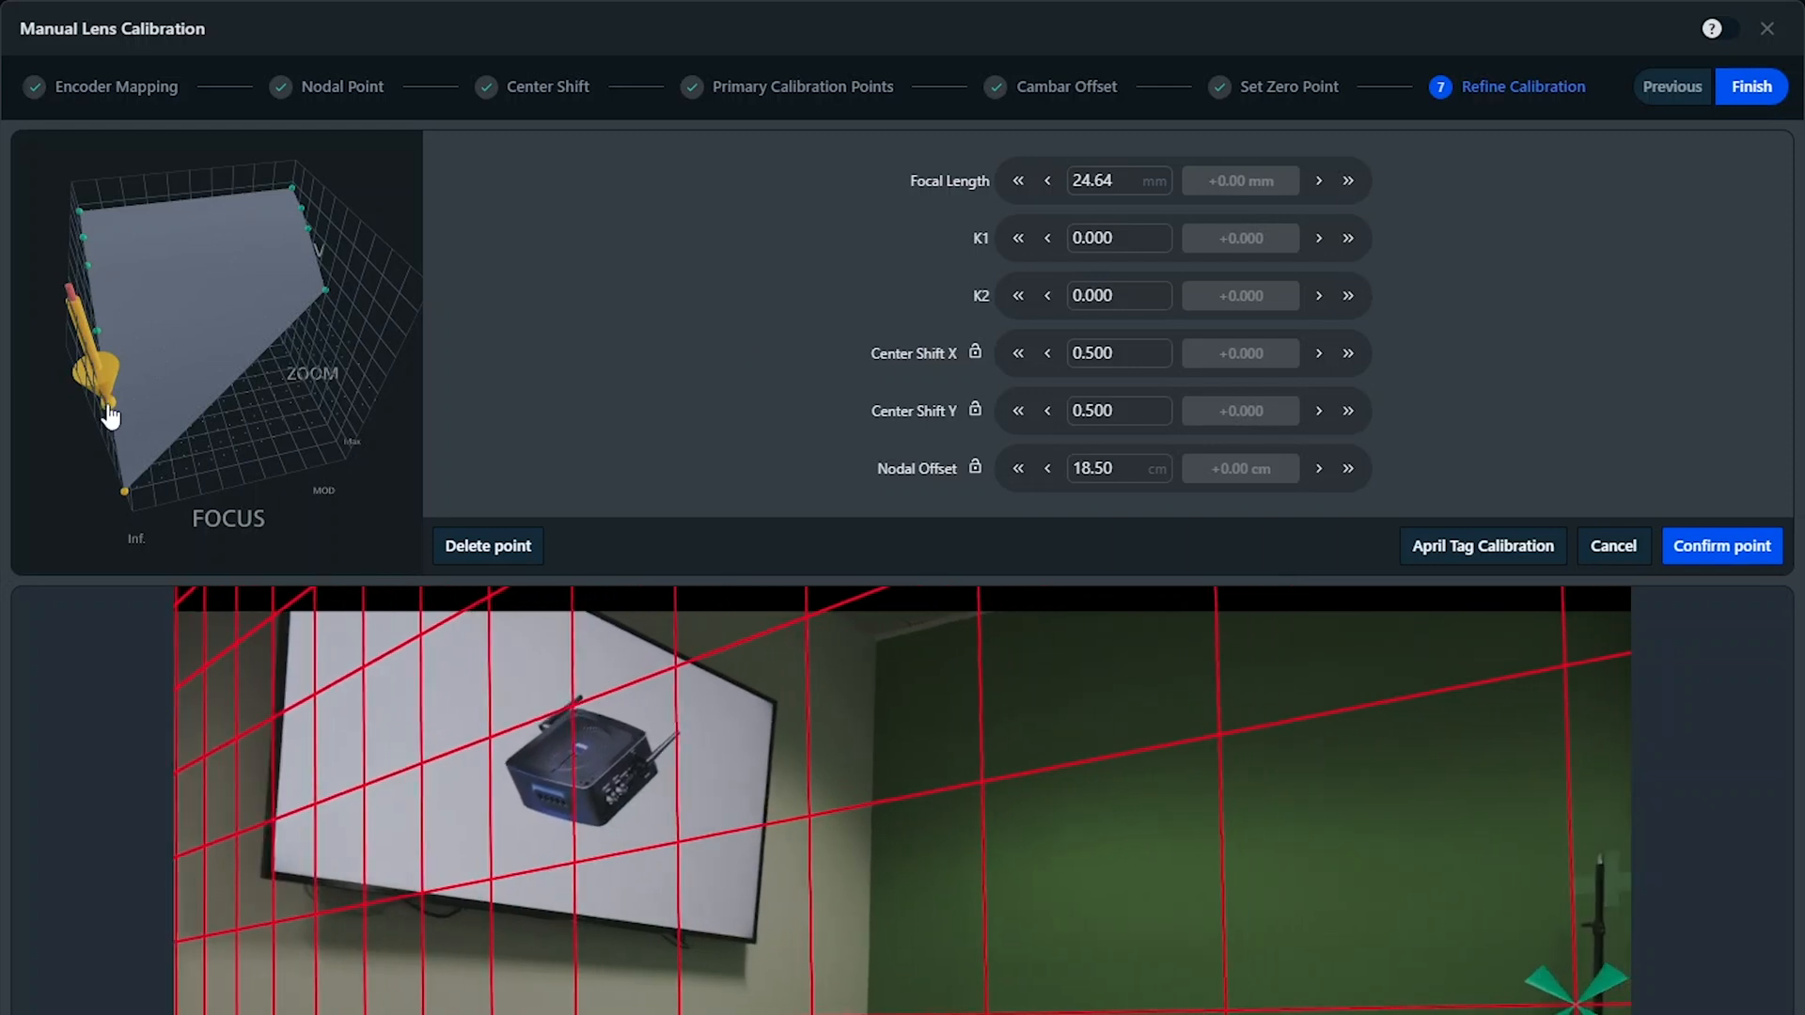
- Confirm another graph point, then add a 23.26 mm point at the current lens position
click(1114, 237)
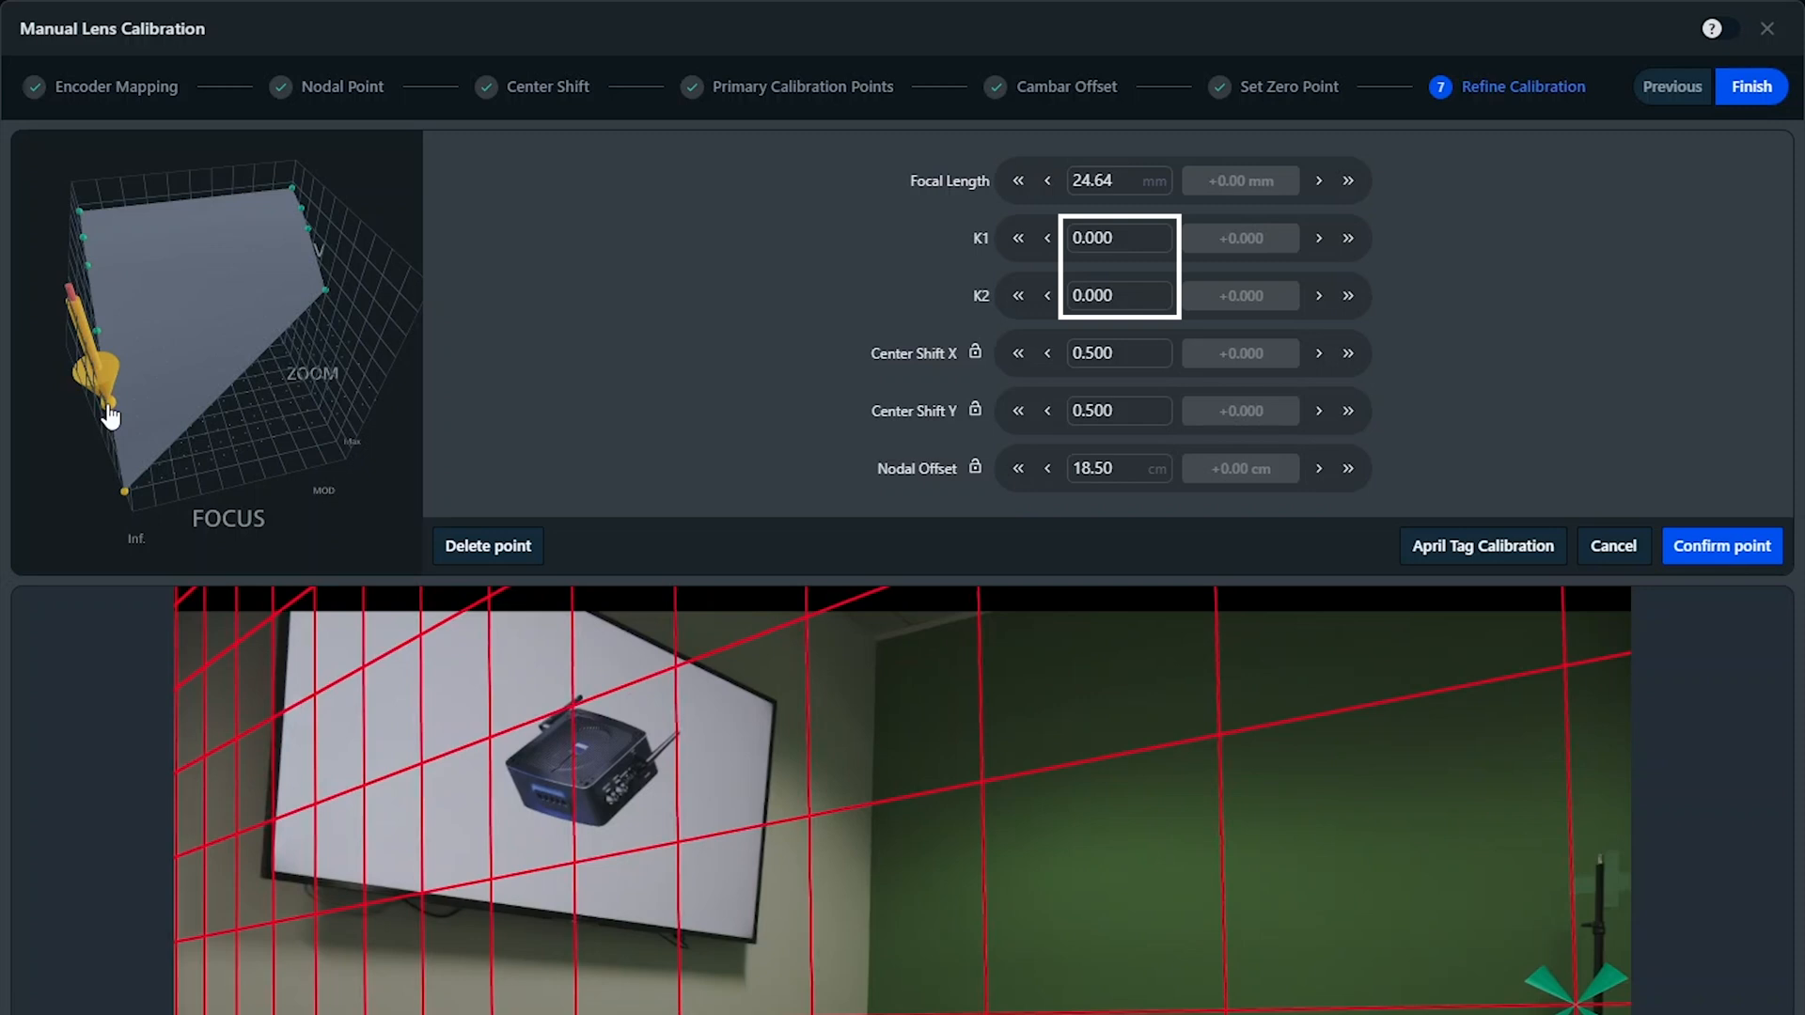
click(1347, 181)
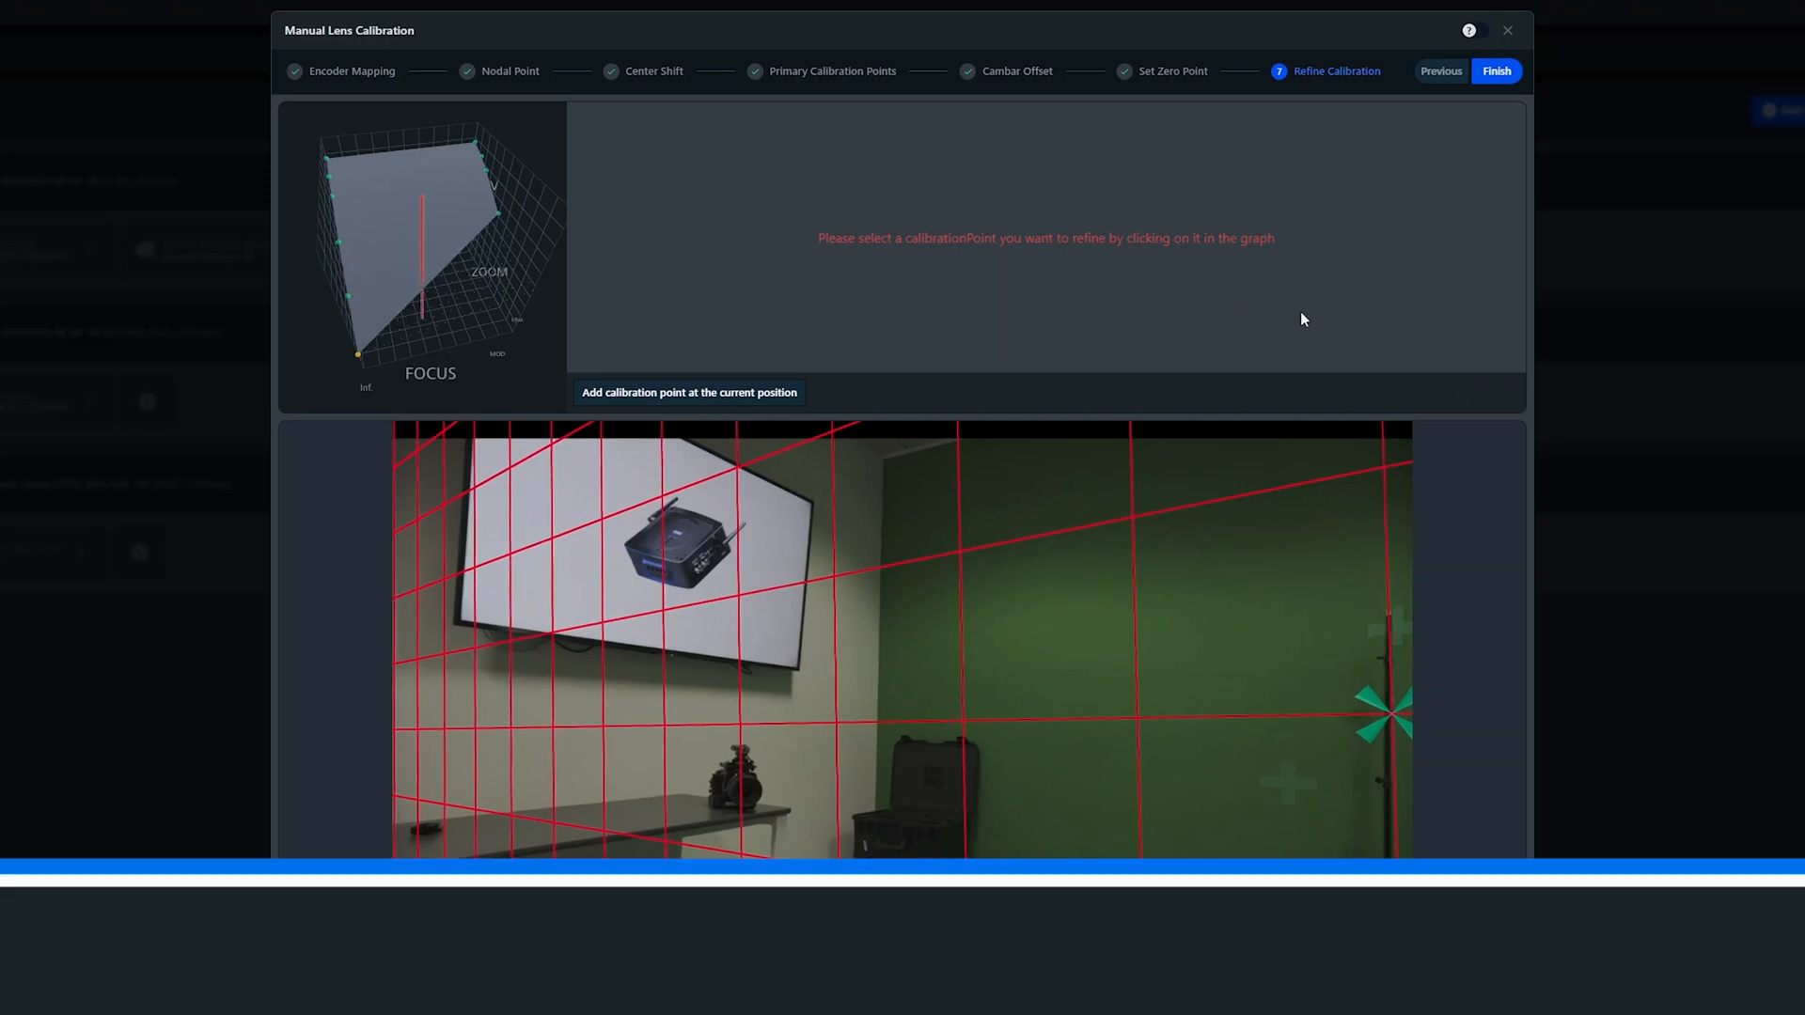
click(688, 392)
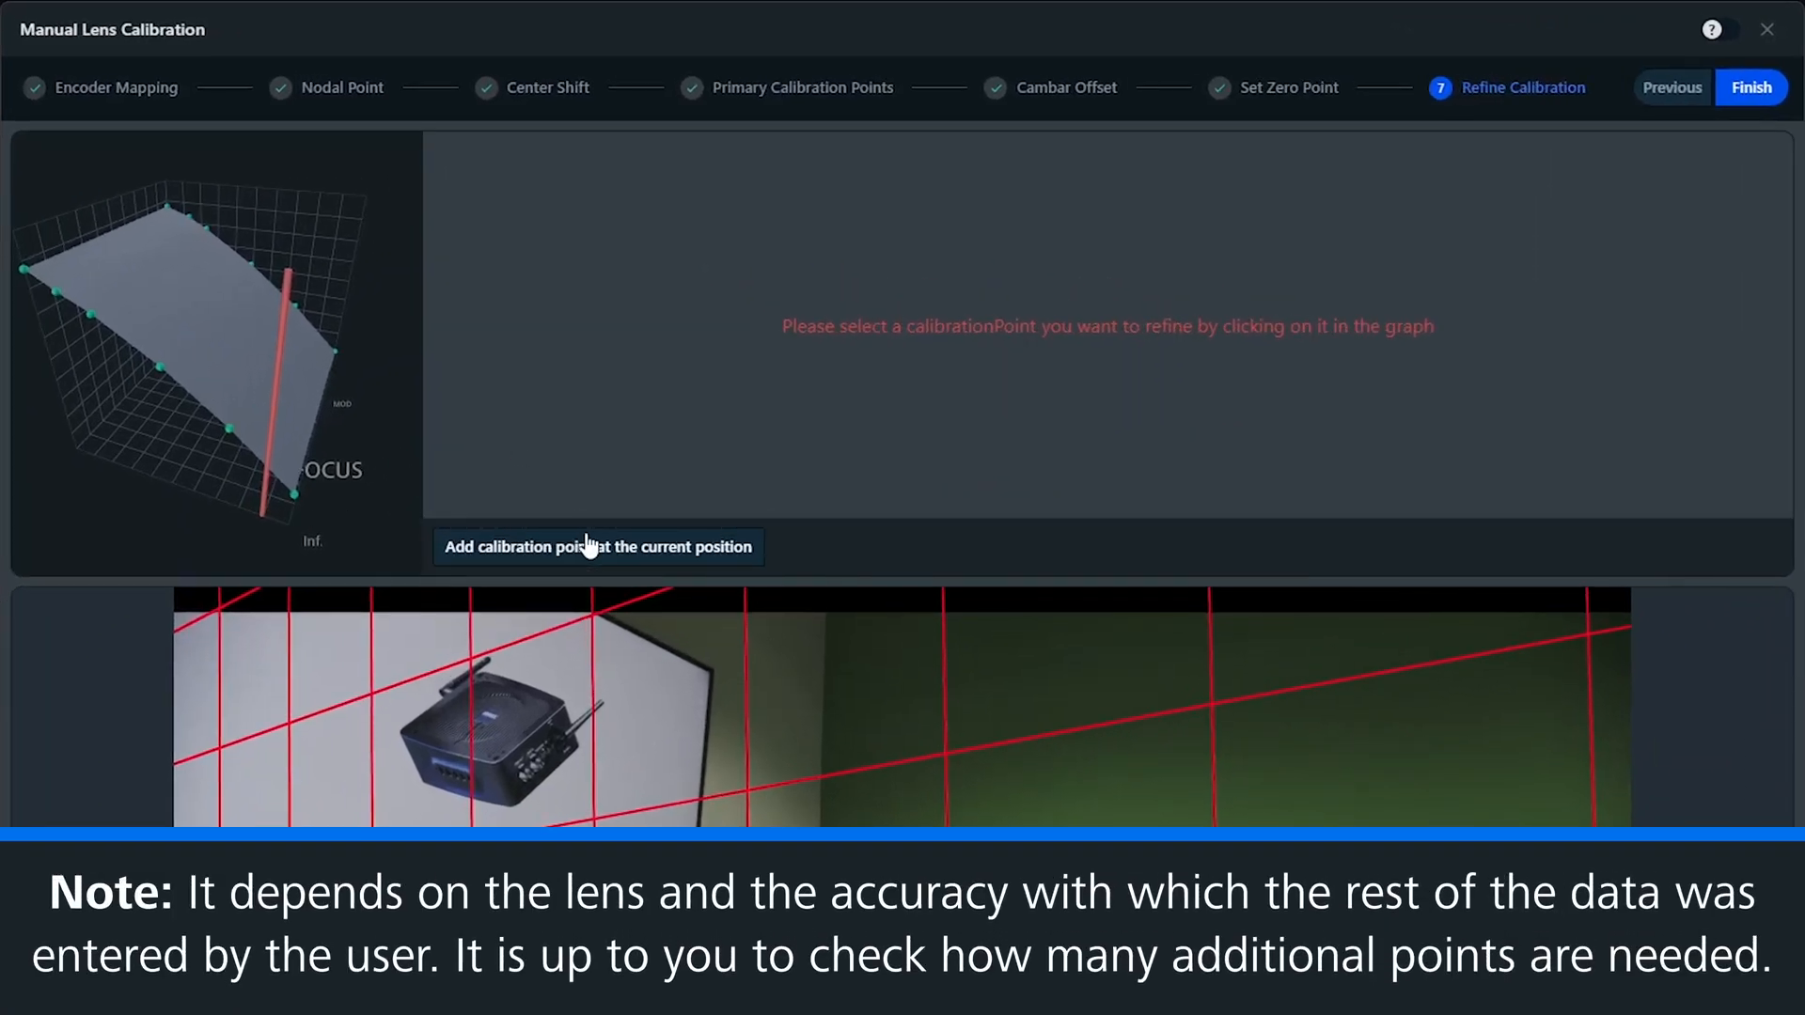
click(598, 546)
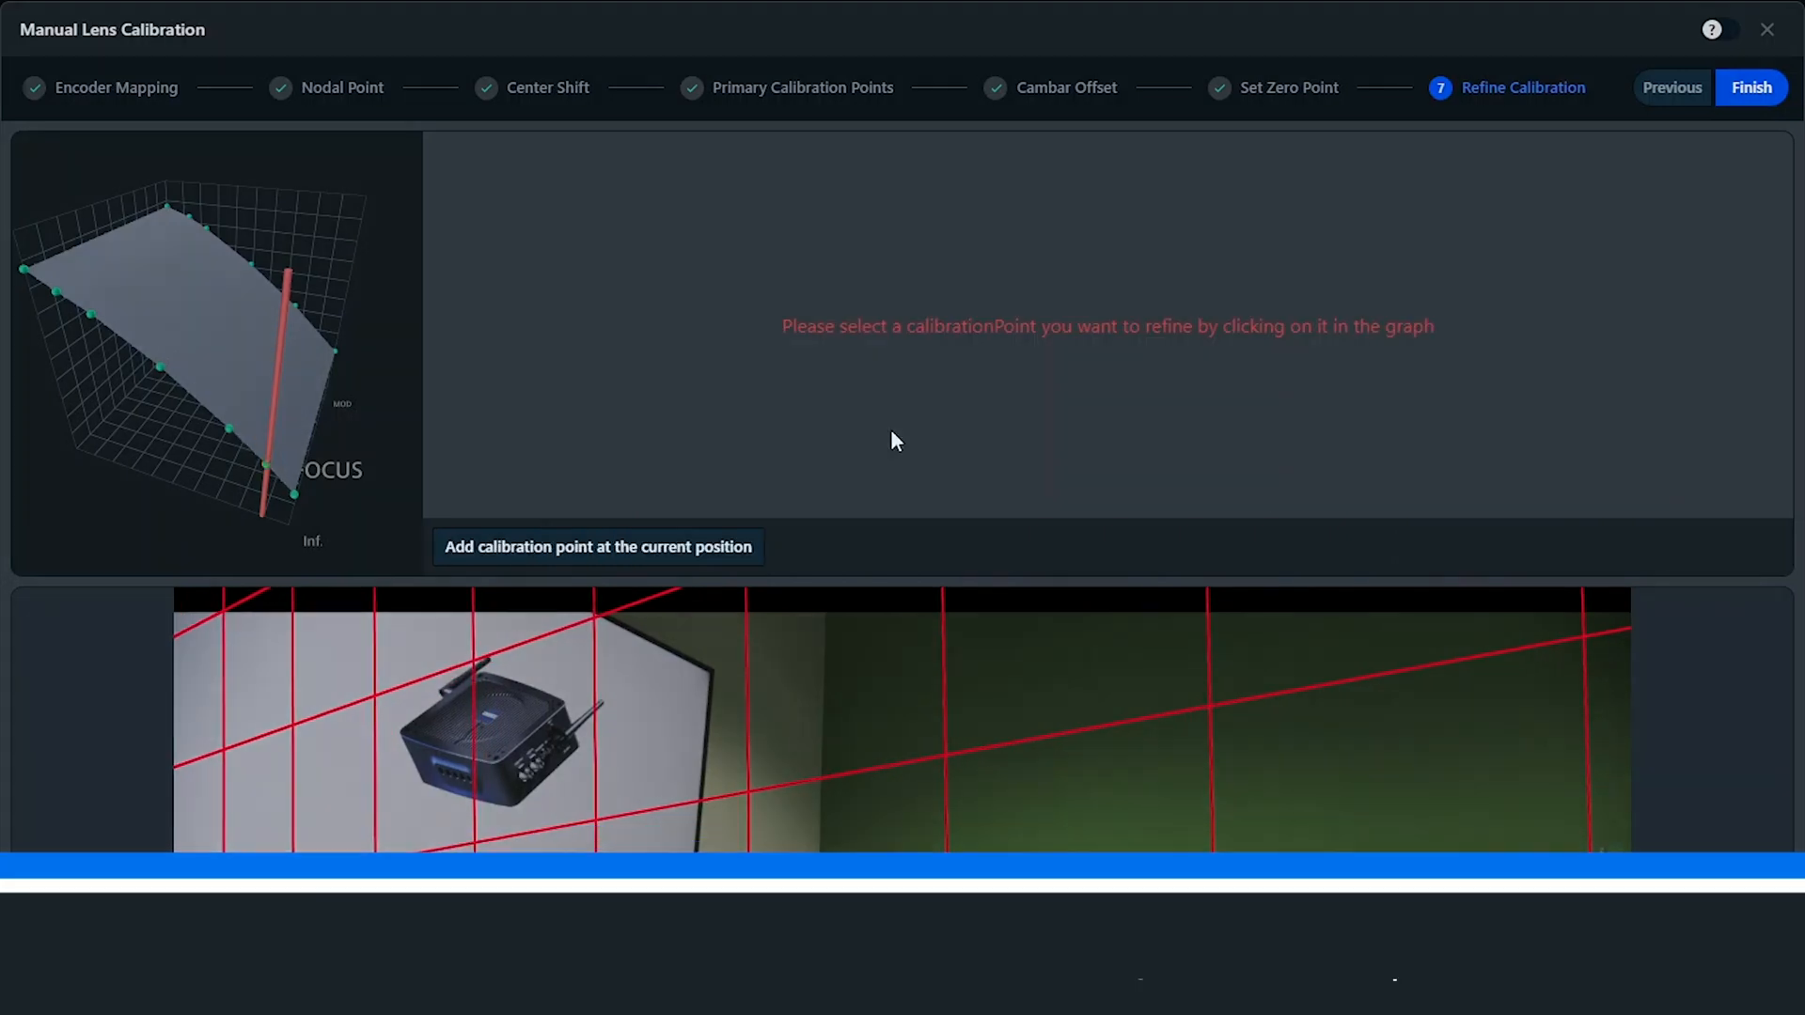
click(291, 288)
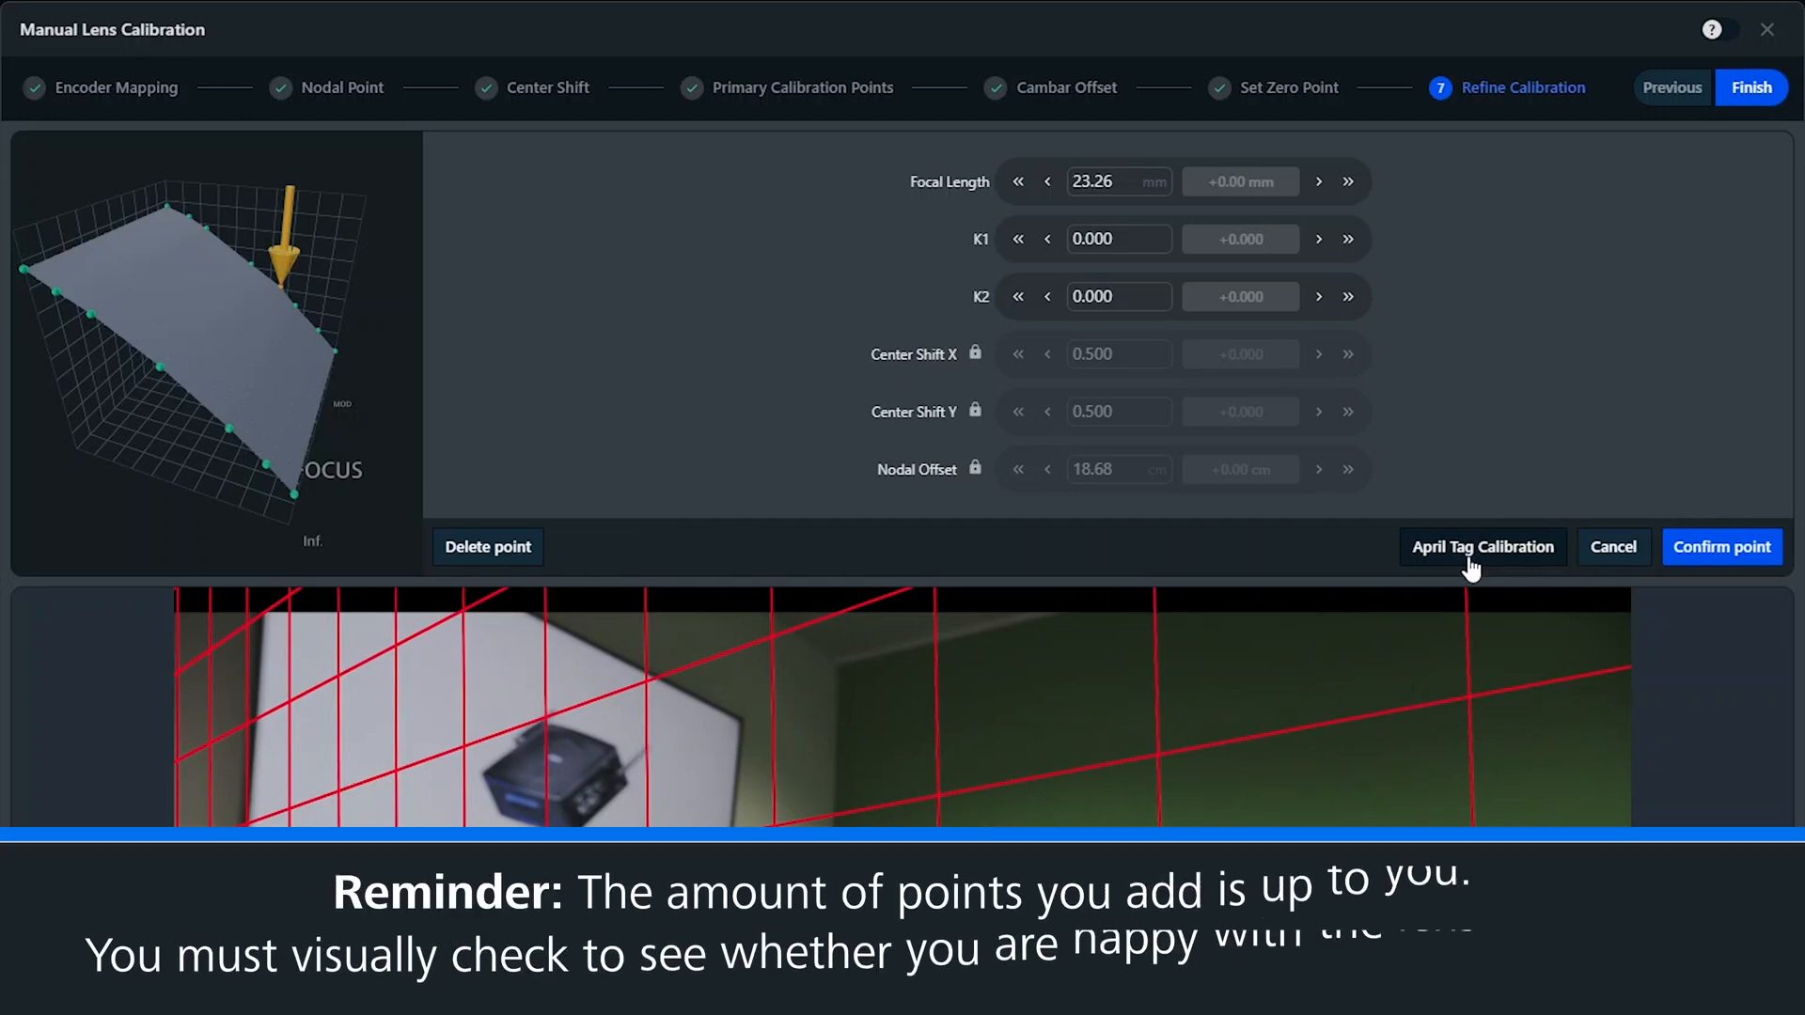
- Close the April Tag calibration and save the Example 01 lens calibration to Equipment
click(1482, 547)
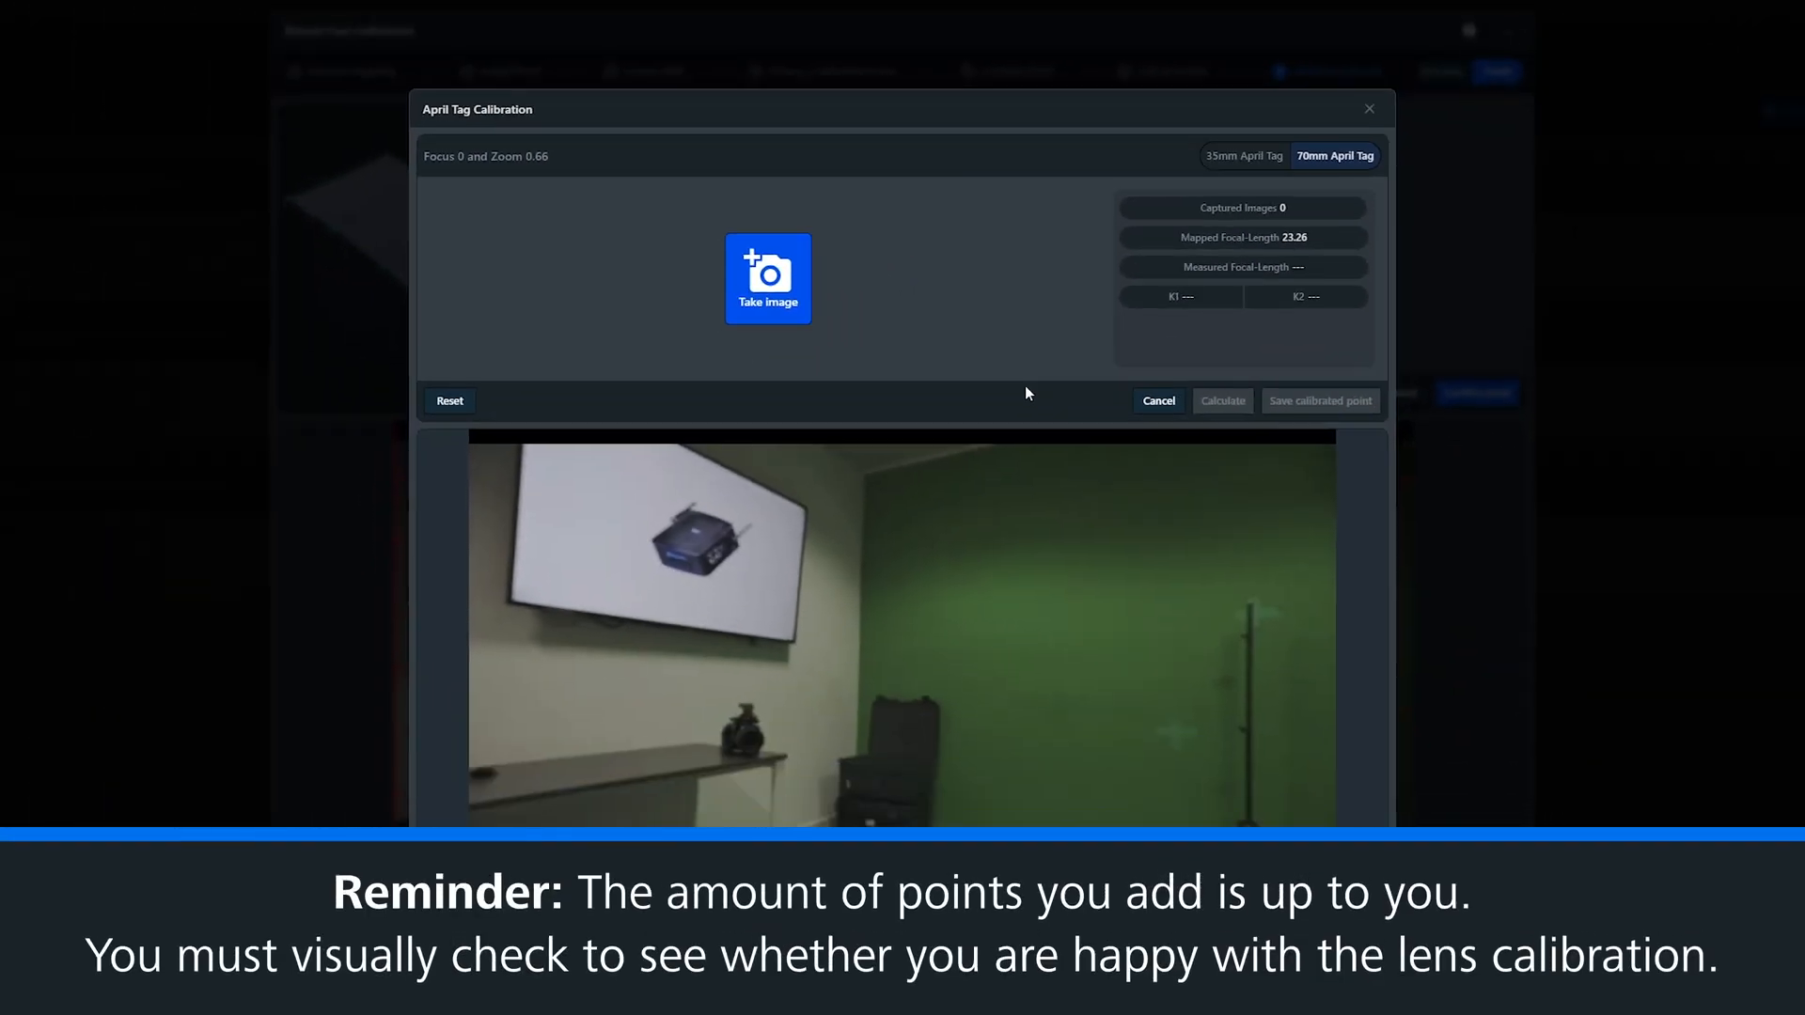
click(1158, 400)
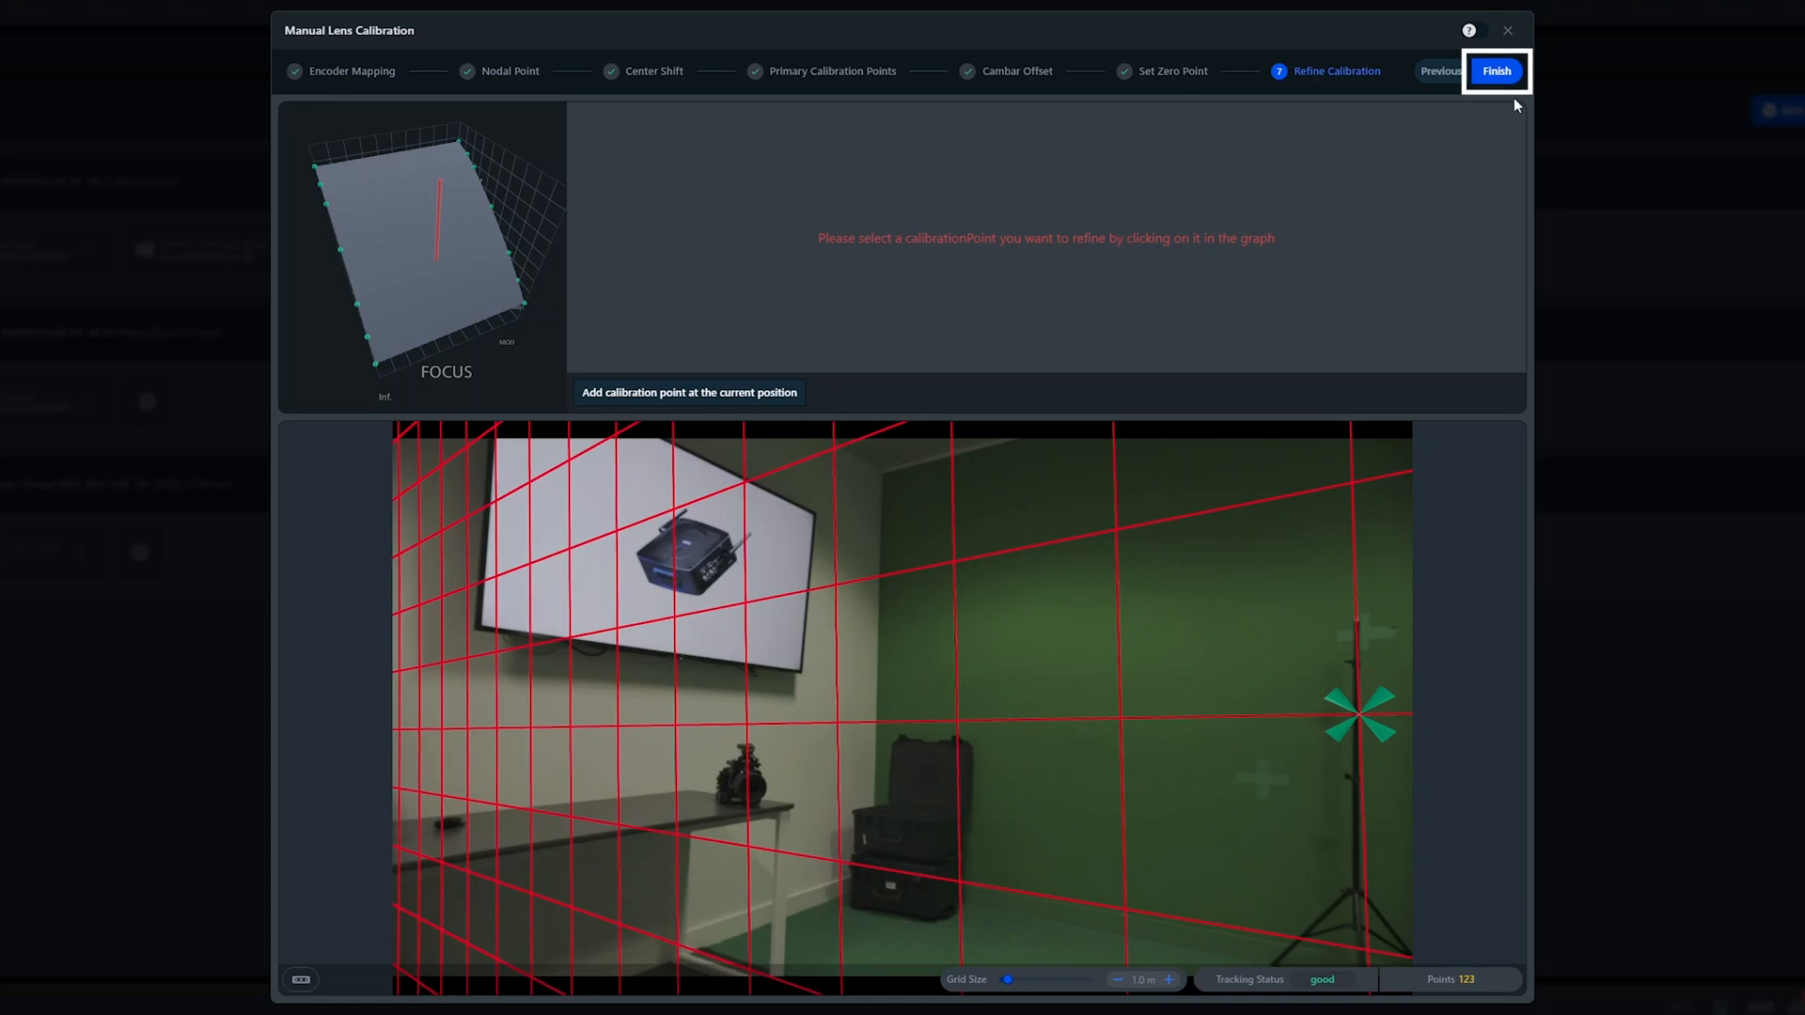
click(1495, 70)
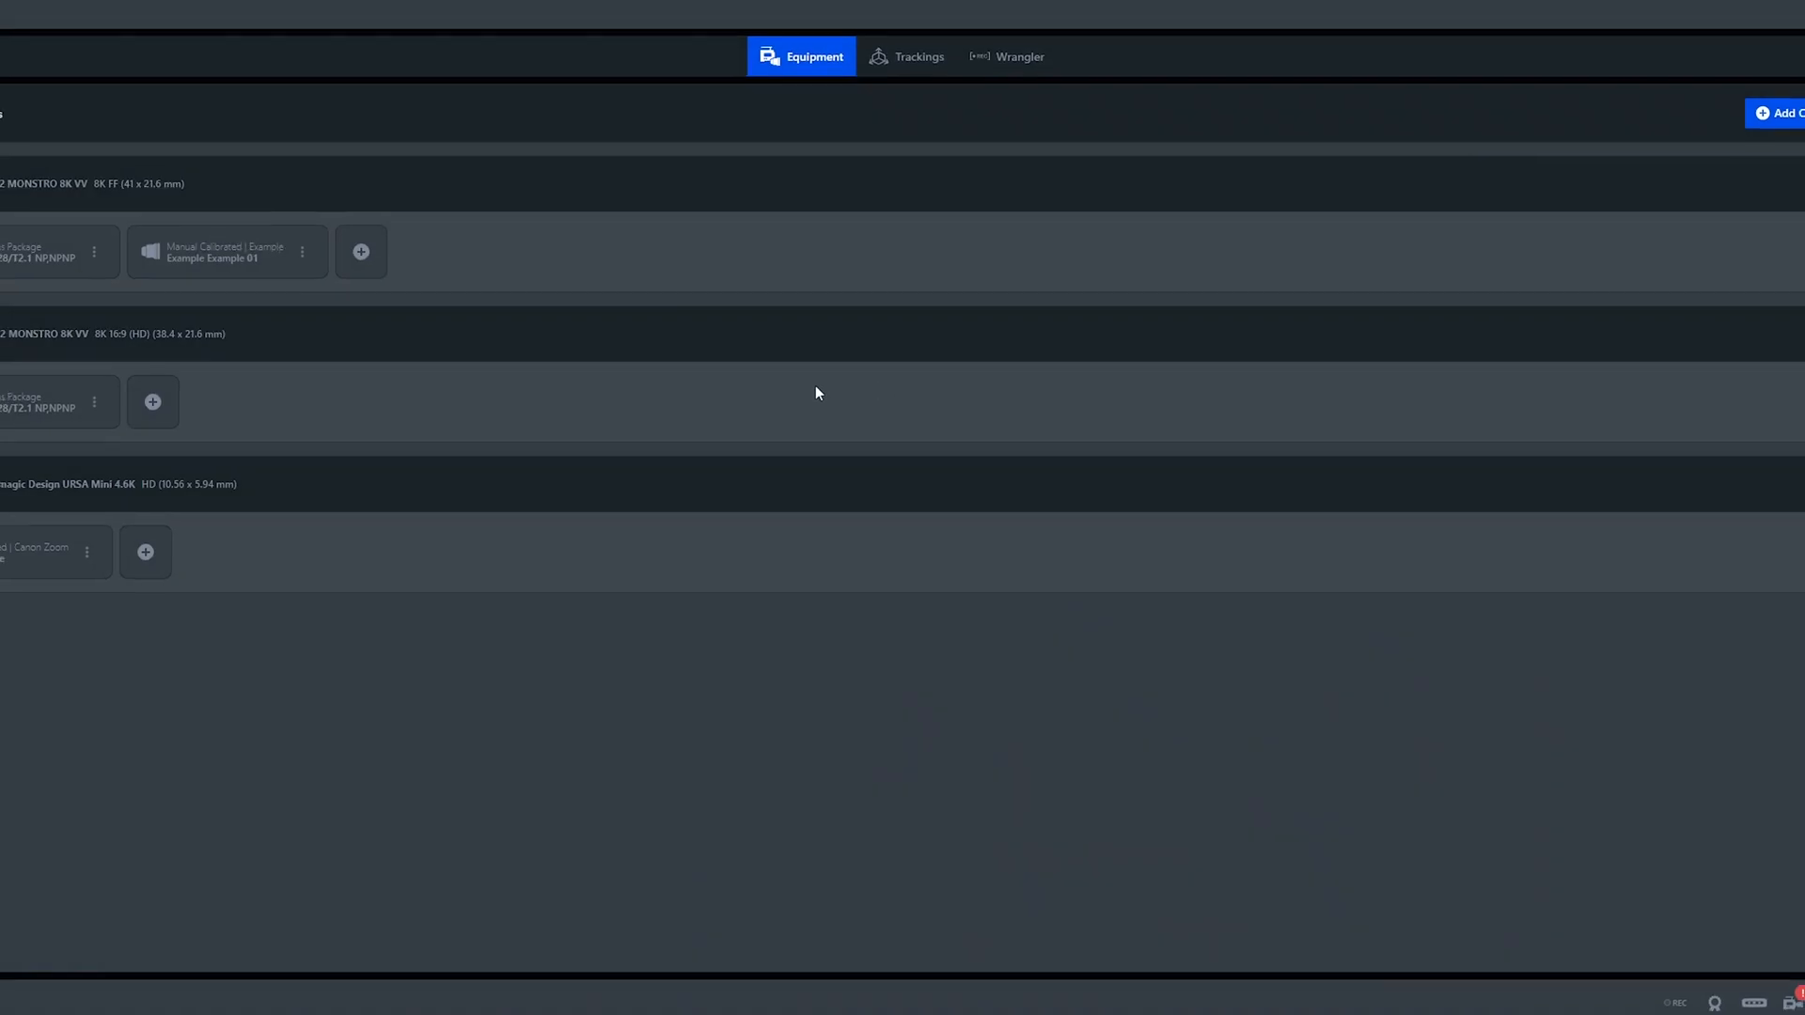